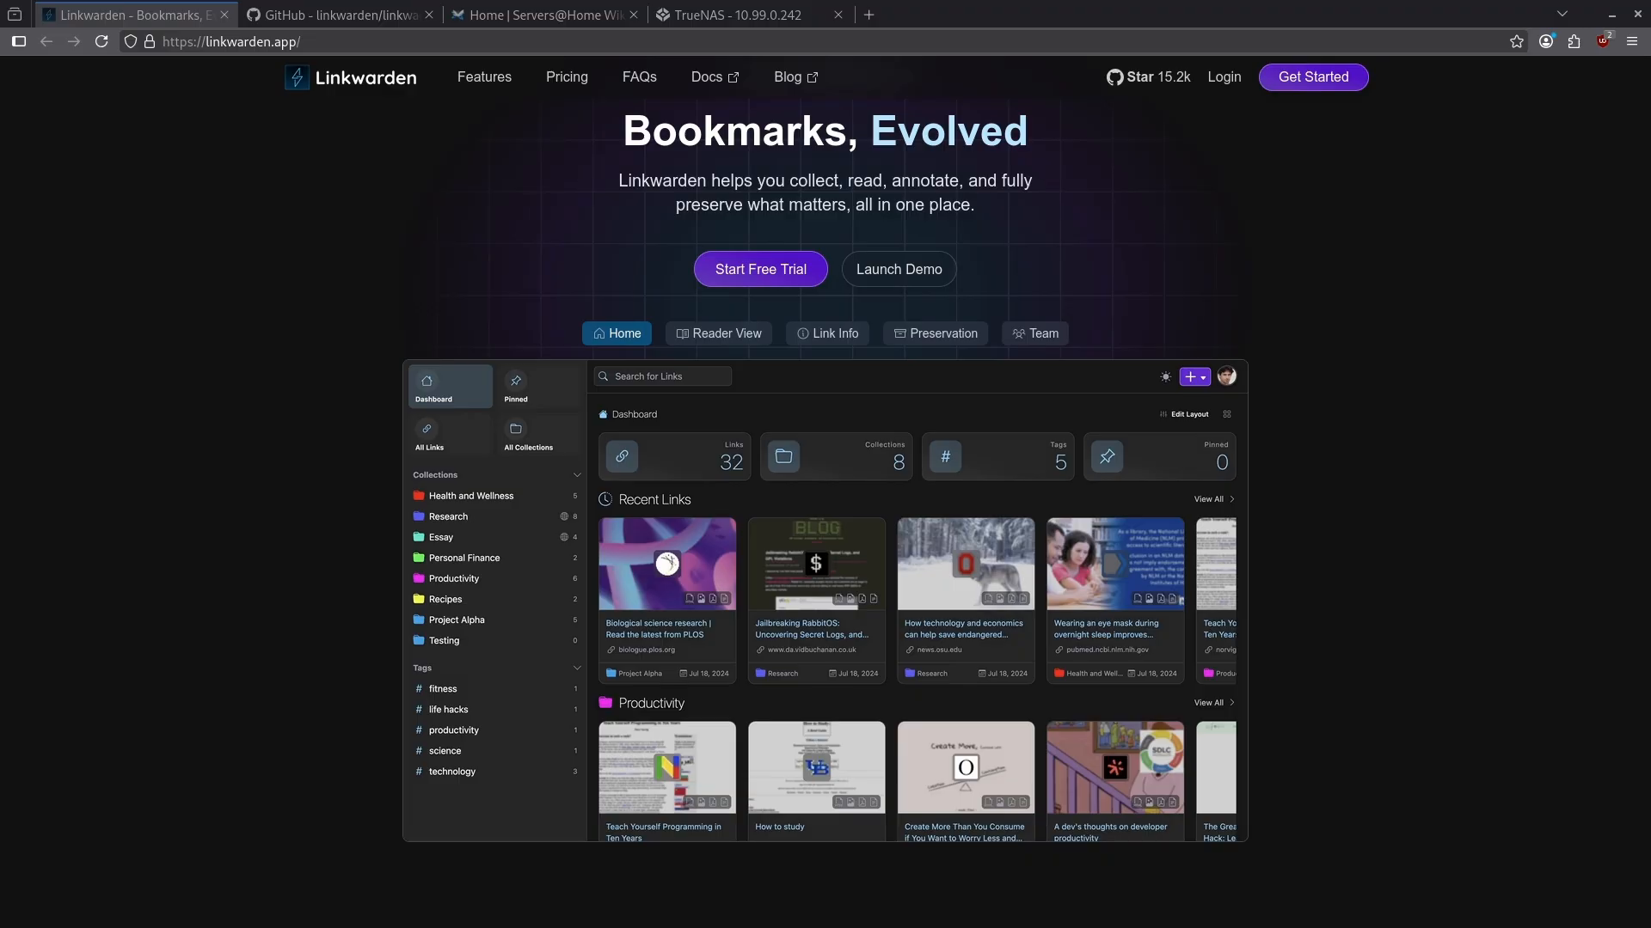
Step: Switch from the Linkwarden homepage to the TrueNAS server dashboard
left_click(725, 15)
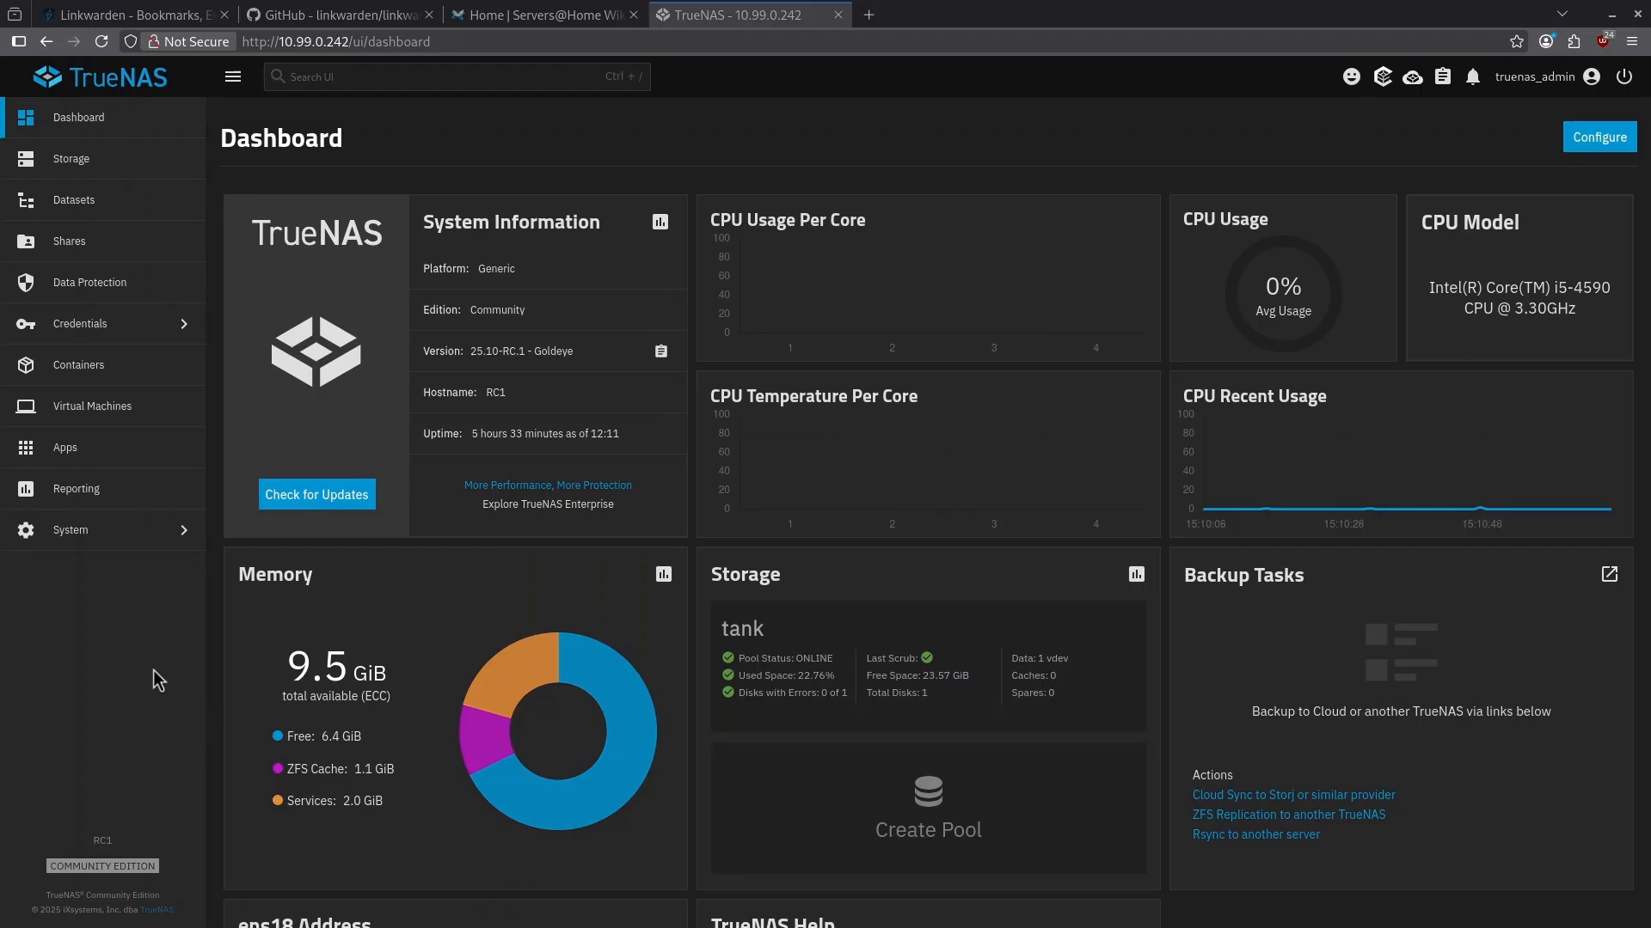
Step: Add a child dataset named linkwarden under tank/configs and skip the ACL setup
left_click(74, 199)
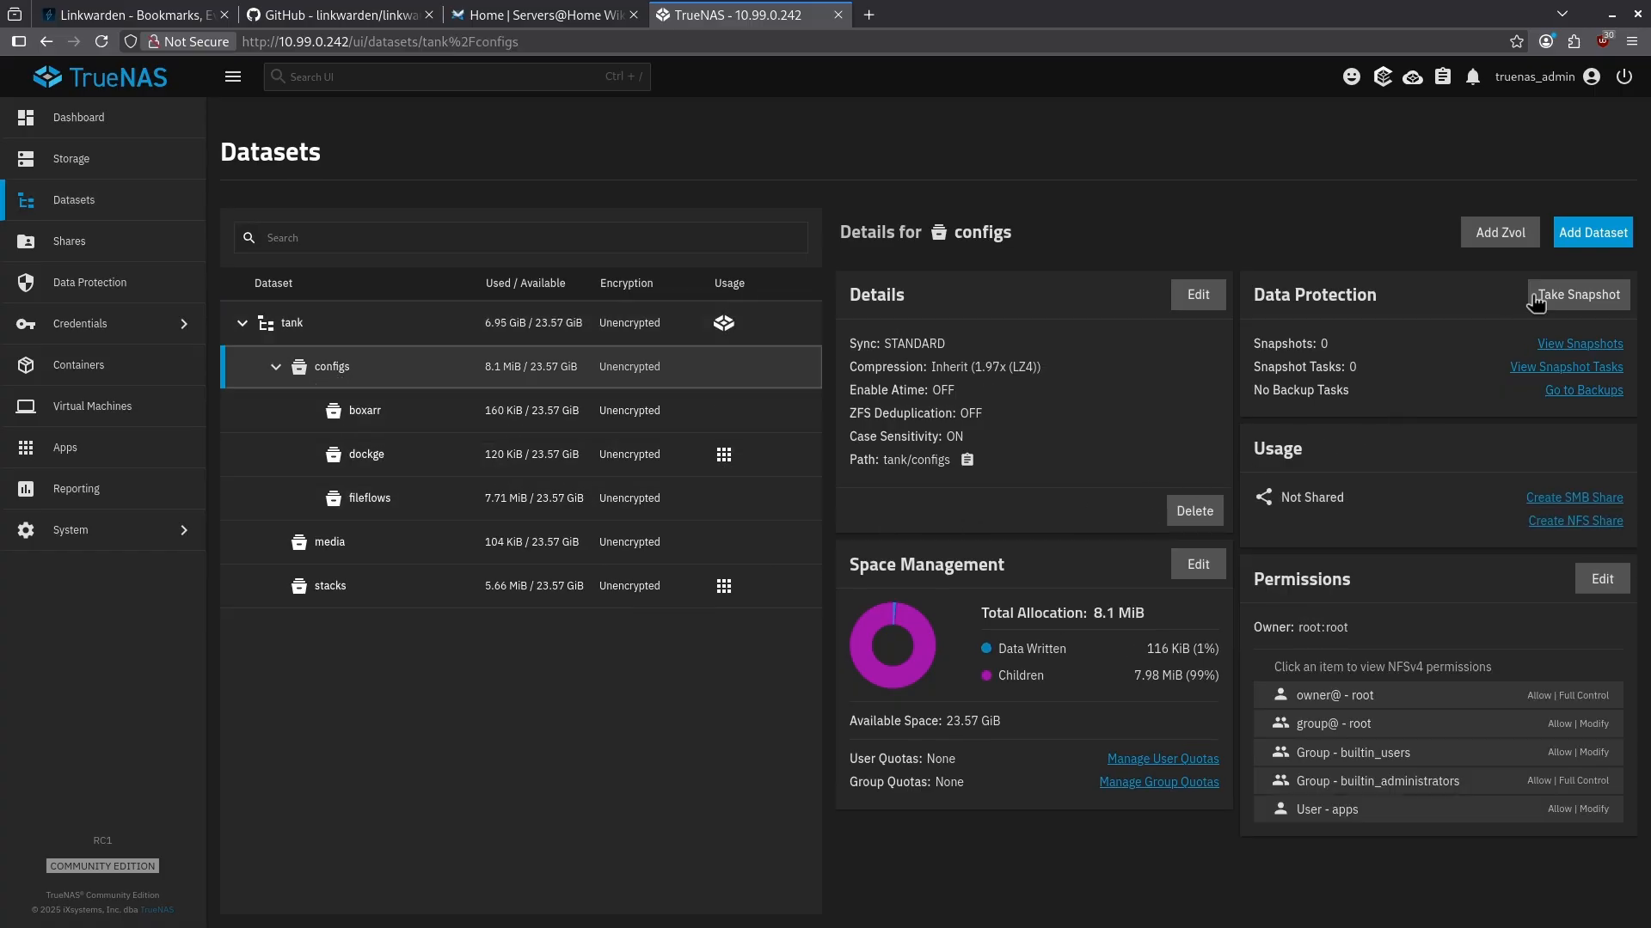
left_click(1592, 232)
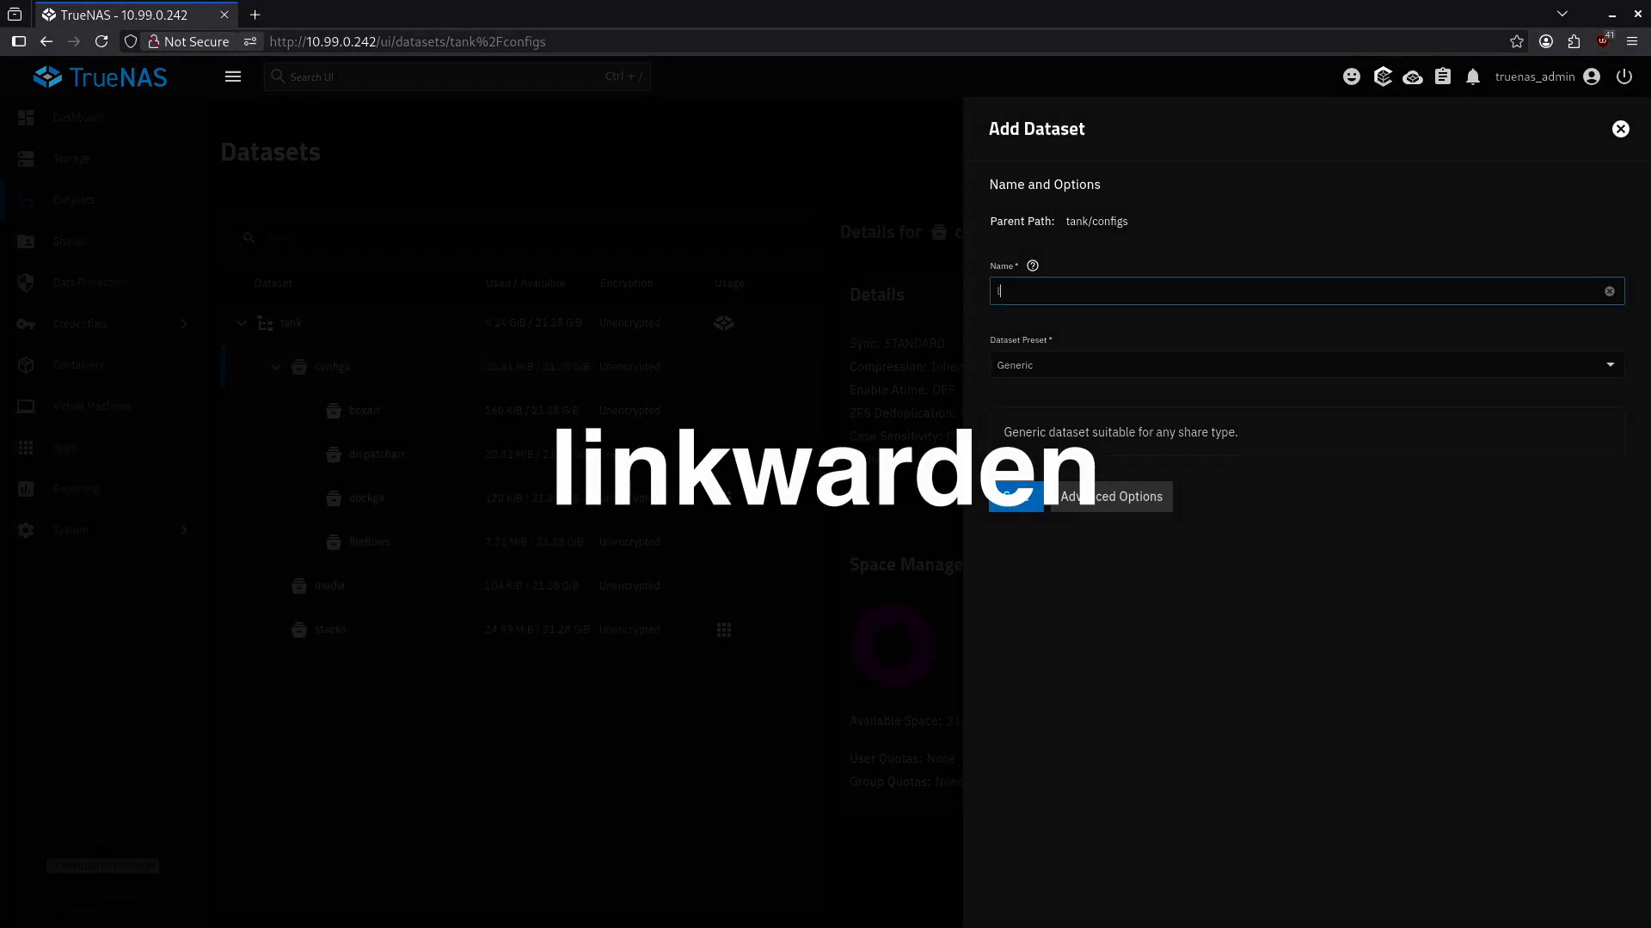
type("linkwarde")
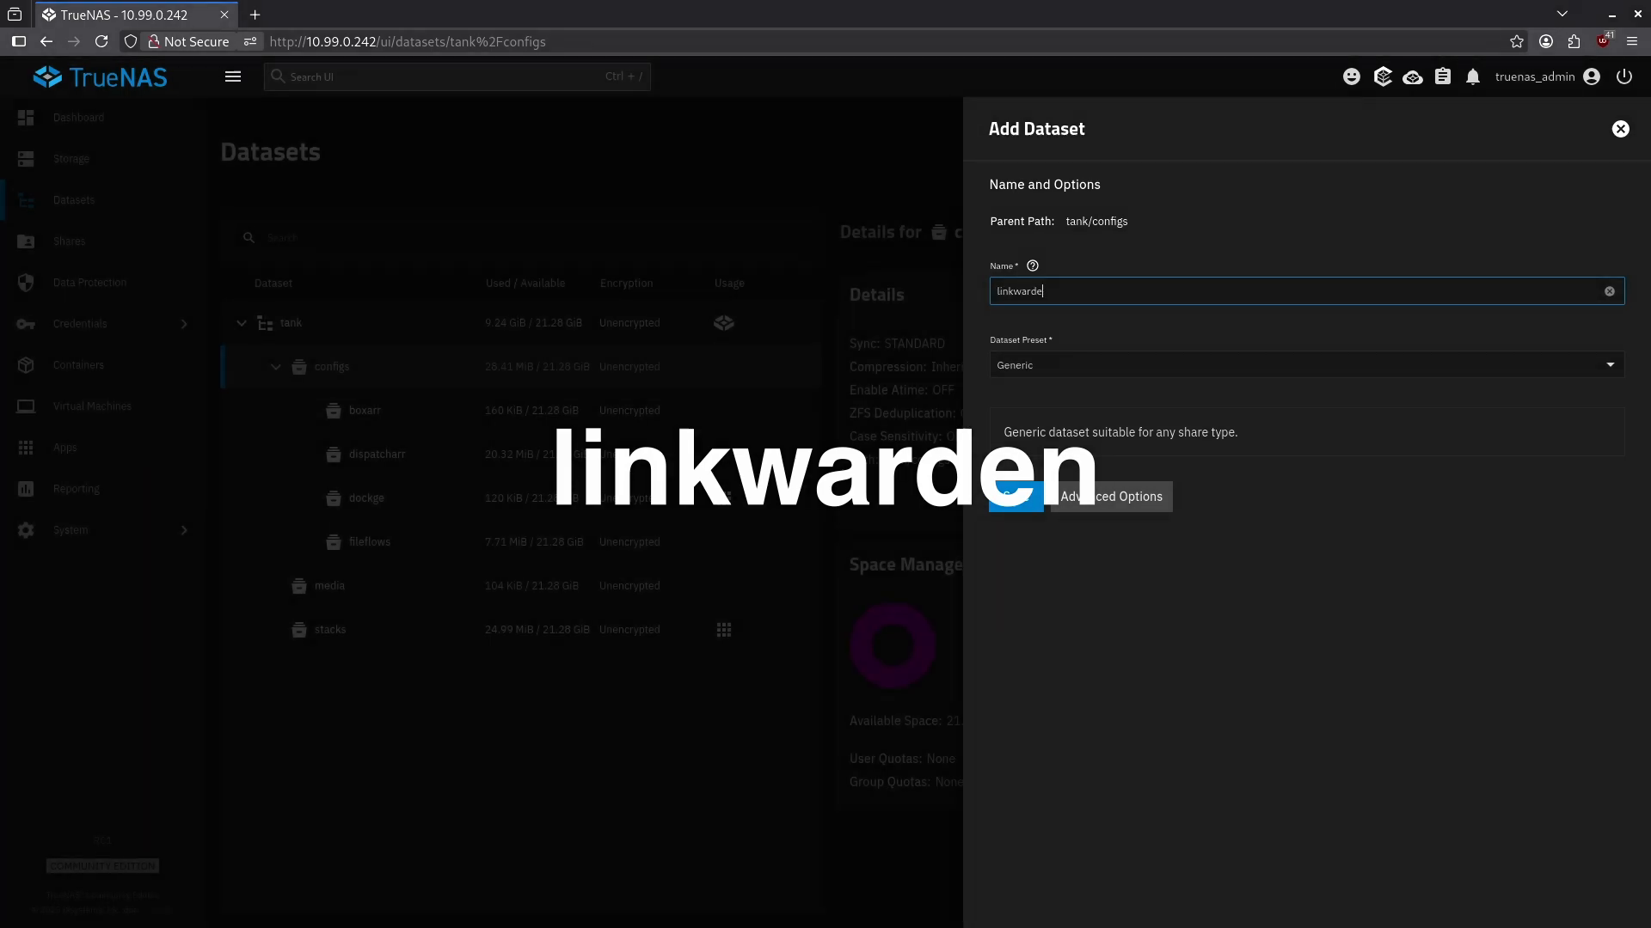
type("n")
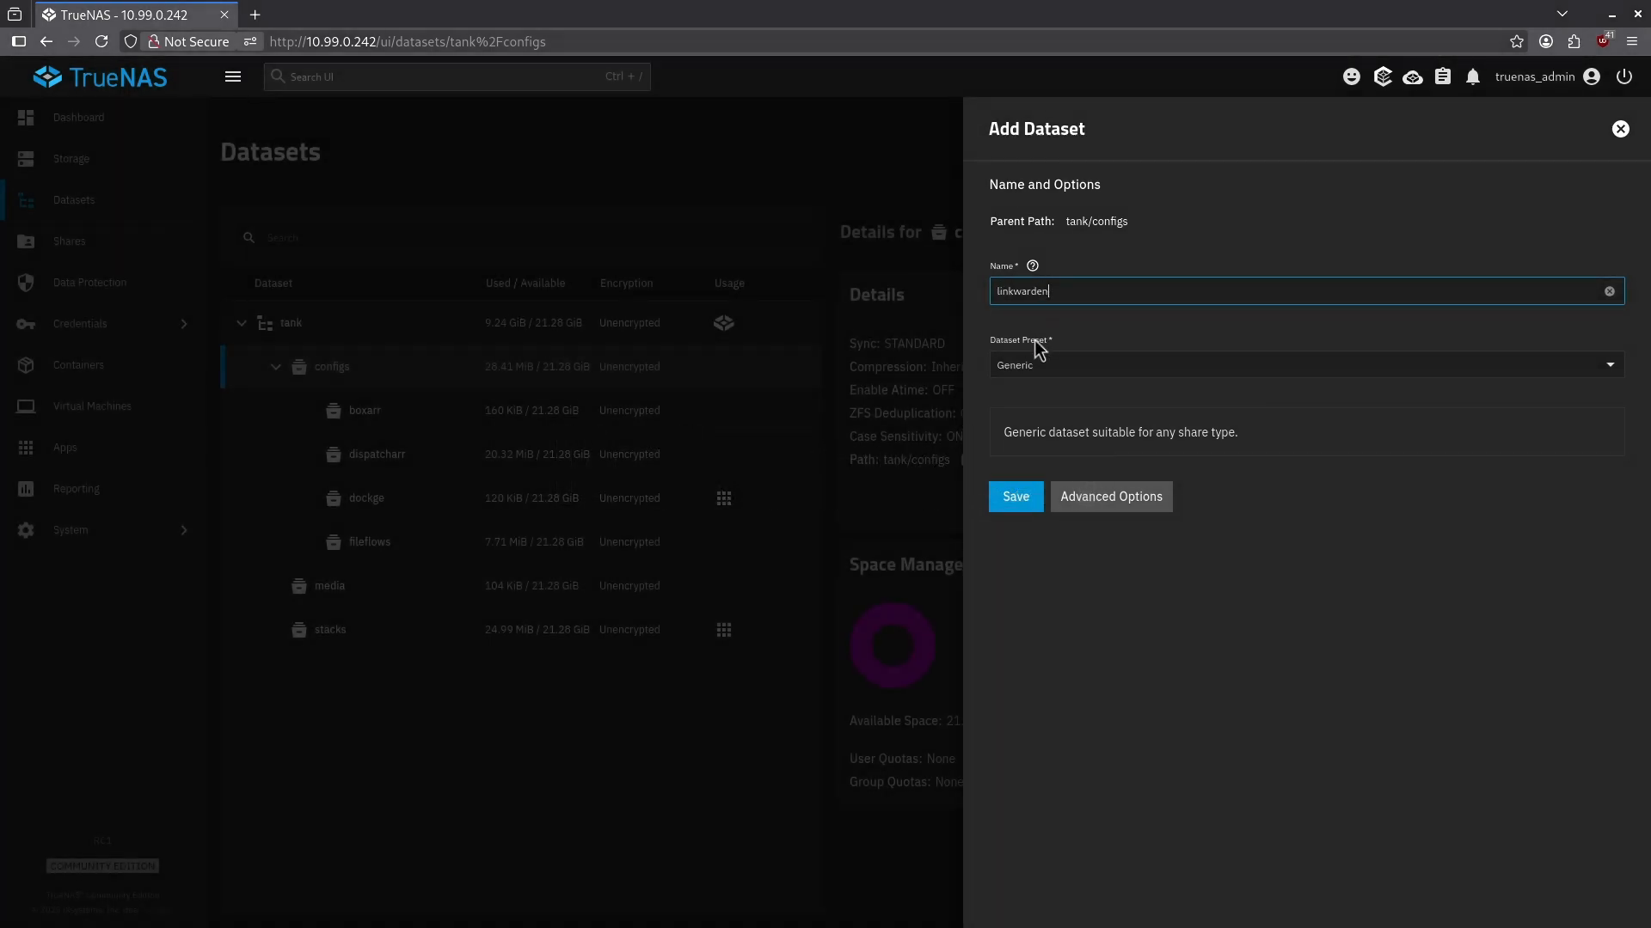
left_click(1014, 496)
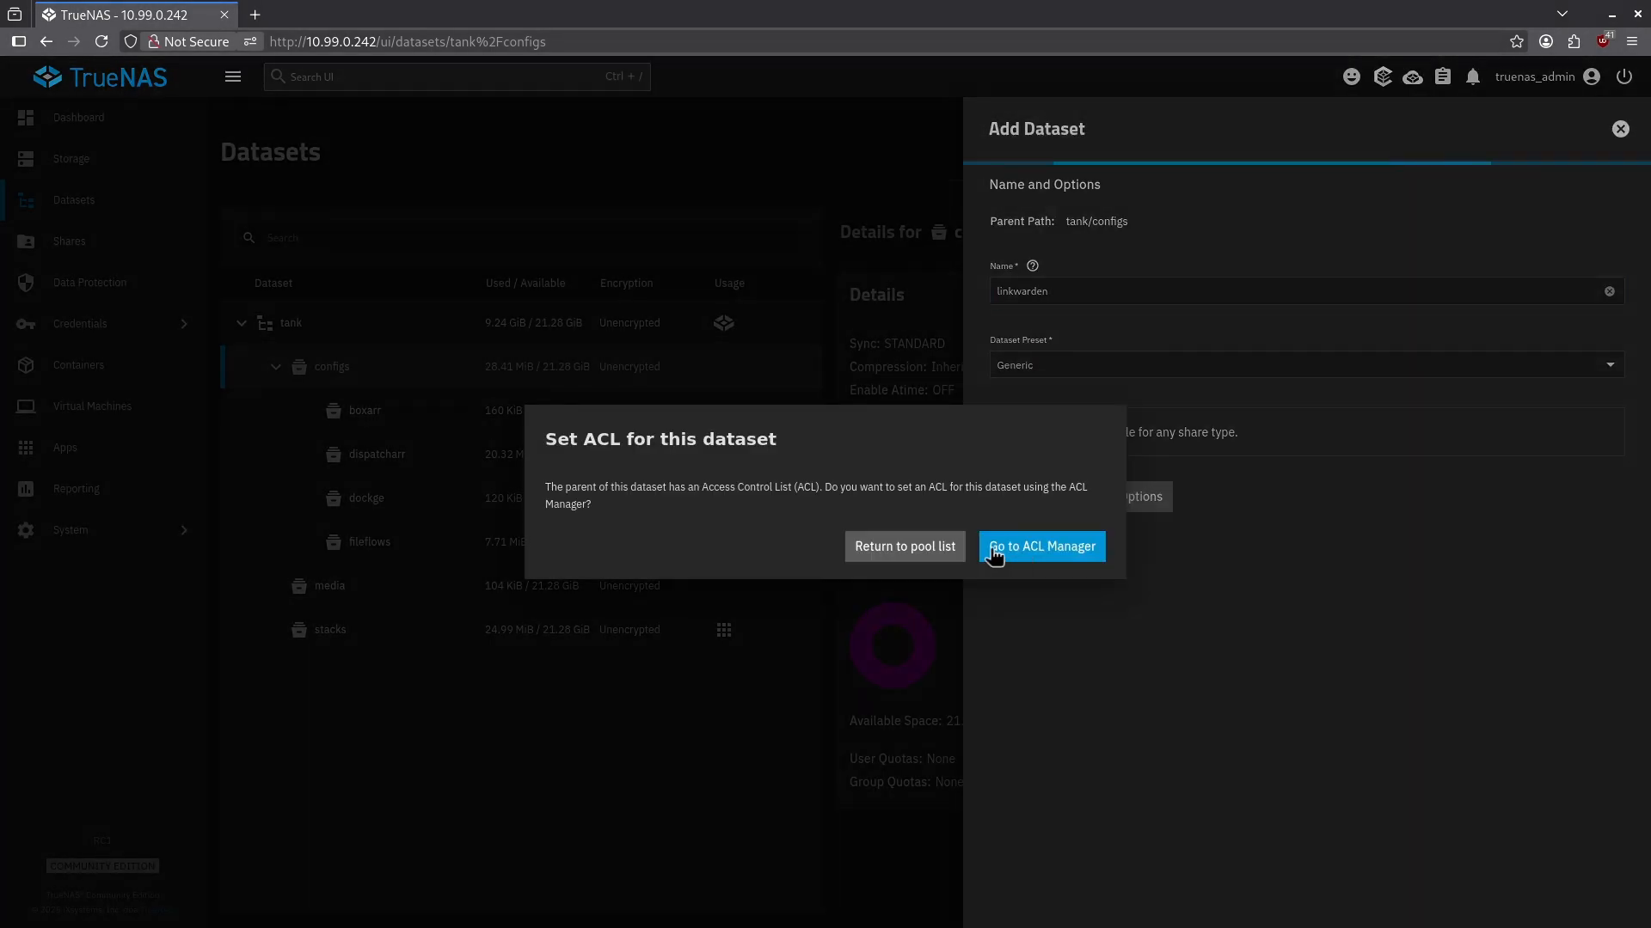
left_click(903, 547)
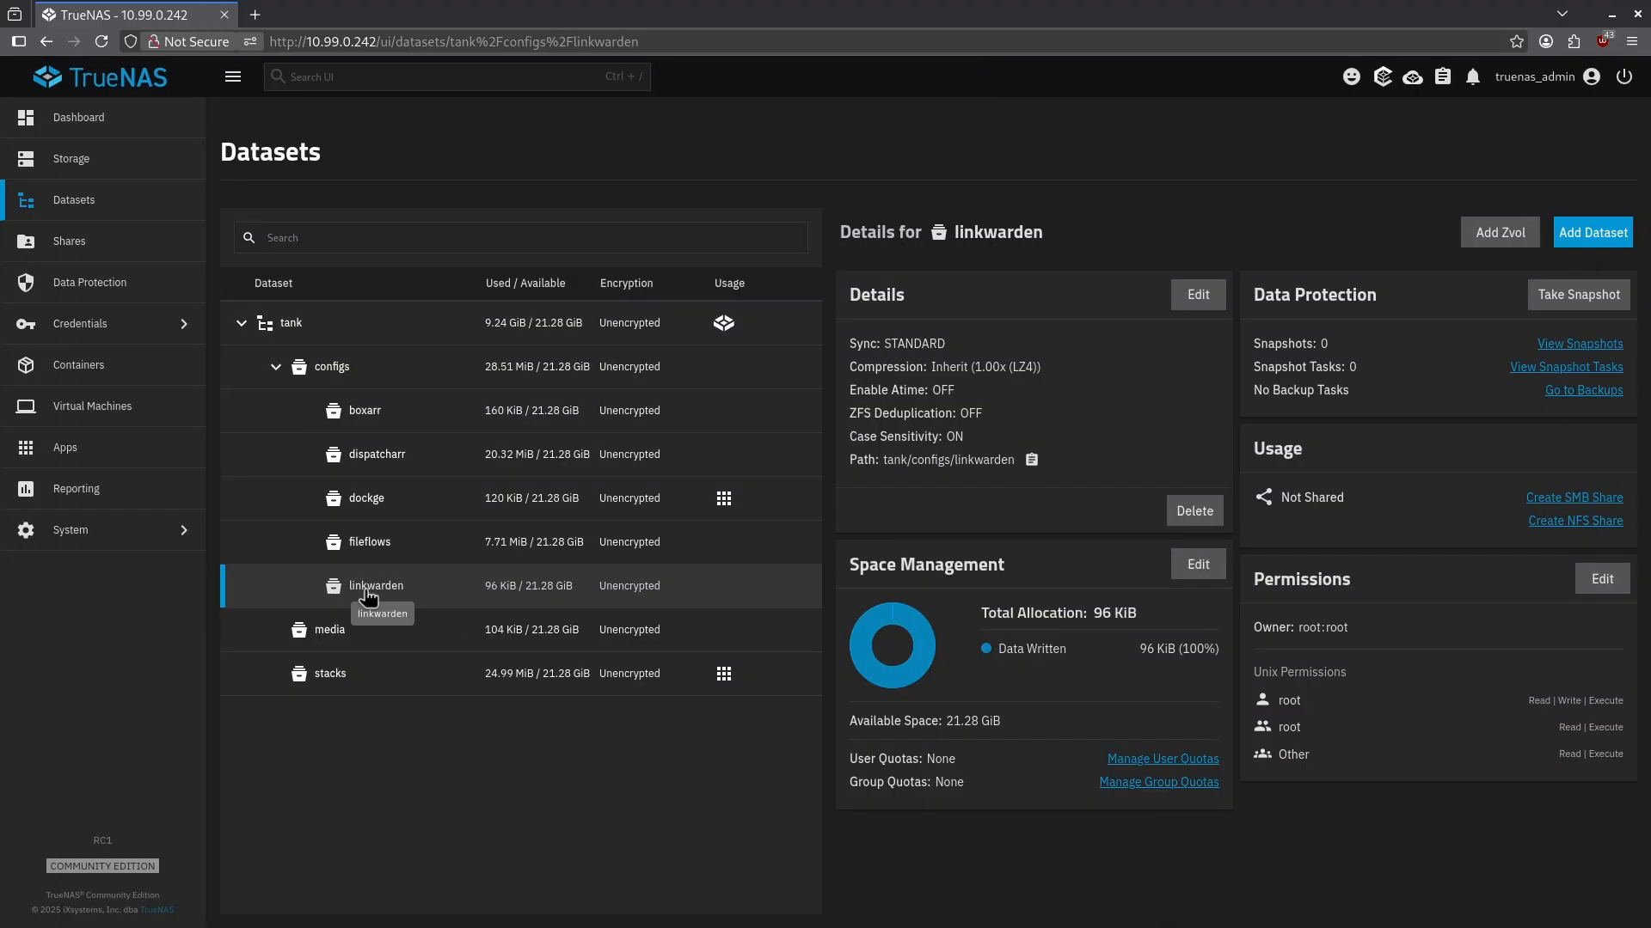
mouse_move(411, 595)
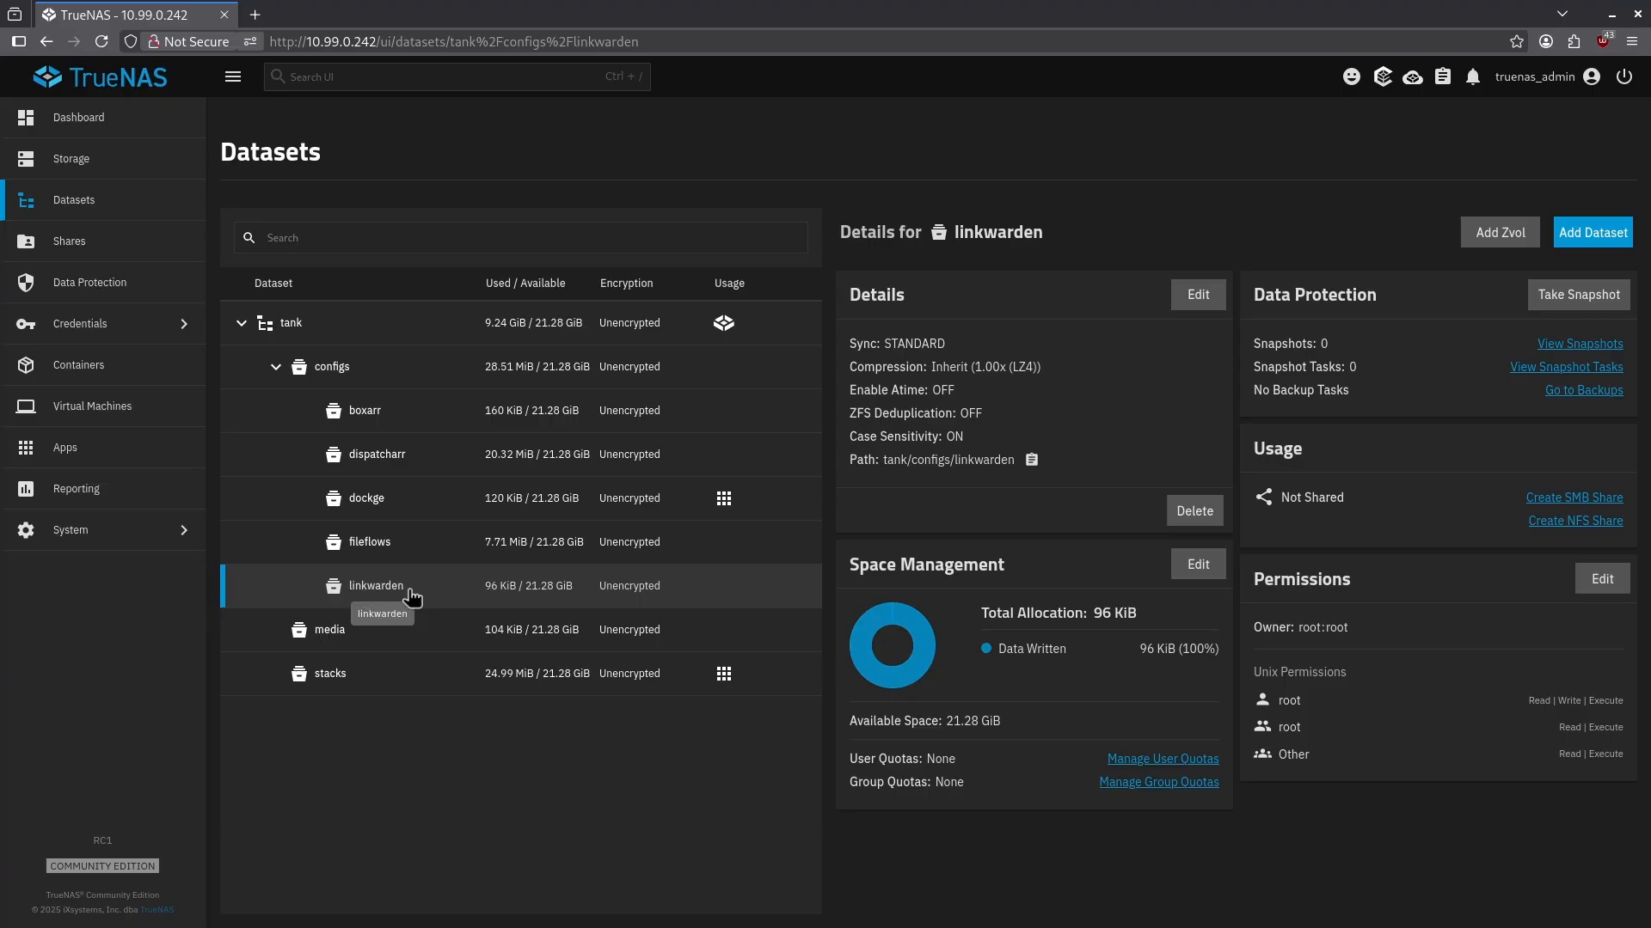
mouse_move(426, 589)
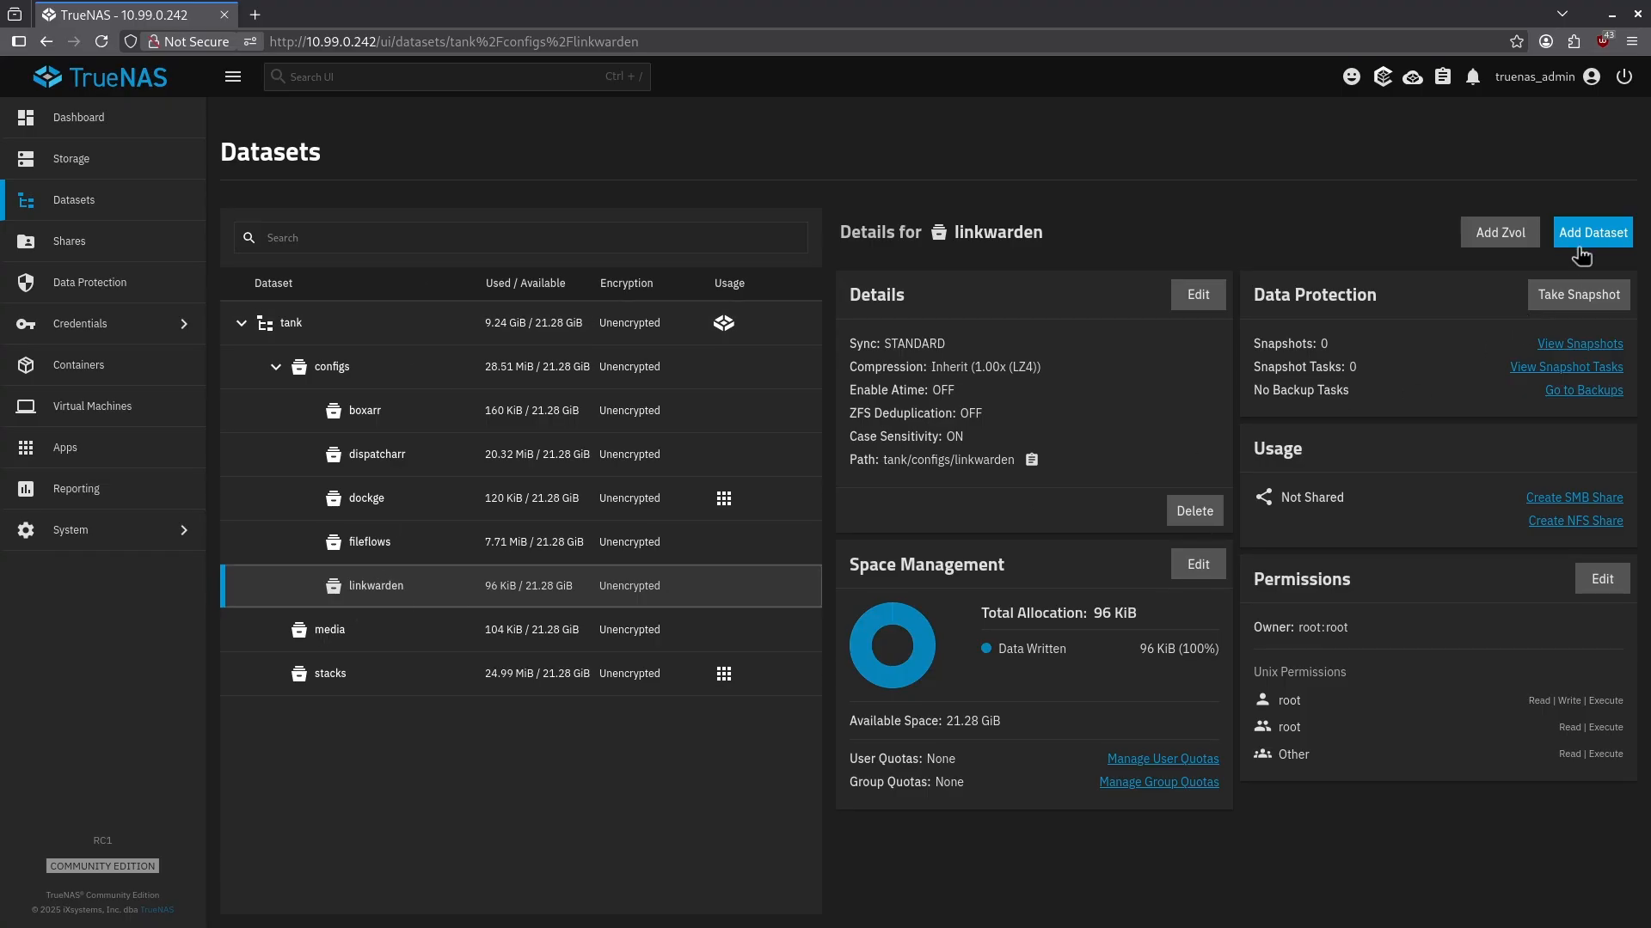
Step: Create data and meilisearch child datasets under linkwarden
left_click(1591, 232)
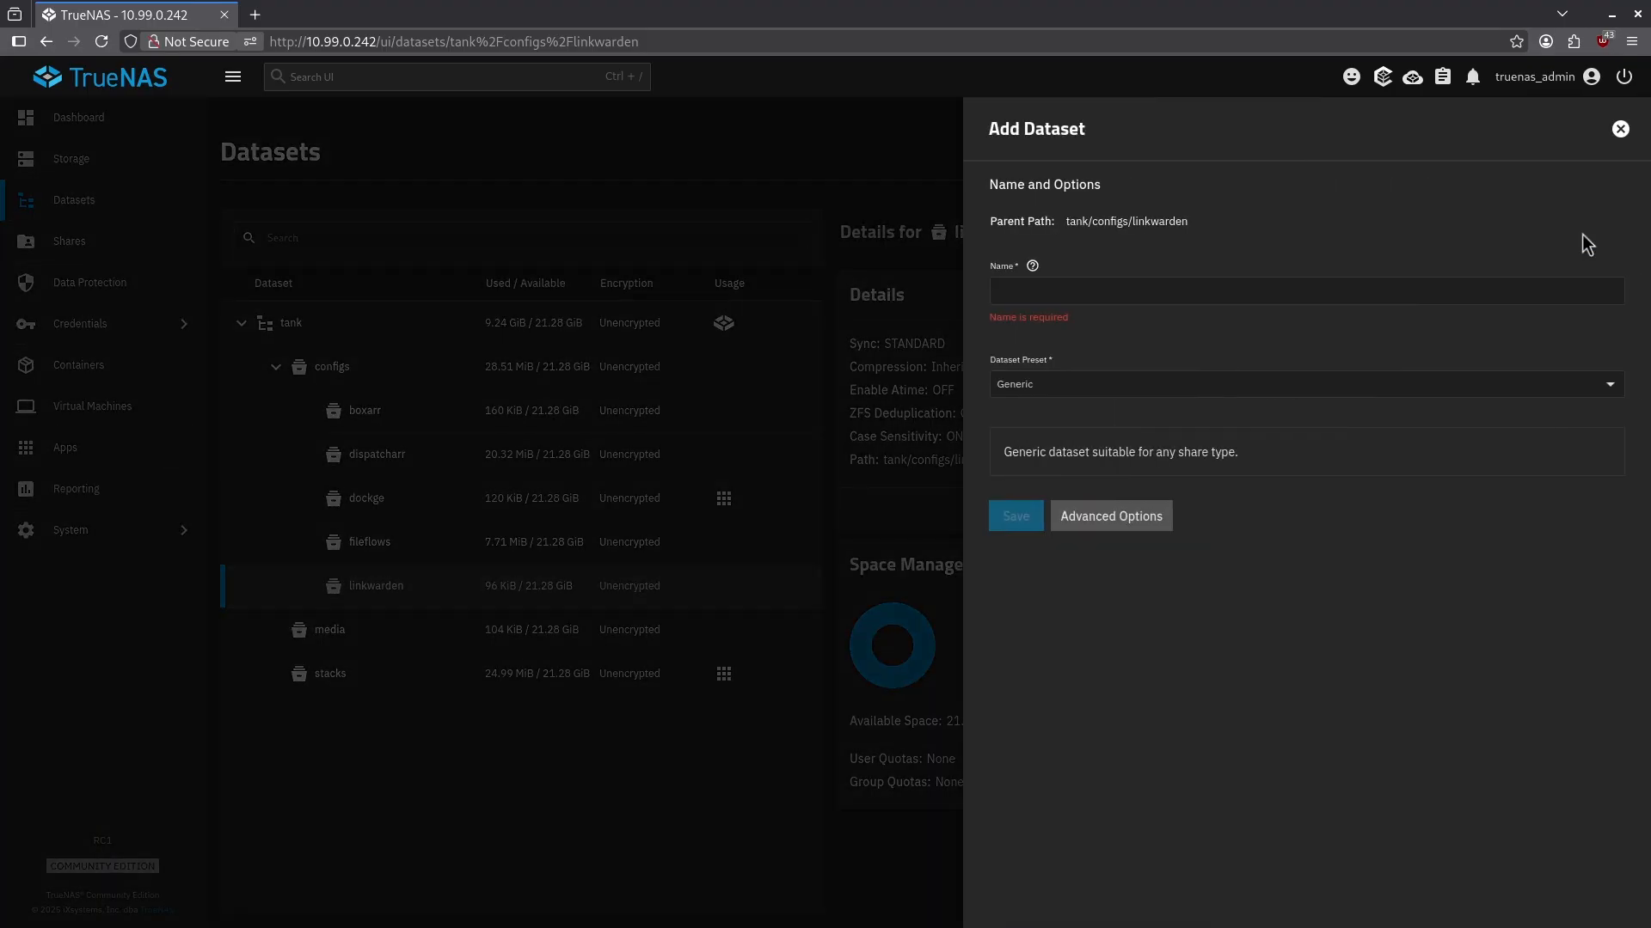
type("data")
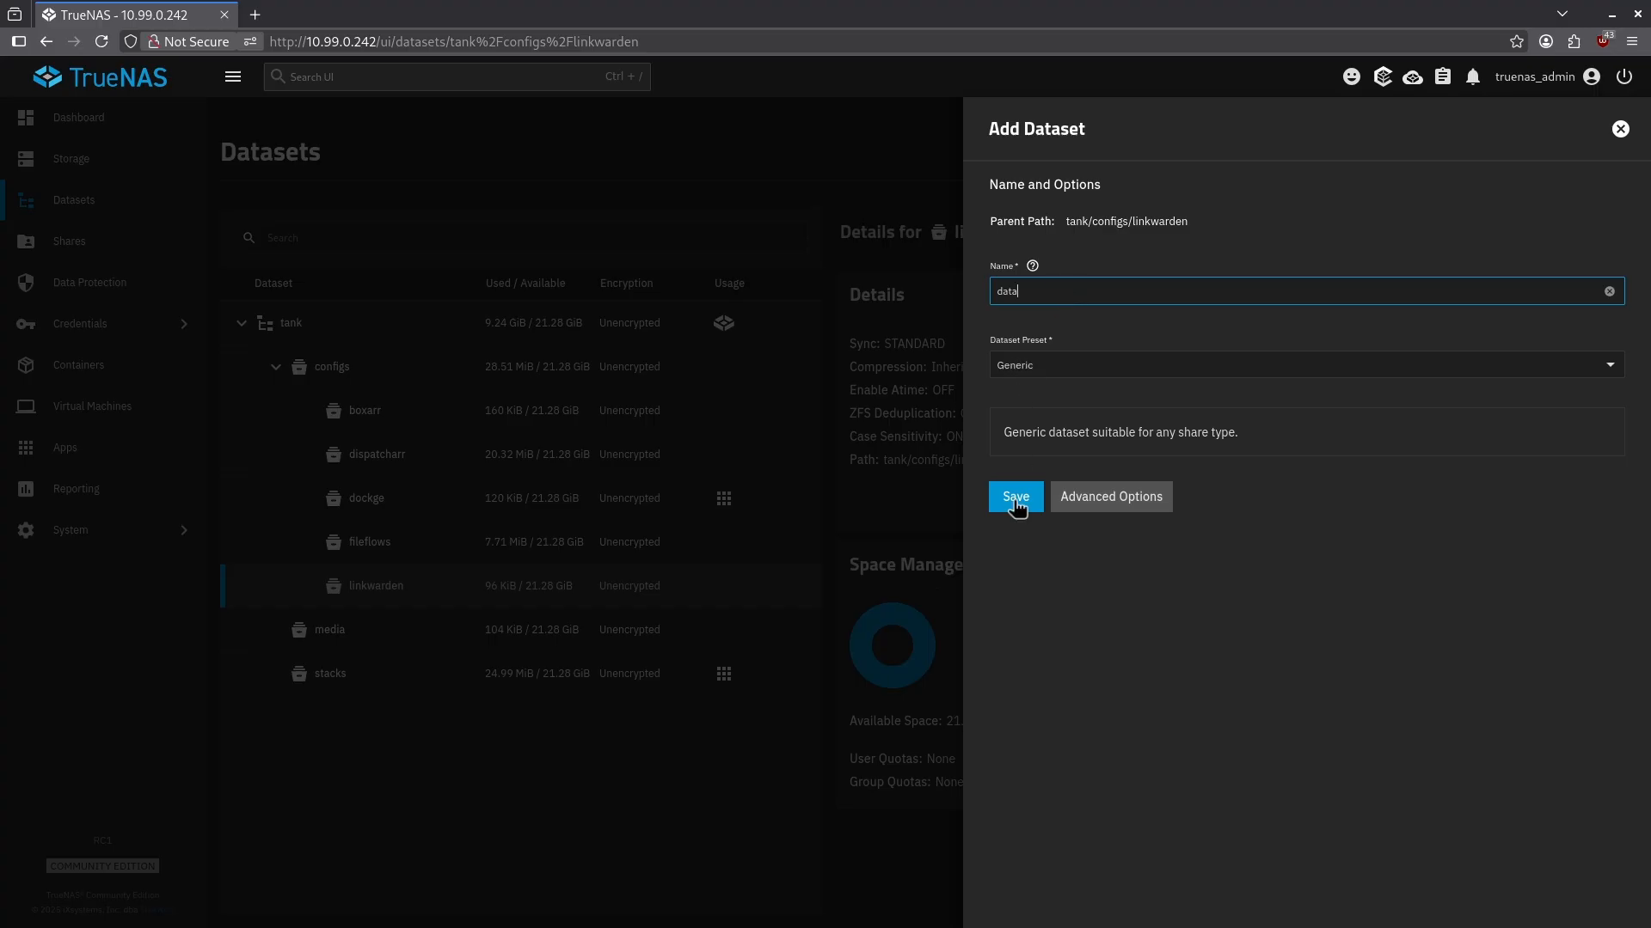
left_click(1014, 496)
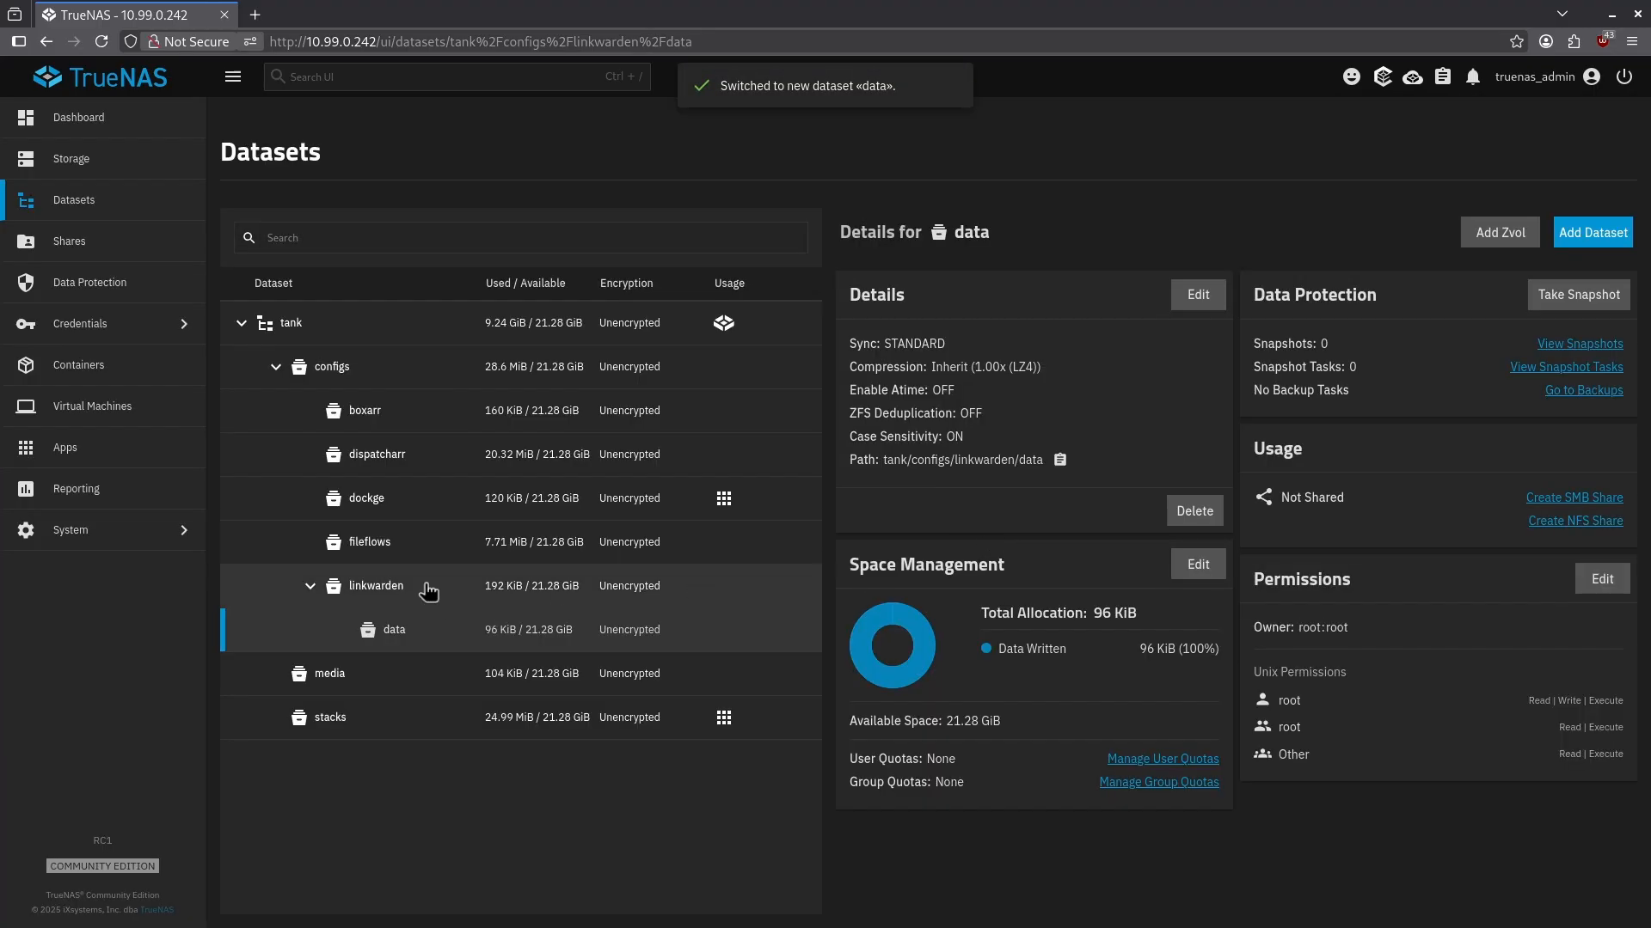
left_click(1592, 232)
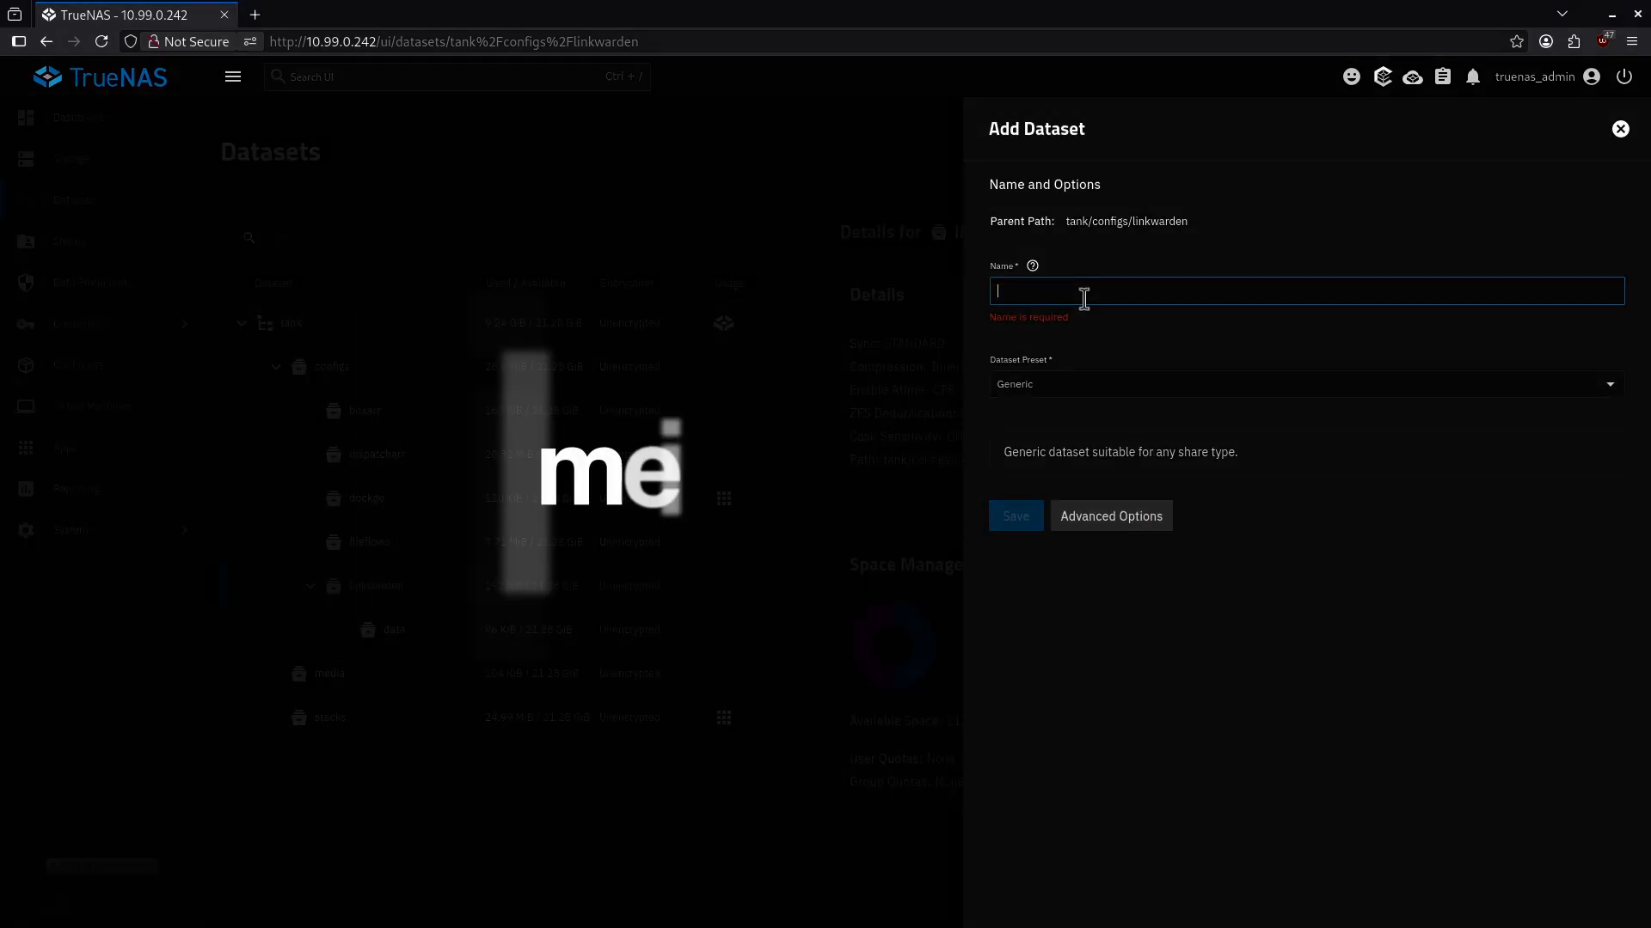
type("m")
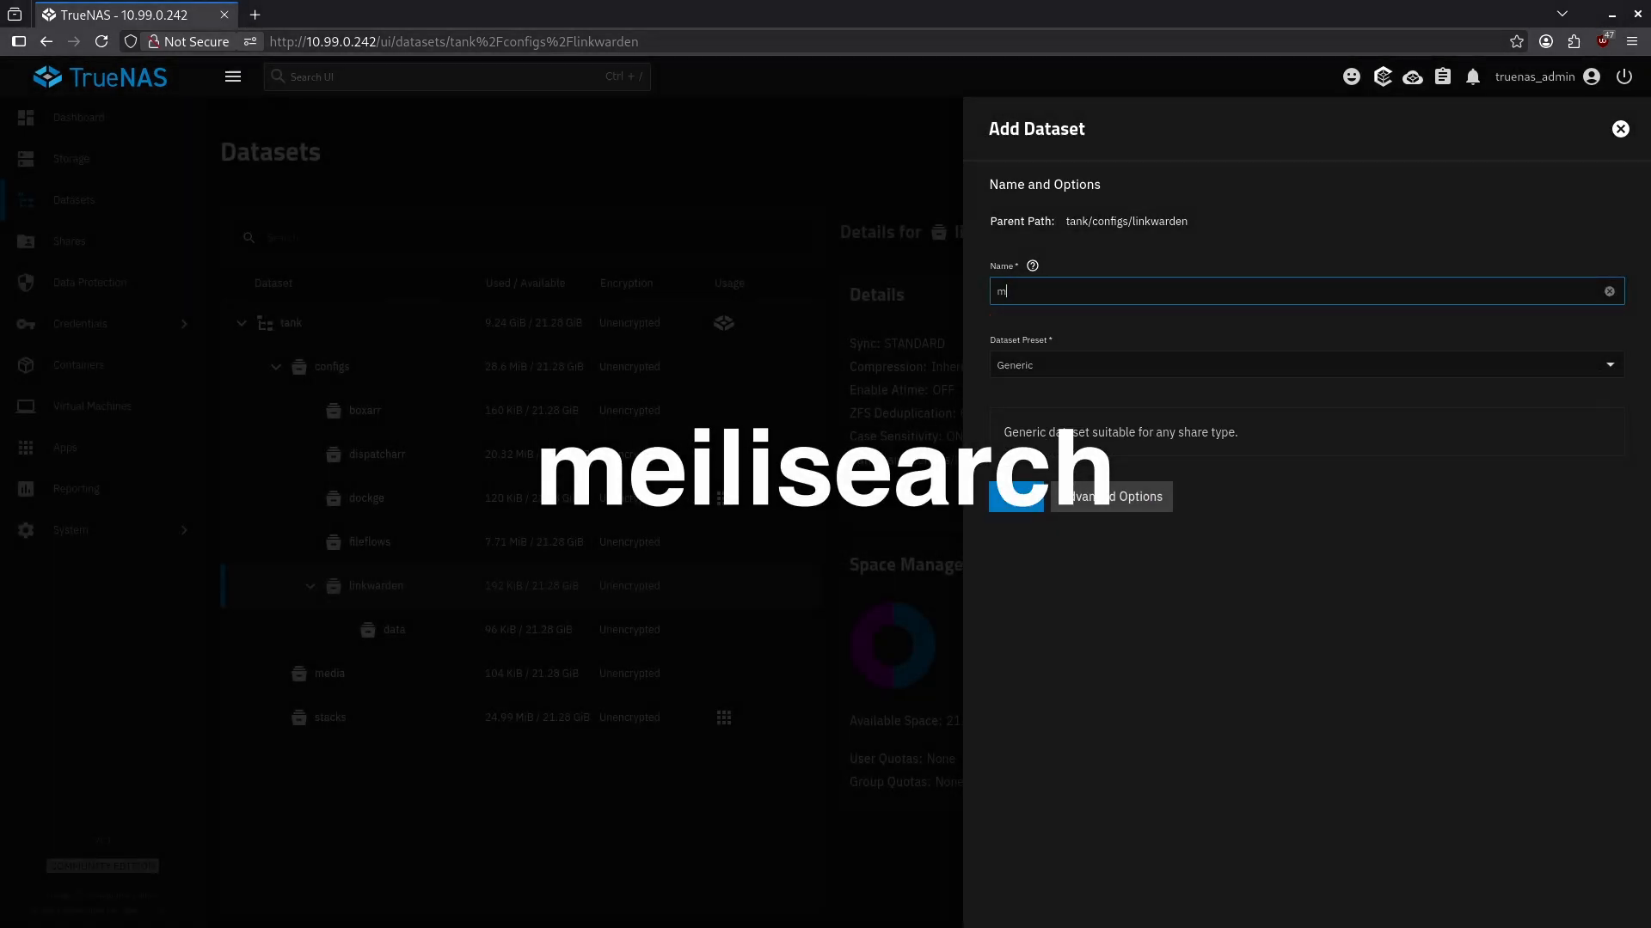
type("eilisearch")
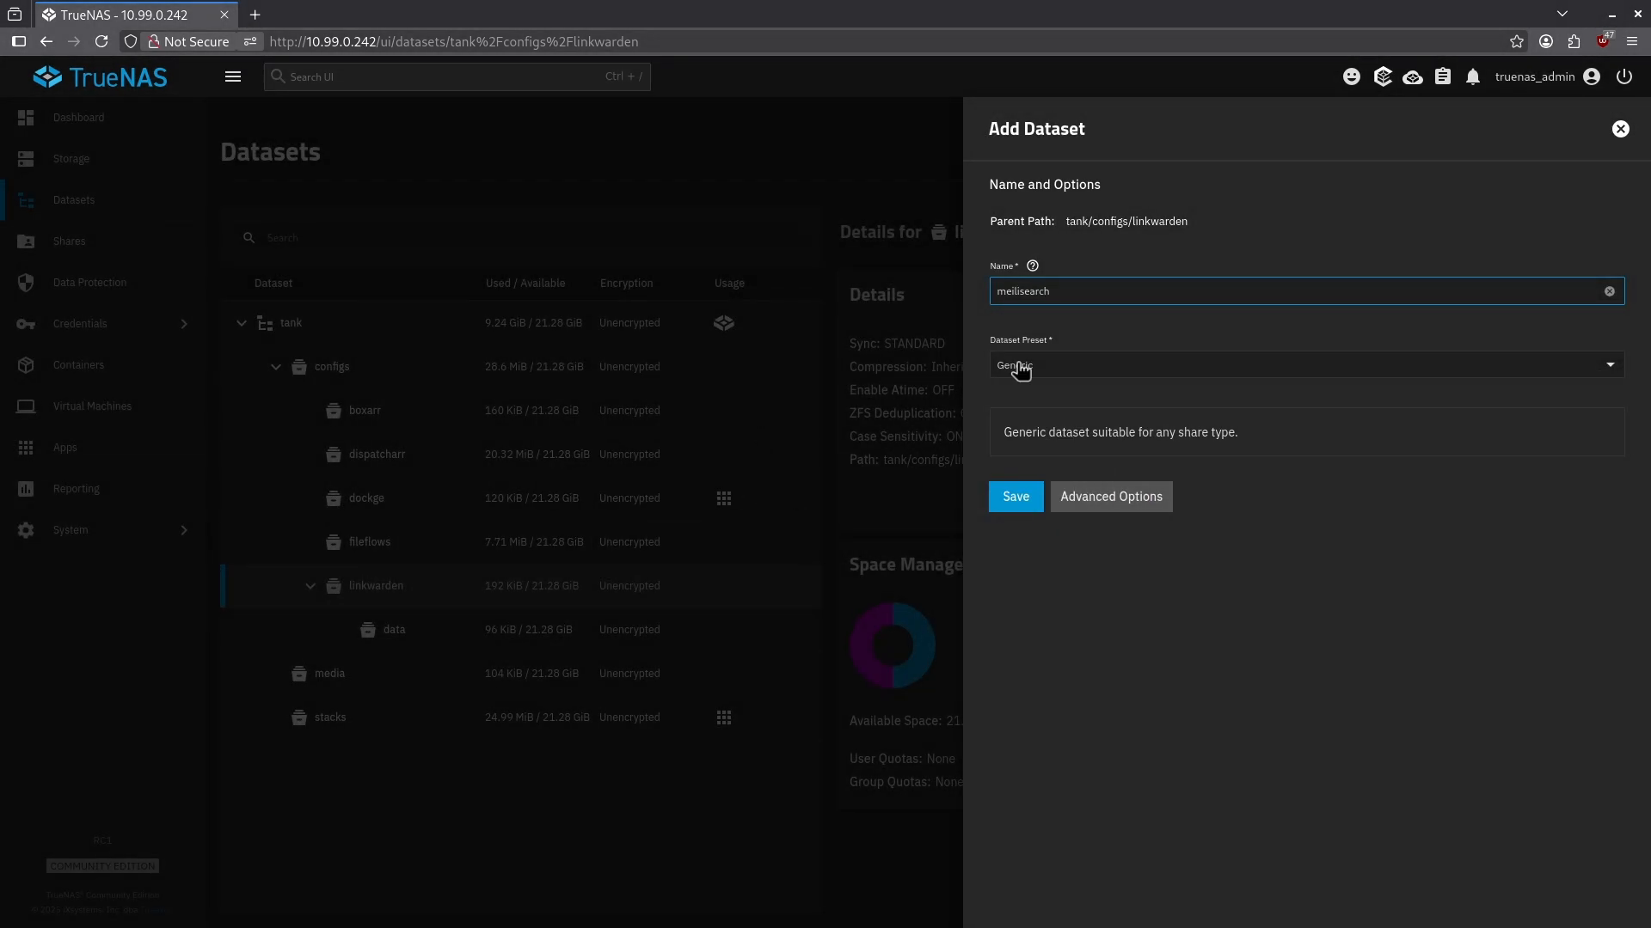
left_click(1015, 496)
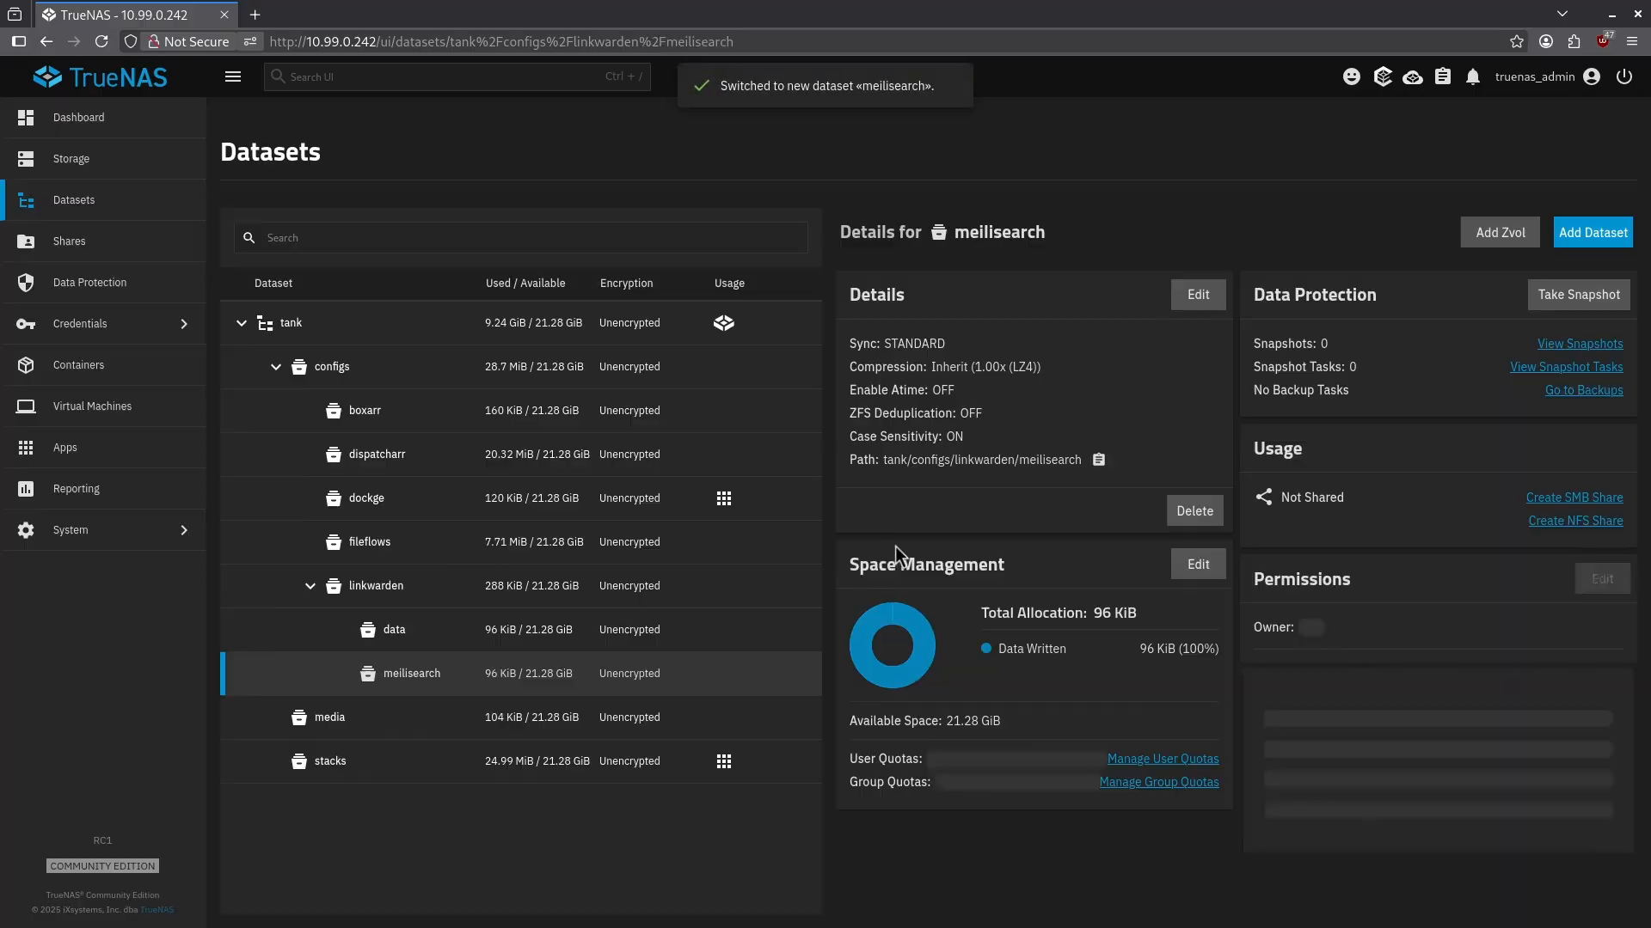
Step: Create the db child dataset under linkwarden
left_click(373, 585)
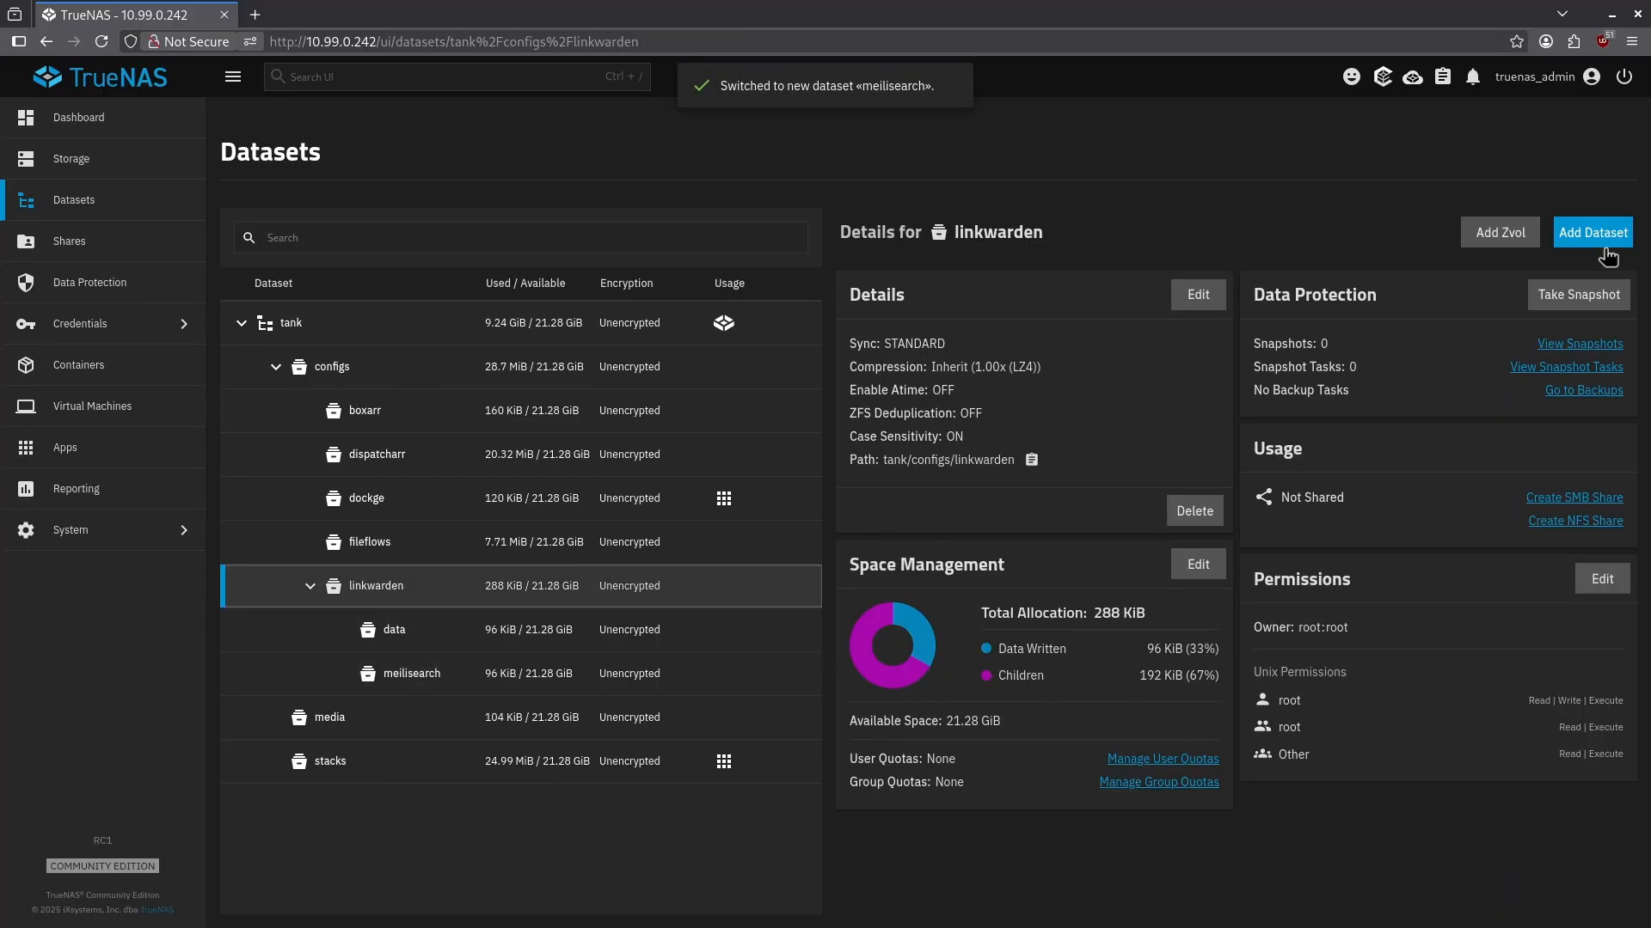
left_click(1590, 232)
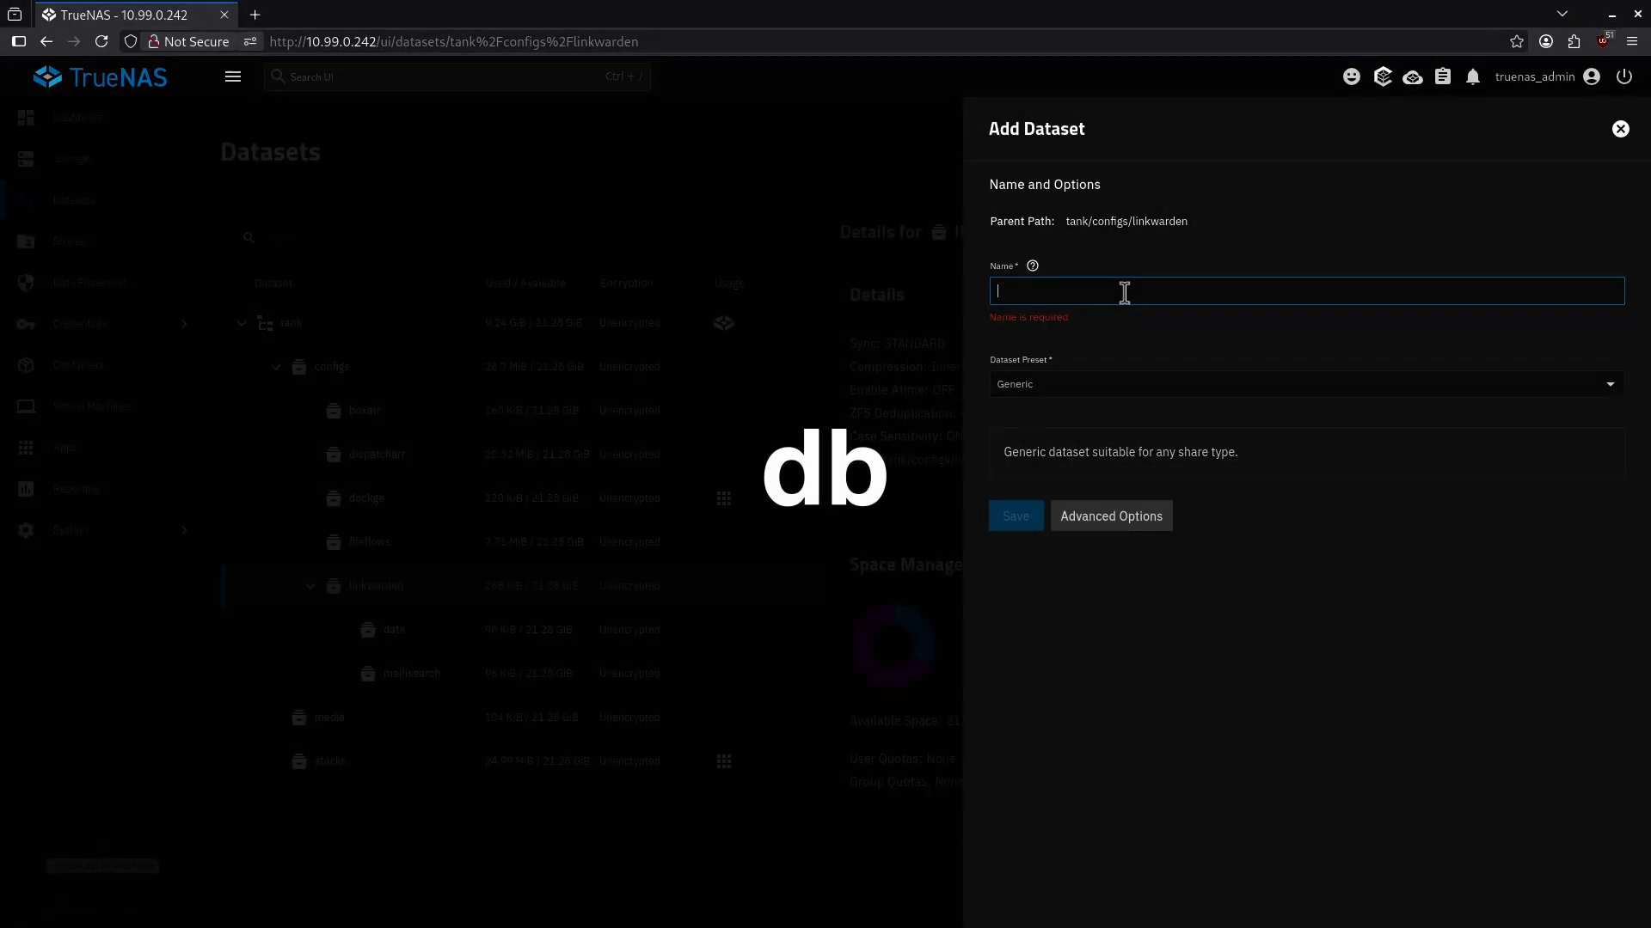
type("db")
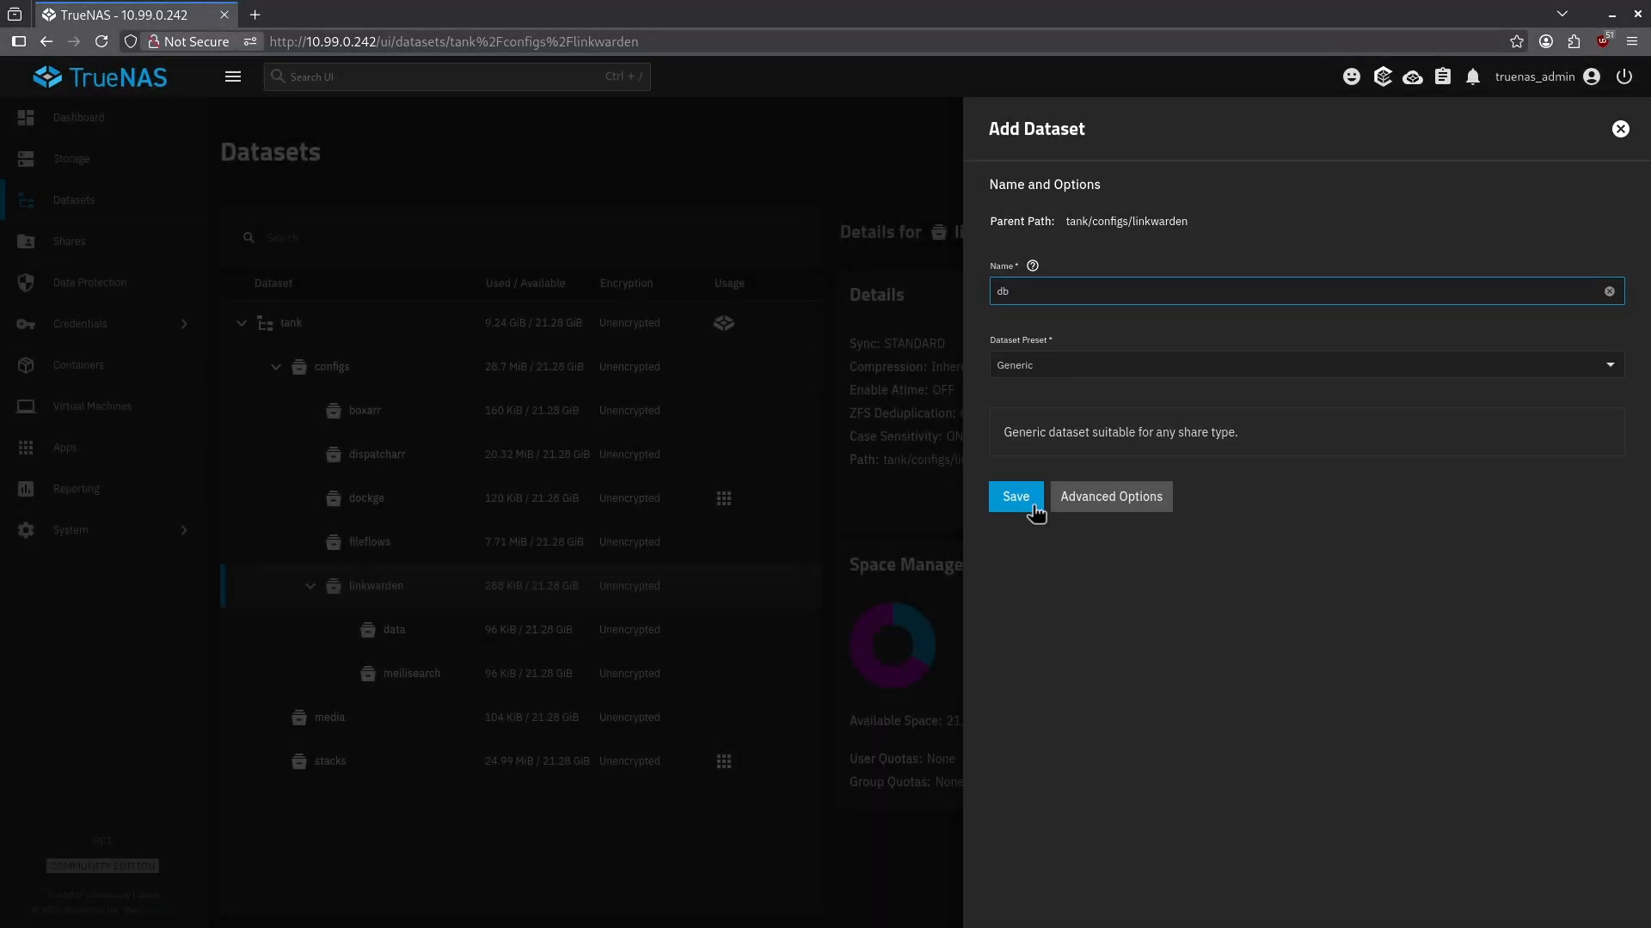
left_click(1015, 495)
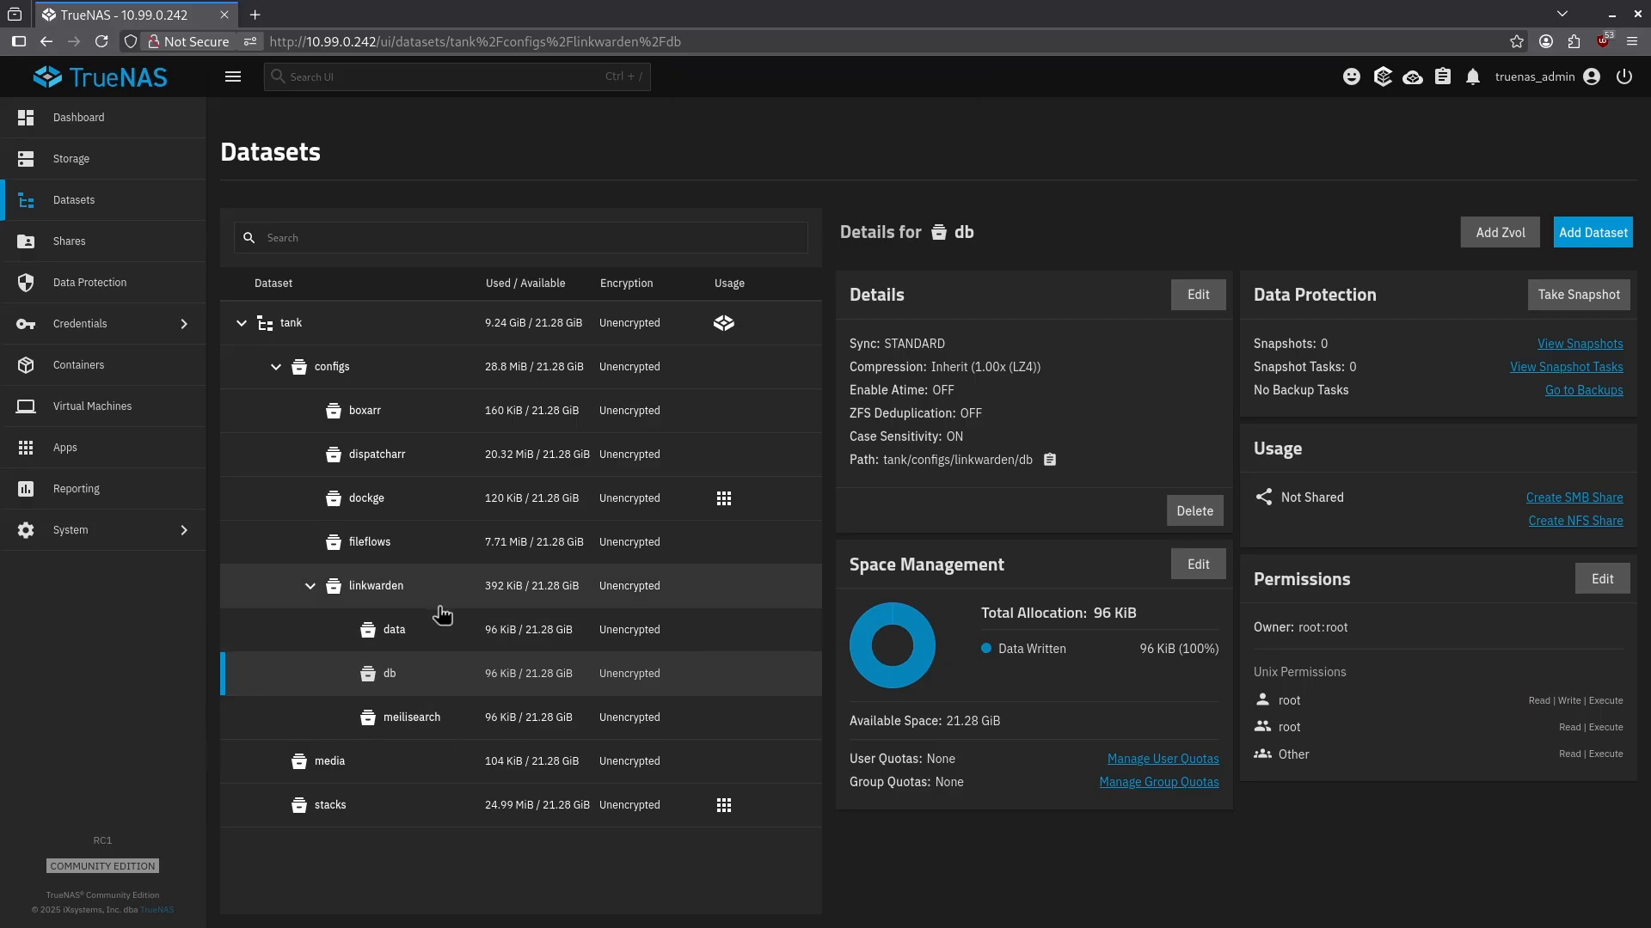
mouse_move(448, 599)
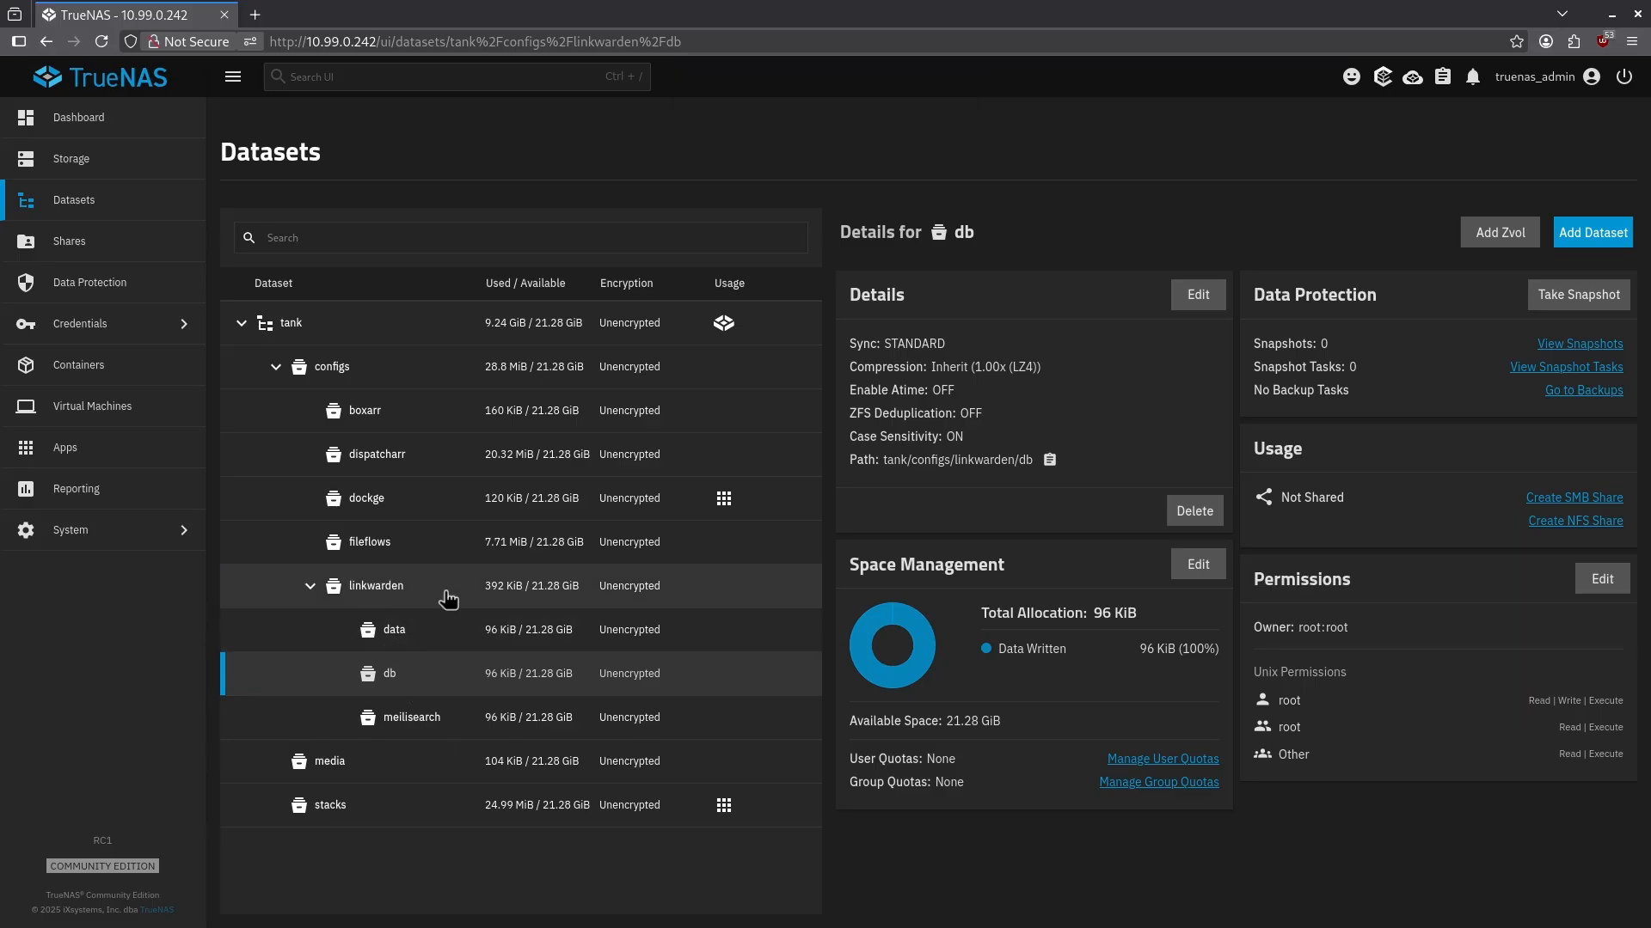
Step: Set linkwarden's owning group to apps, apply recursively including child datasets, and save
left_click(375, 585)
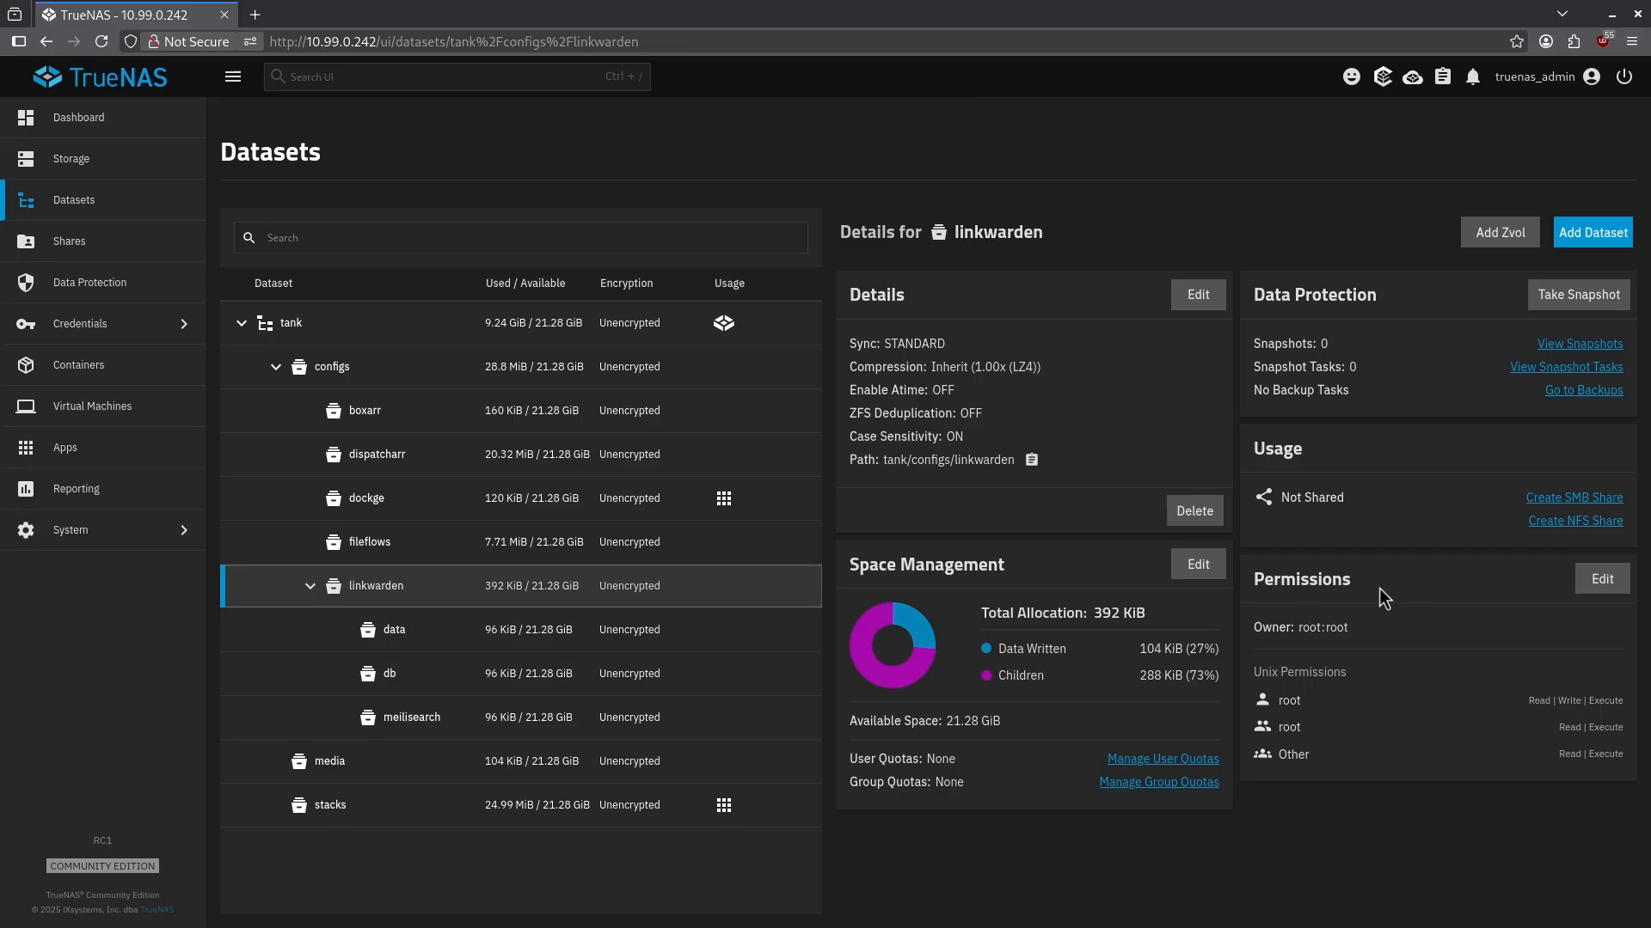
left_click(1601, 580)
type("a")
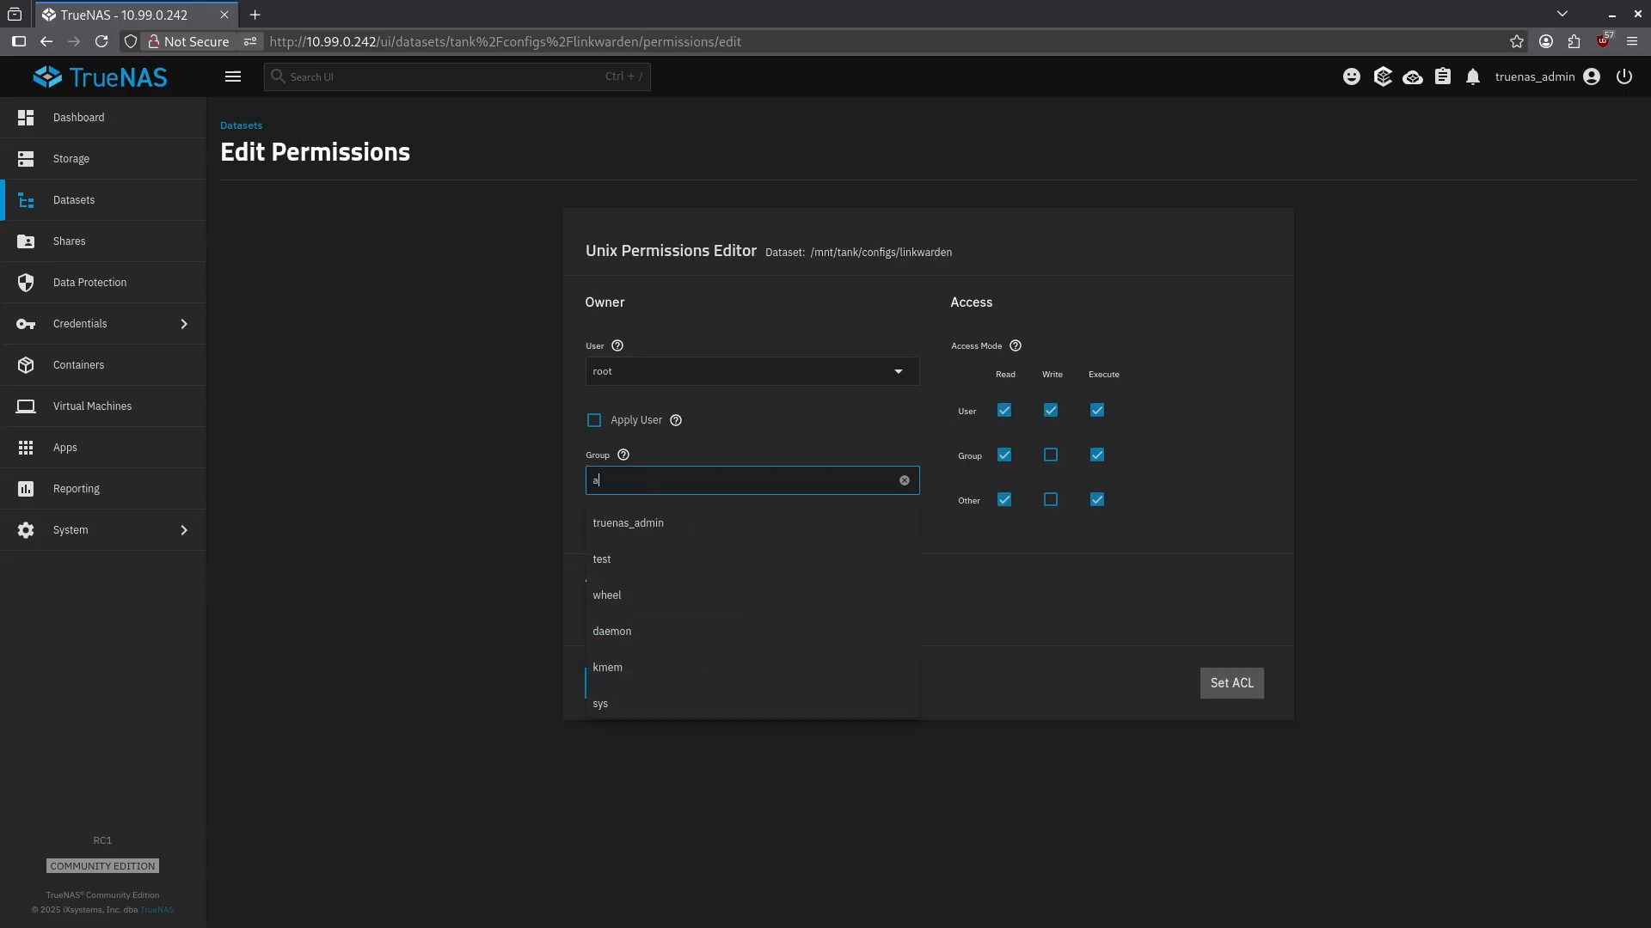
left_click(752, 480)
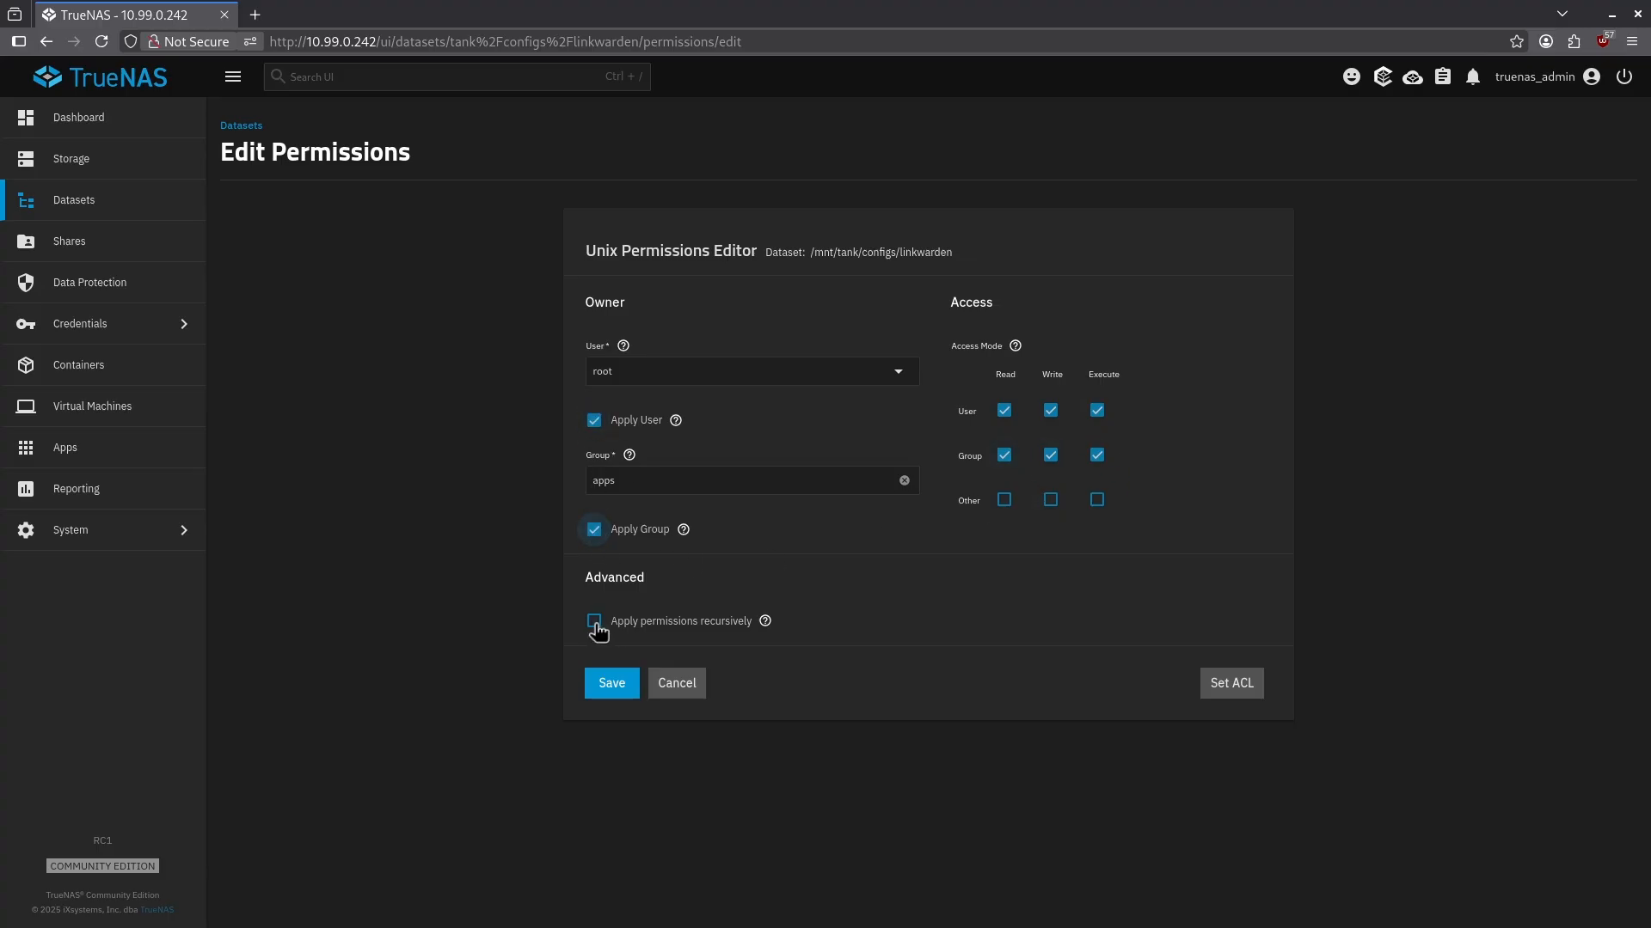
left_click(593, 621)
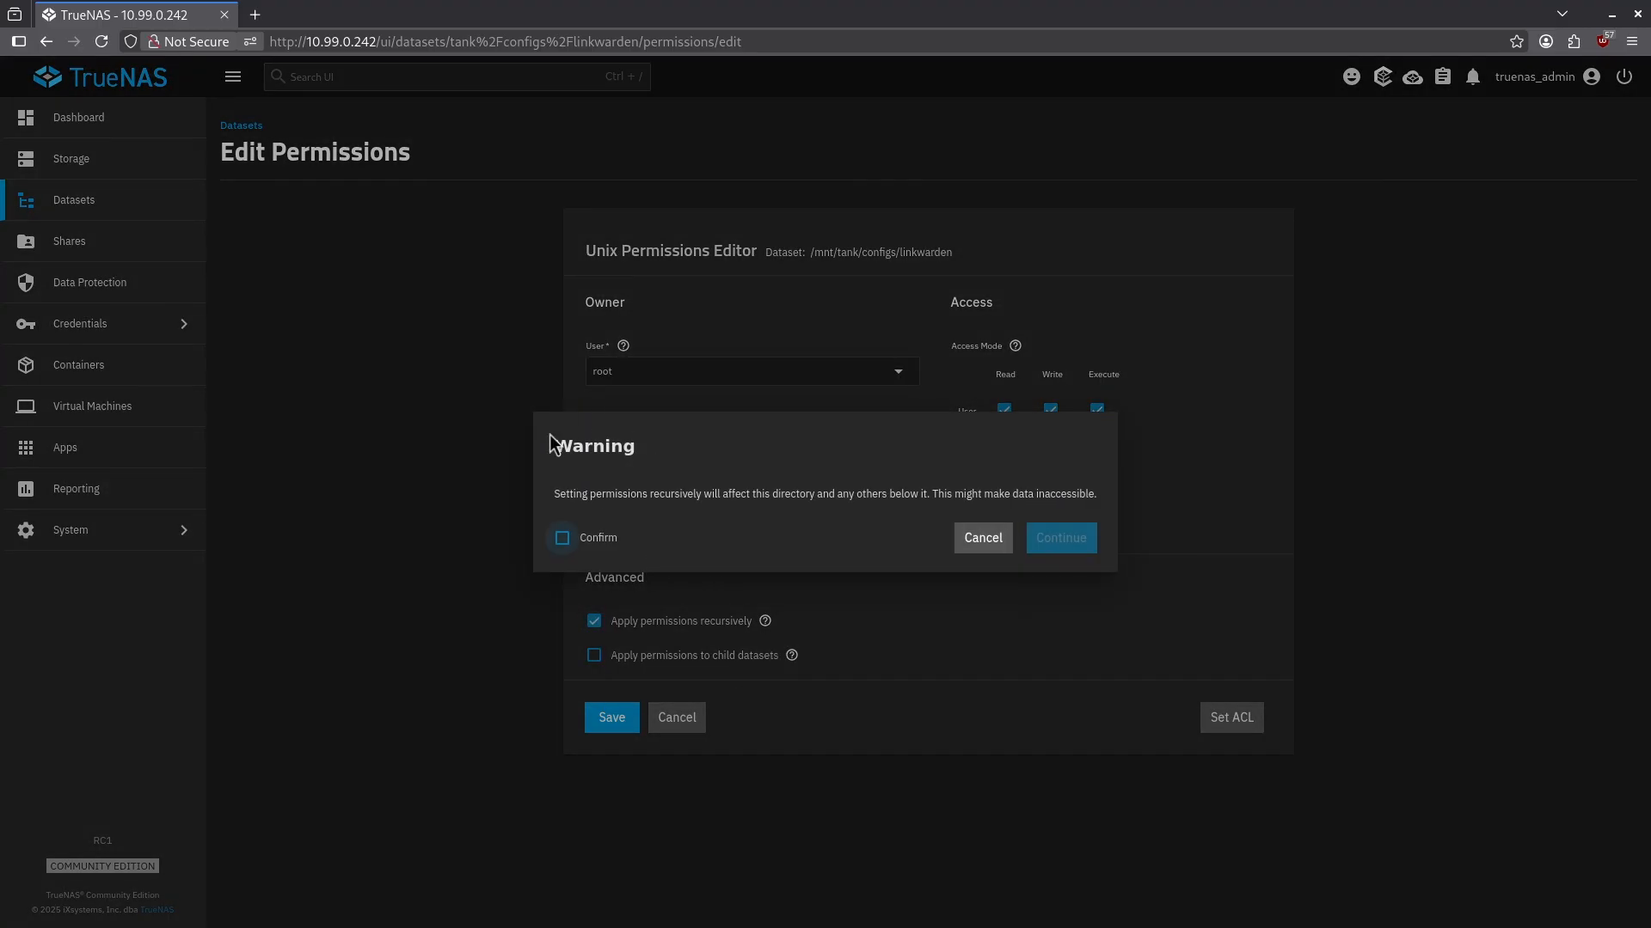
left_click(561, 538)
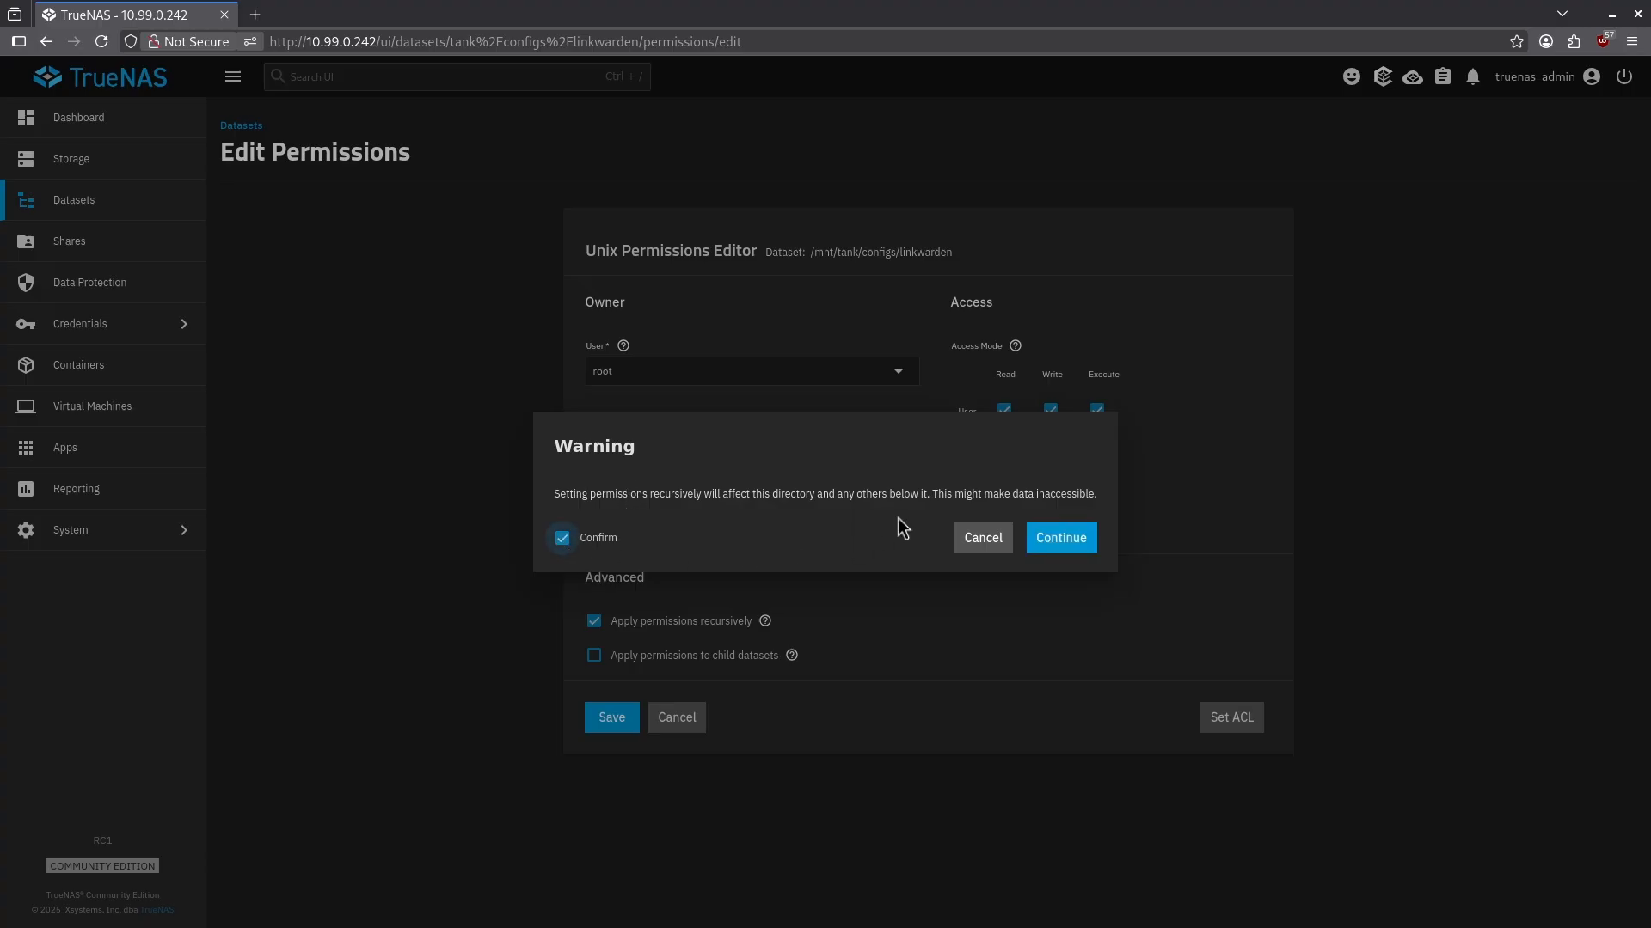
left_click(1059, 538)
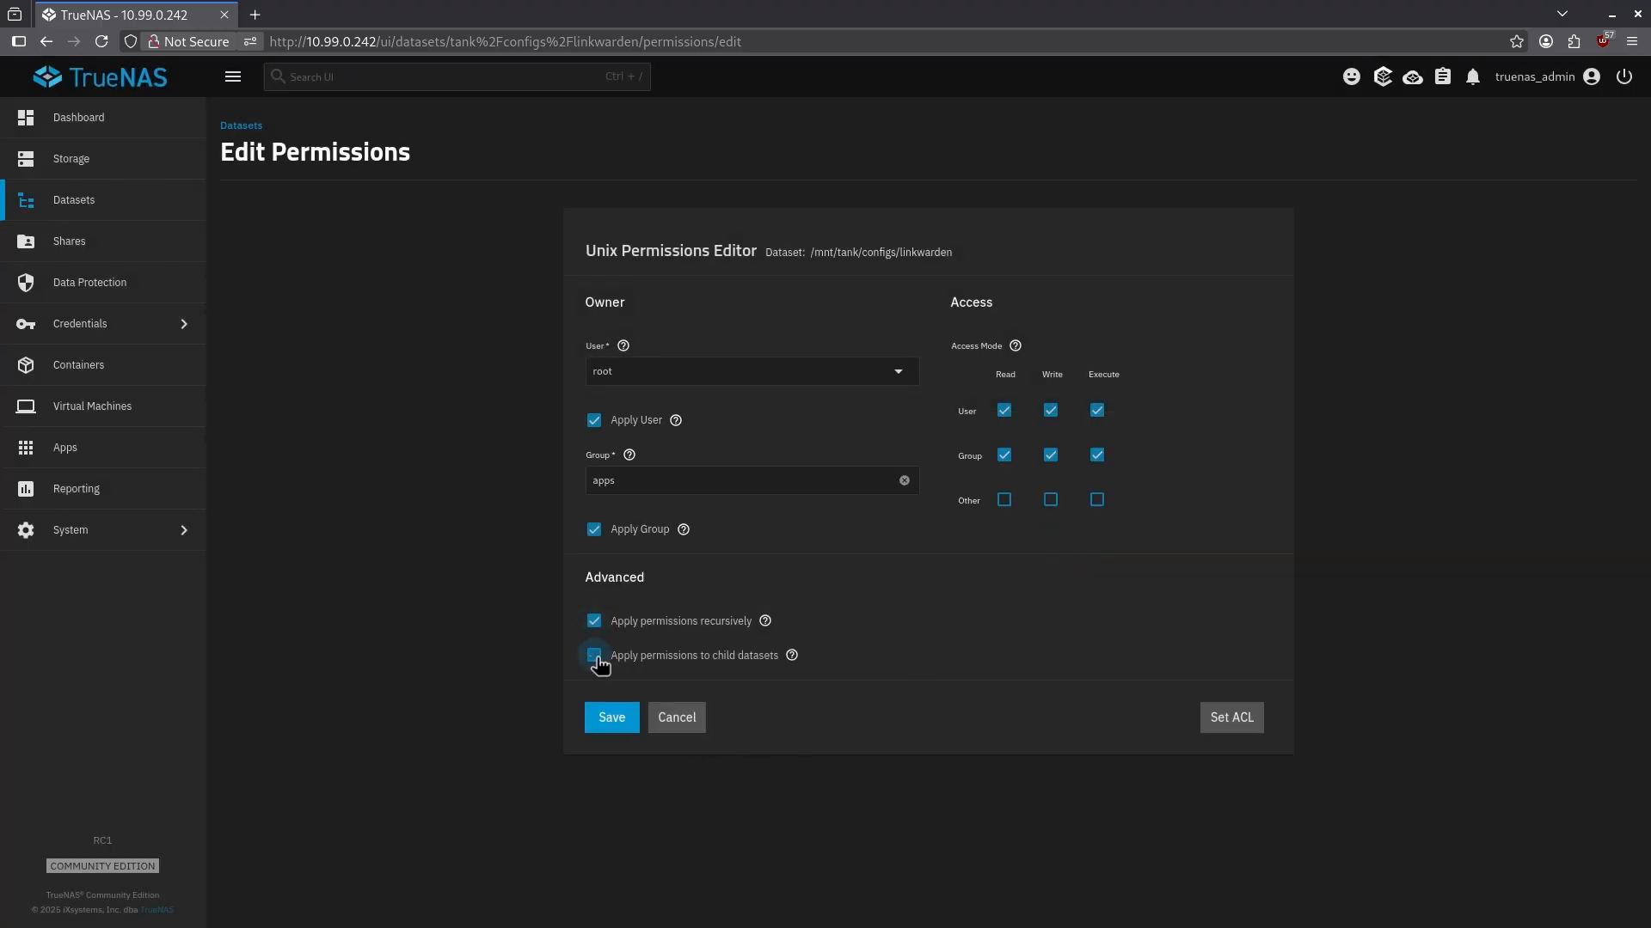
left_click(594, 655)
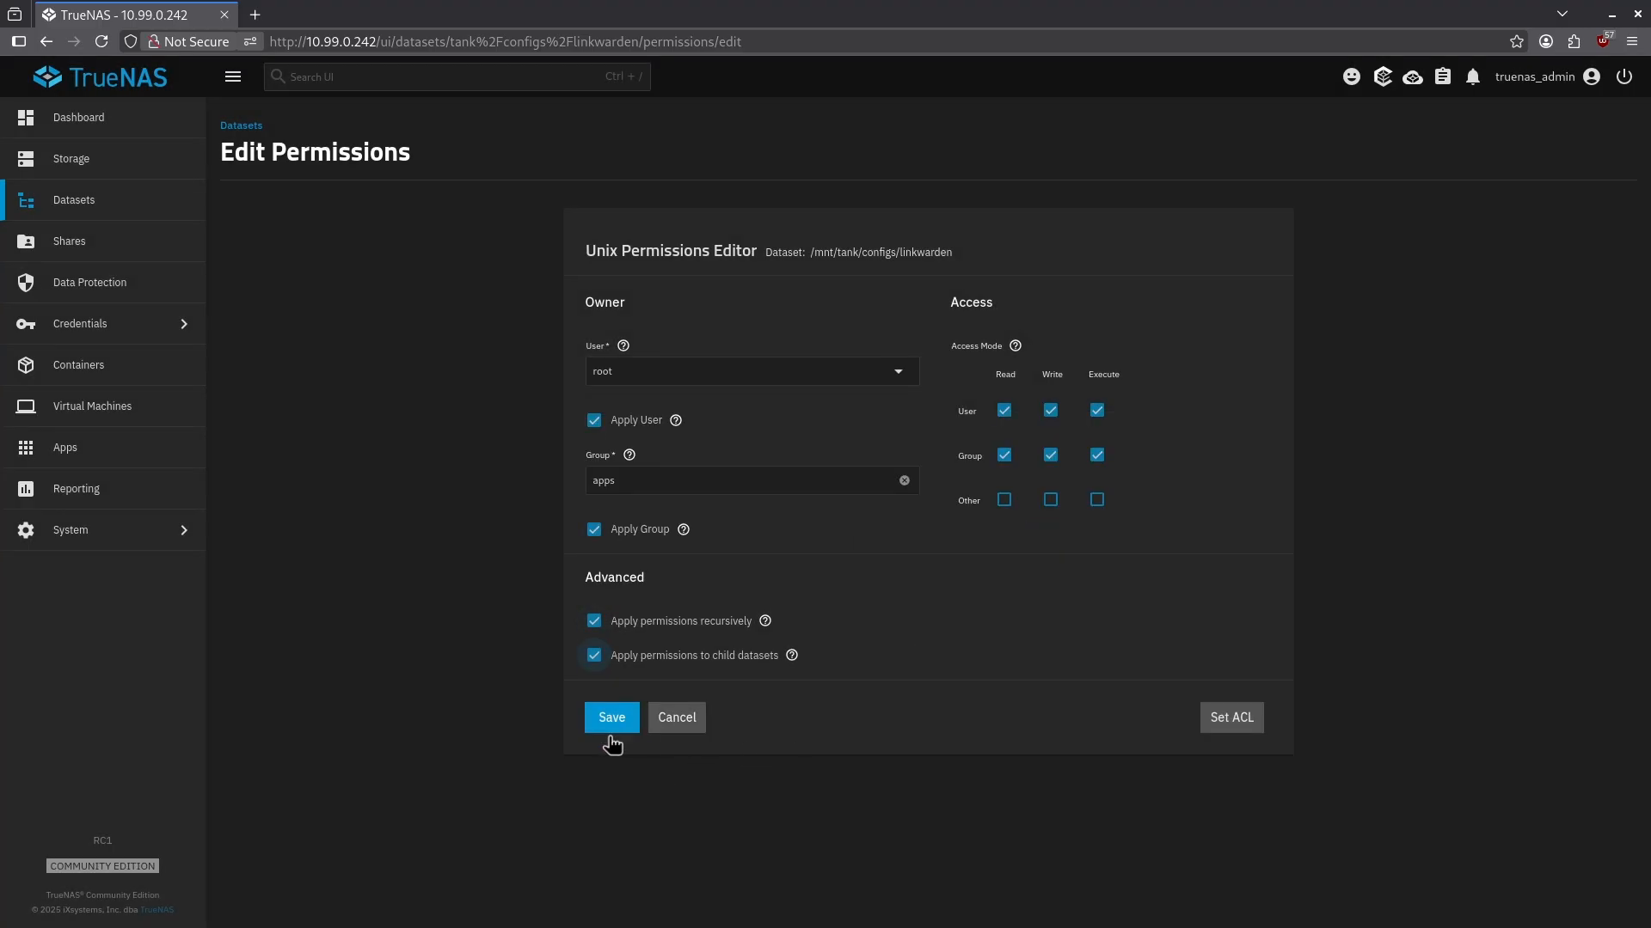
left_click(610, 717)
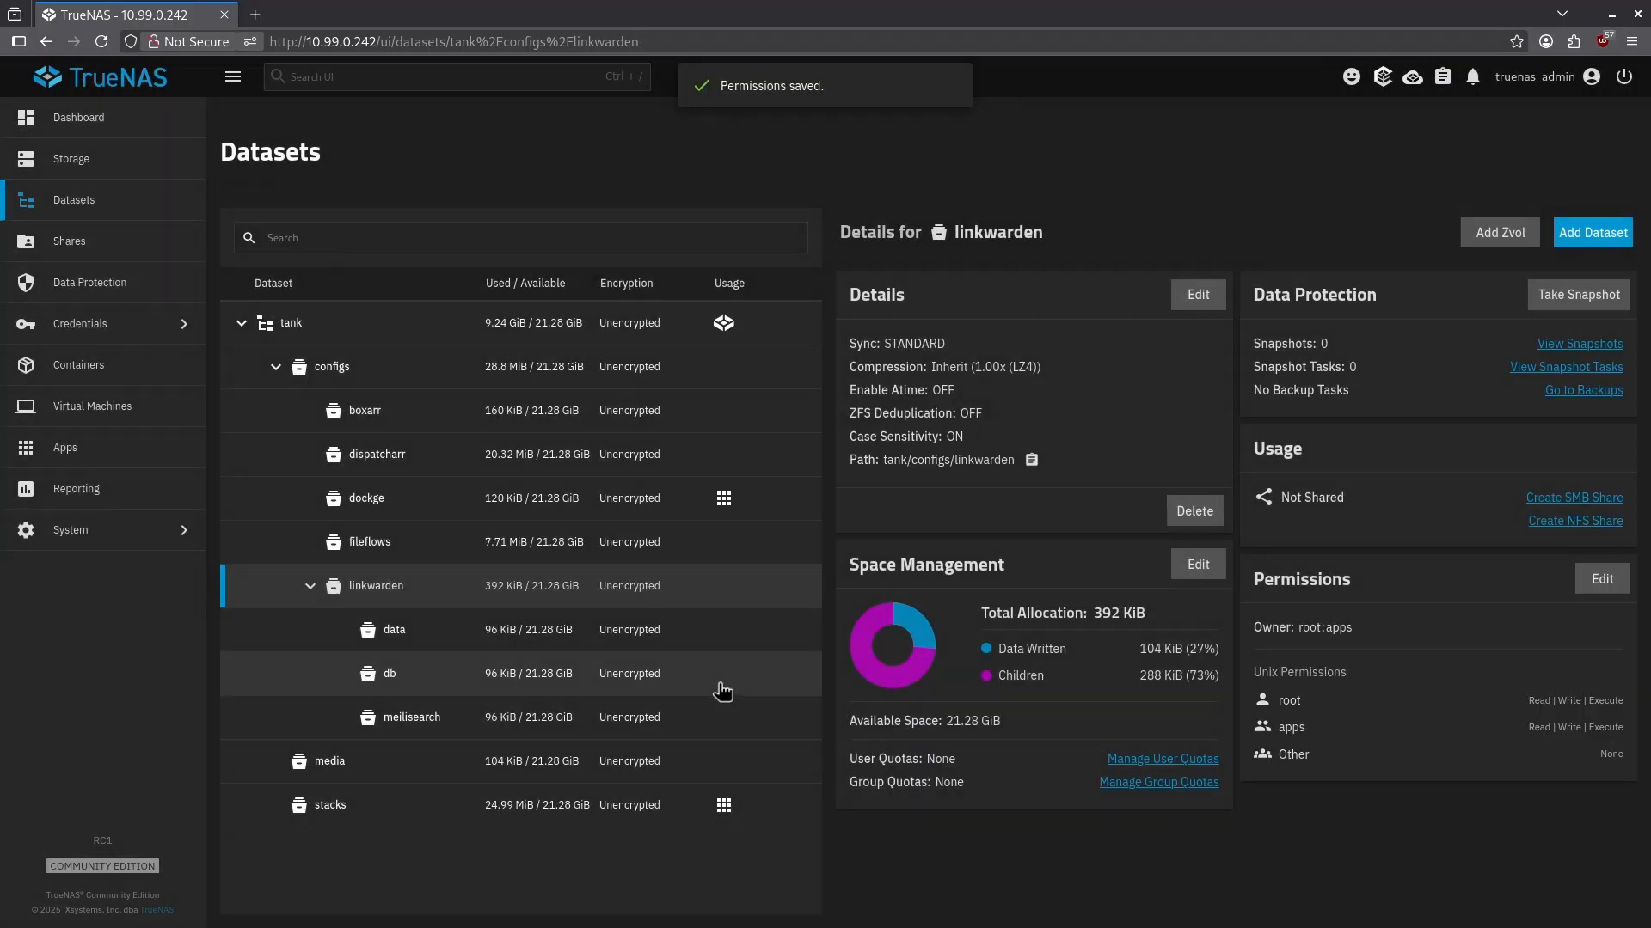
mouse_move(549, 666)
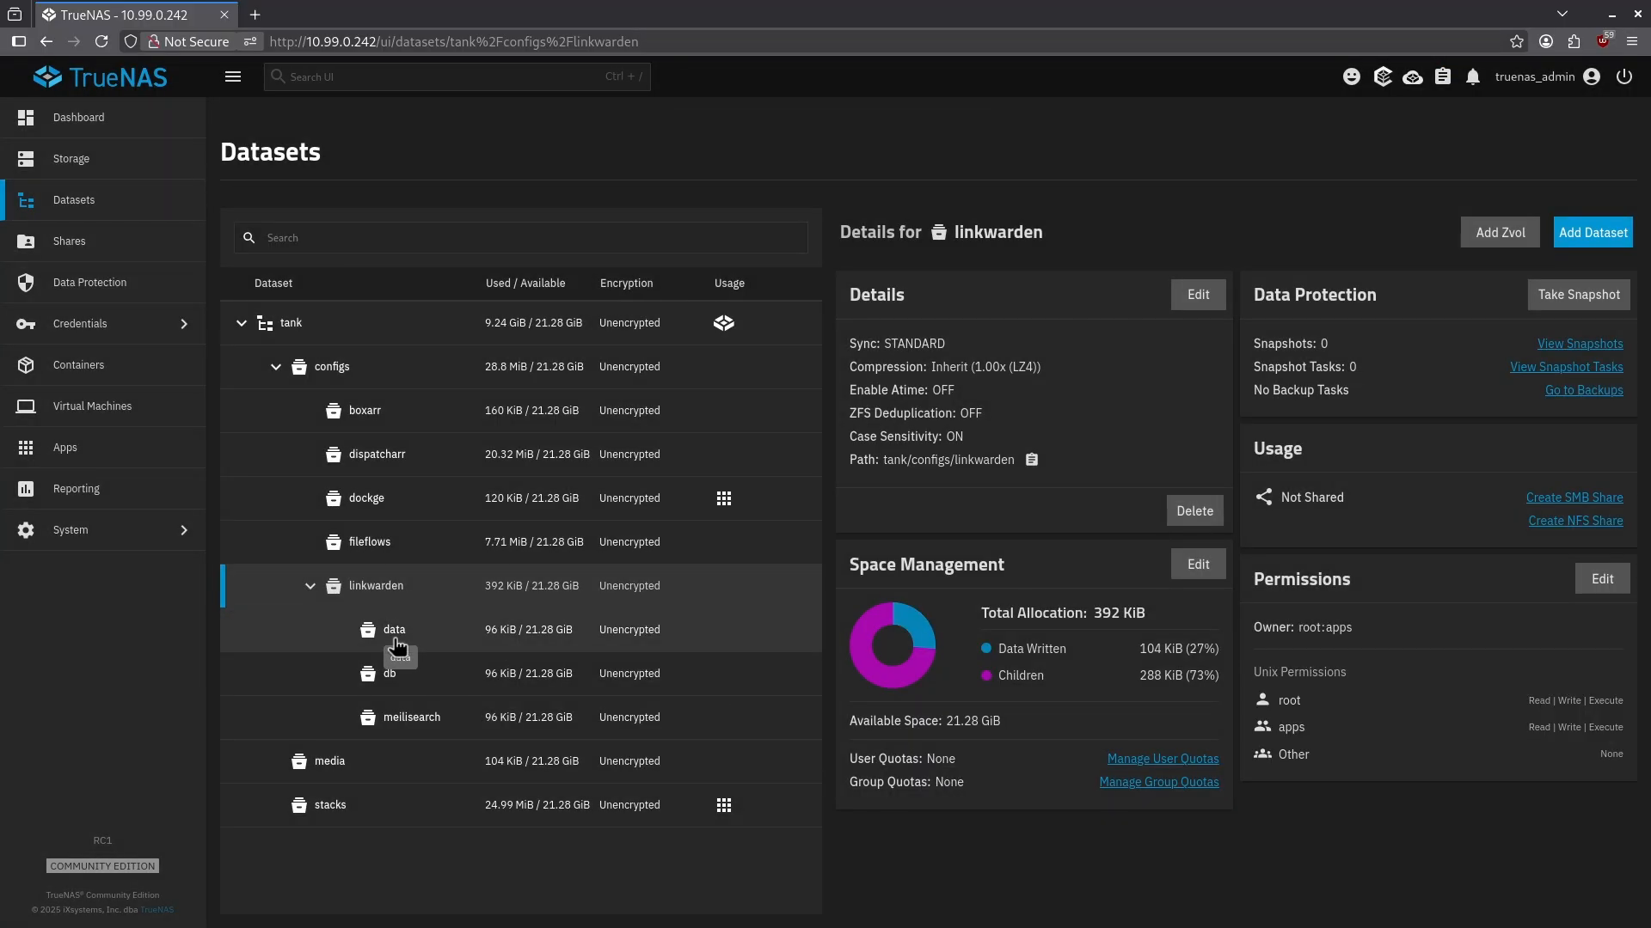
left_click(394, 629)
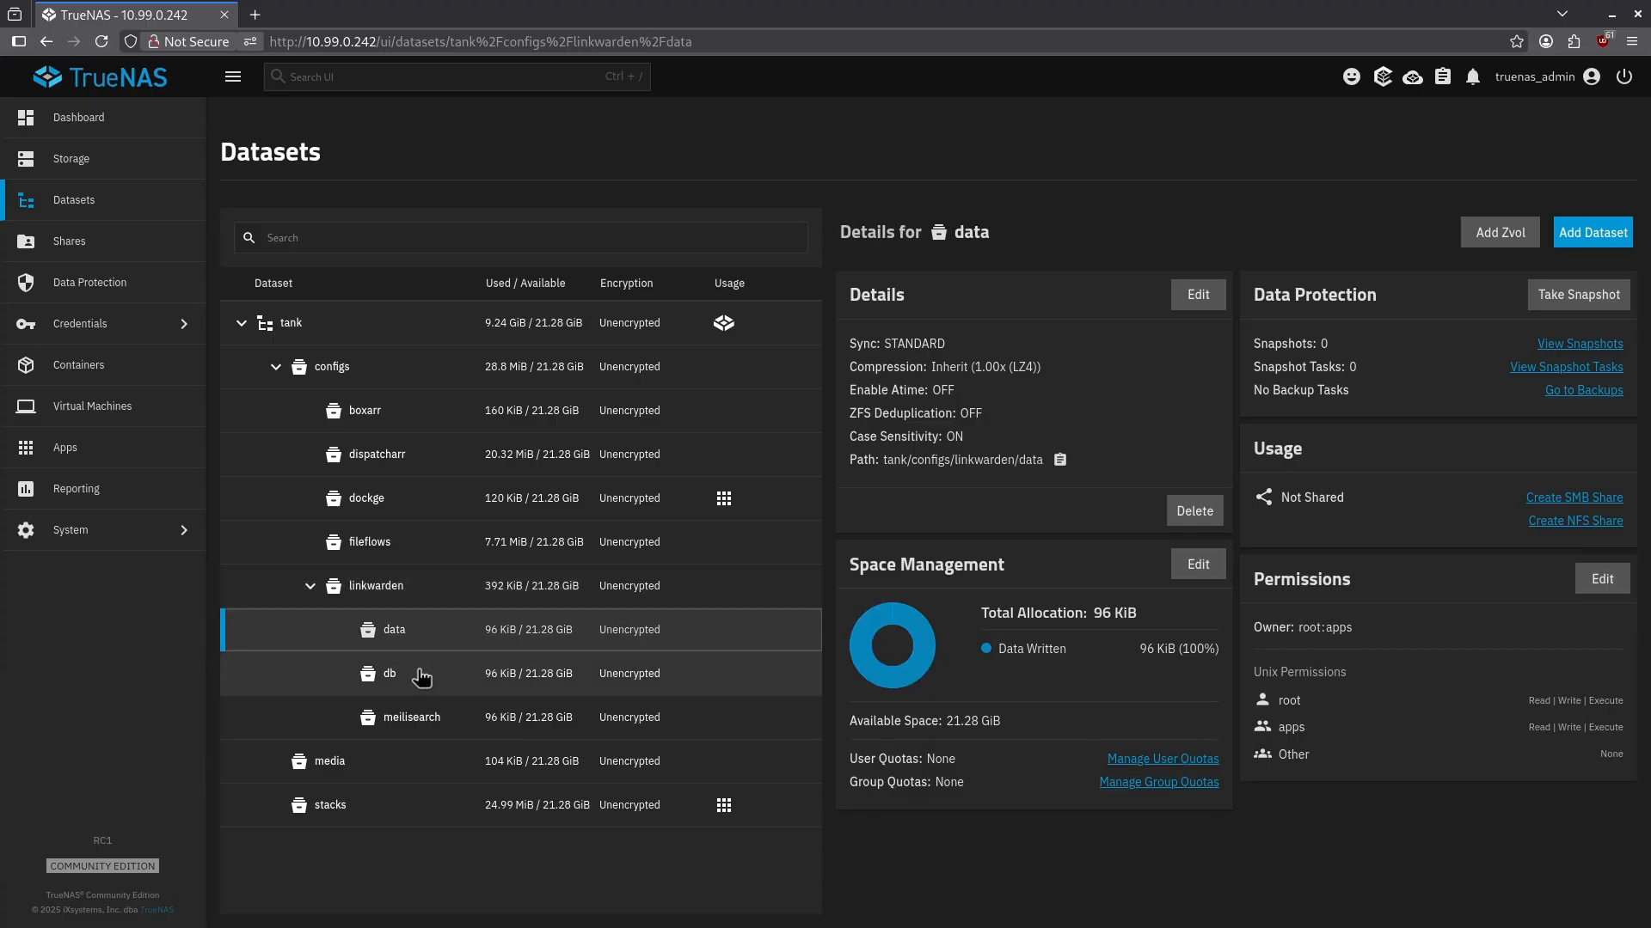
left_click(410, 717)
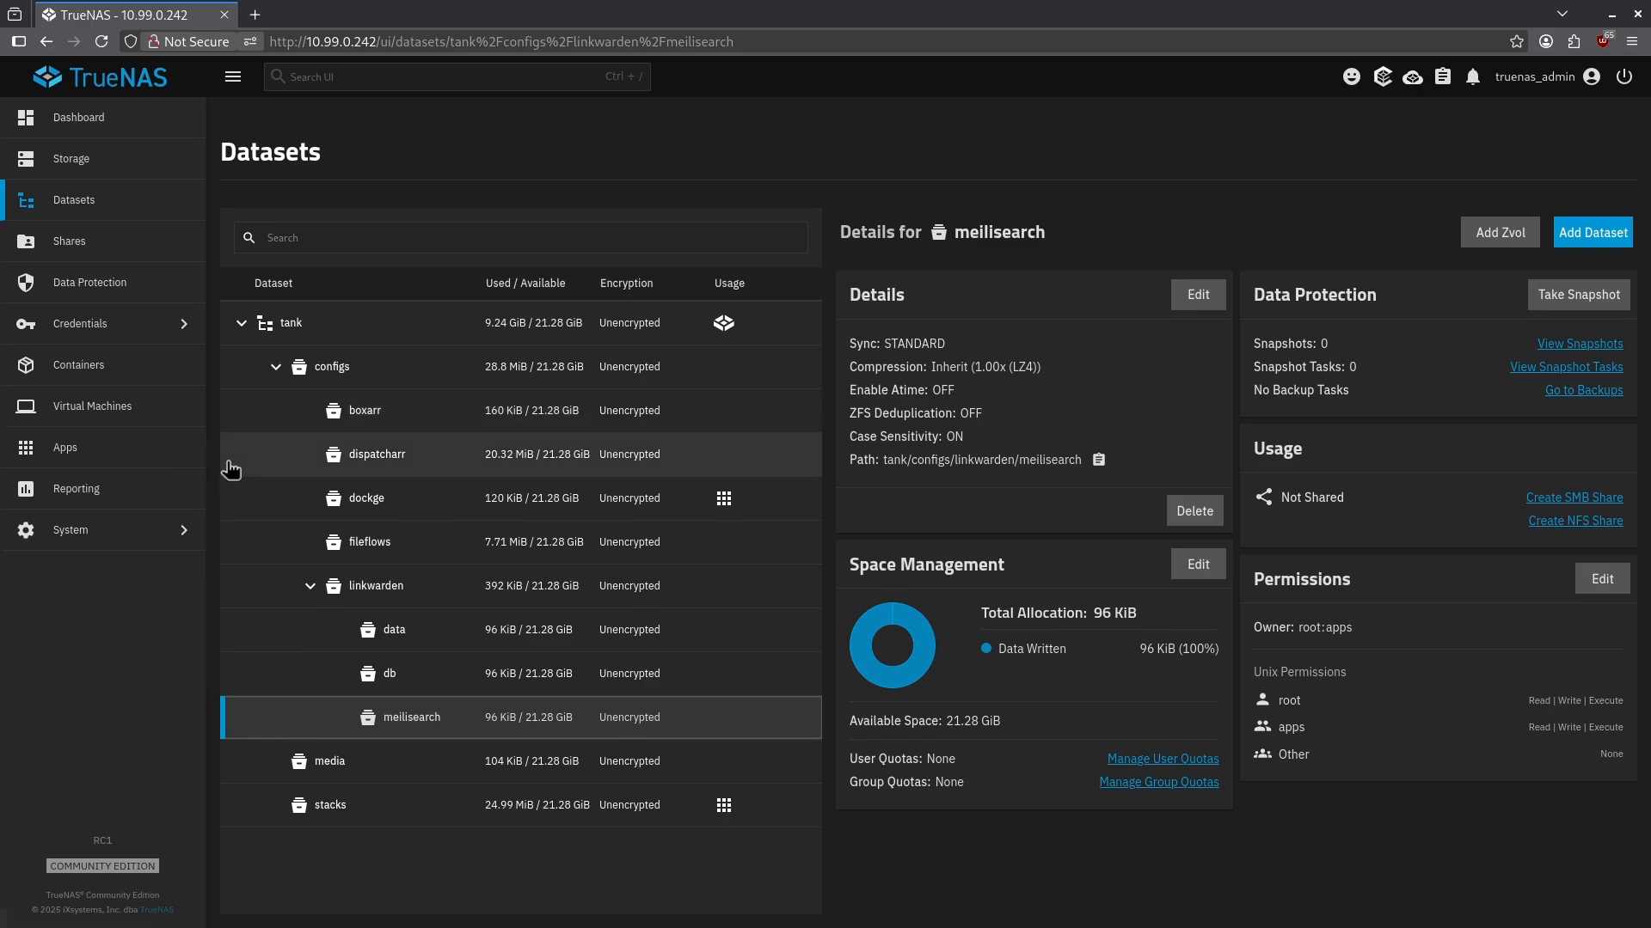
Step: Search the app catalogue for 'linkwar' and start the Linkwarden installation form
left_click(64, 447)
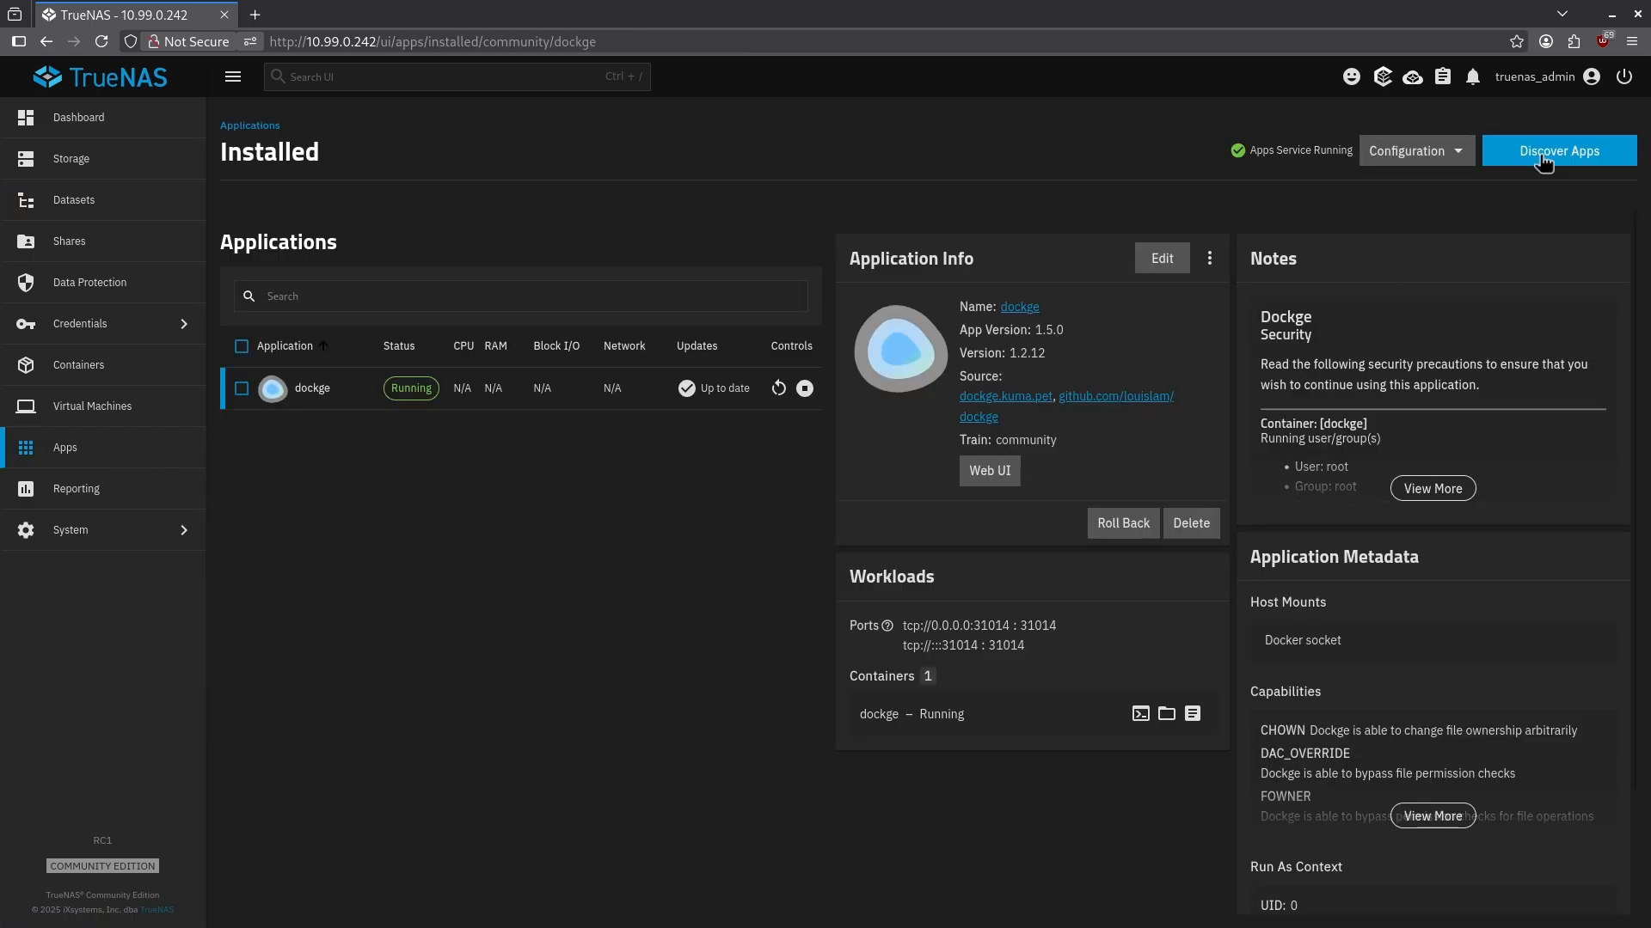
left_click(1558, 151)
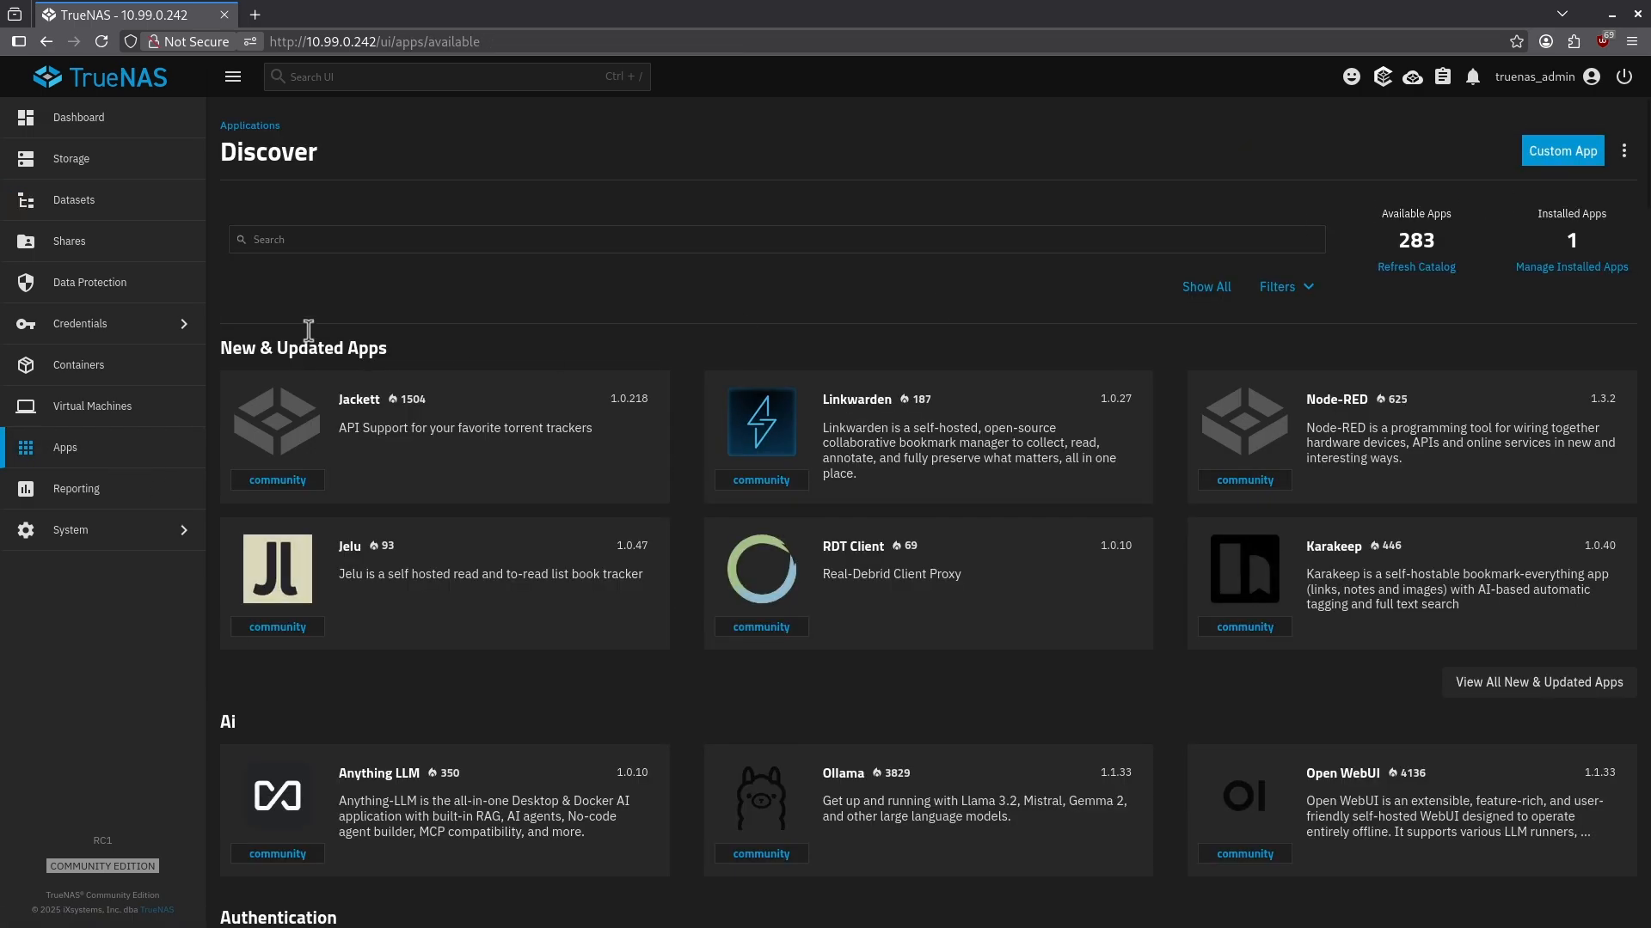
type("linkwar")
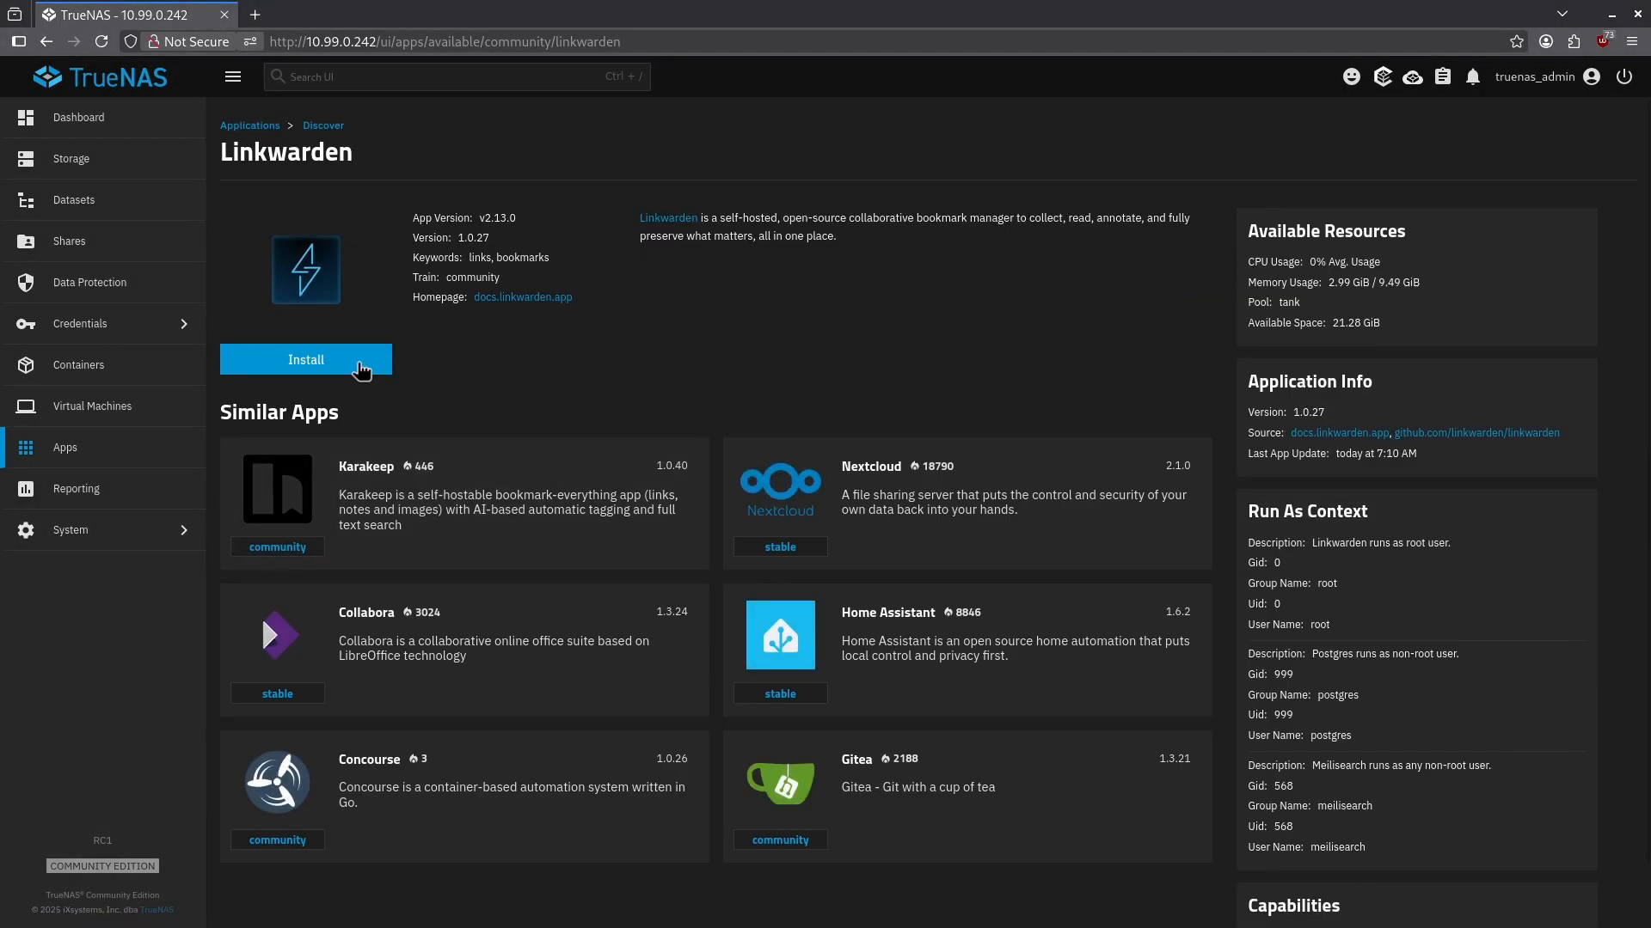
left_click(306, 359)
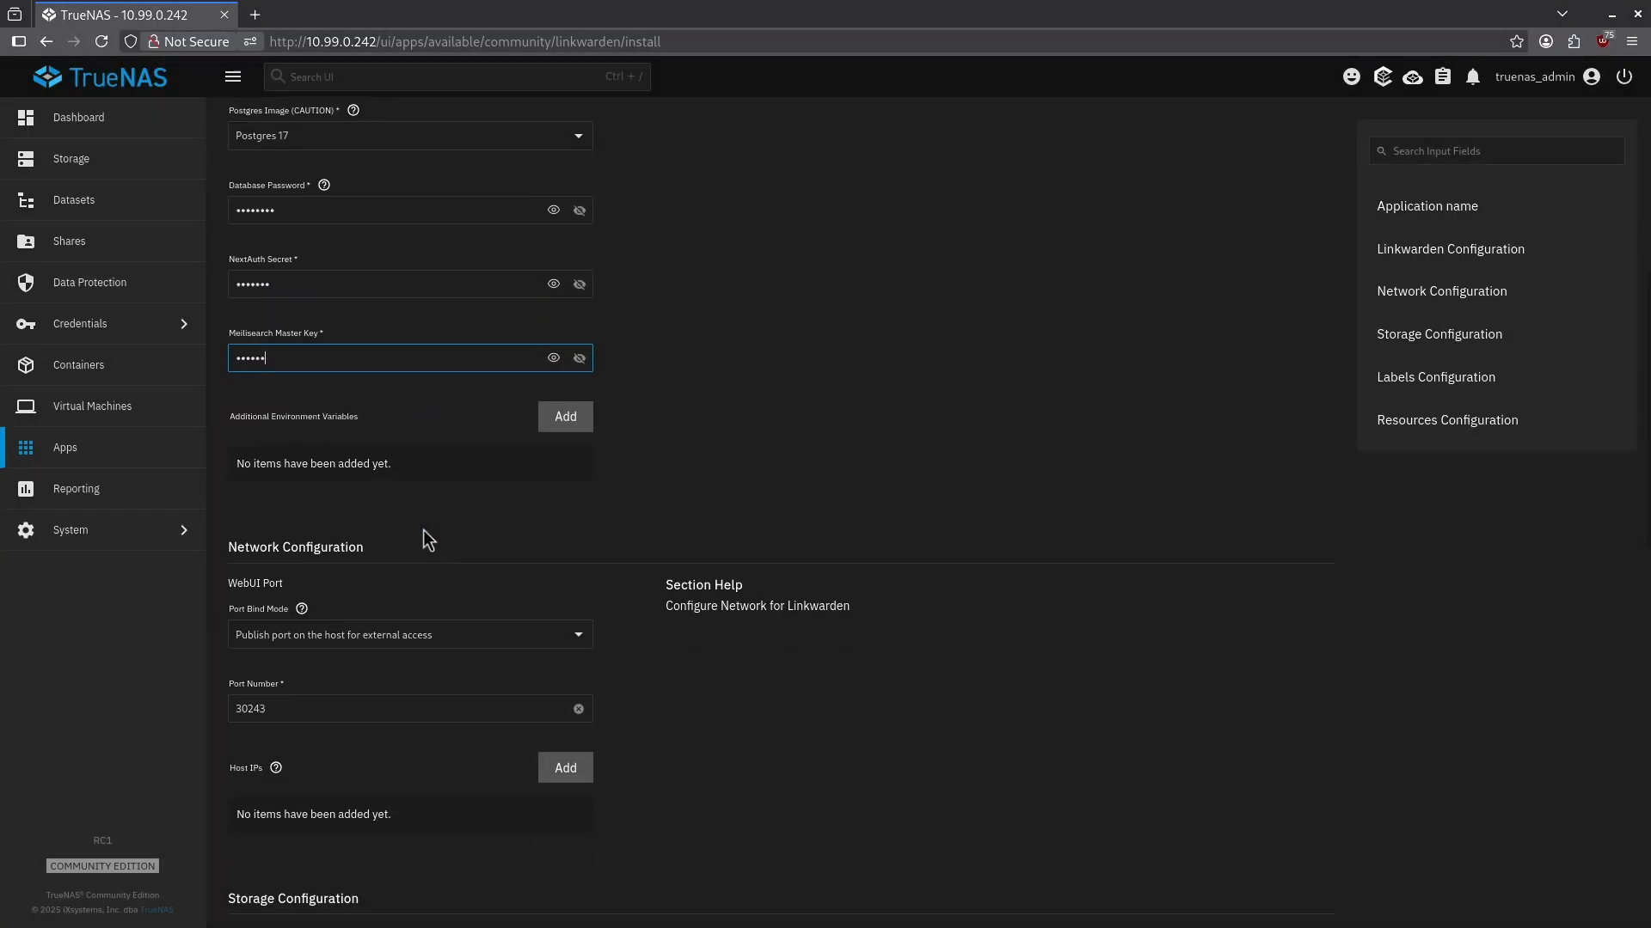
Step: Point the storage at the linkwarden host-path datasets, enable Automatic Permissions, and install
scroll("down", 3)
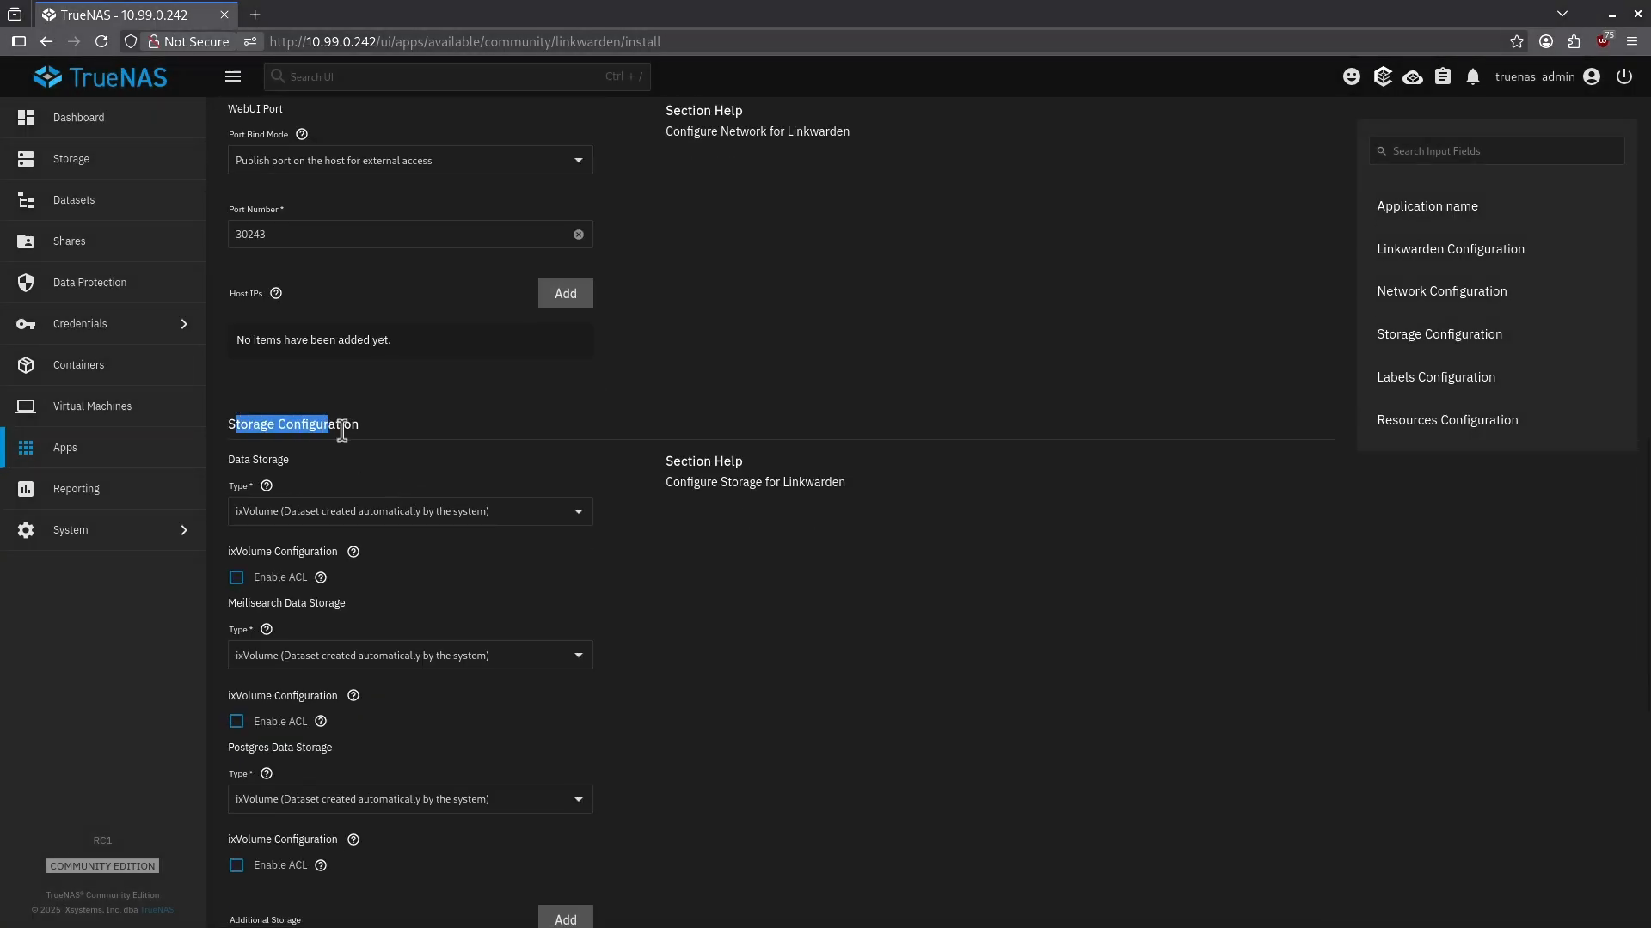
scroll("down", 3)
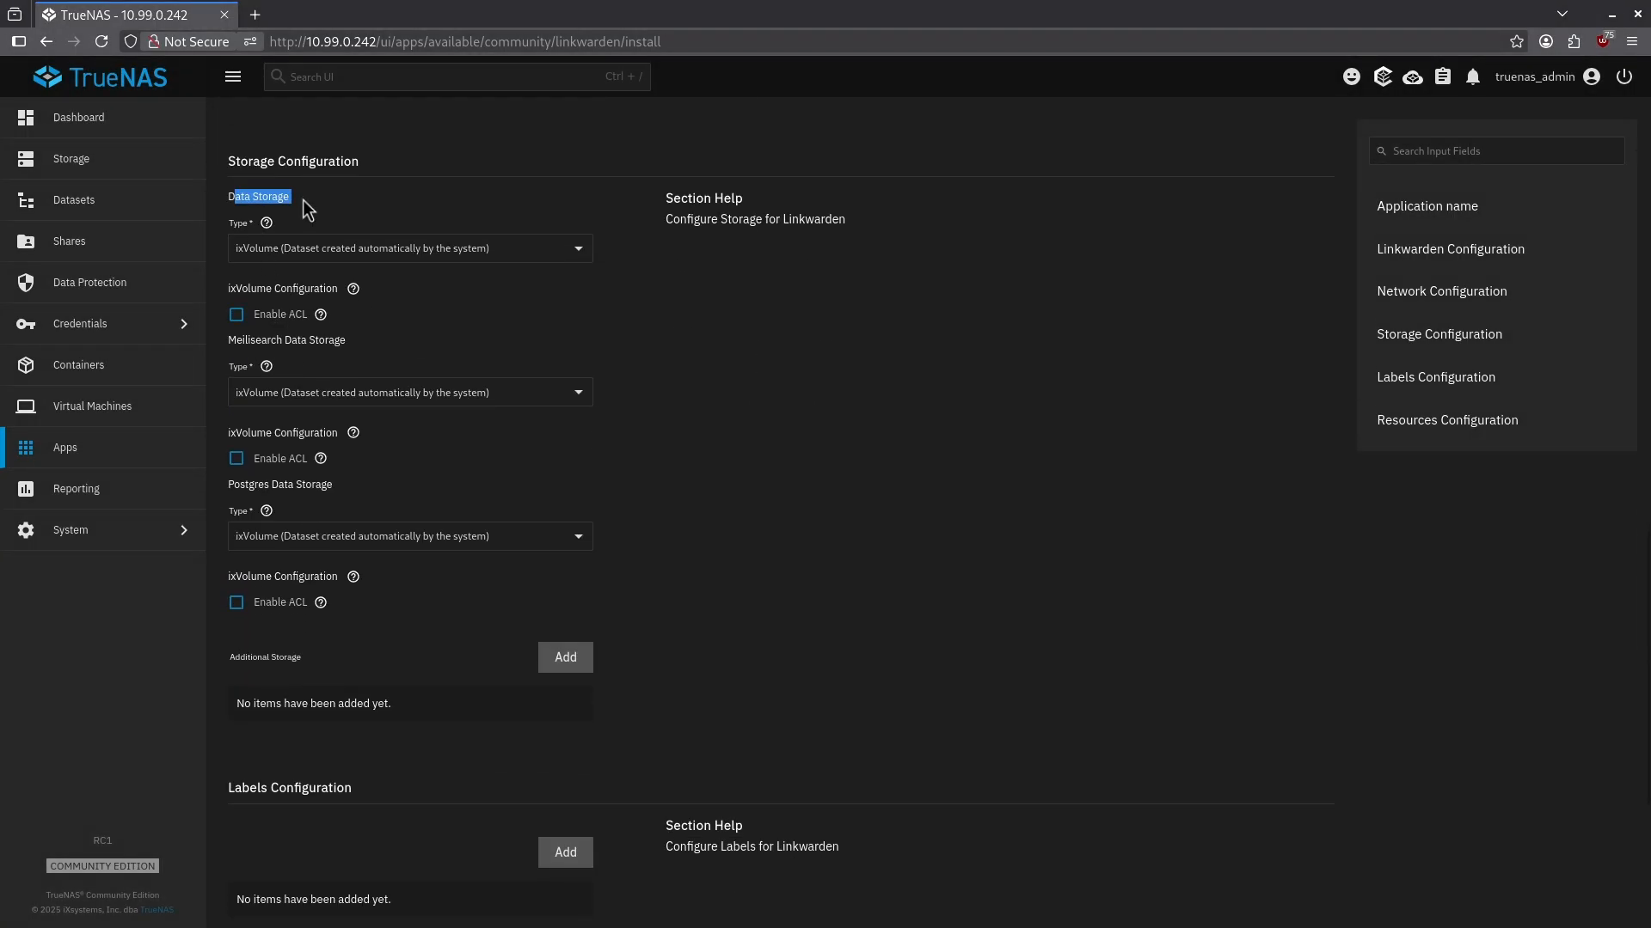
left_click(409, 248)
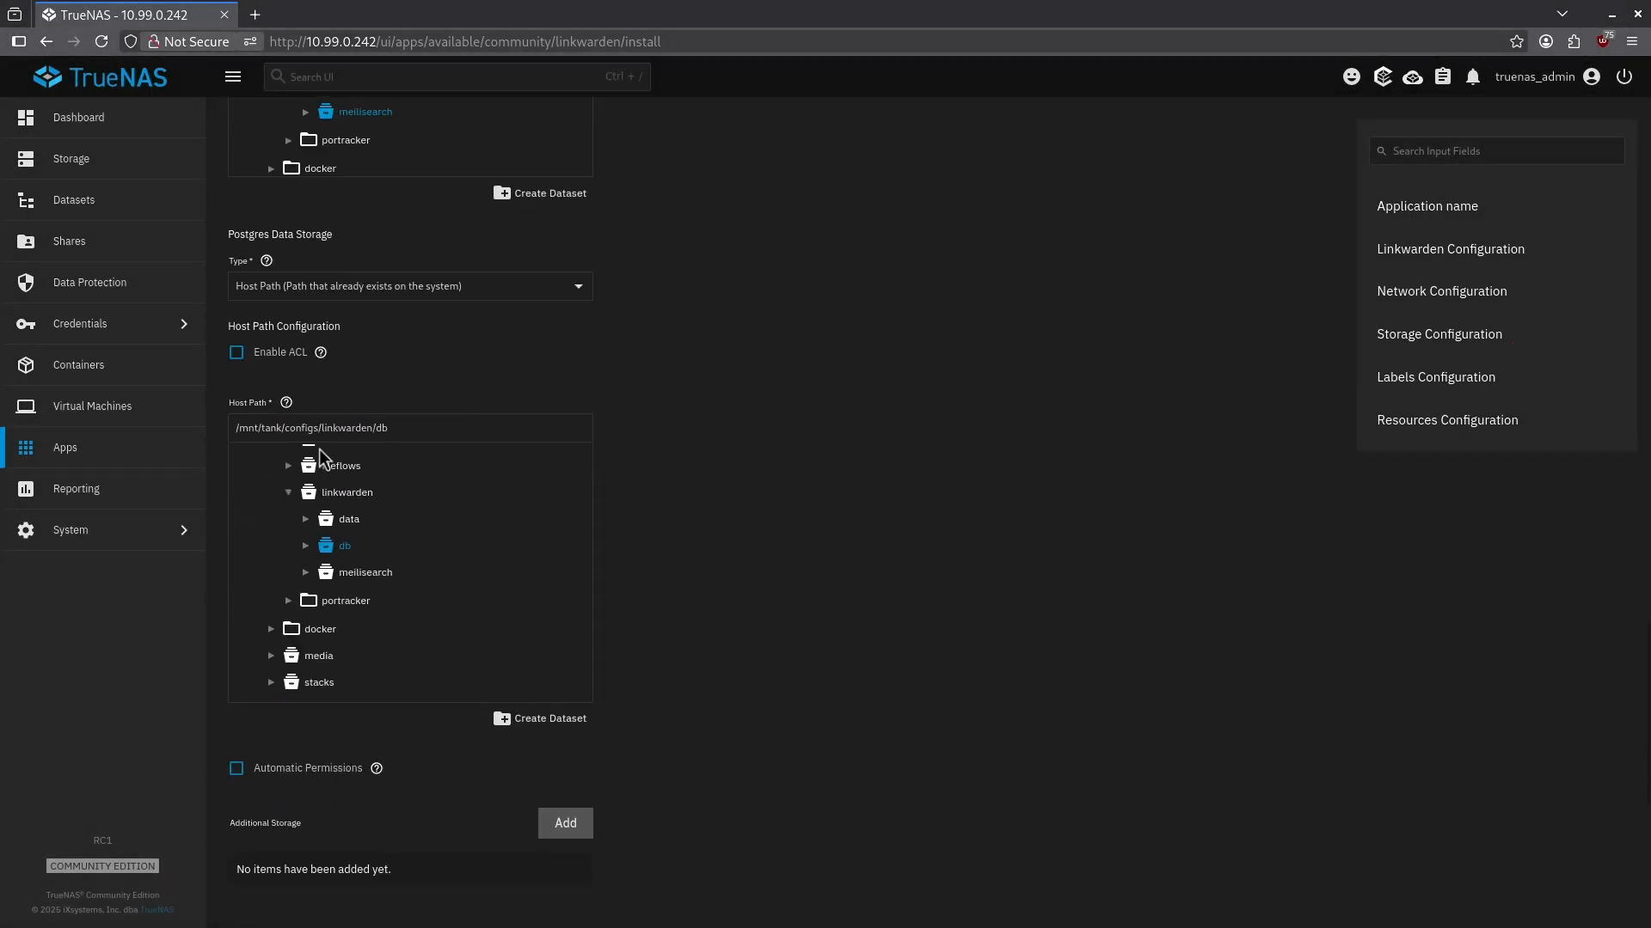
scroll("down", 3)
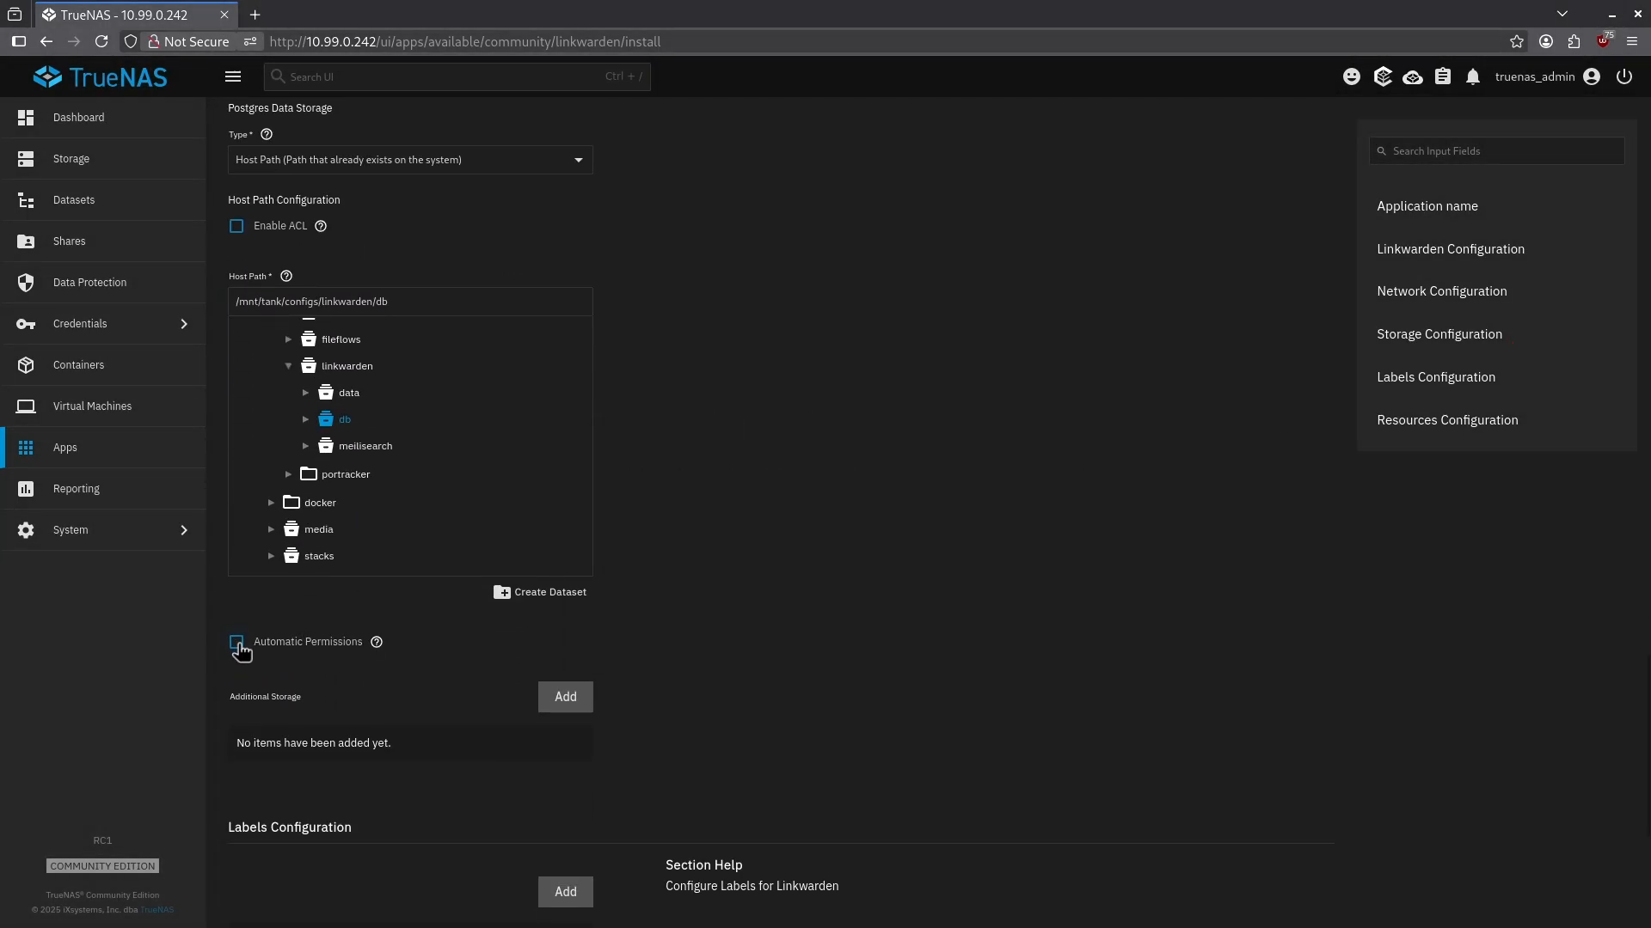
left_click(235, 641)
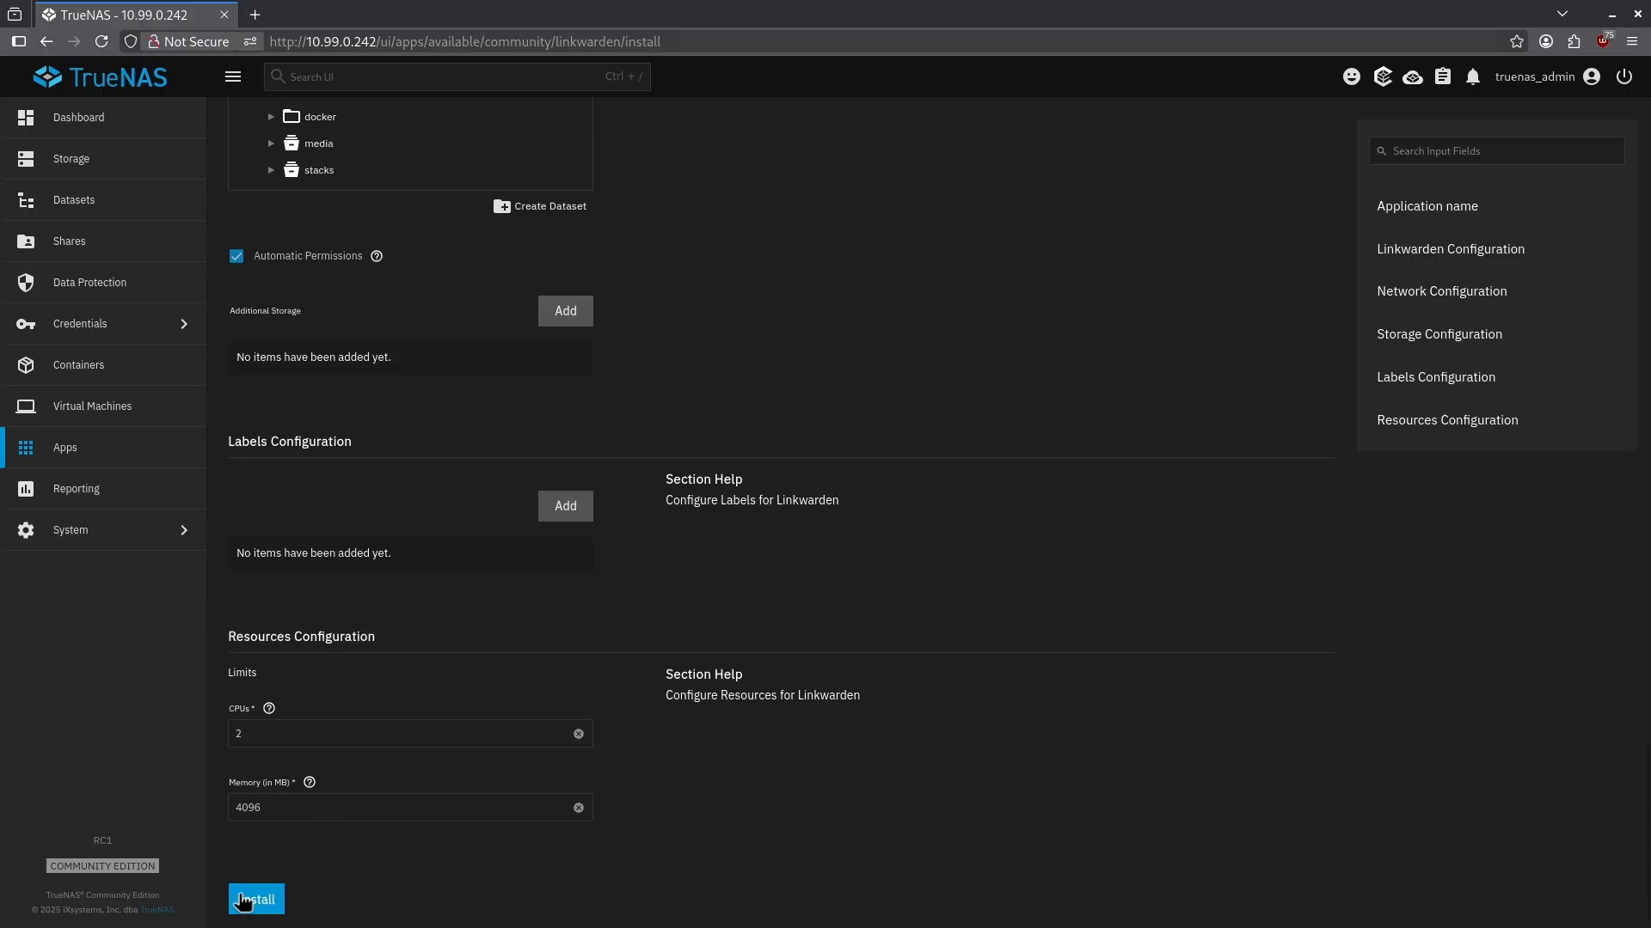
left_click(255, 900)
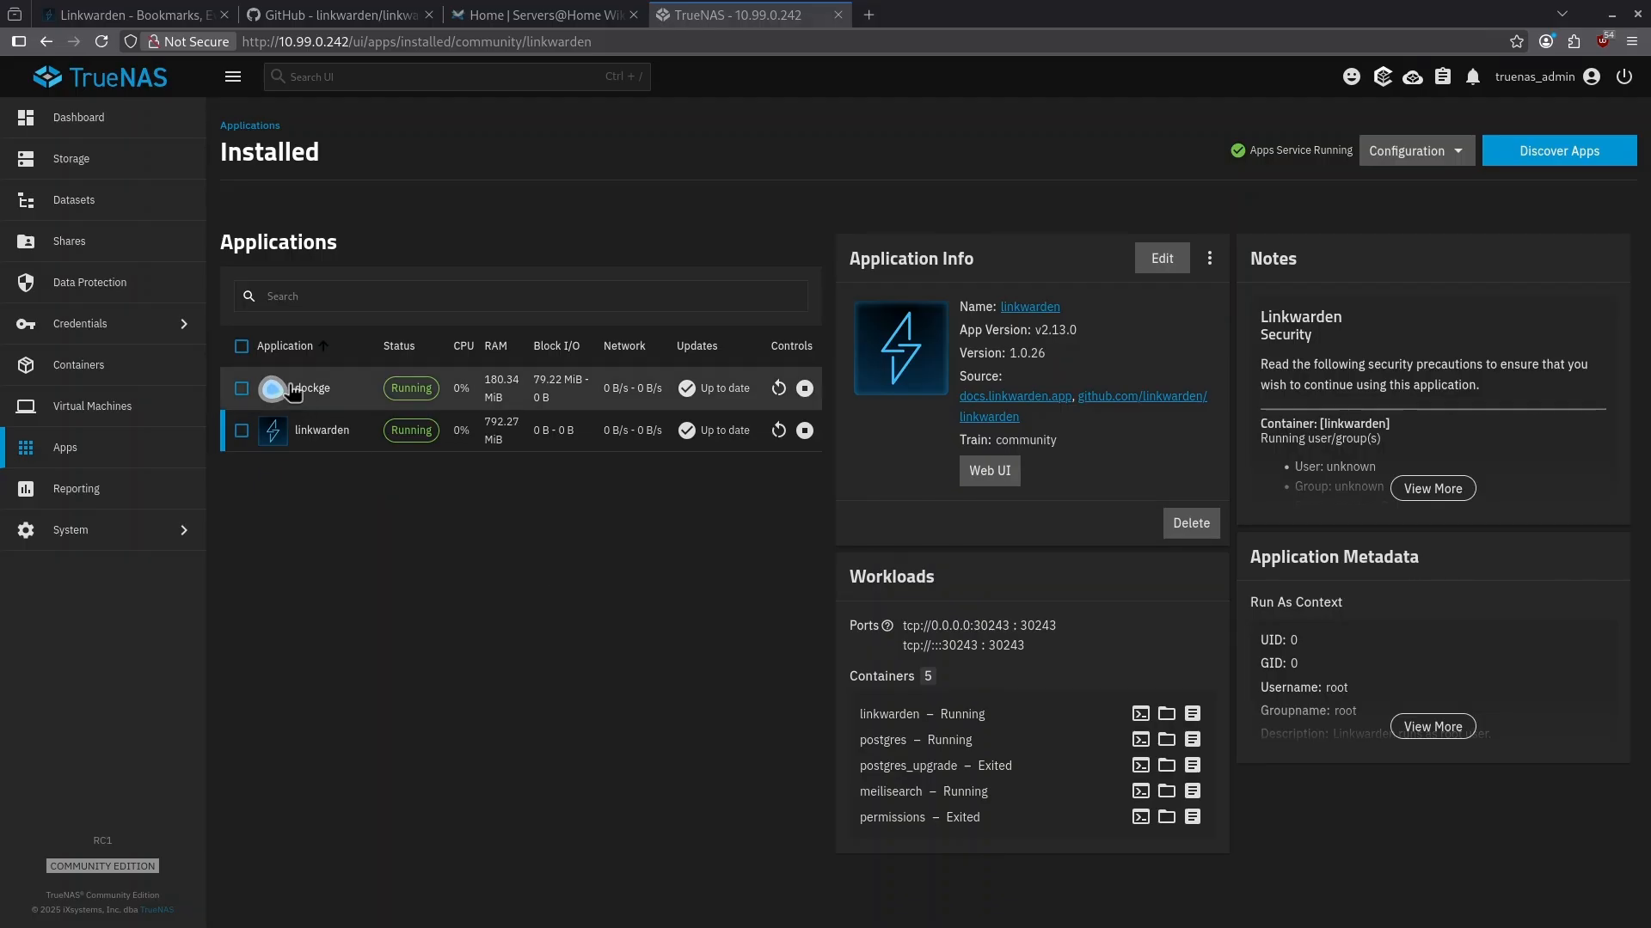
Step: Launch Dockge's web interface and start a new stack named linkwarden
left_click(311, 386)
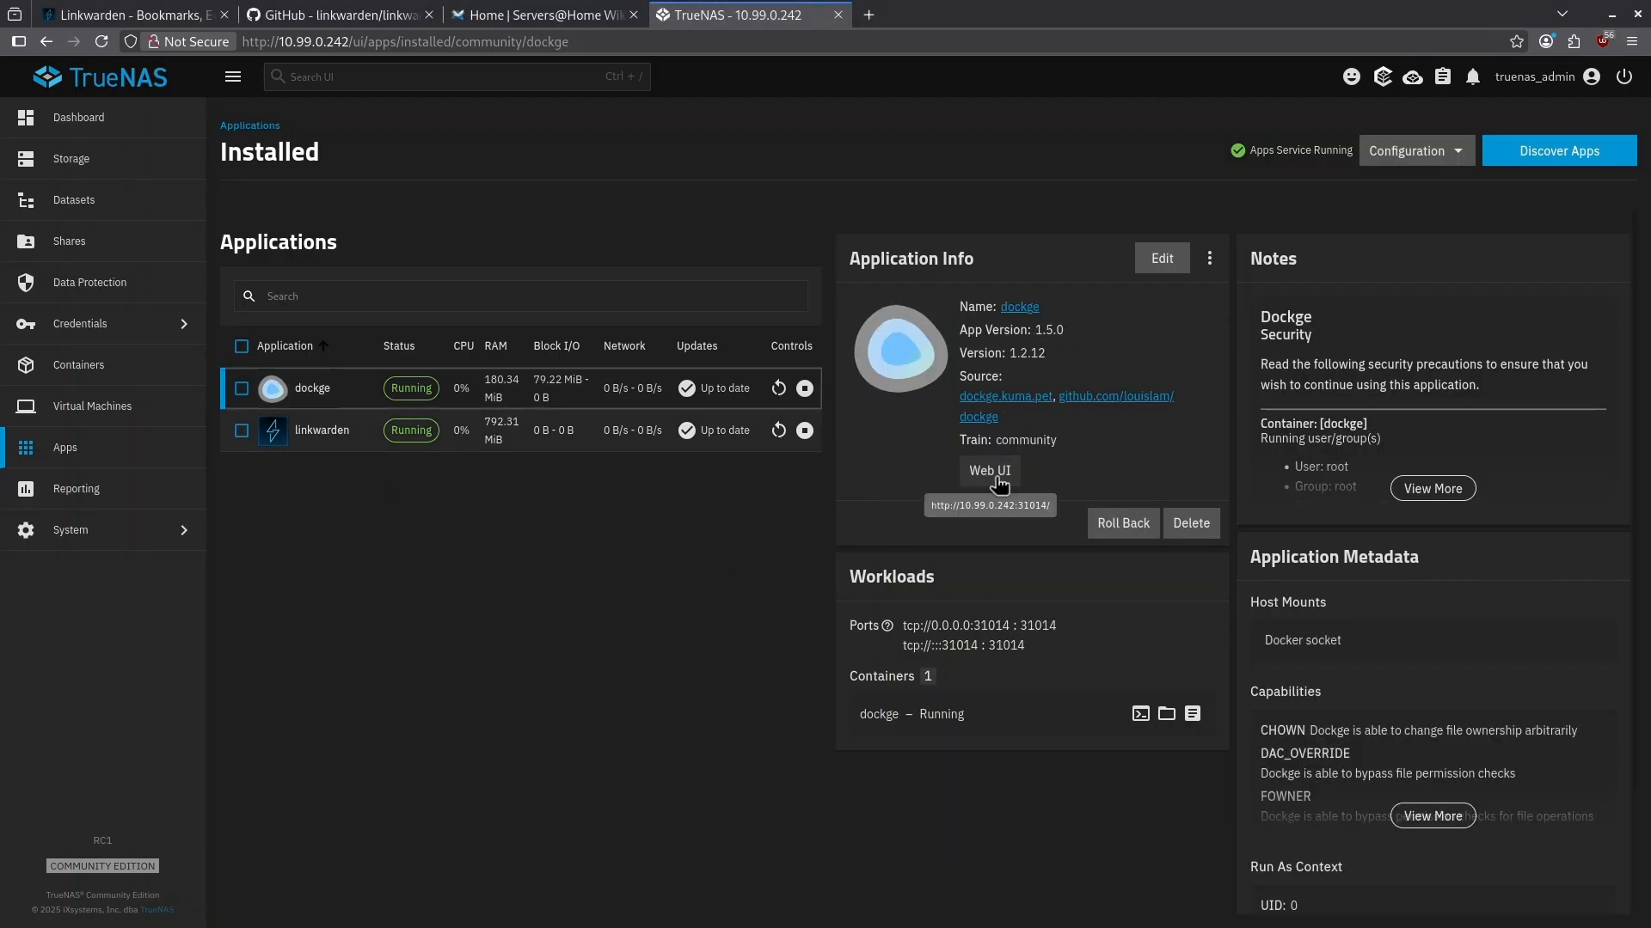
left_click(987, 471)
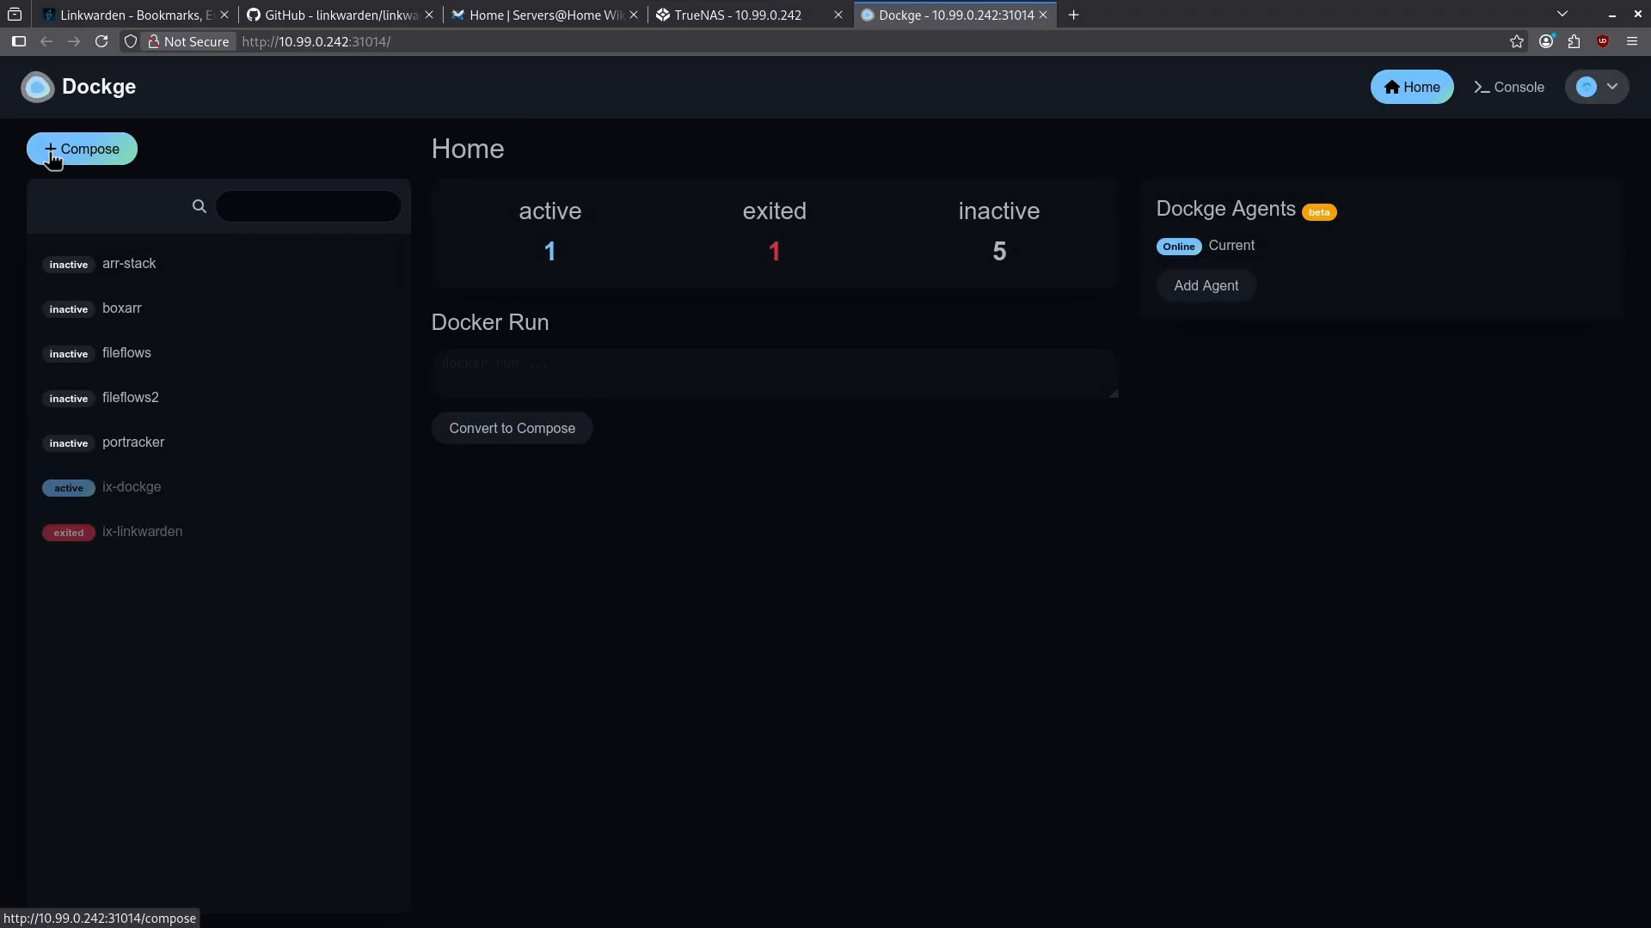
left_click(81, 148)
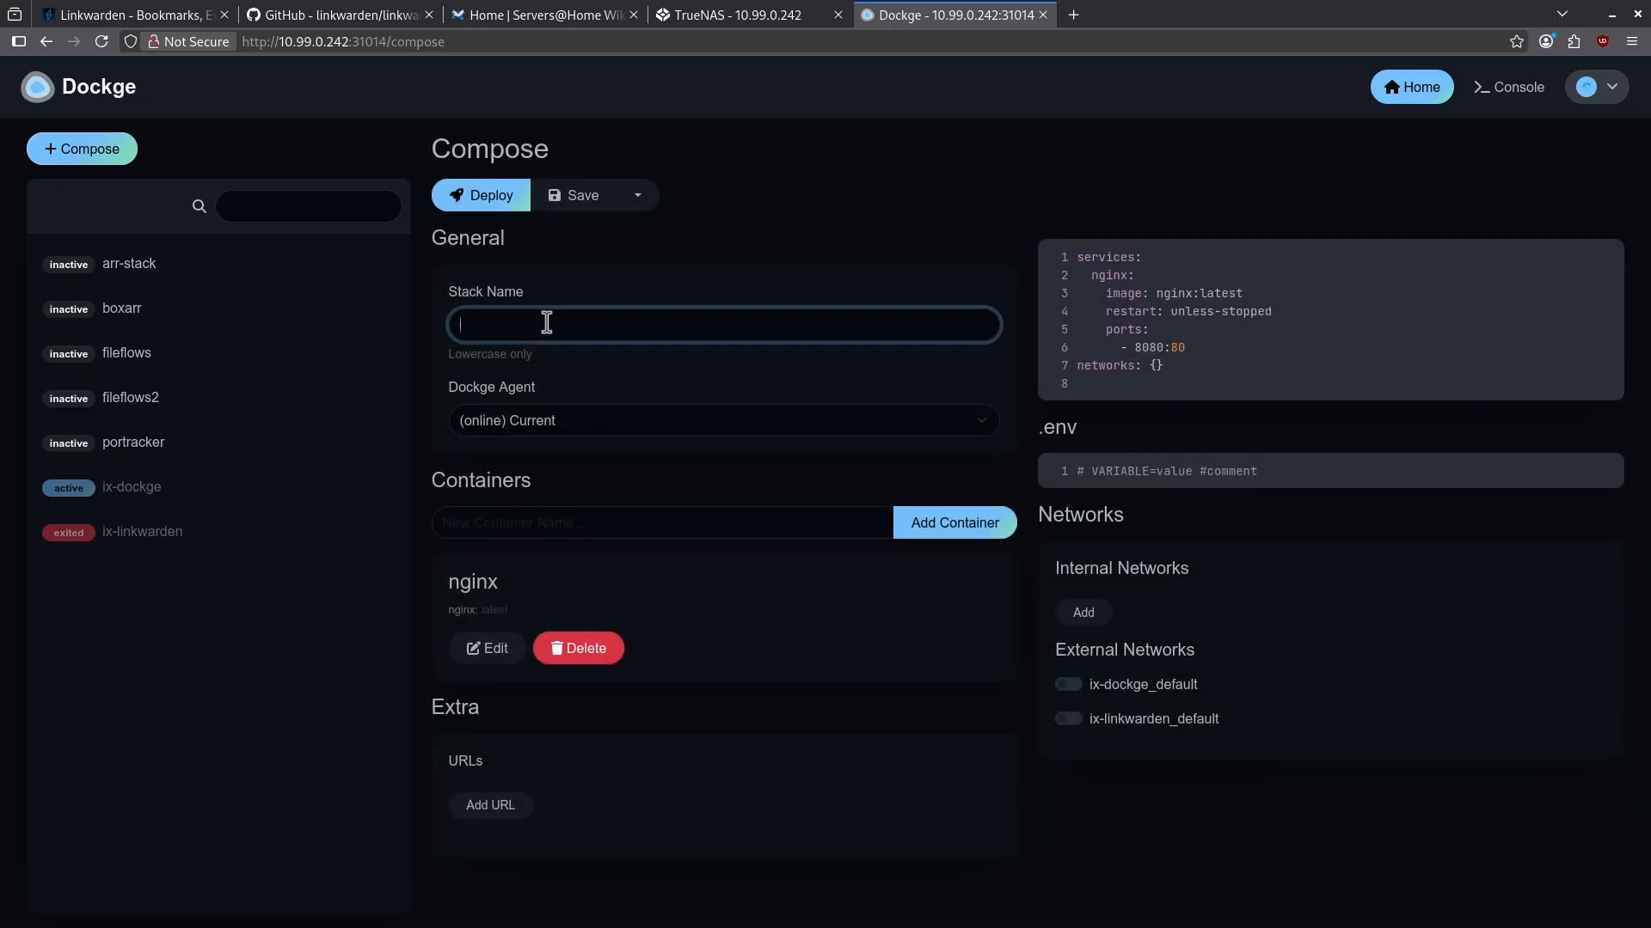
type("linkwarden")
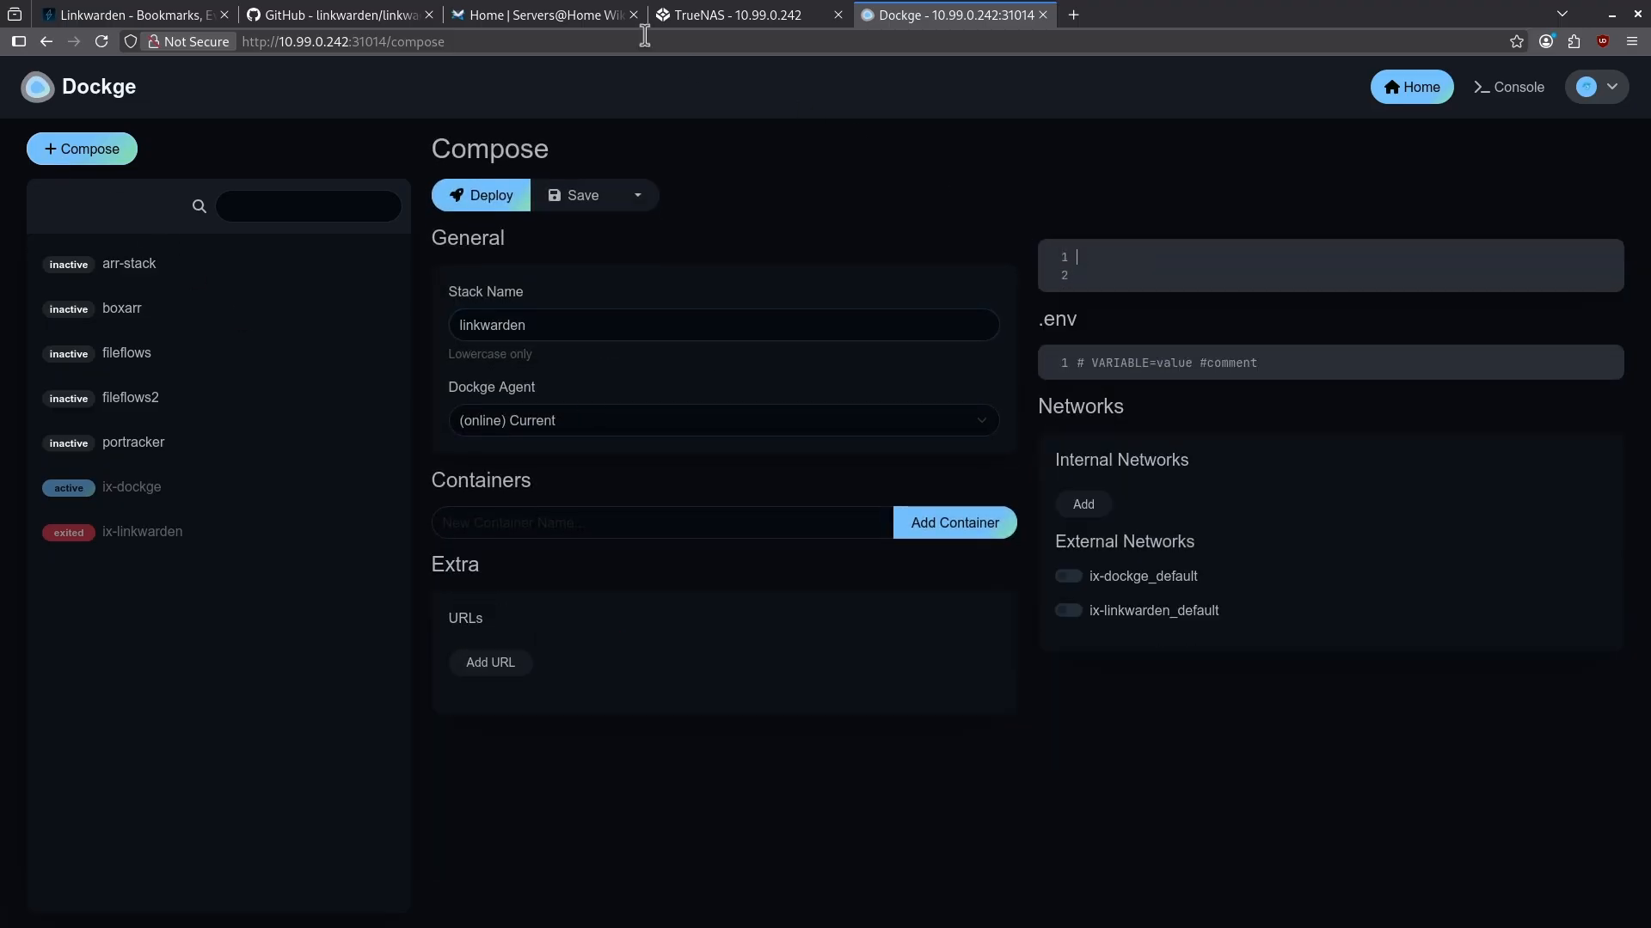
Step: Search the wiki for the Linkwarden guide to get its compose YAML
left_click(539, 16)
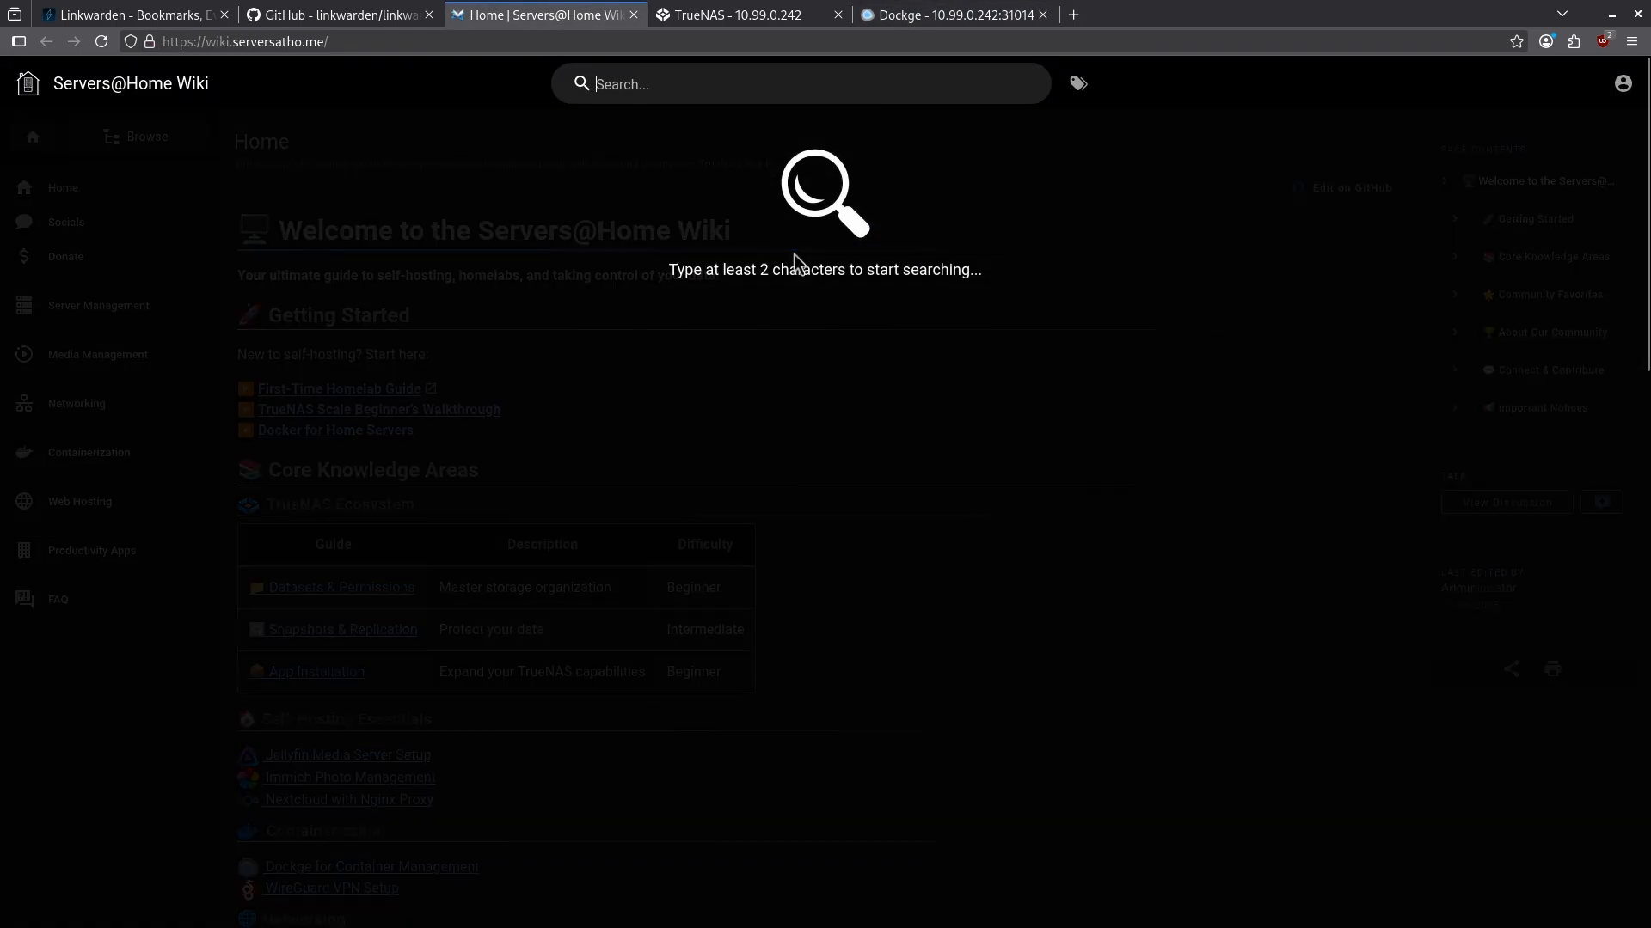
type("linkwarden")
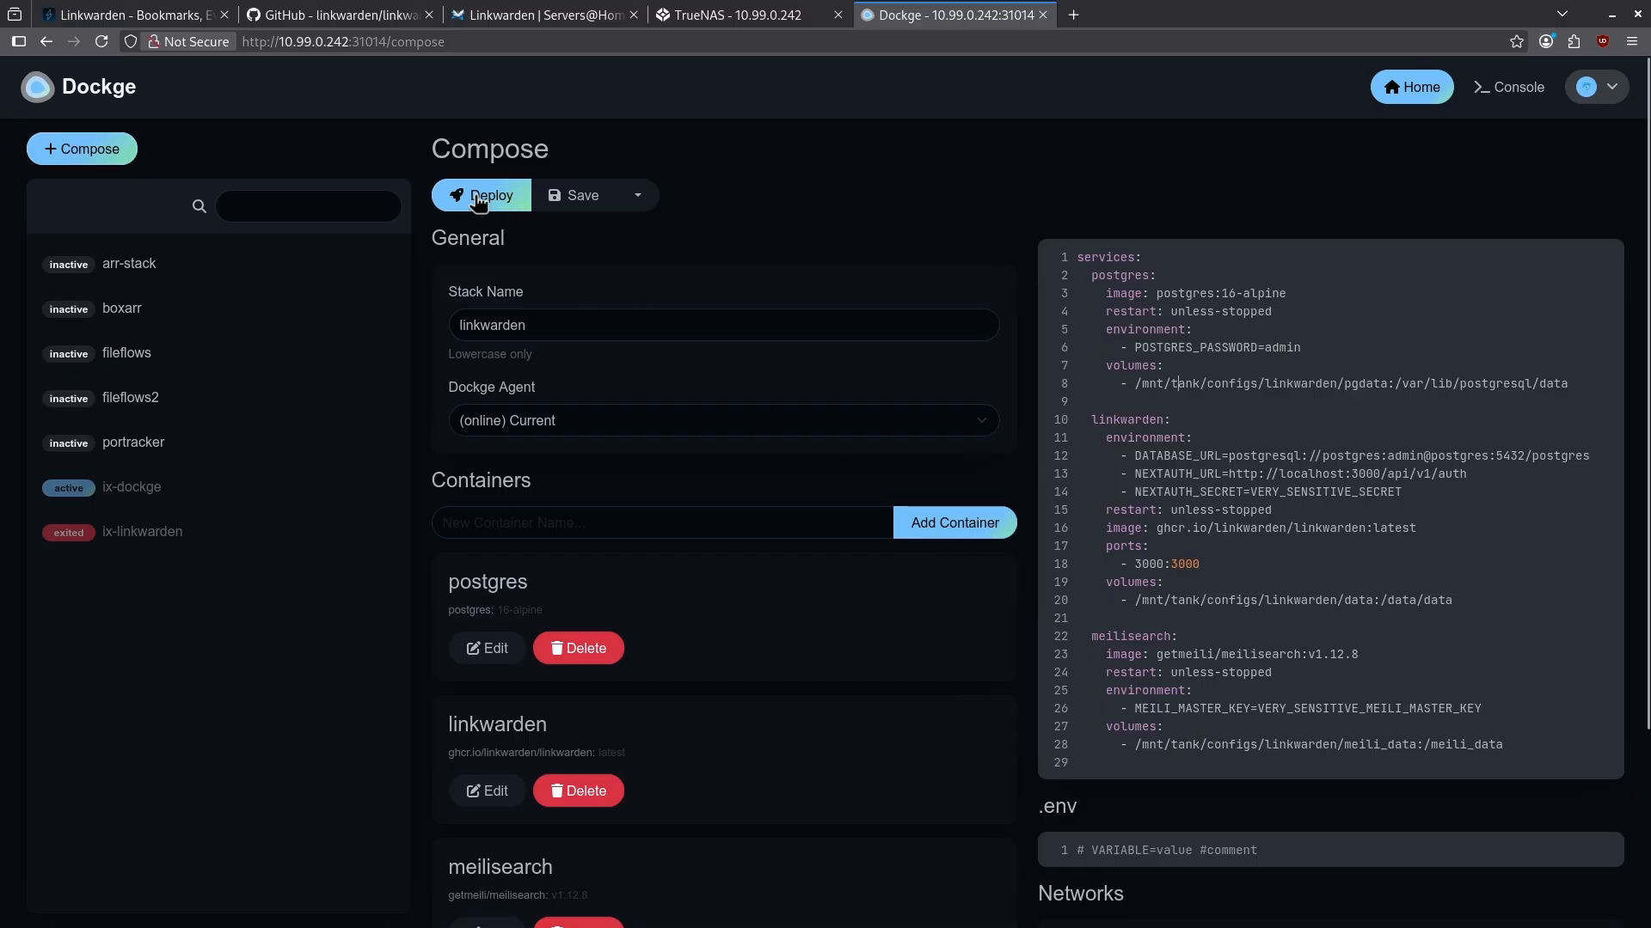
Step: Launch Linkwarden's web UI from TrueNAS and register the Admin account
left_click(744, 16)
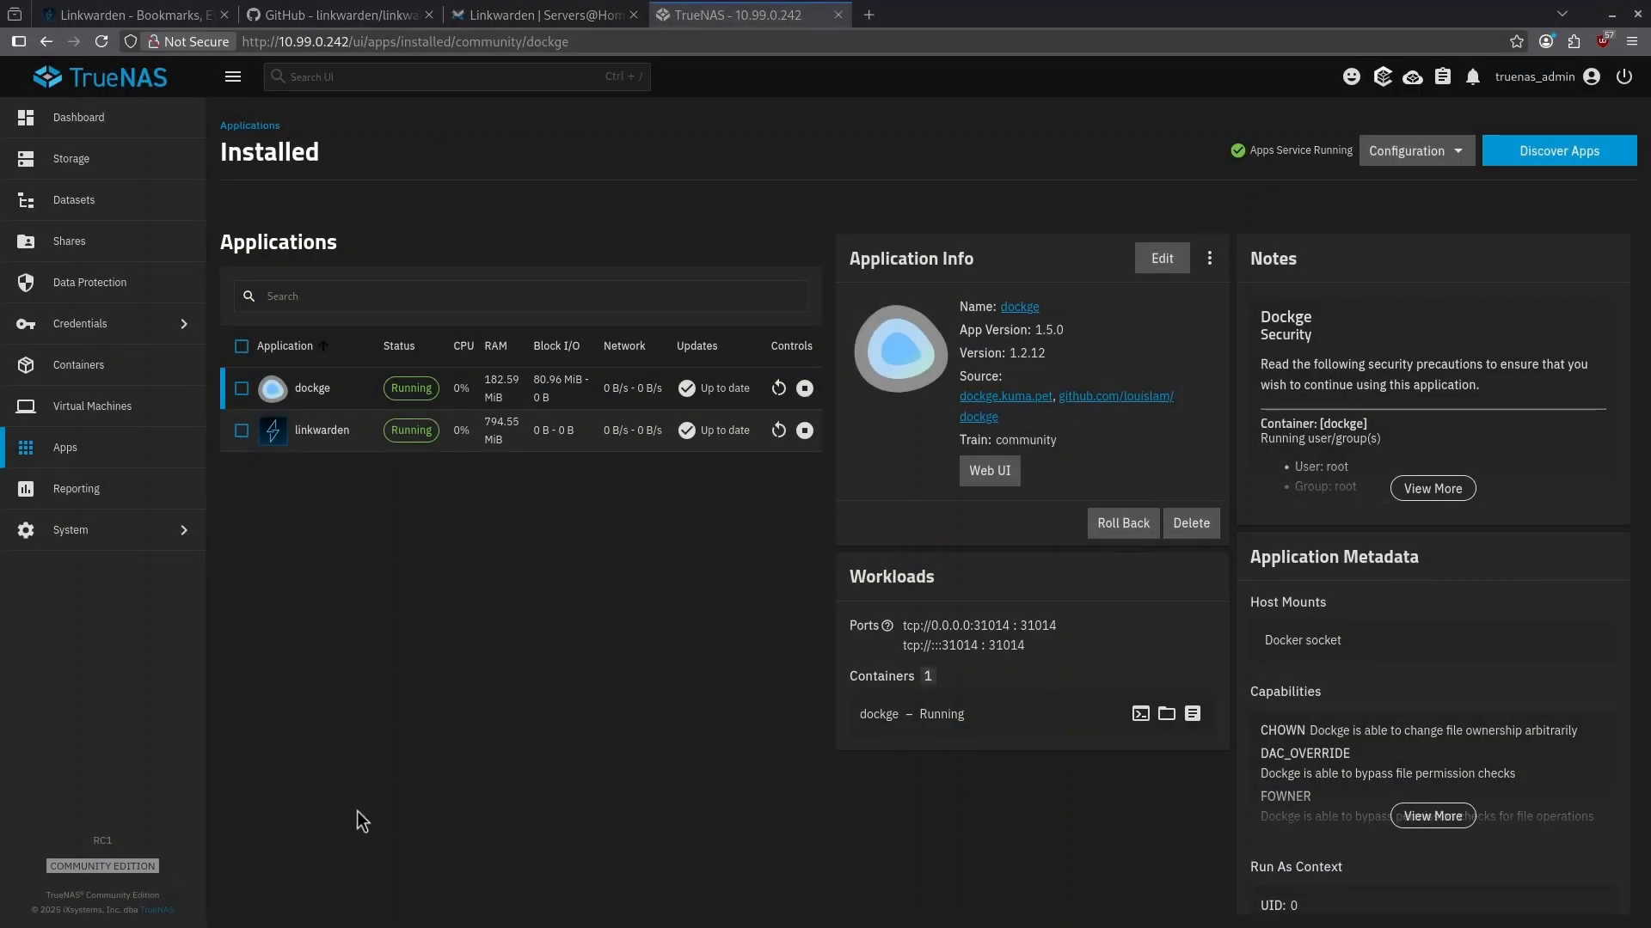
left_click(321, 430)
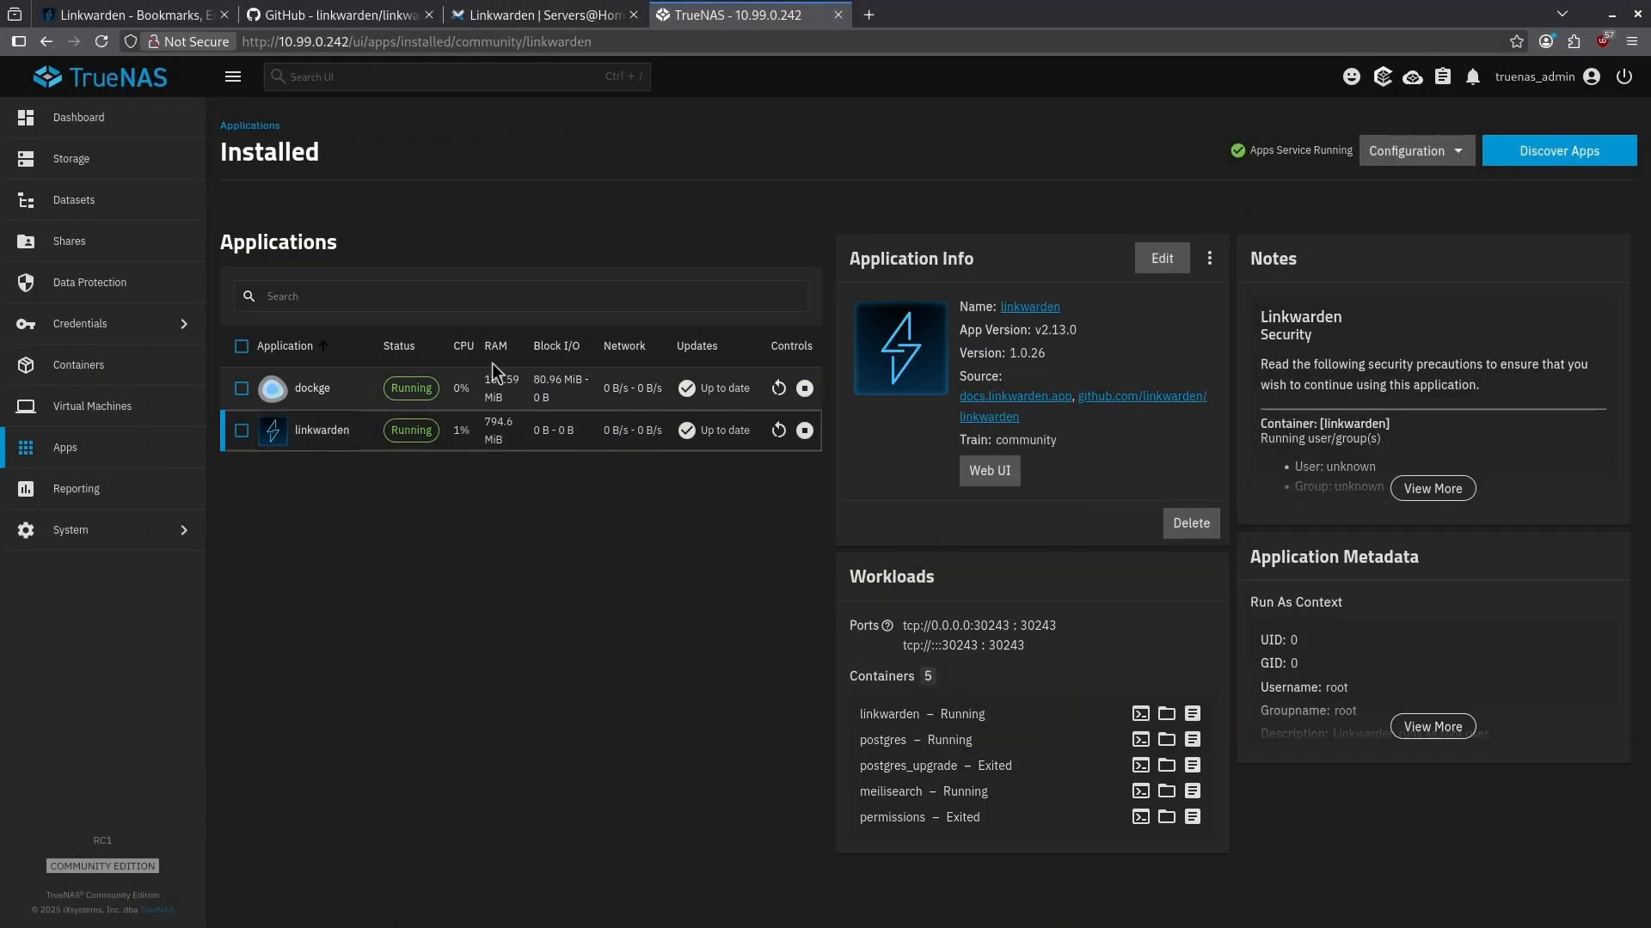
left_click(987, 471)
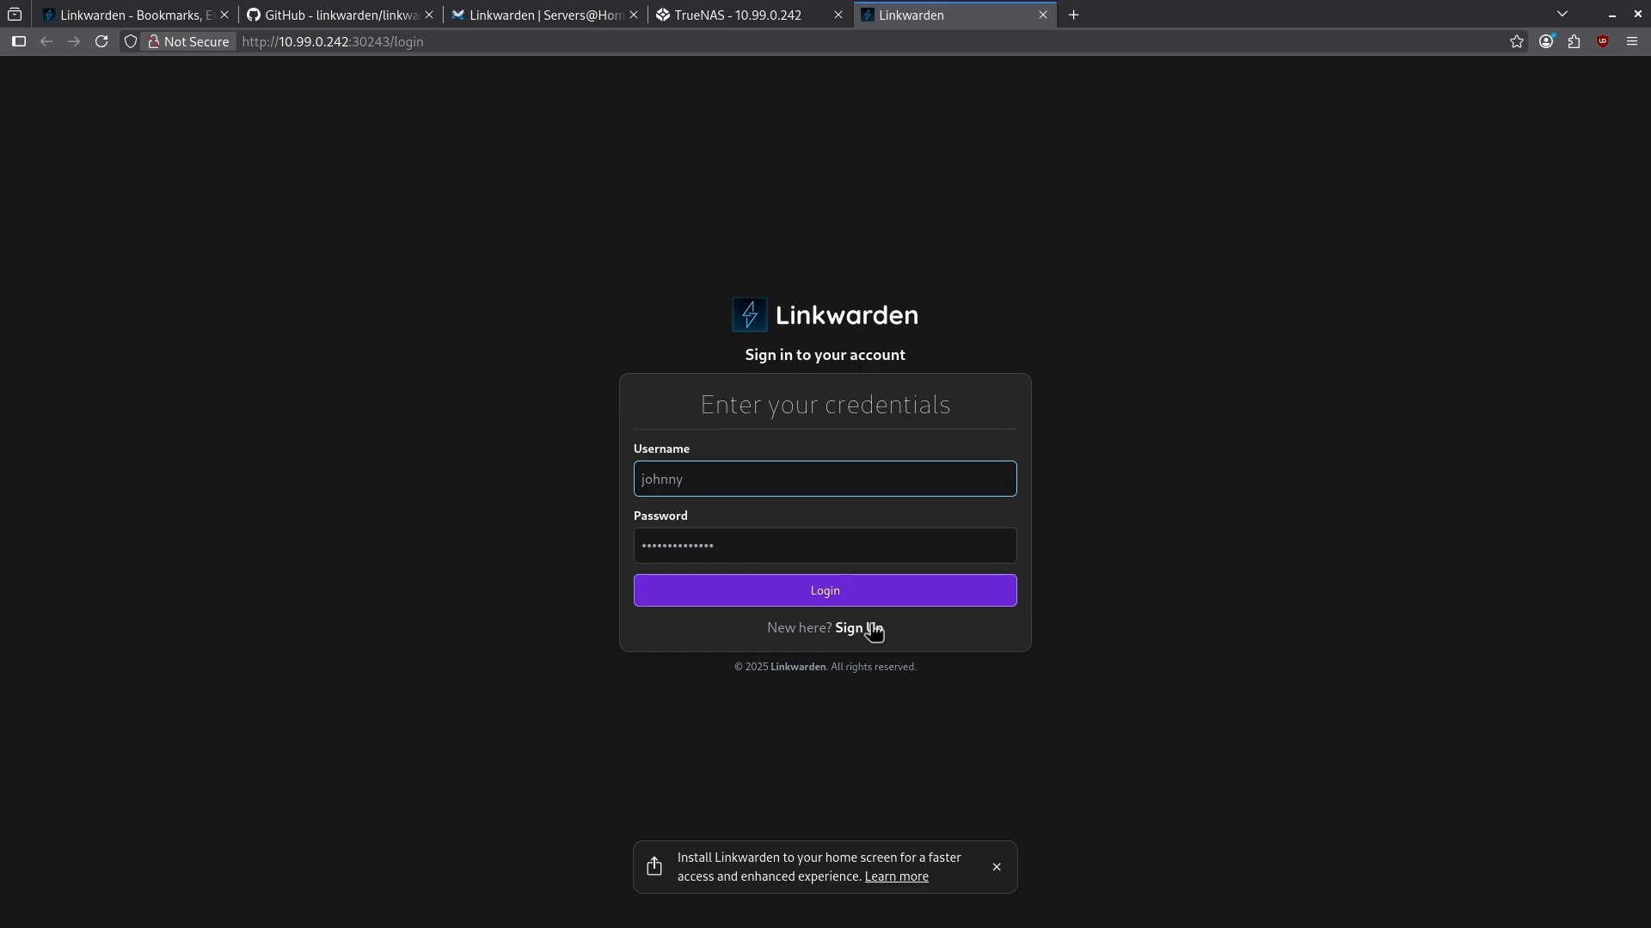
left_click(861, 630)
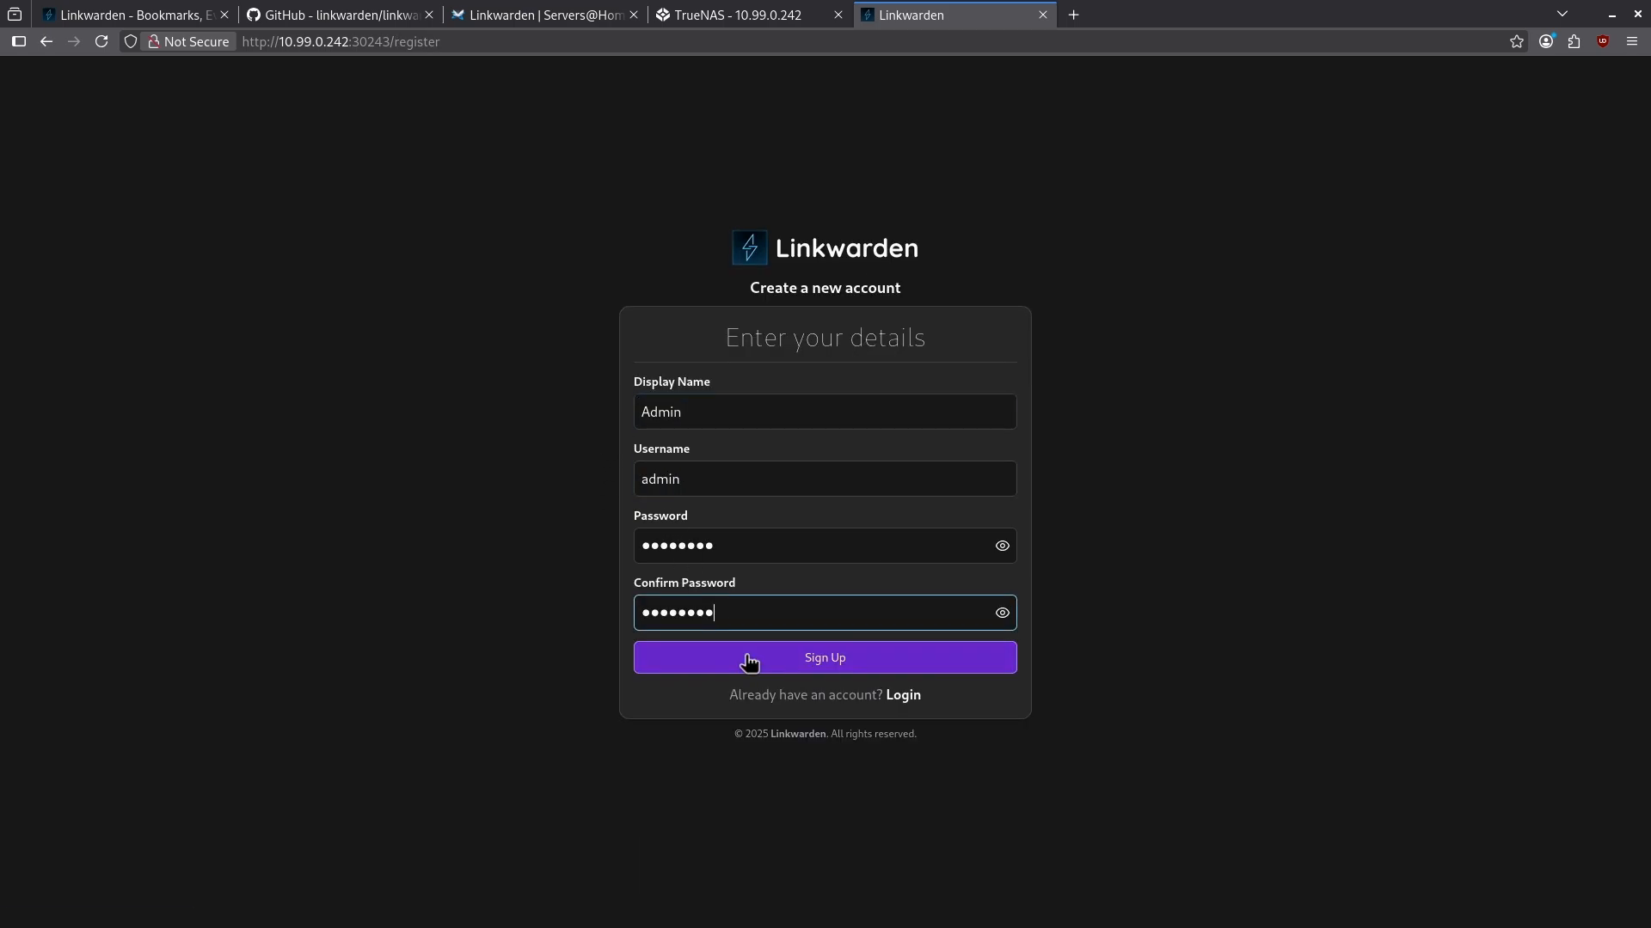
left_click(900, 695)
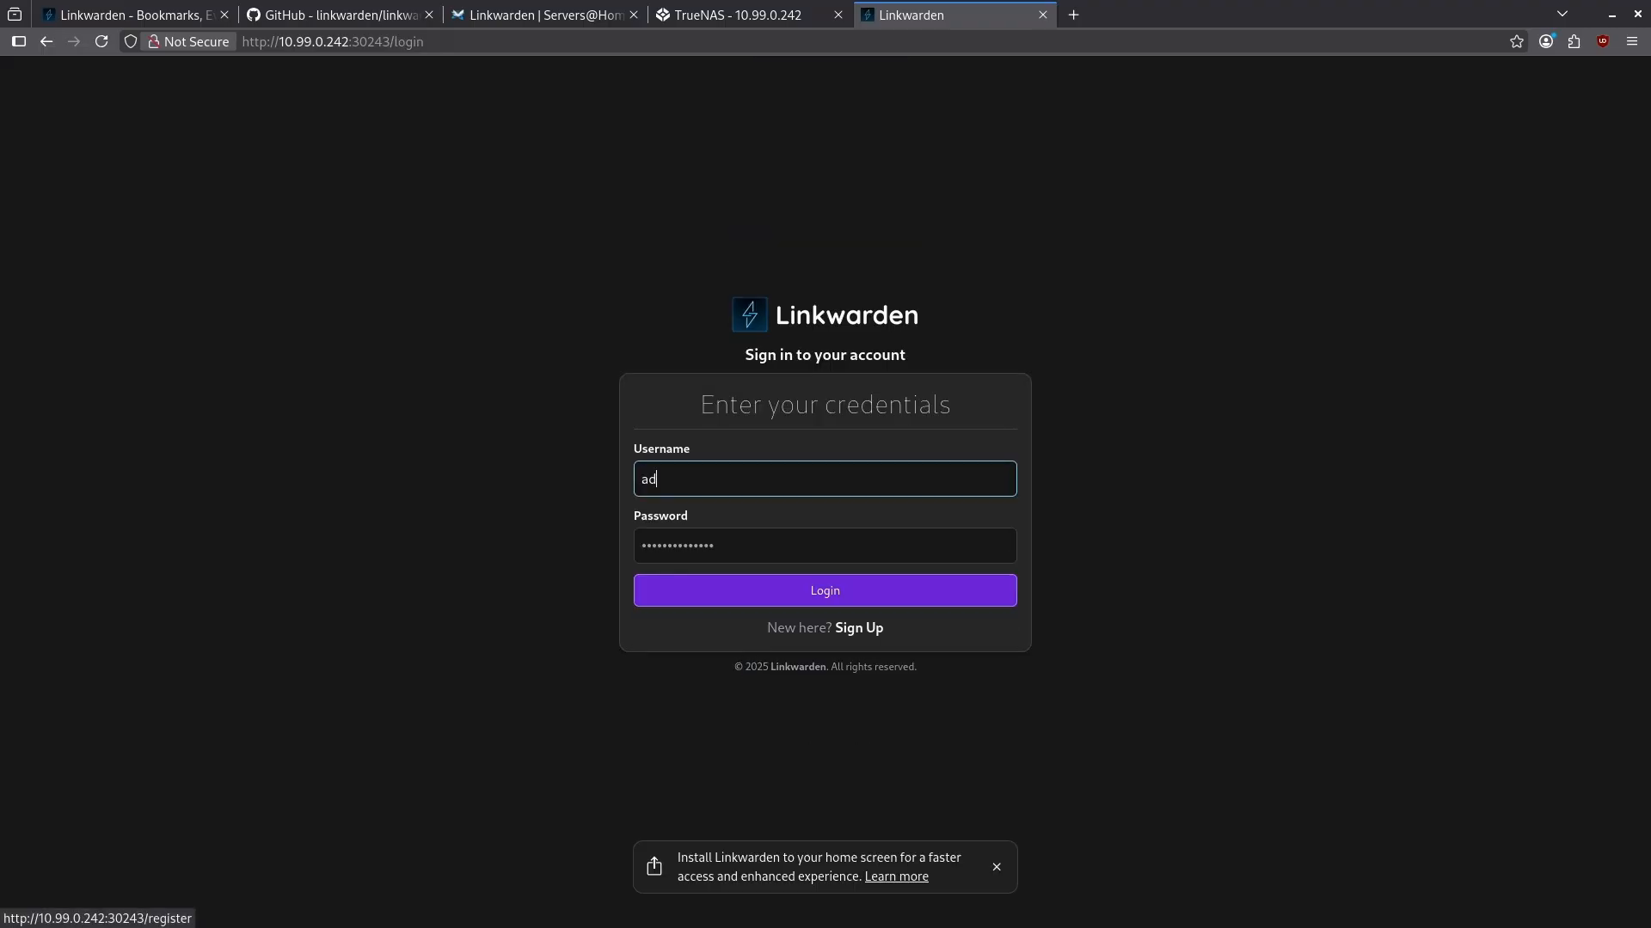
Step: Log in as admin to reach the empty dashboard
left_click(823, 590)
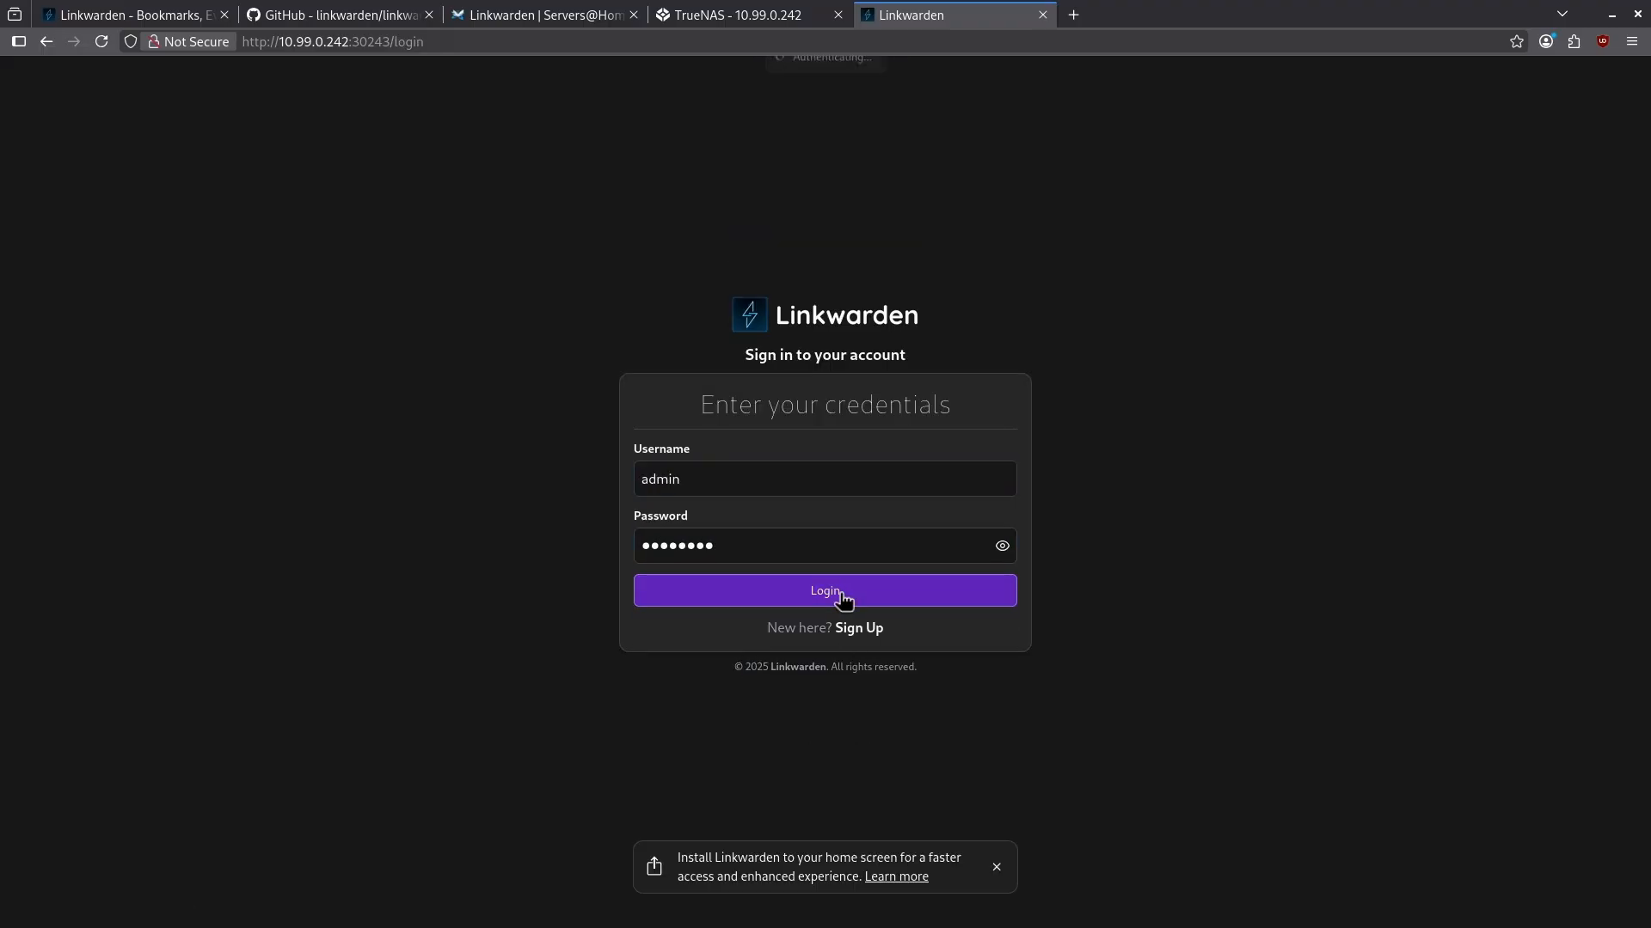
left_click(823, 589)
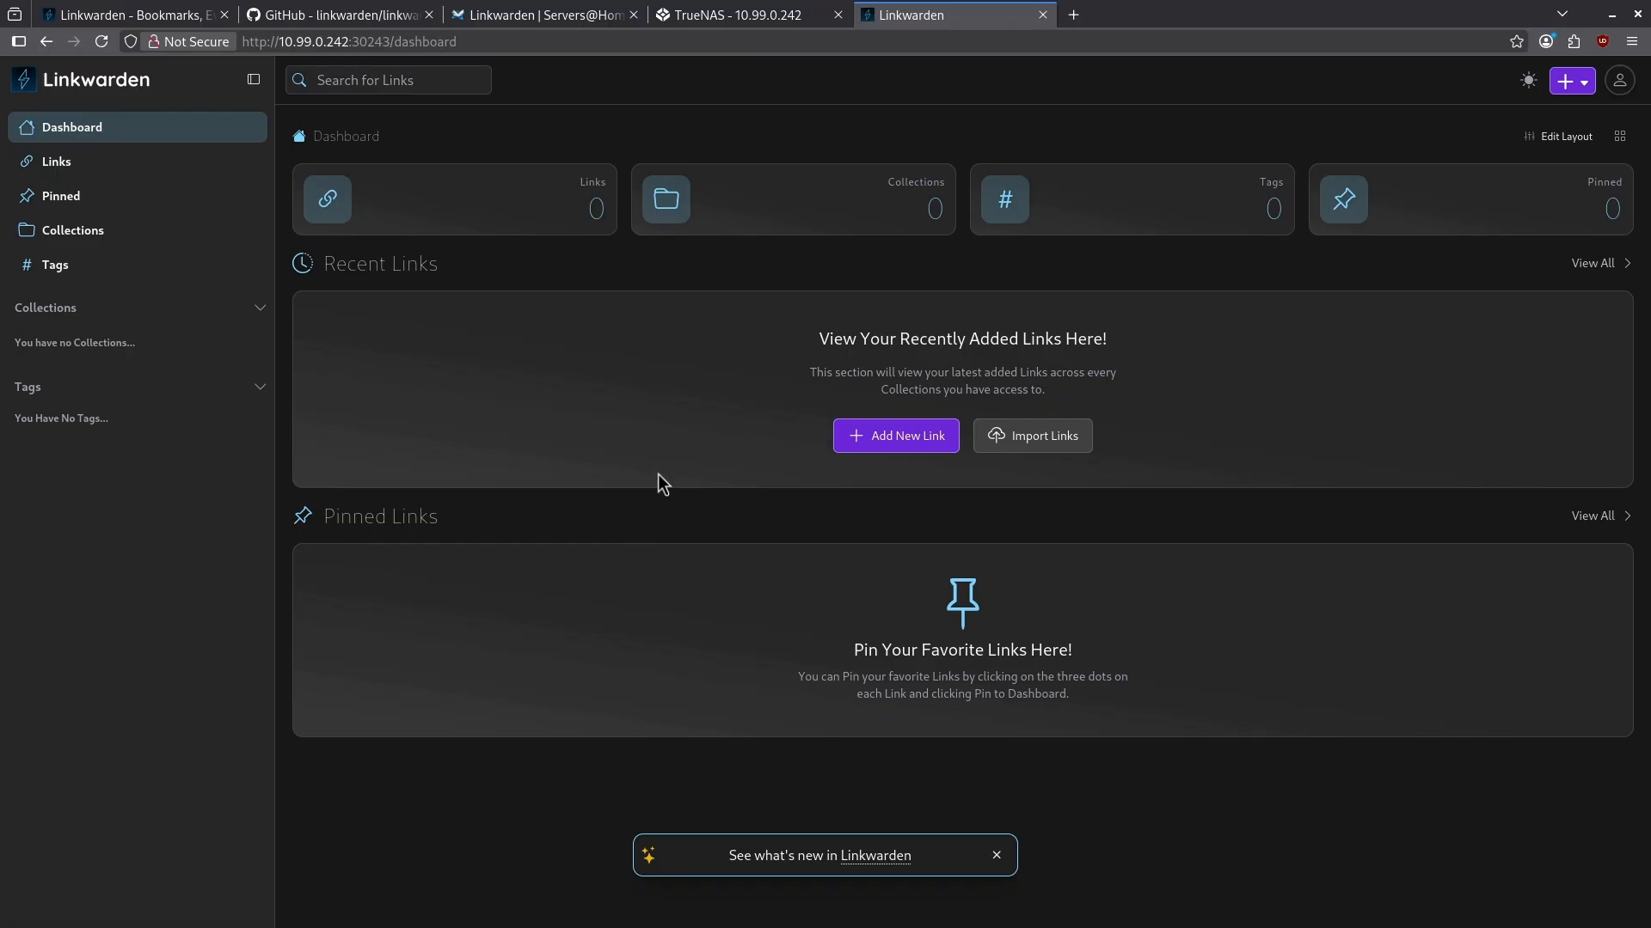
left_click(994, 855)
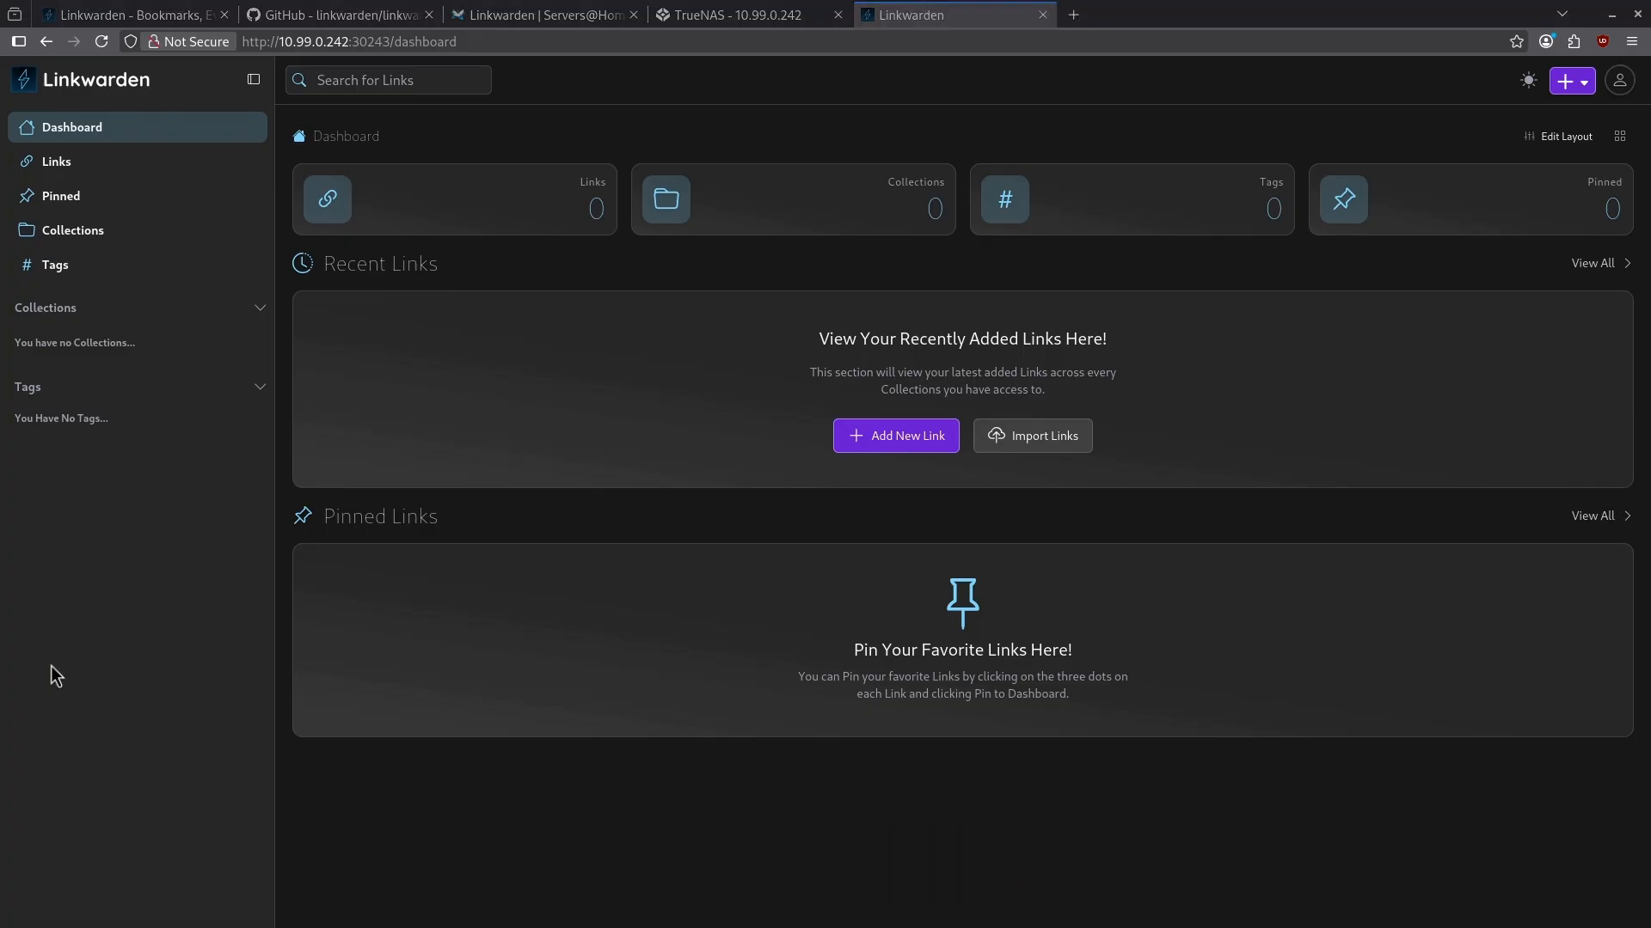
mouse_move(878, 447)
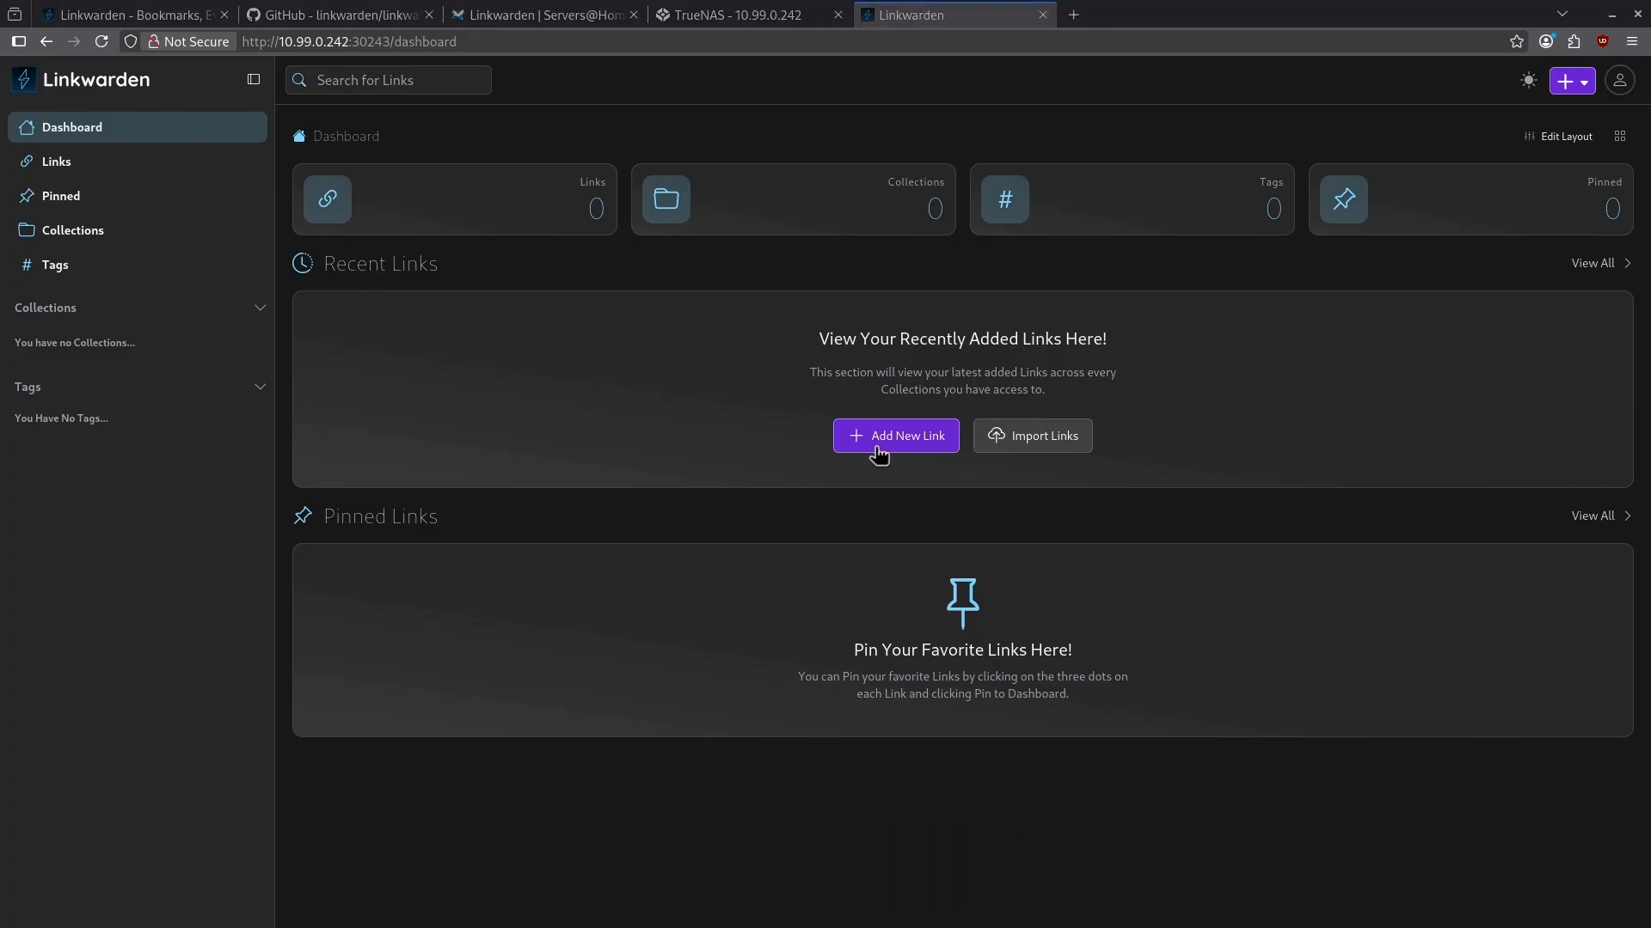
left_click(894, 435)
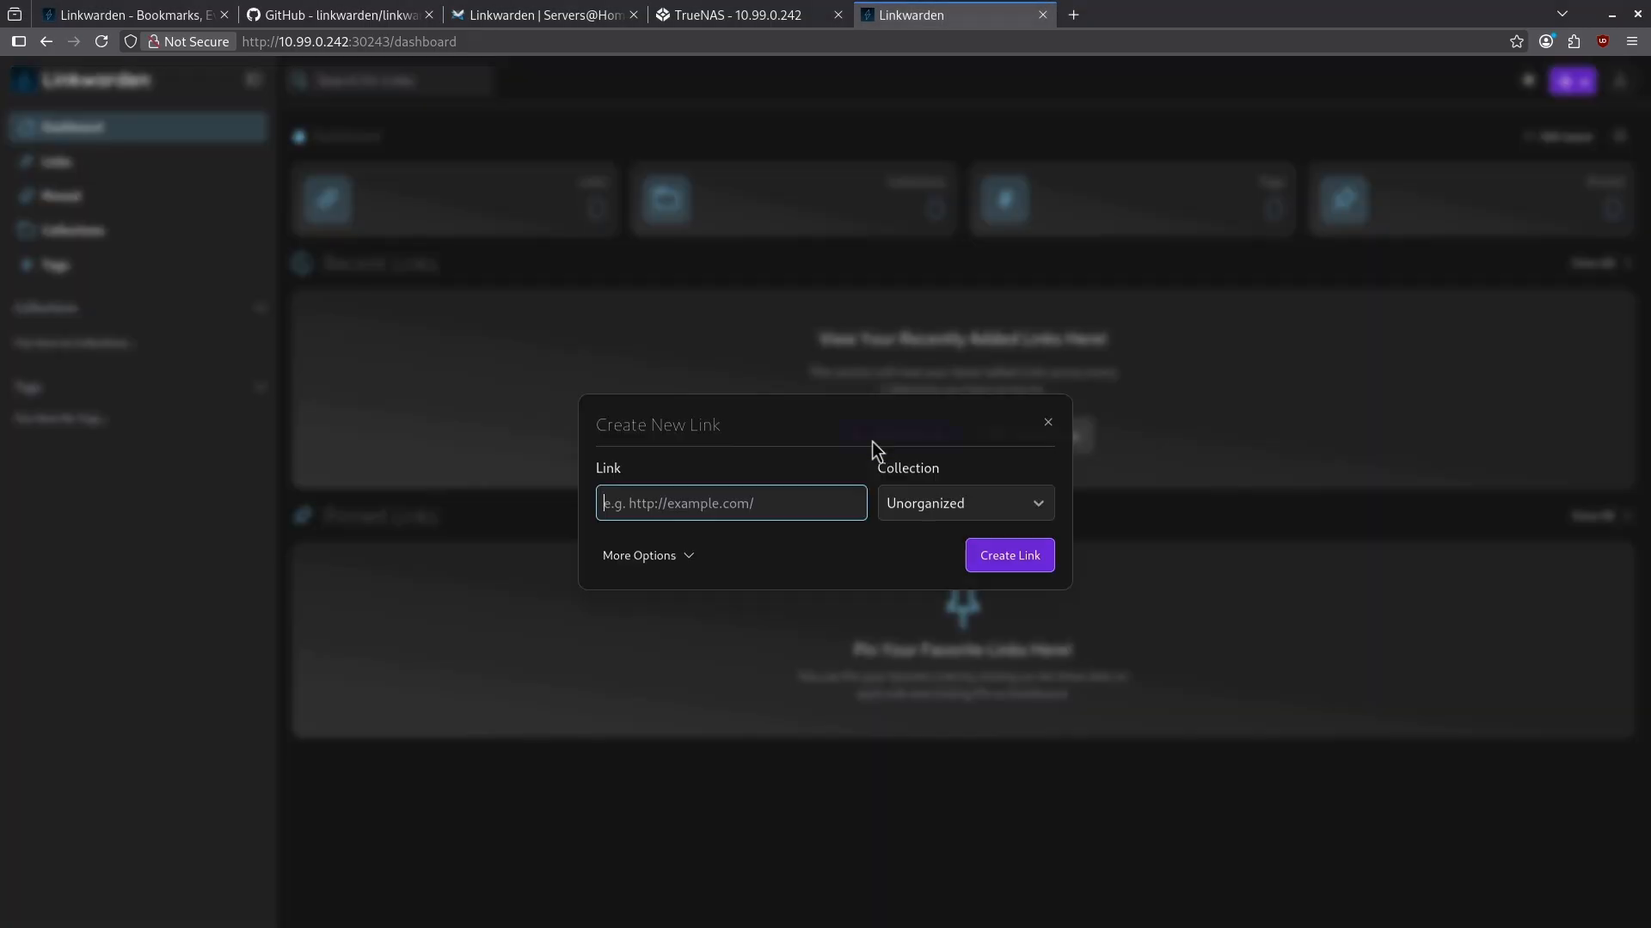
mouse_move(839, 542)
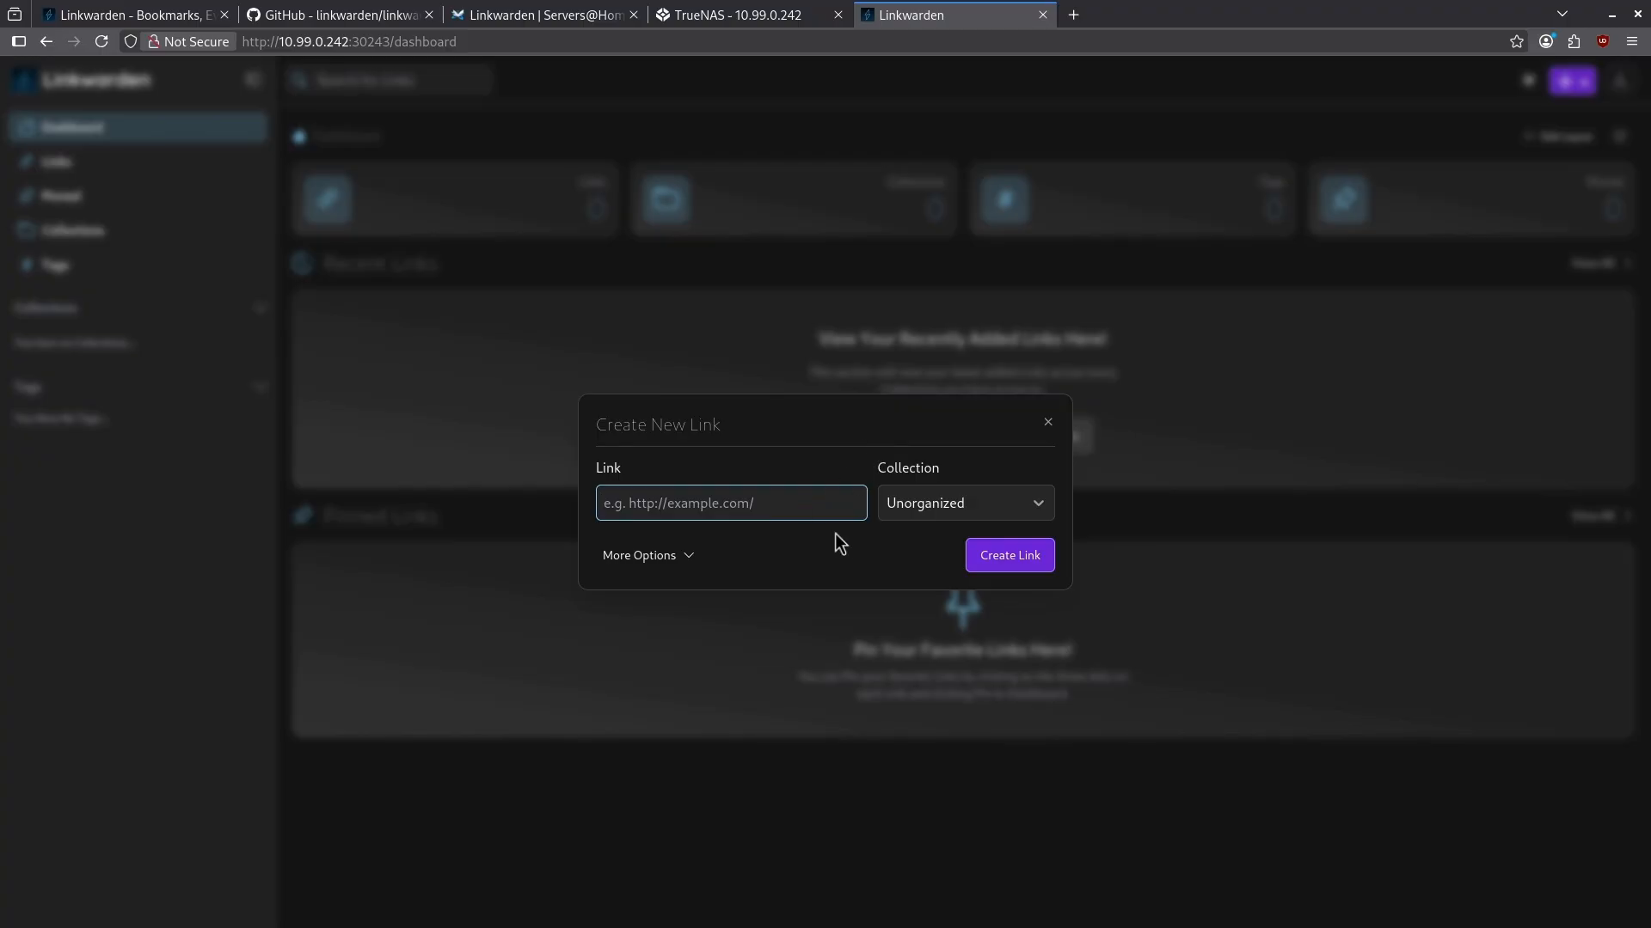
type("http://se")
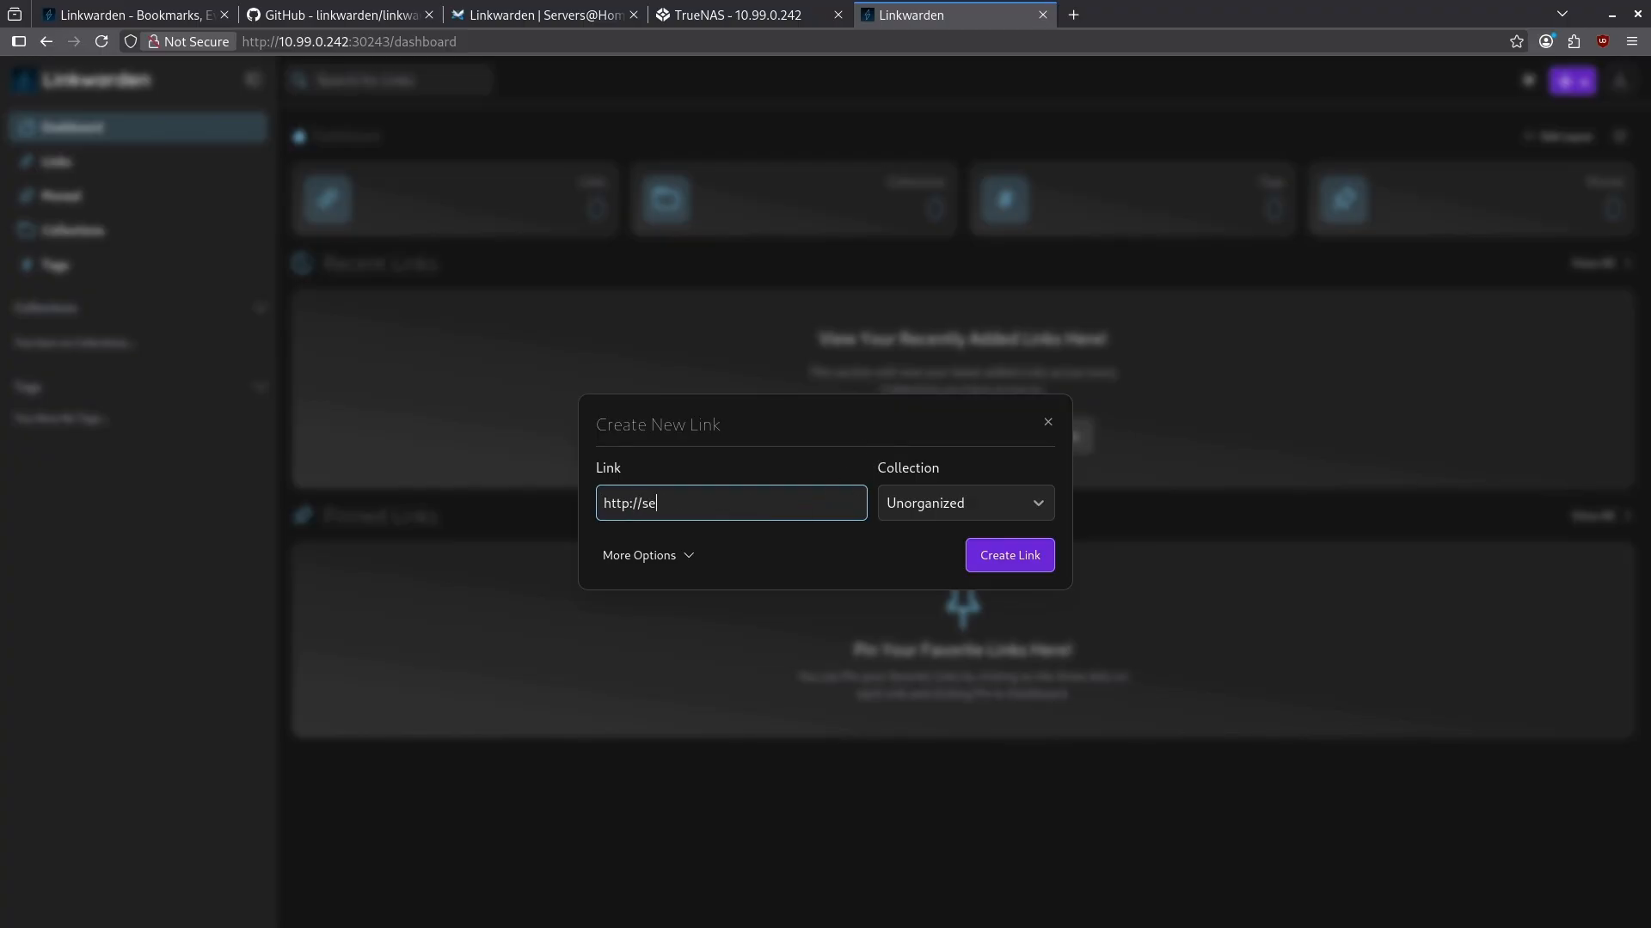
left_click(963, 502)
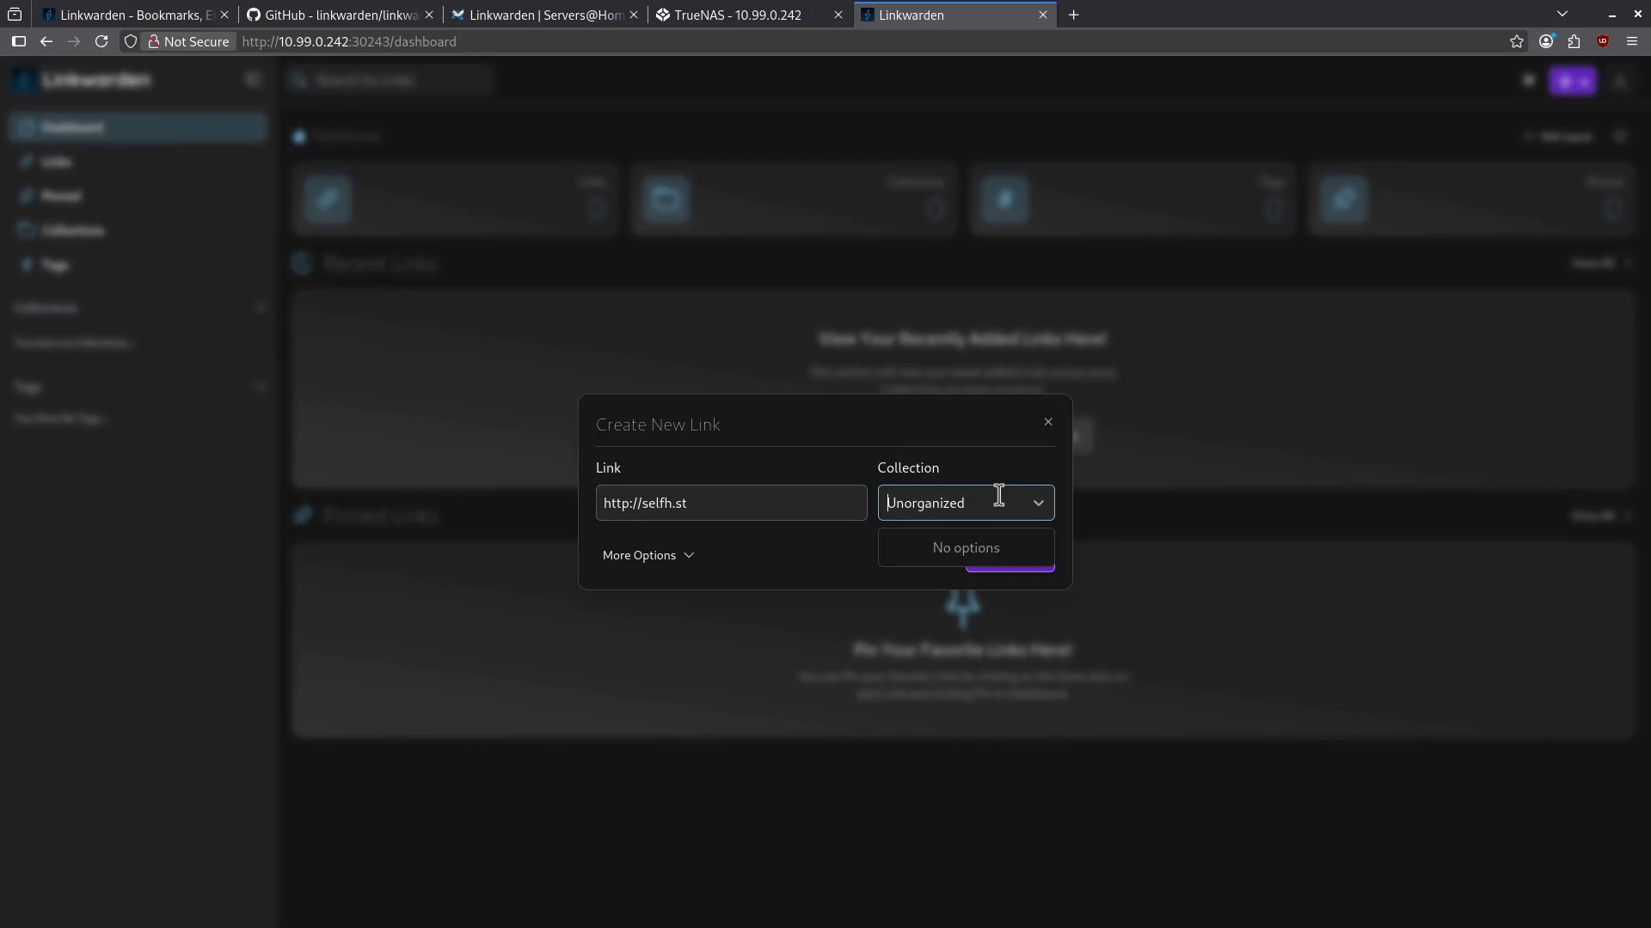
left_click(646, 556)
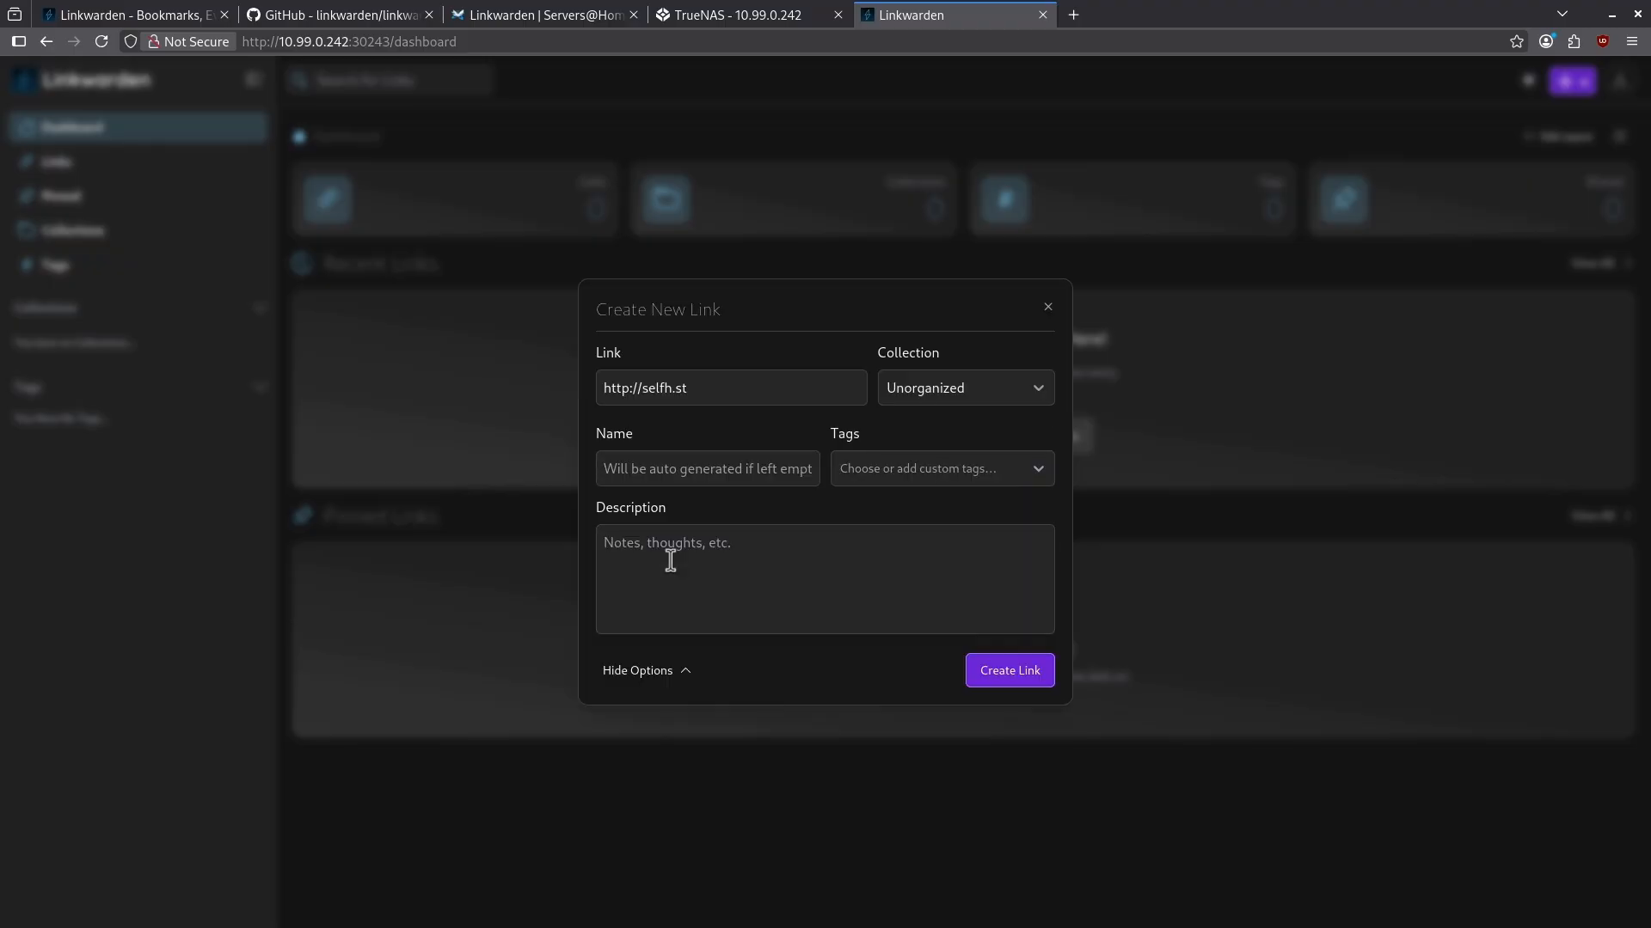
mouse_move(672, 435)
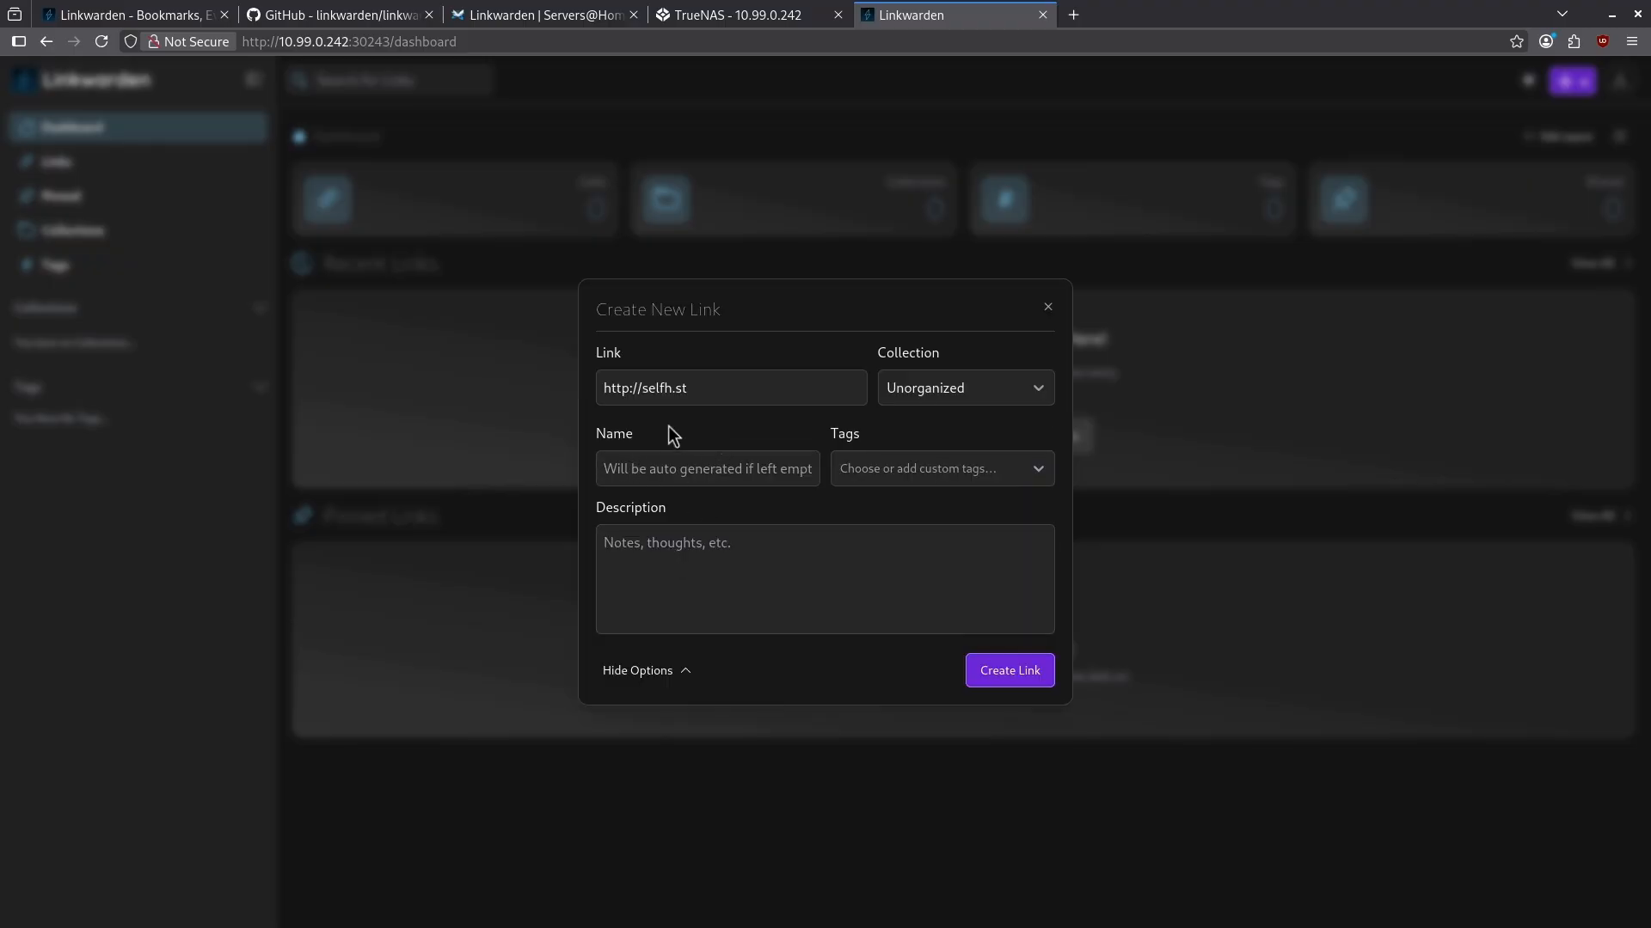
left_click(937, 468)
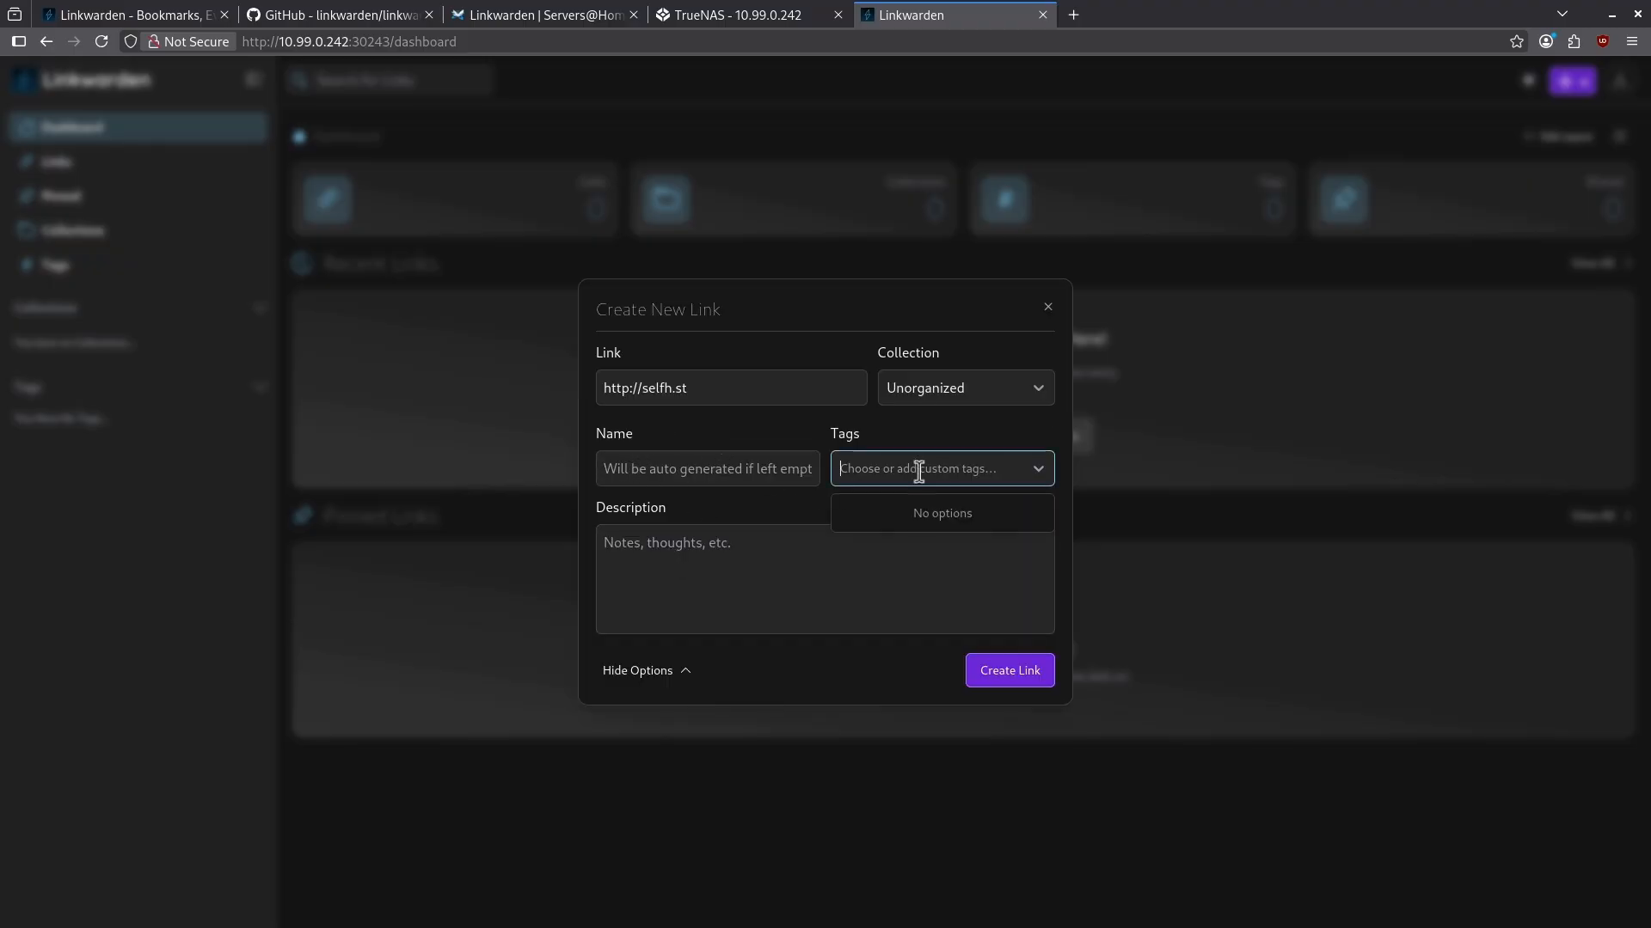
left_click(823, 579)
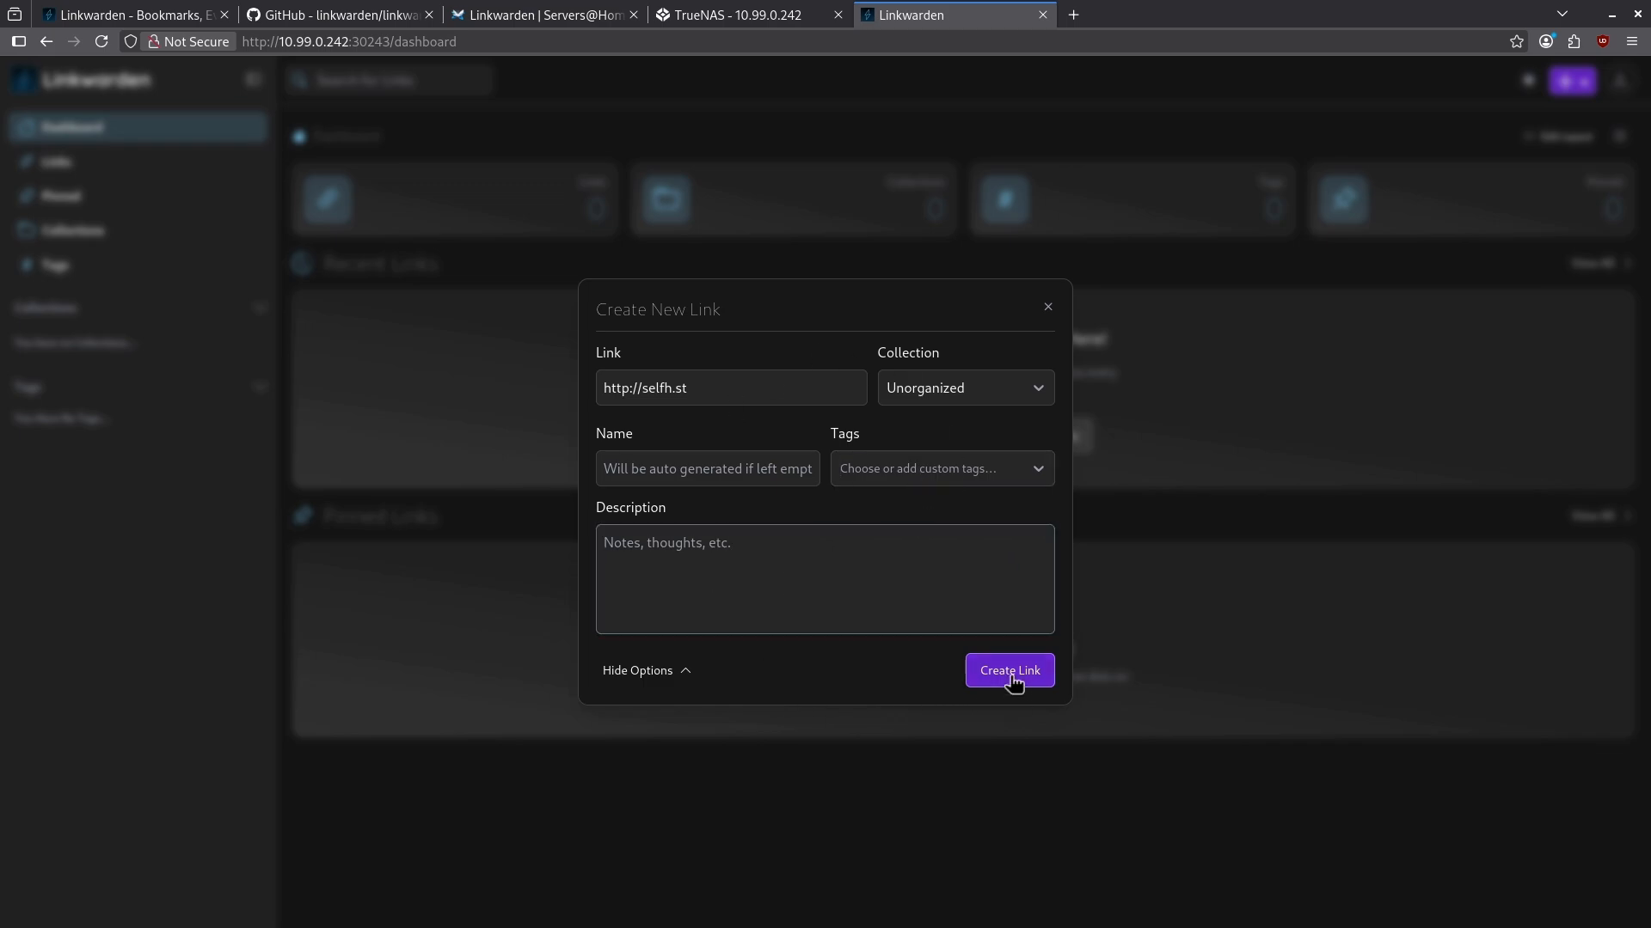
left_click(1007, 671)
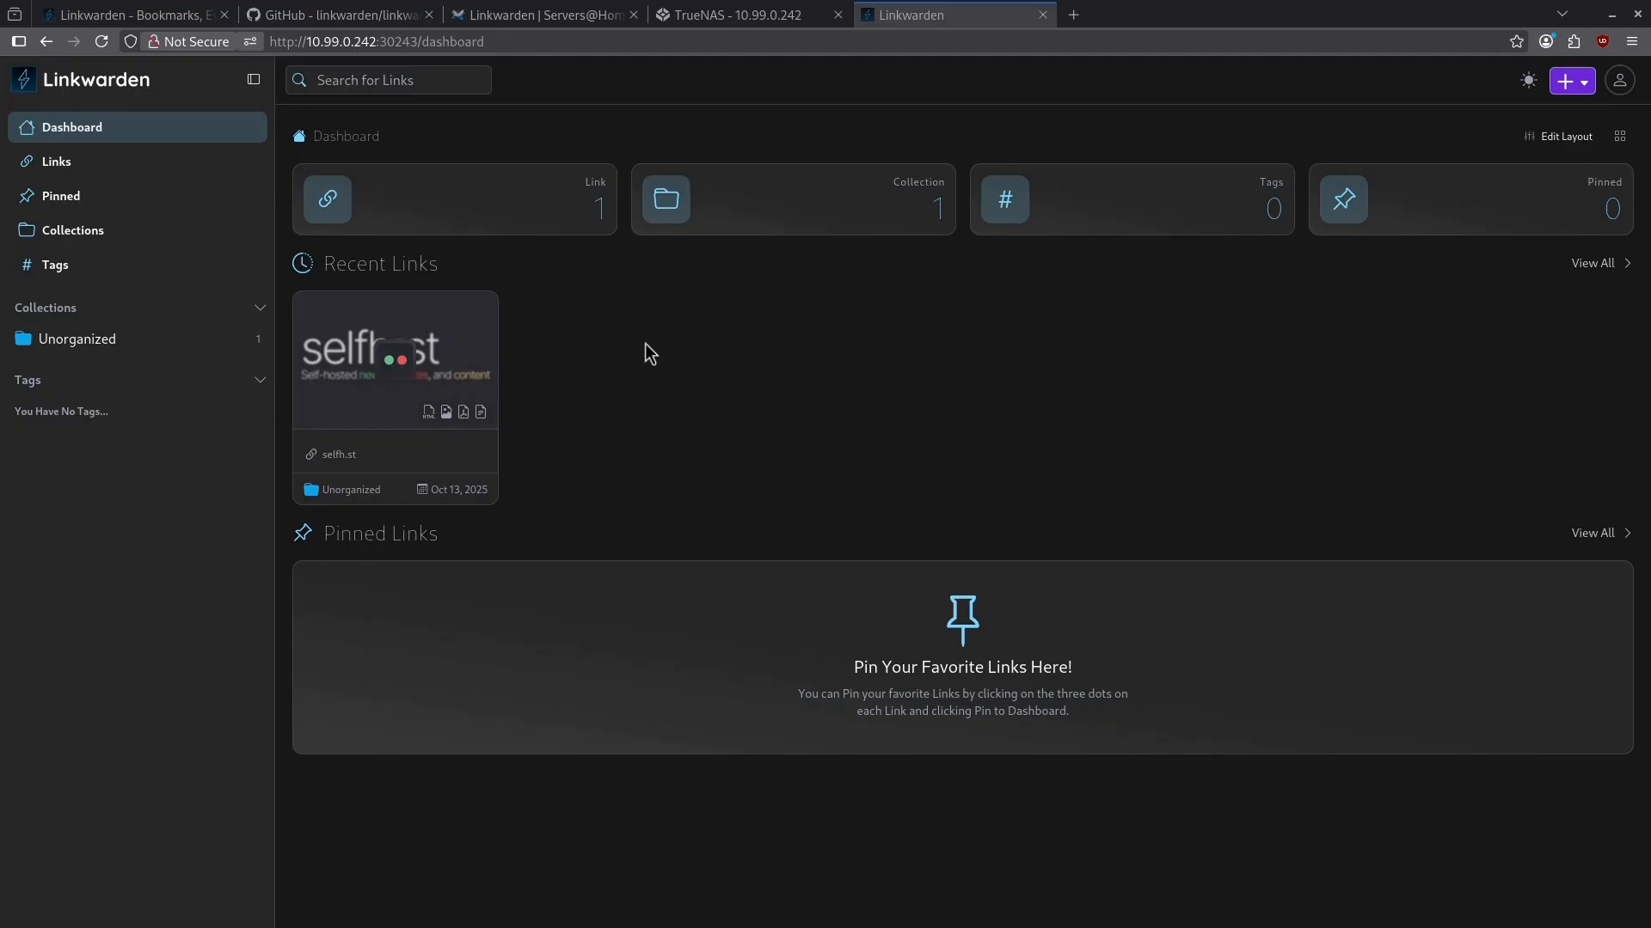
mouse_move(395, 357)
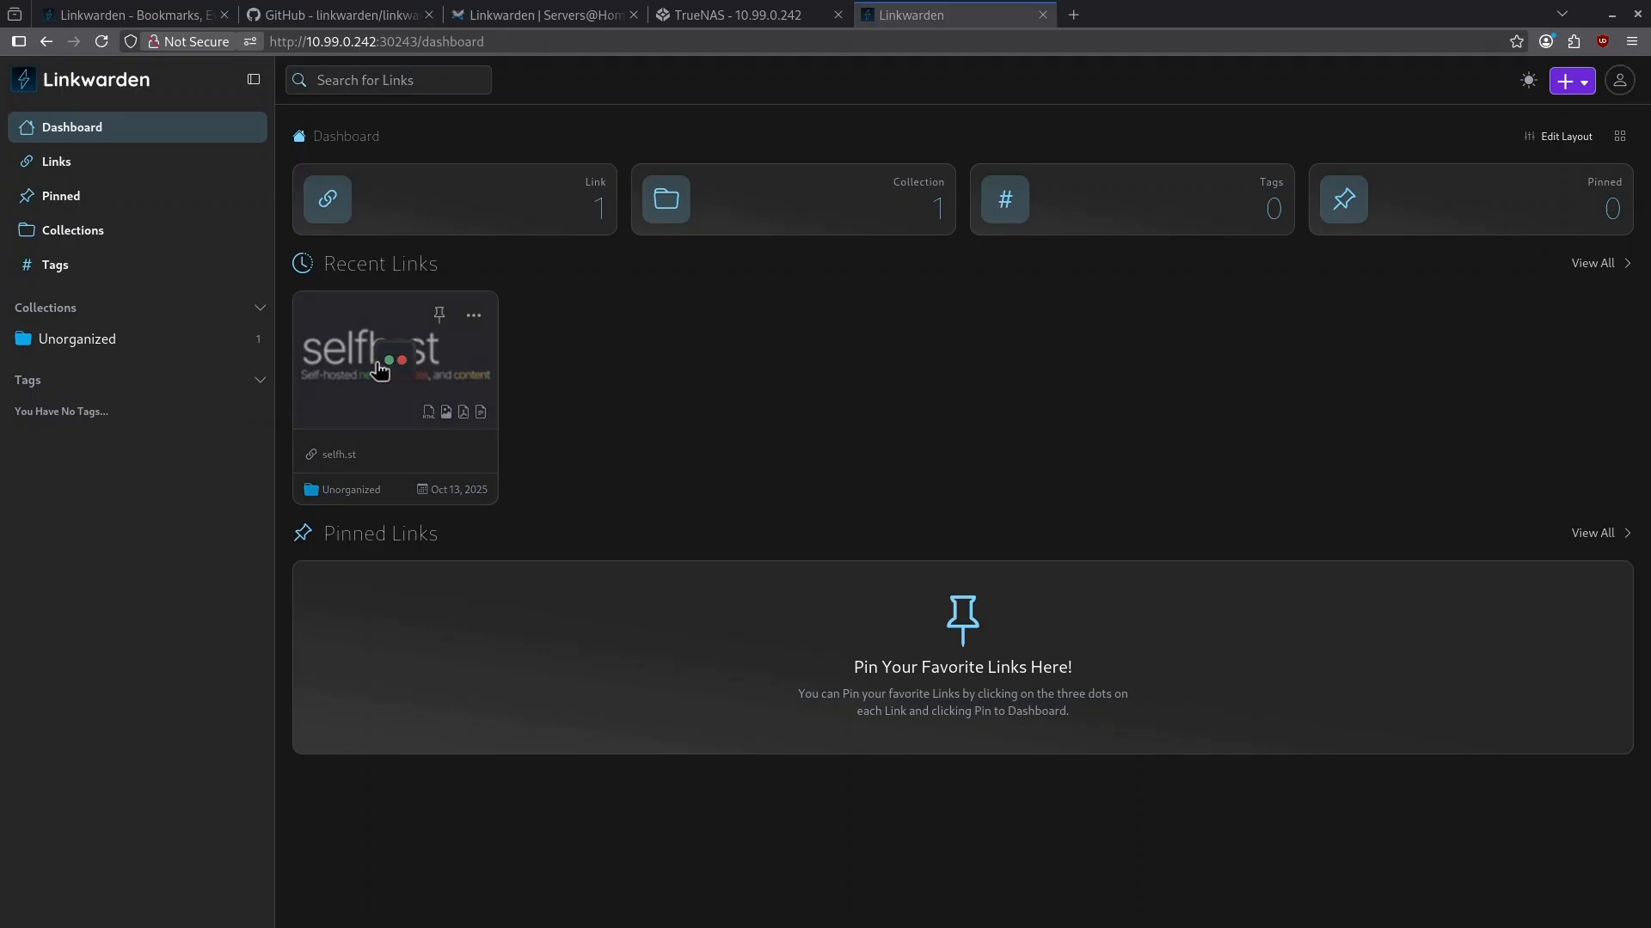
left_click(371, 348)
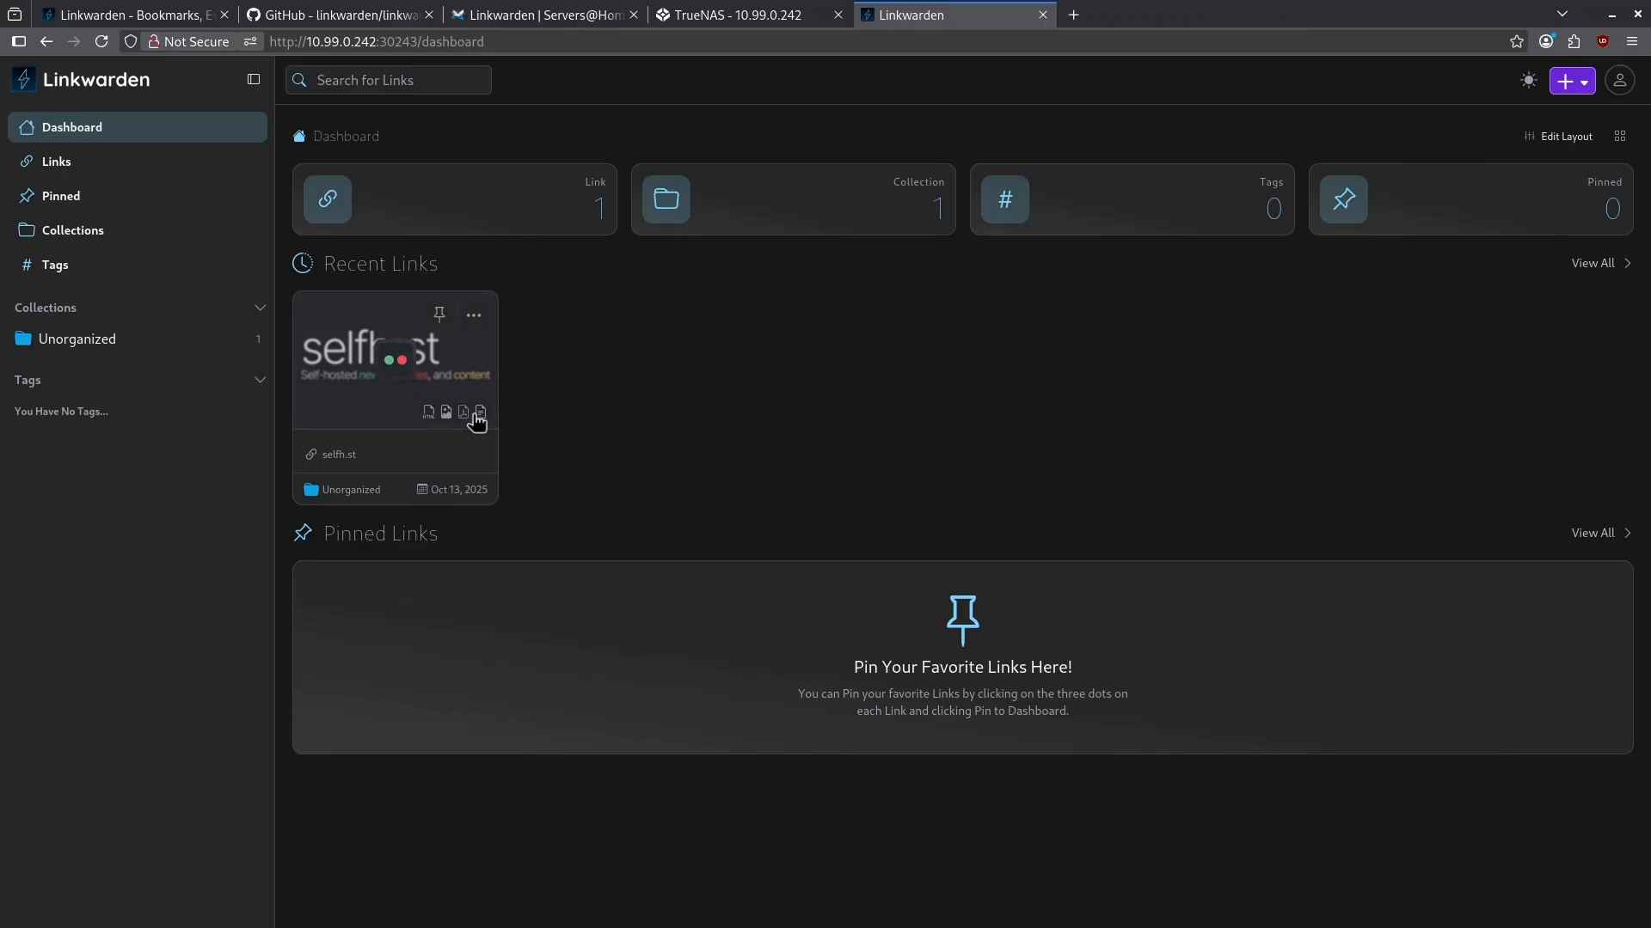
mouse_move(480, 410)
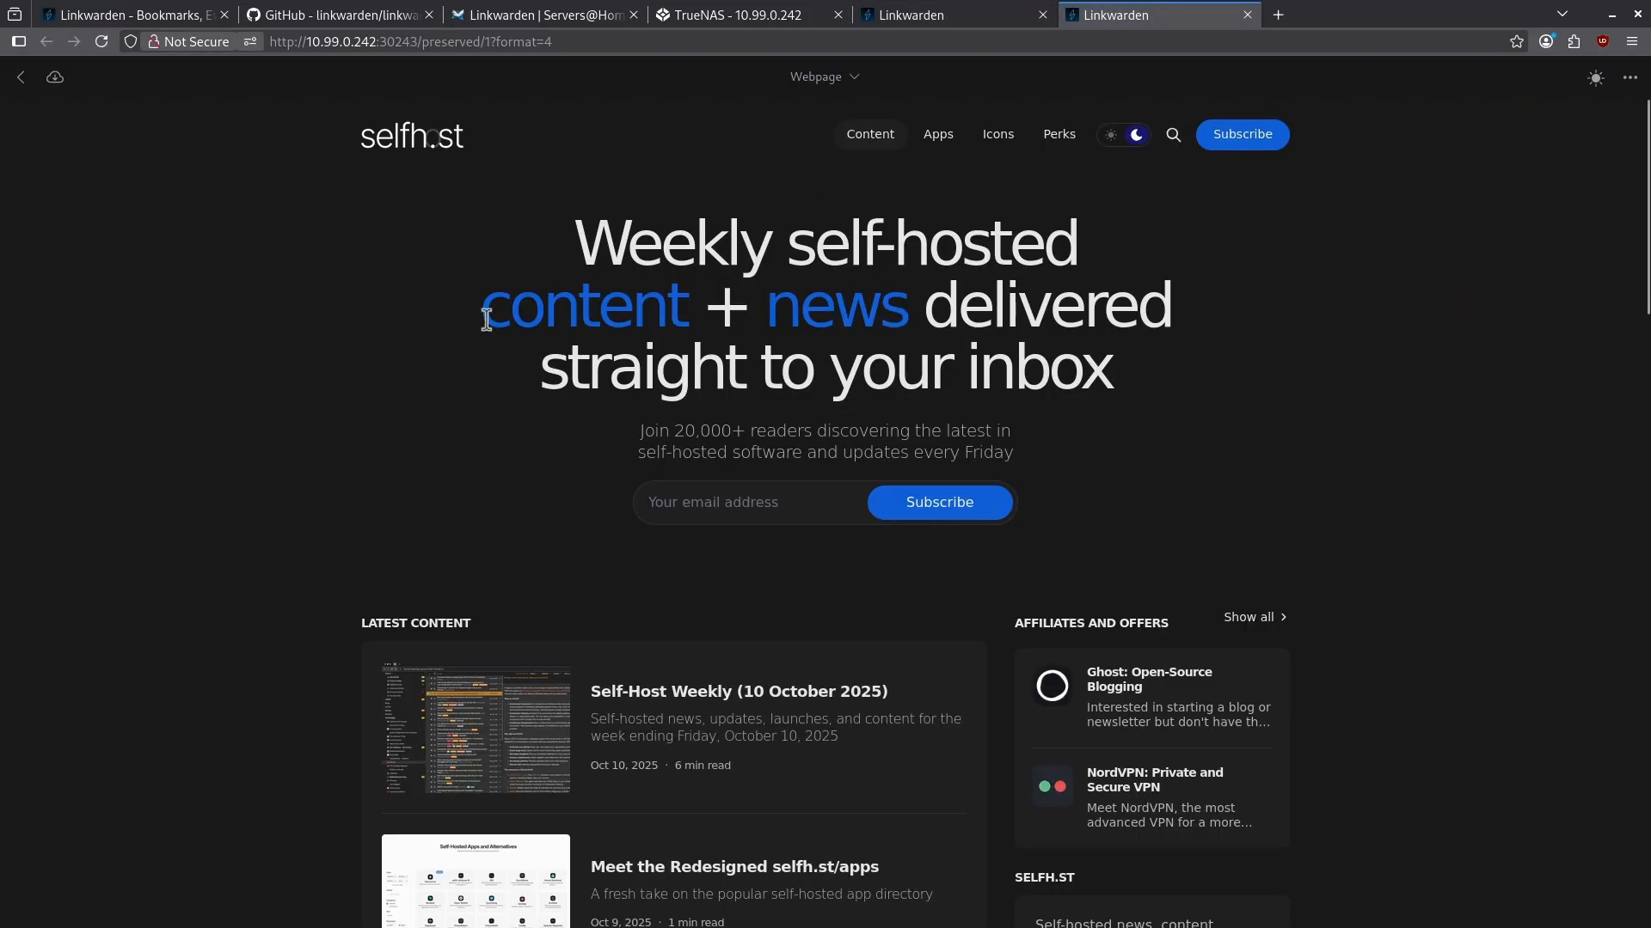
left_click(411, 41)
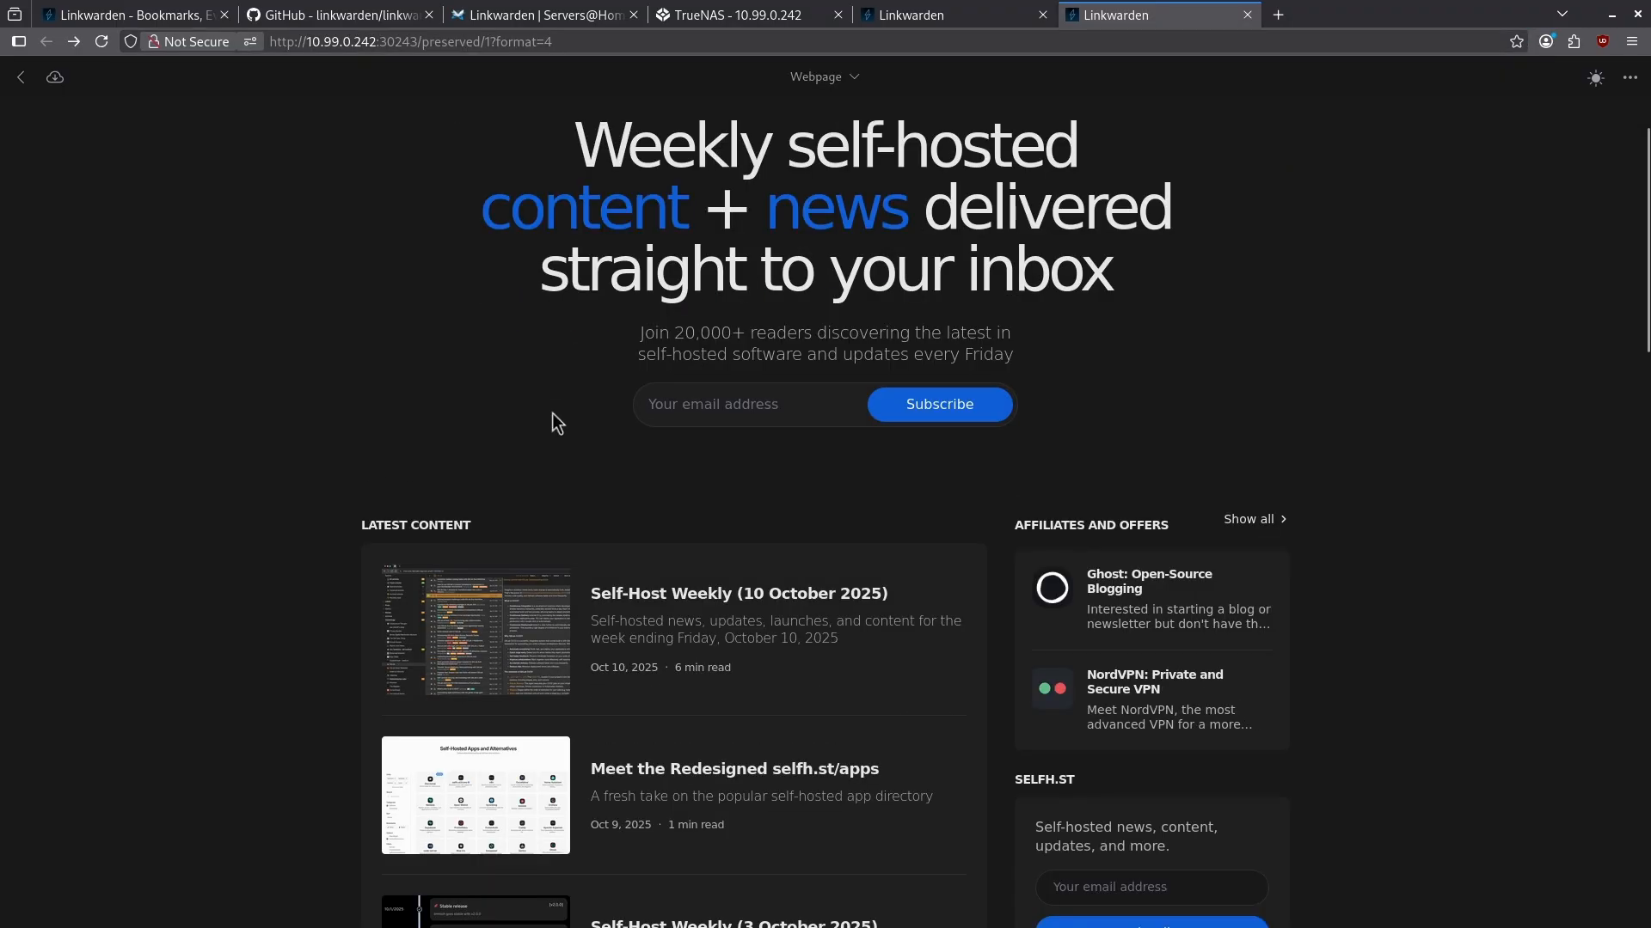
mouse_move(535, 390)
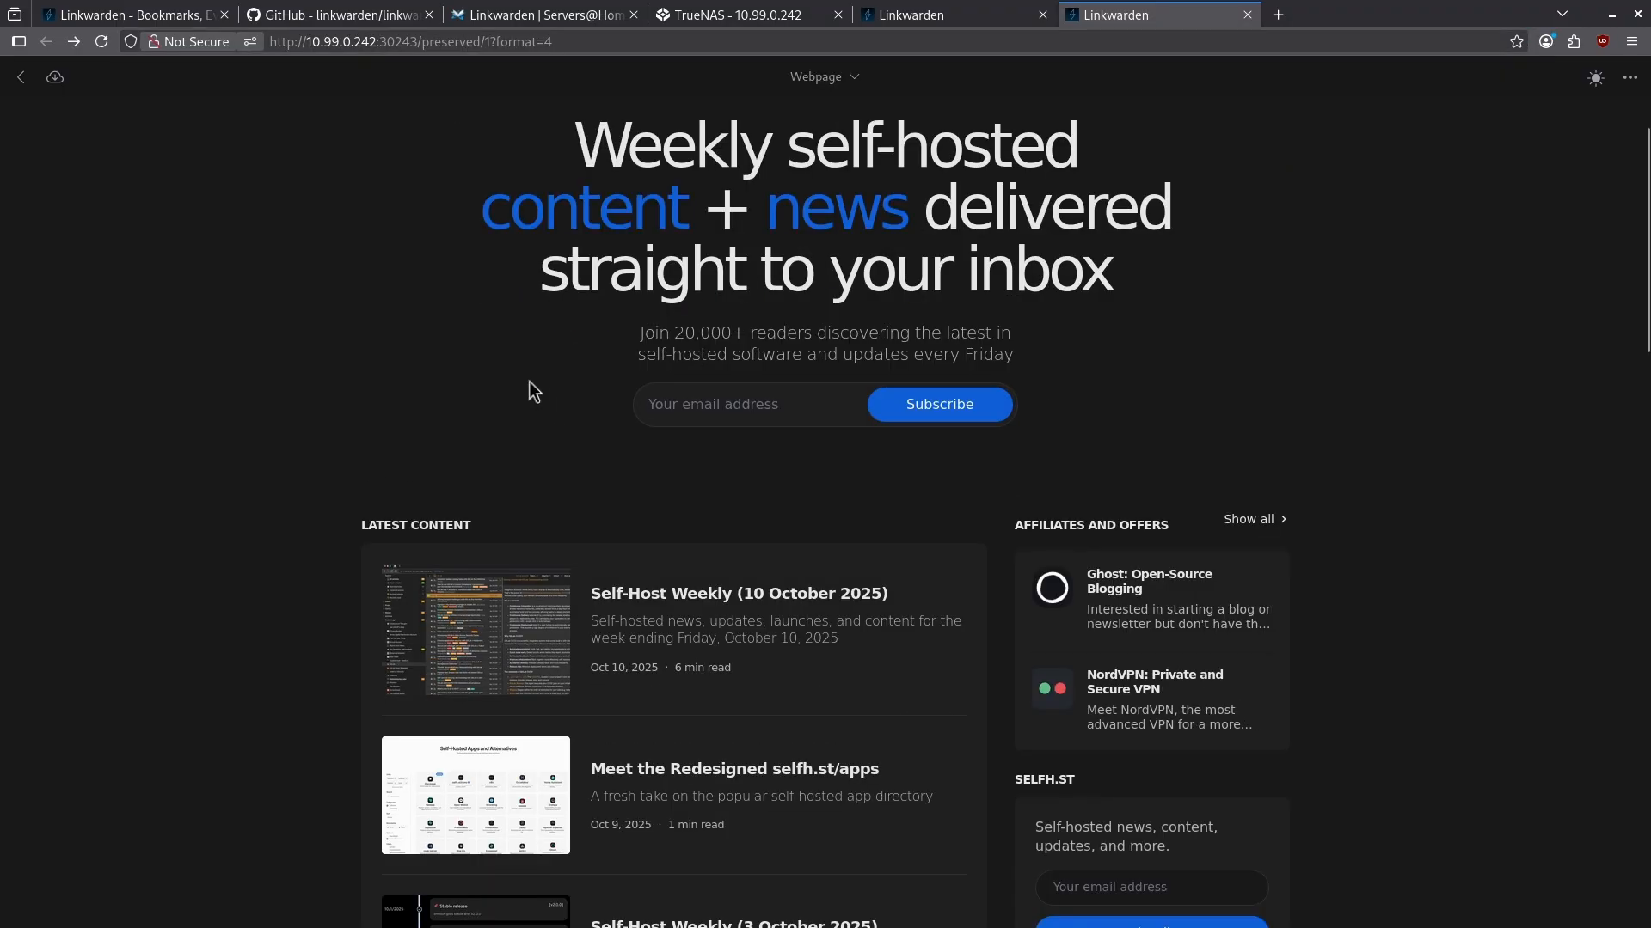
mouse_move(808, 165)
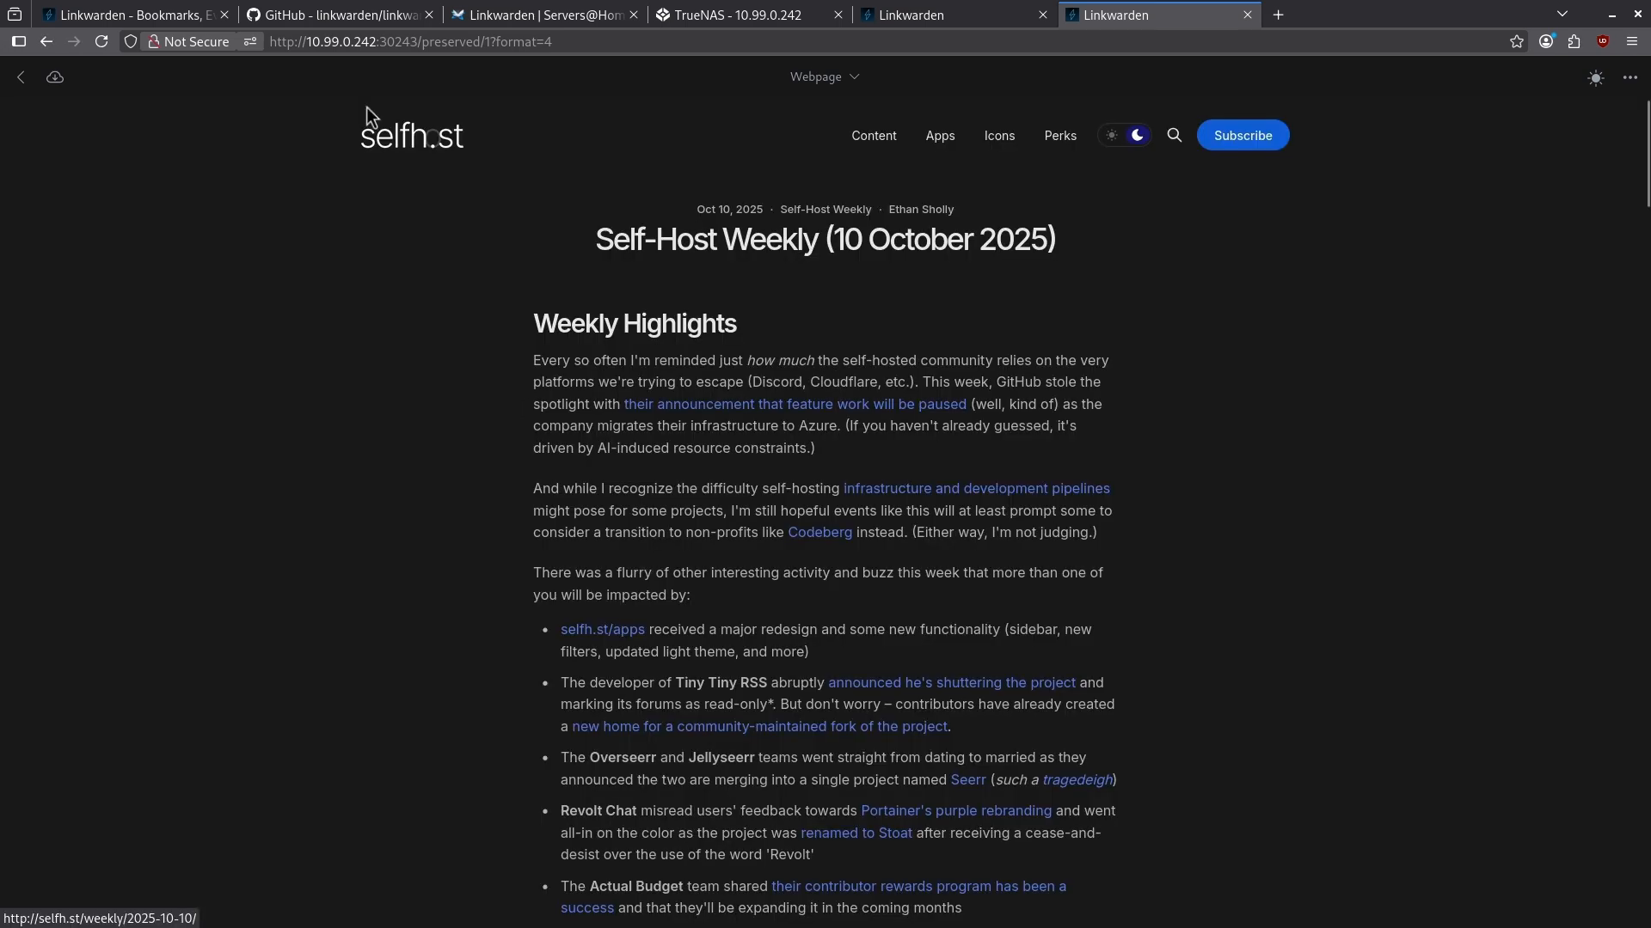
left_click(411, 41)
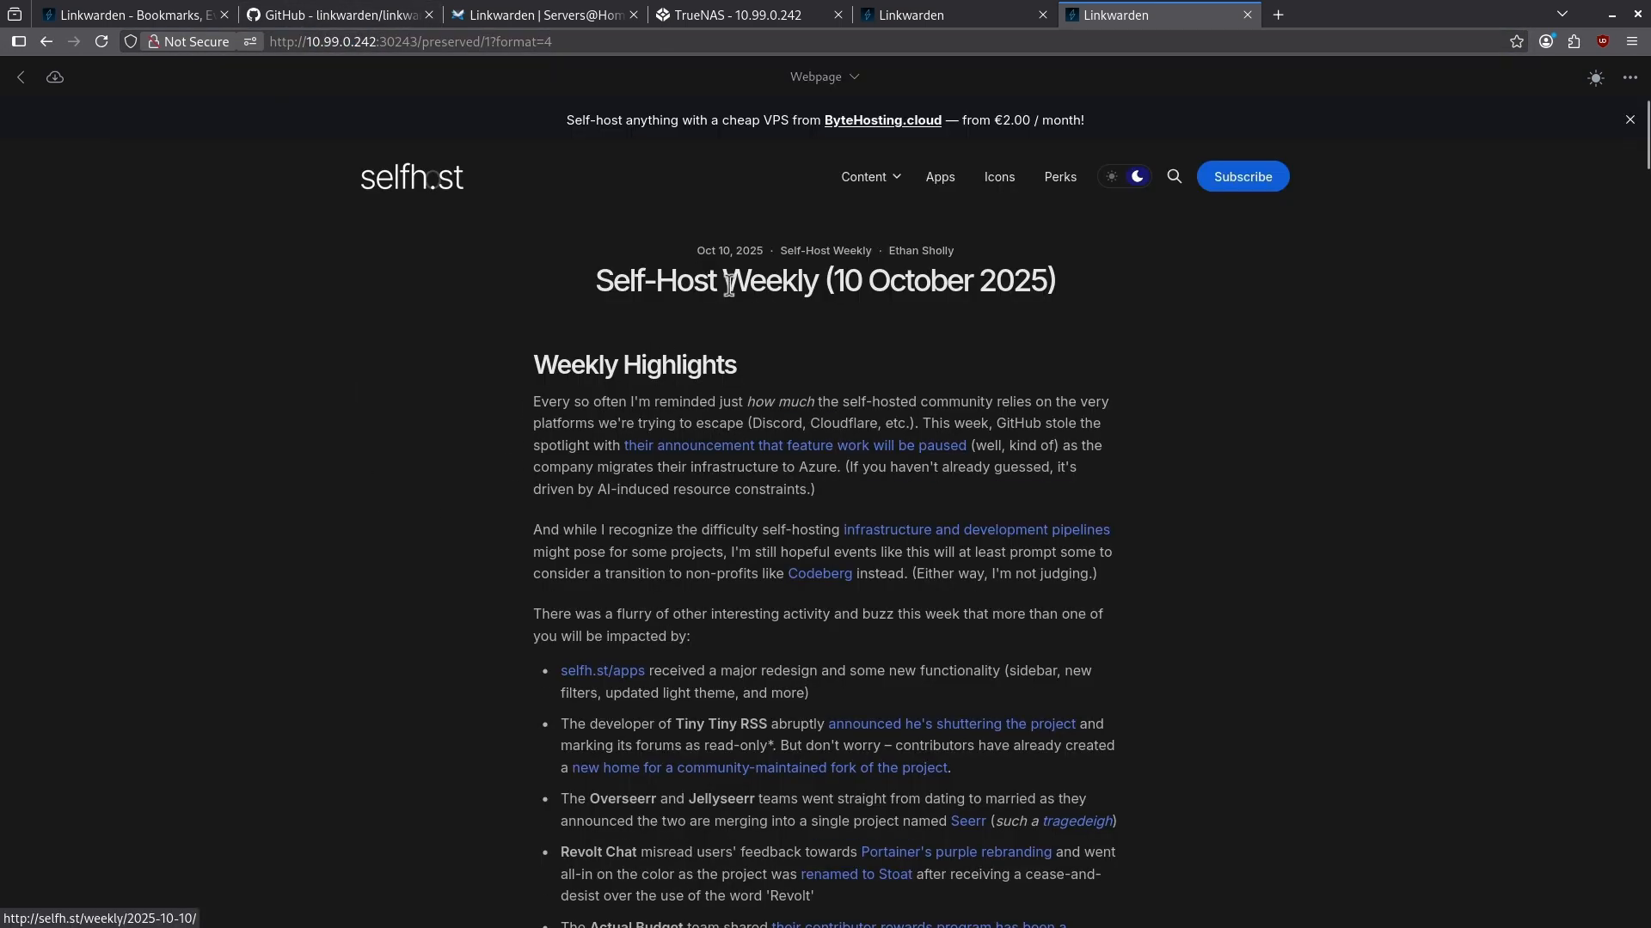
double_click(851, 280)
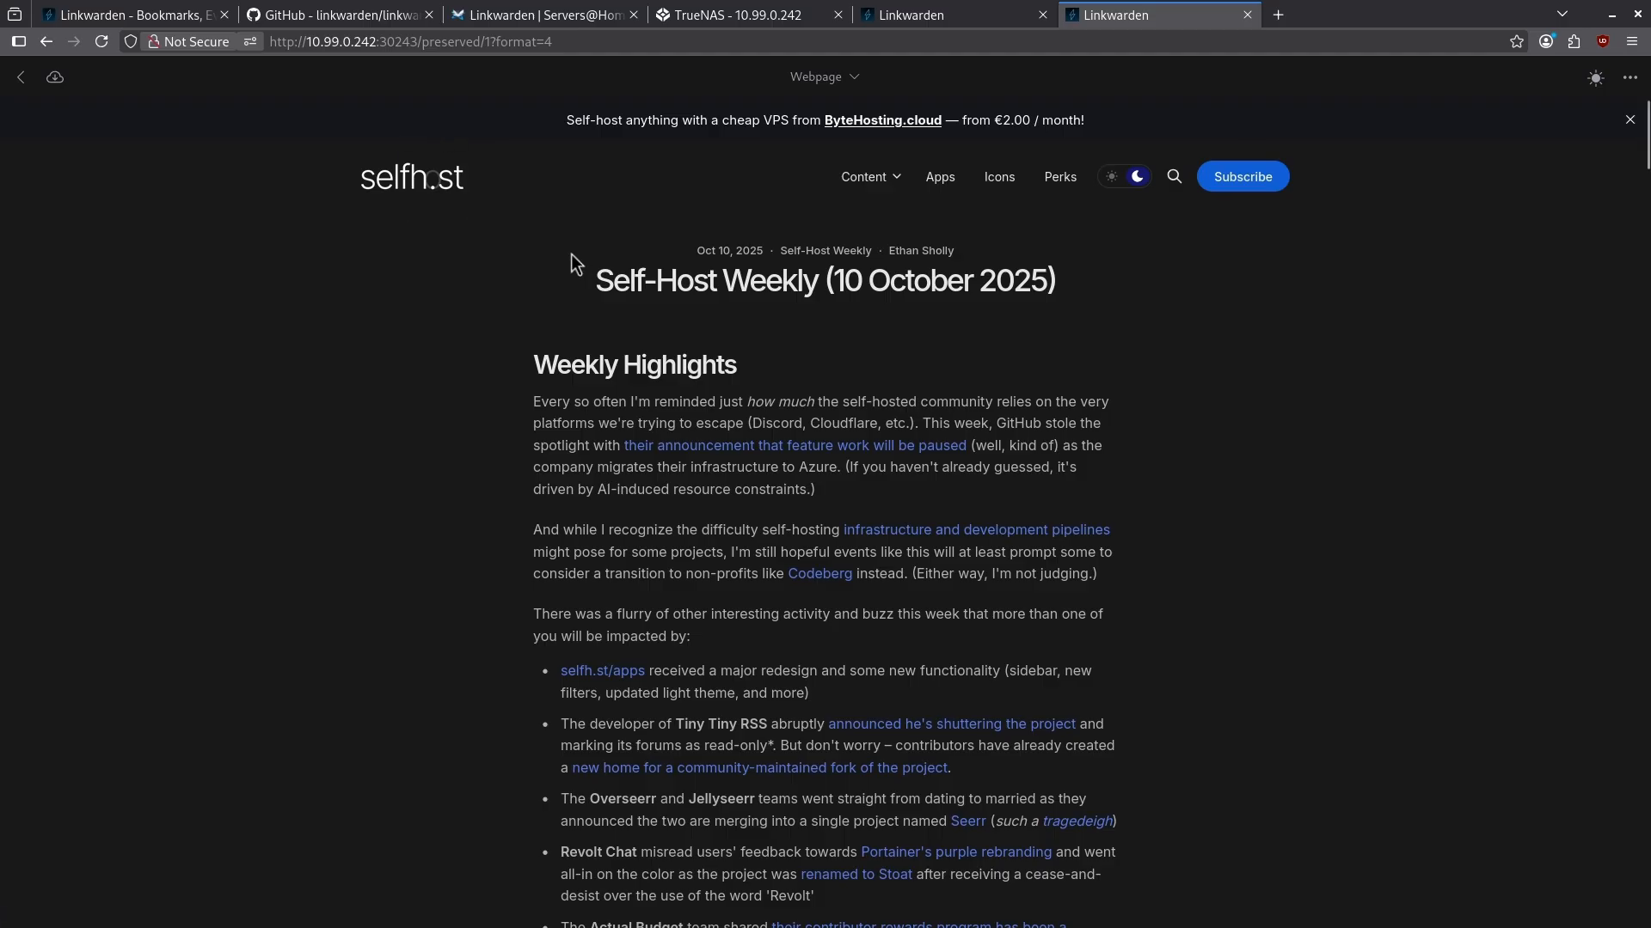
mouse_move(739, 300)
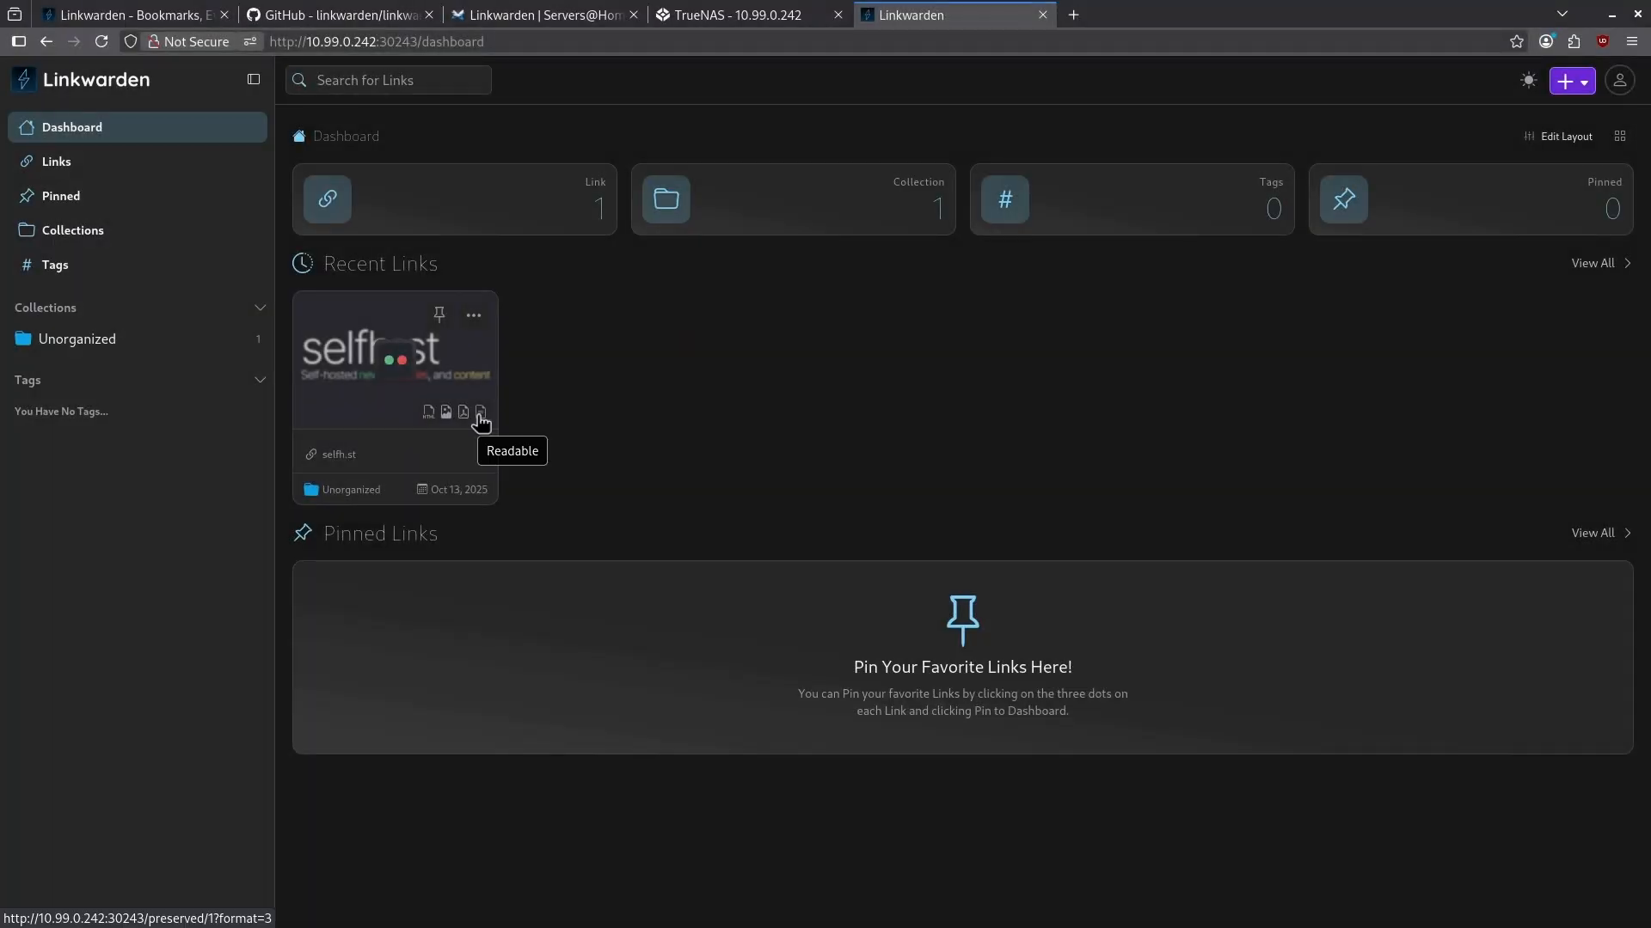
mouse_move(461, 410)
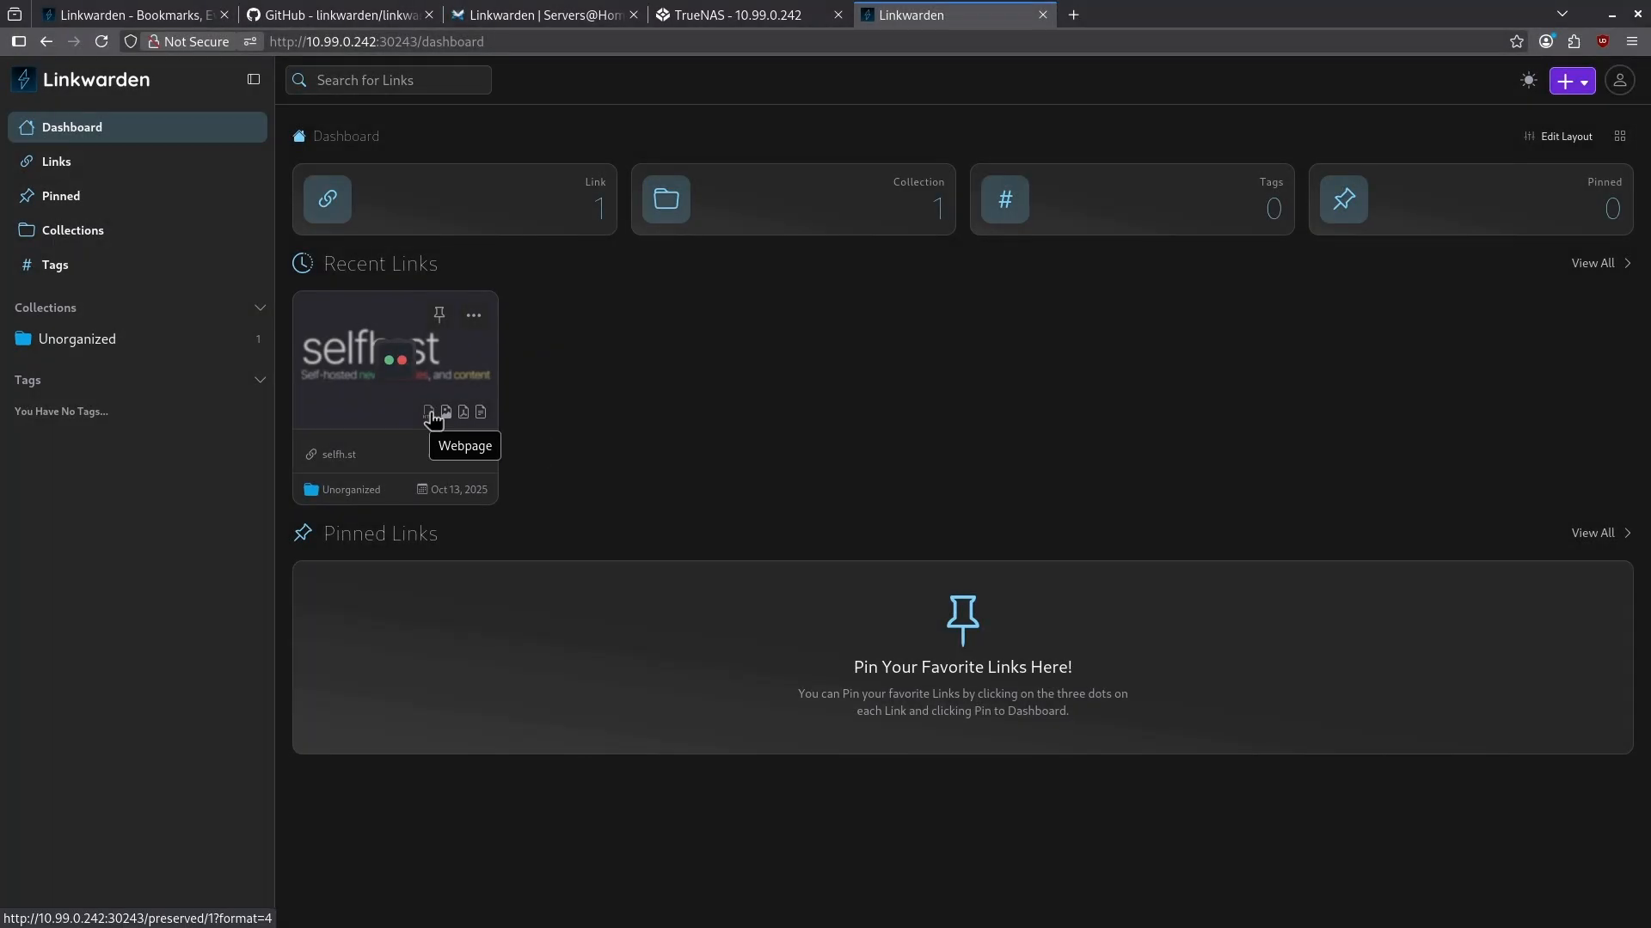
left_click(430, 411)
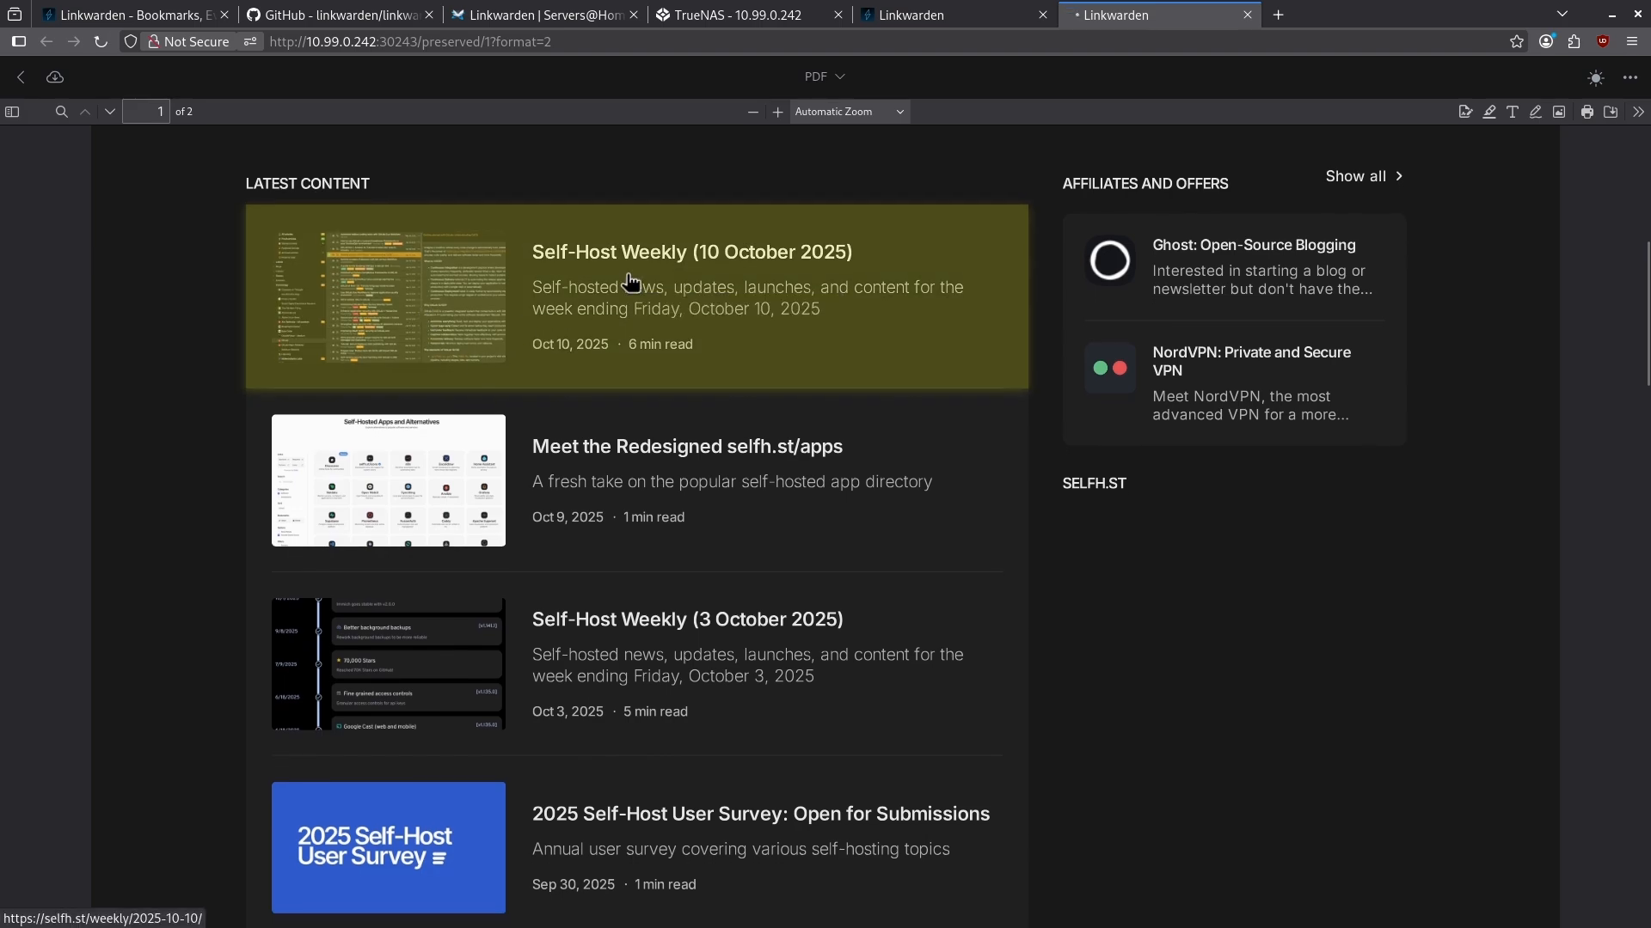
left_click(692, 251)
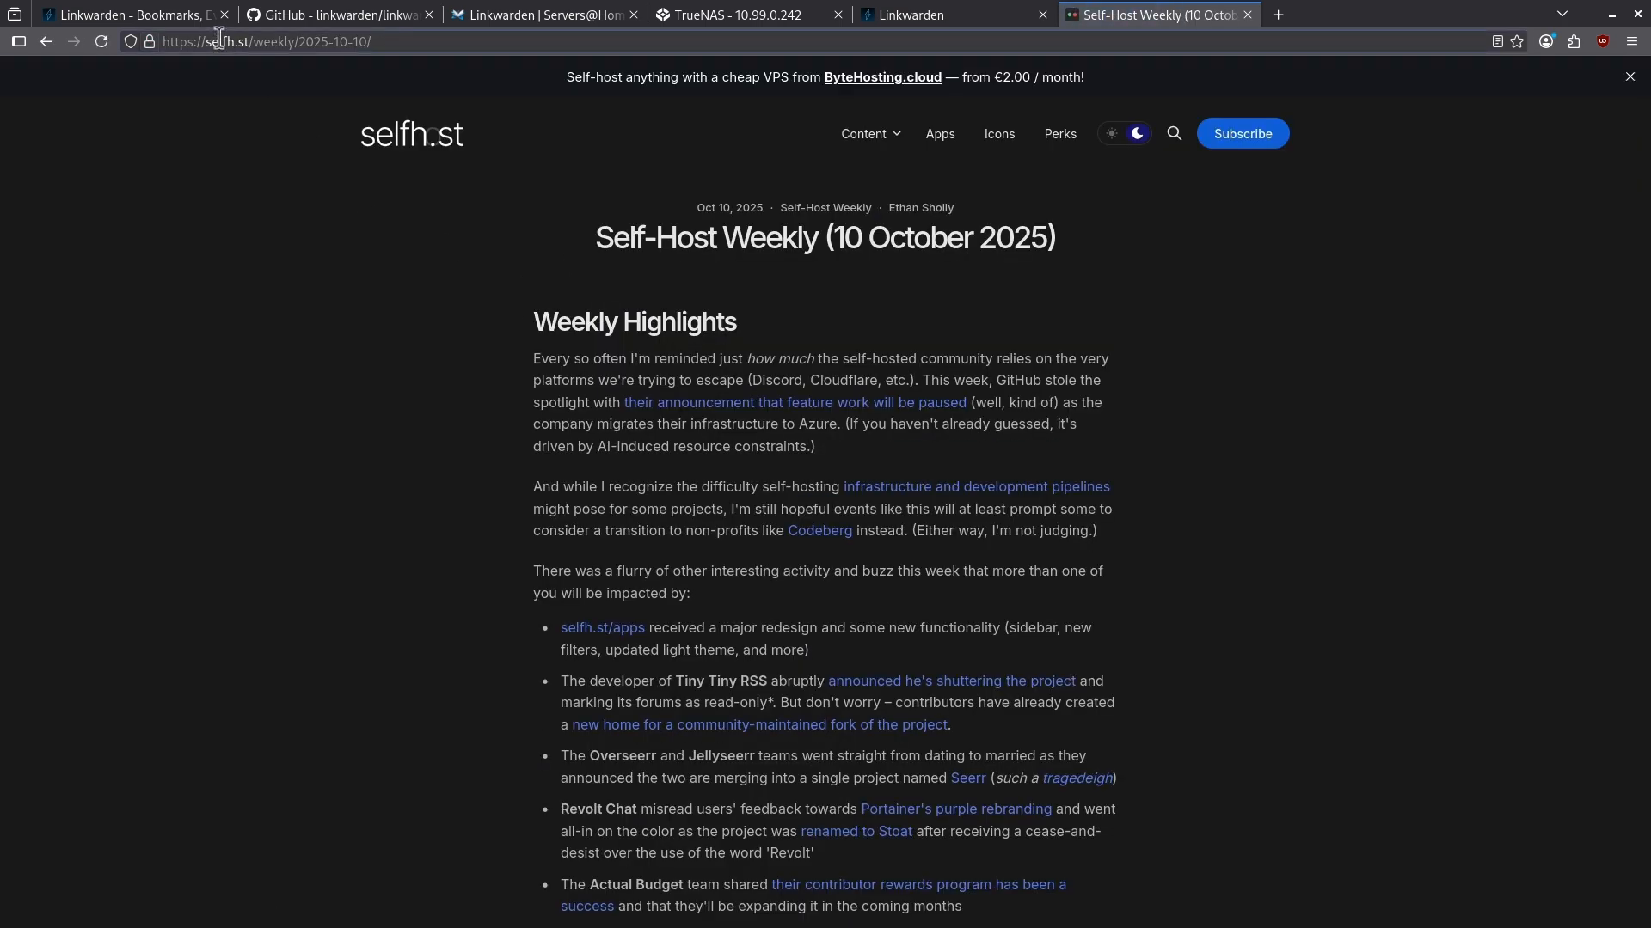
left_click(948, 15)
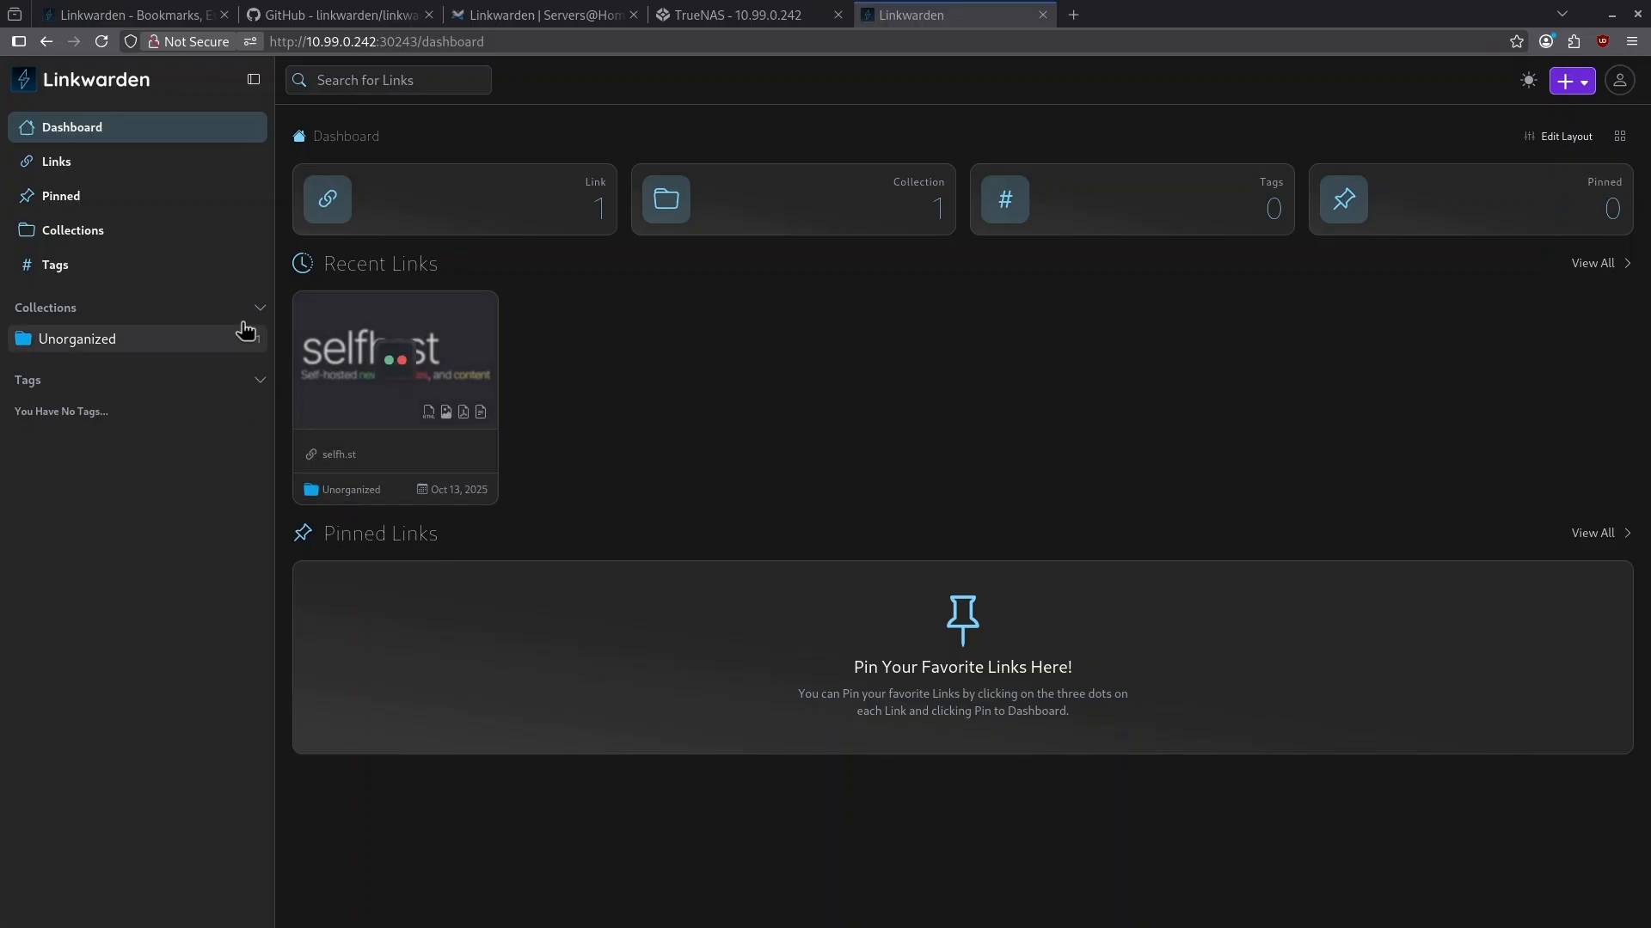
Step: Create a Tech collection described as 'This is my tech st...'
left_click(73, 228)
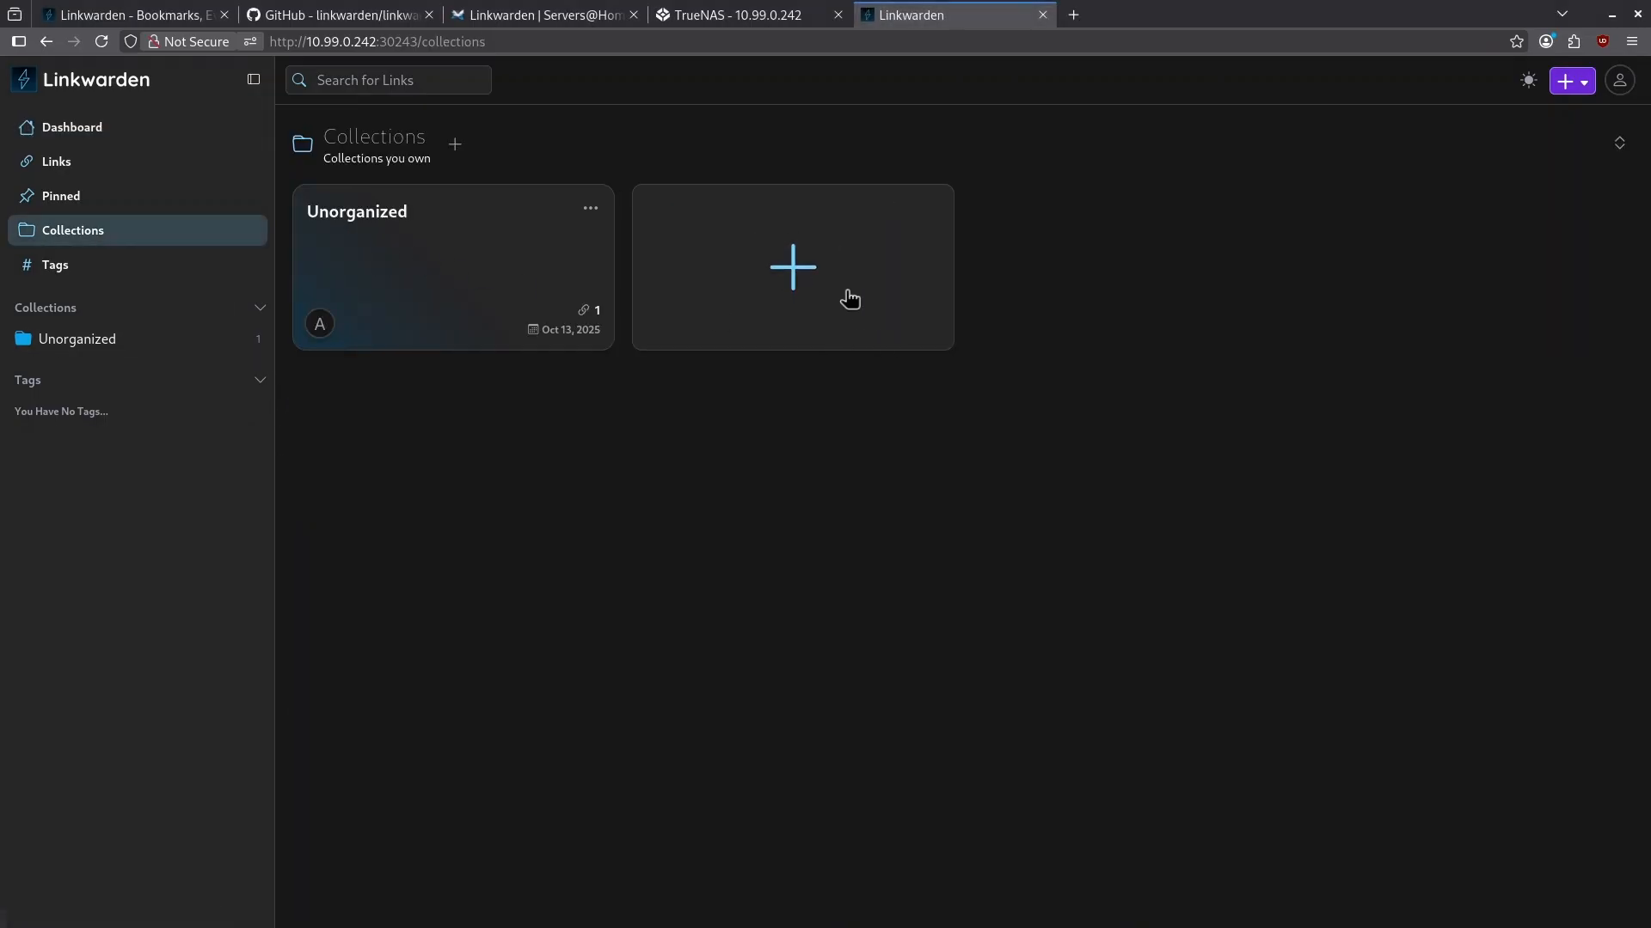
type("Ted")
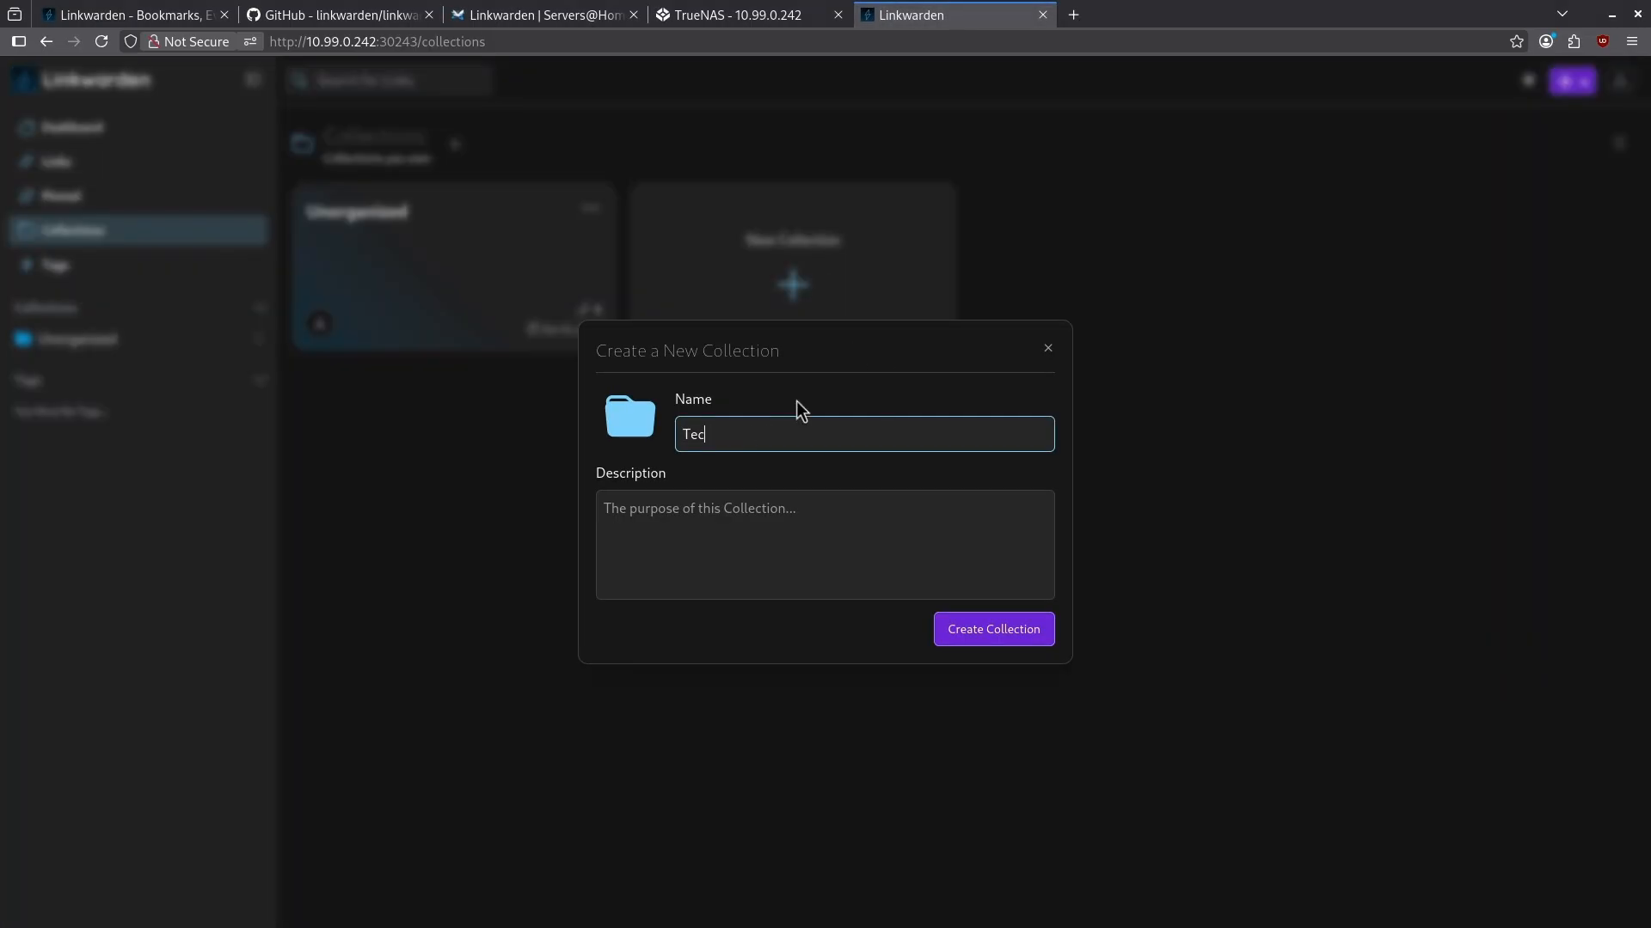
type("This is my tech st")
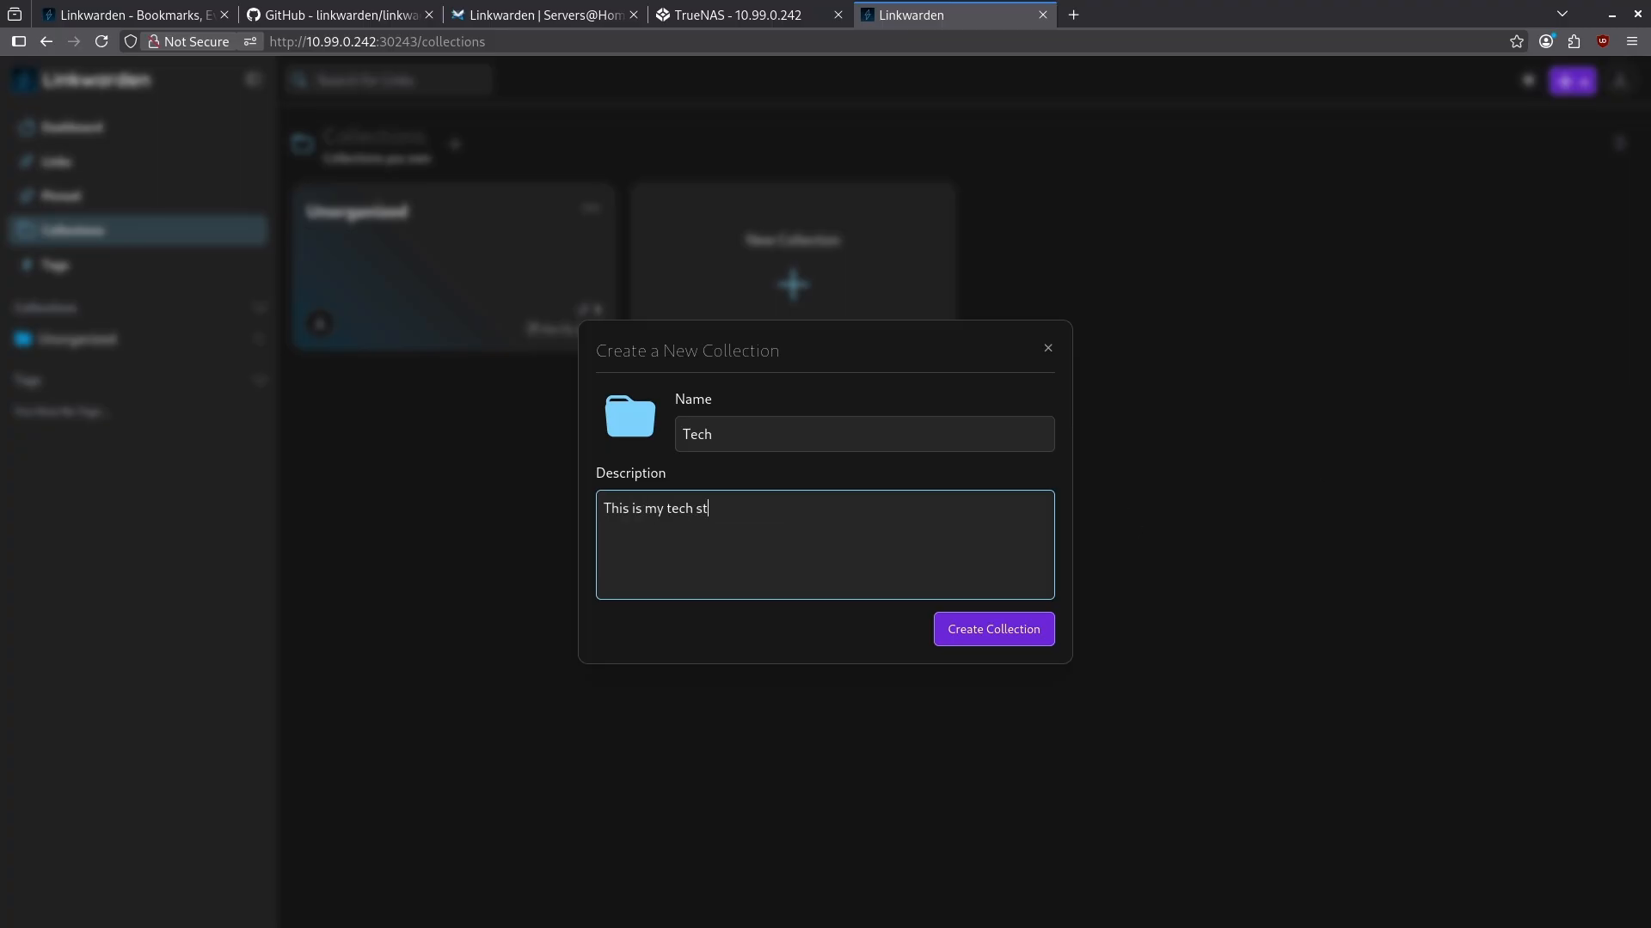
left_click(990, 630)
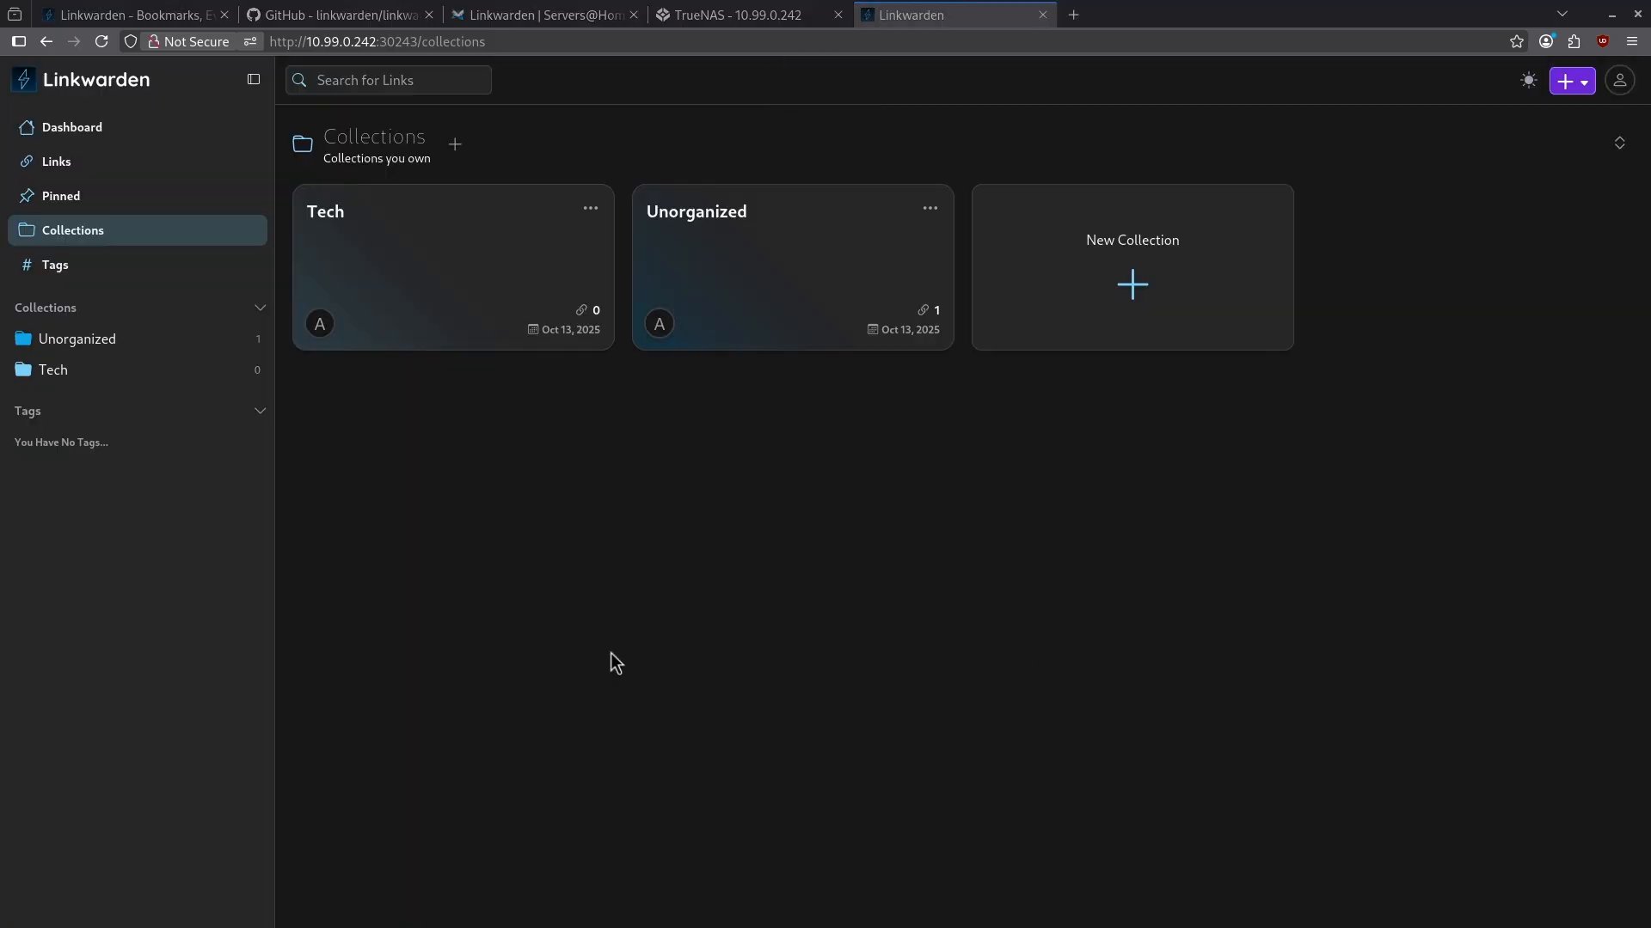
mouse_move(749, 243)
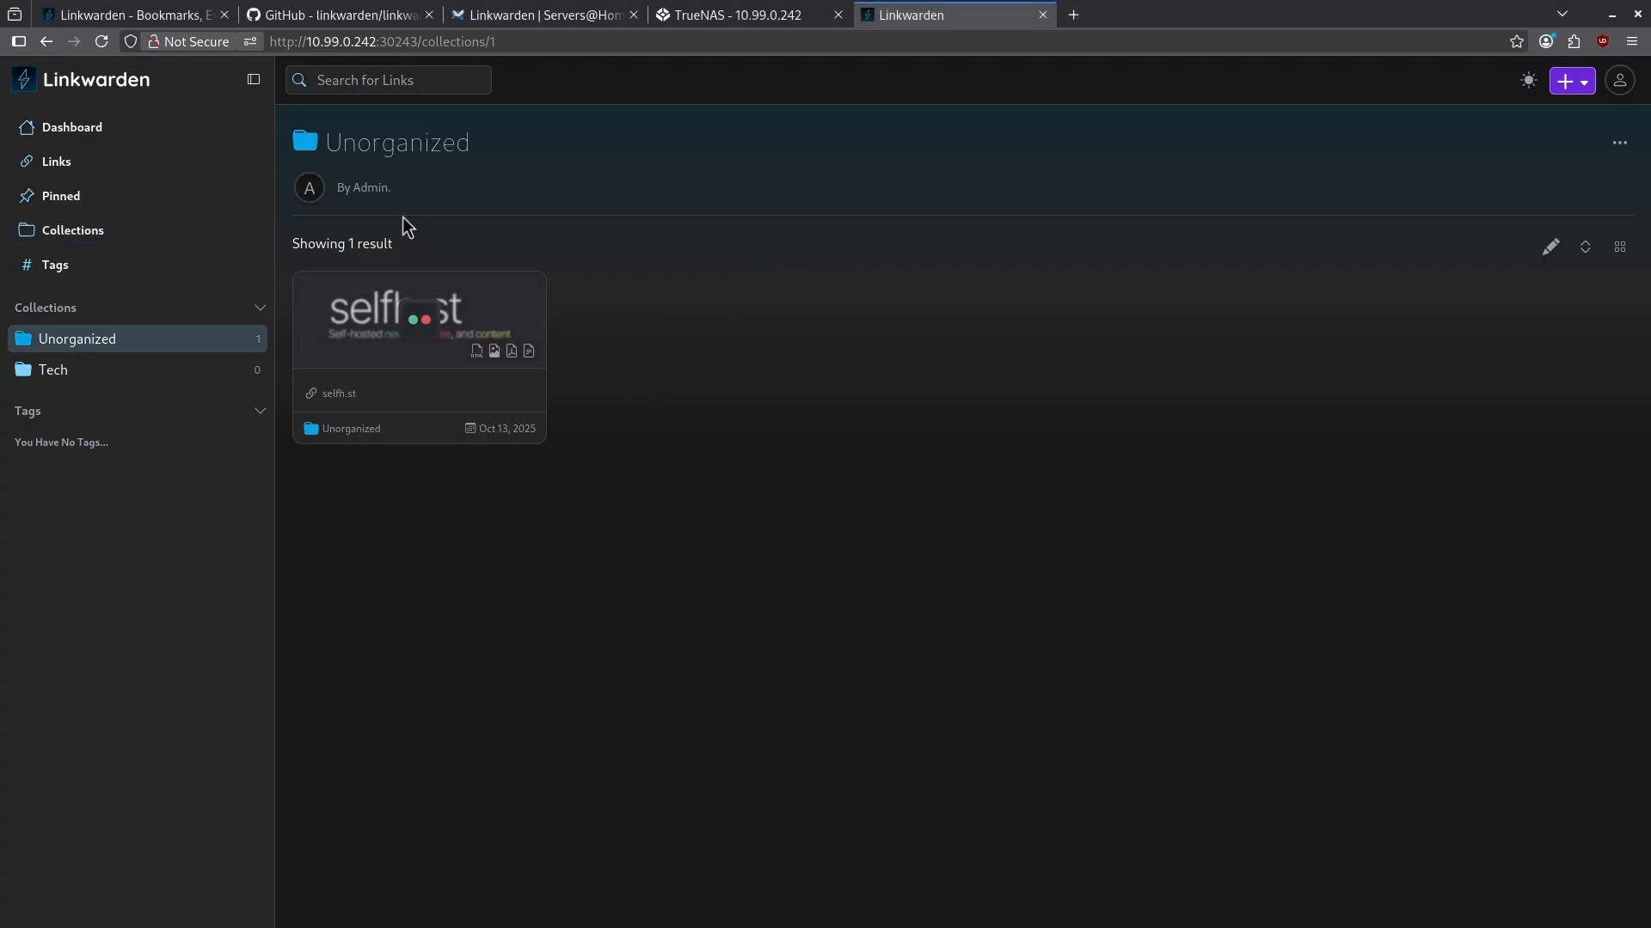
Step: Edit the selfh.st link and change its collection to Tech
left_click(523, 294)
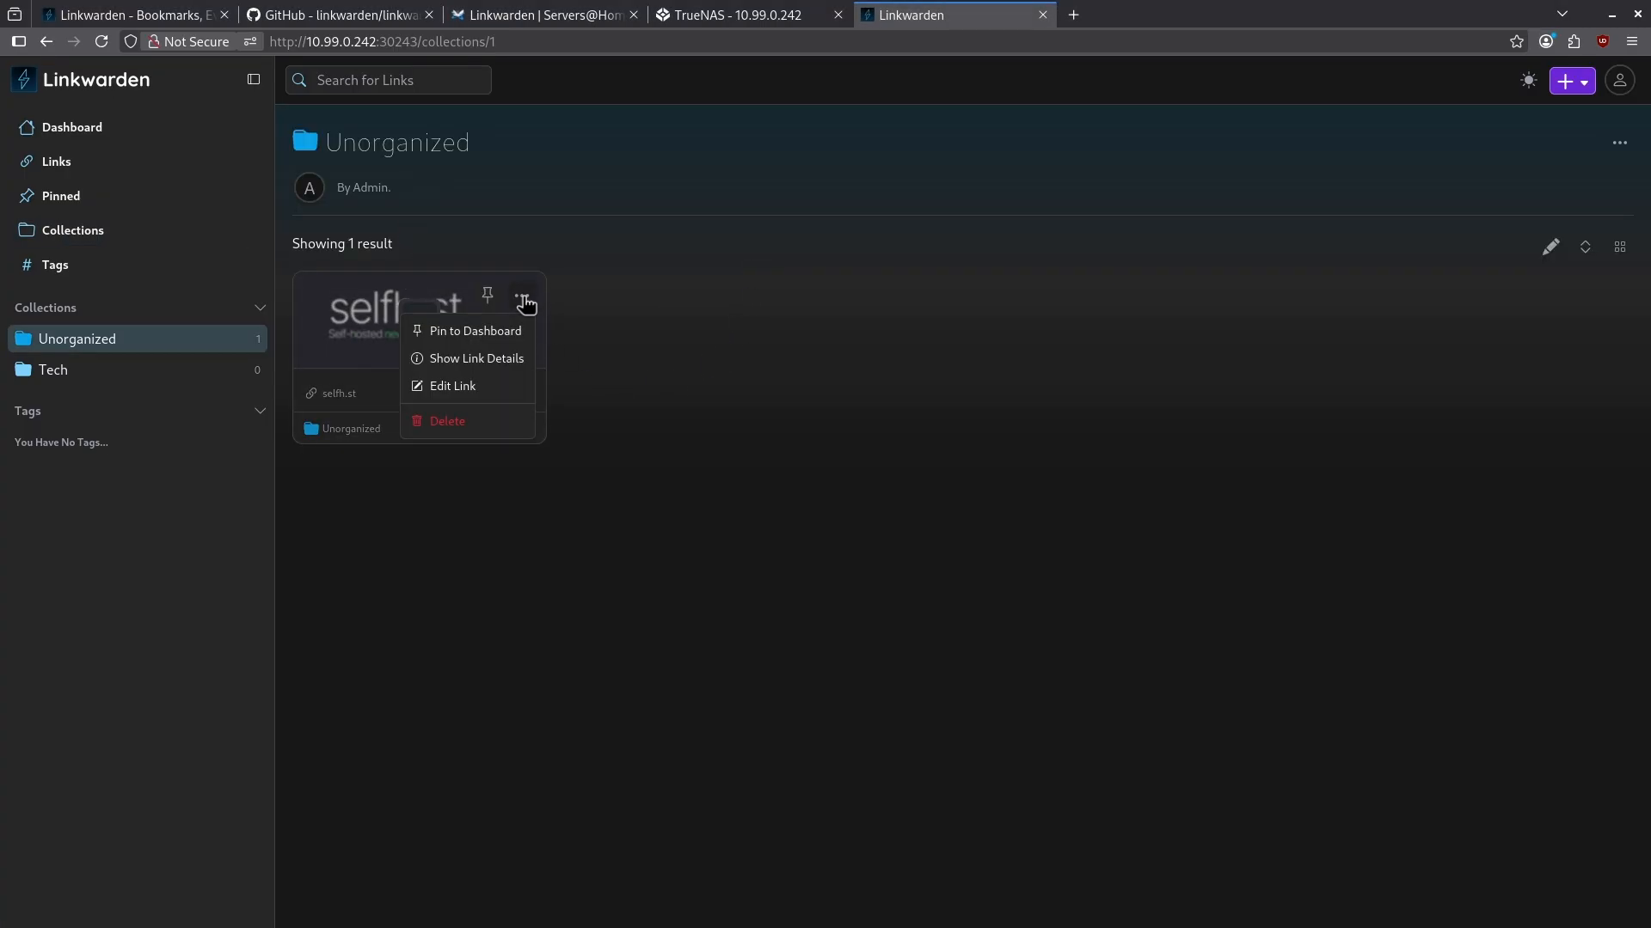
left_click(453, 385)
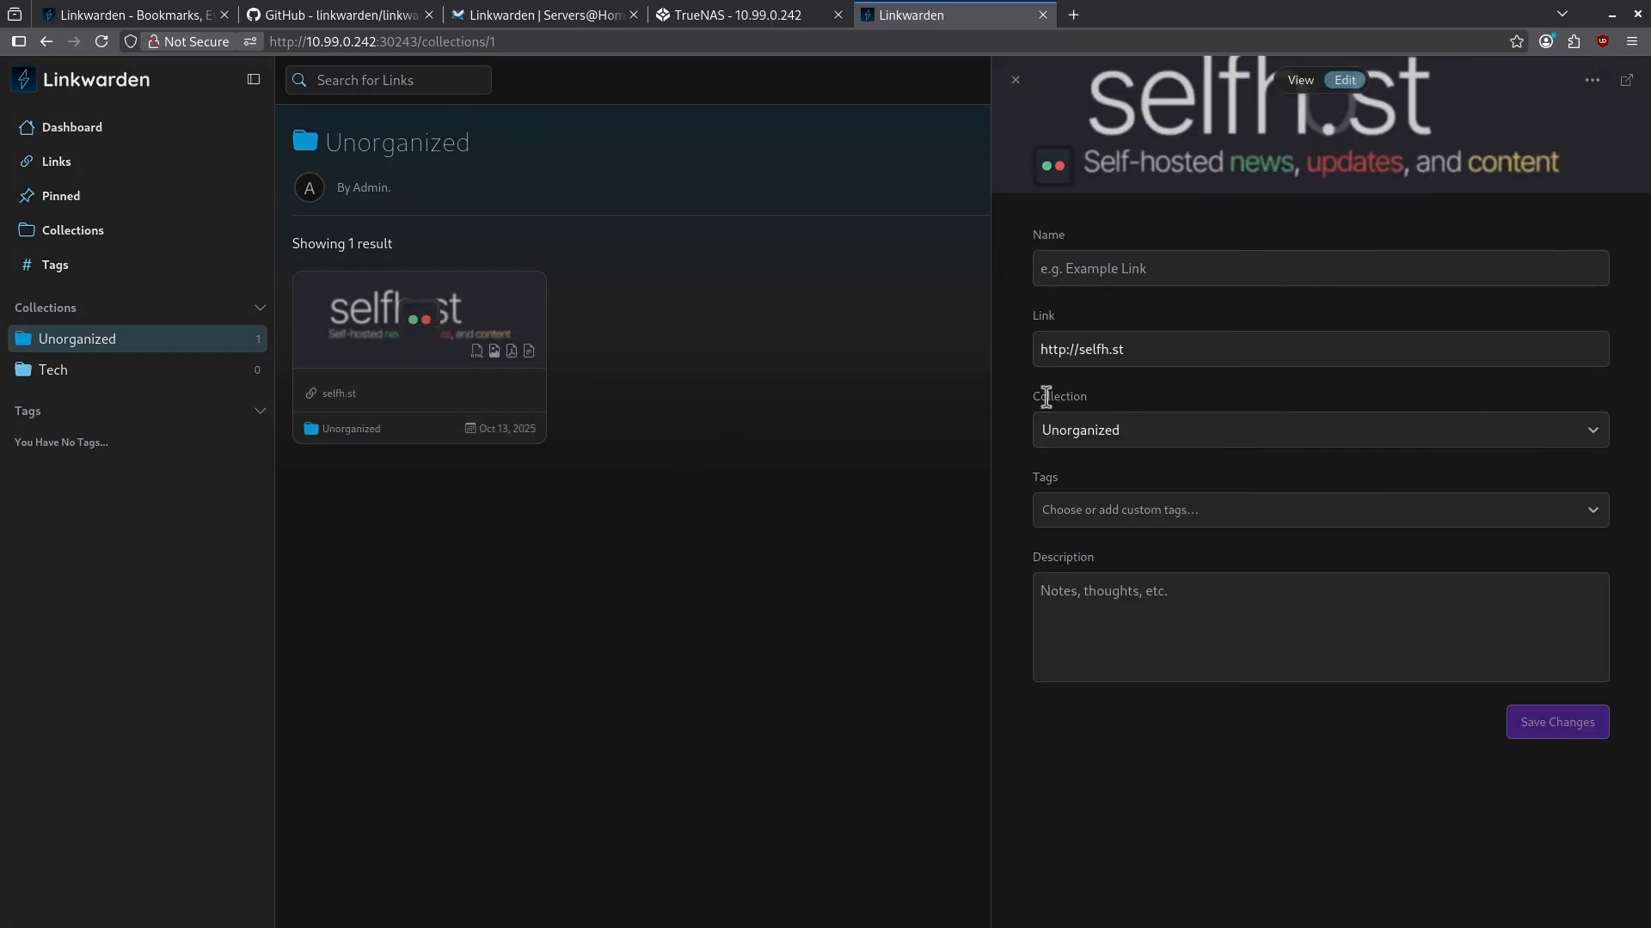
left_click(1315, 430)
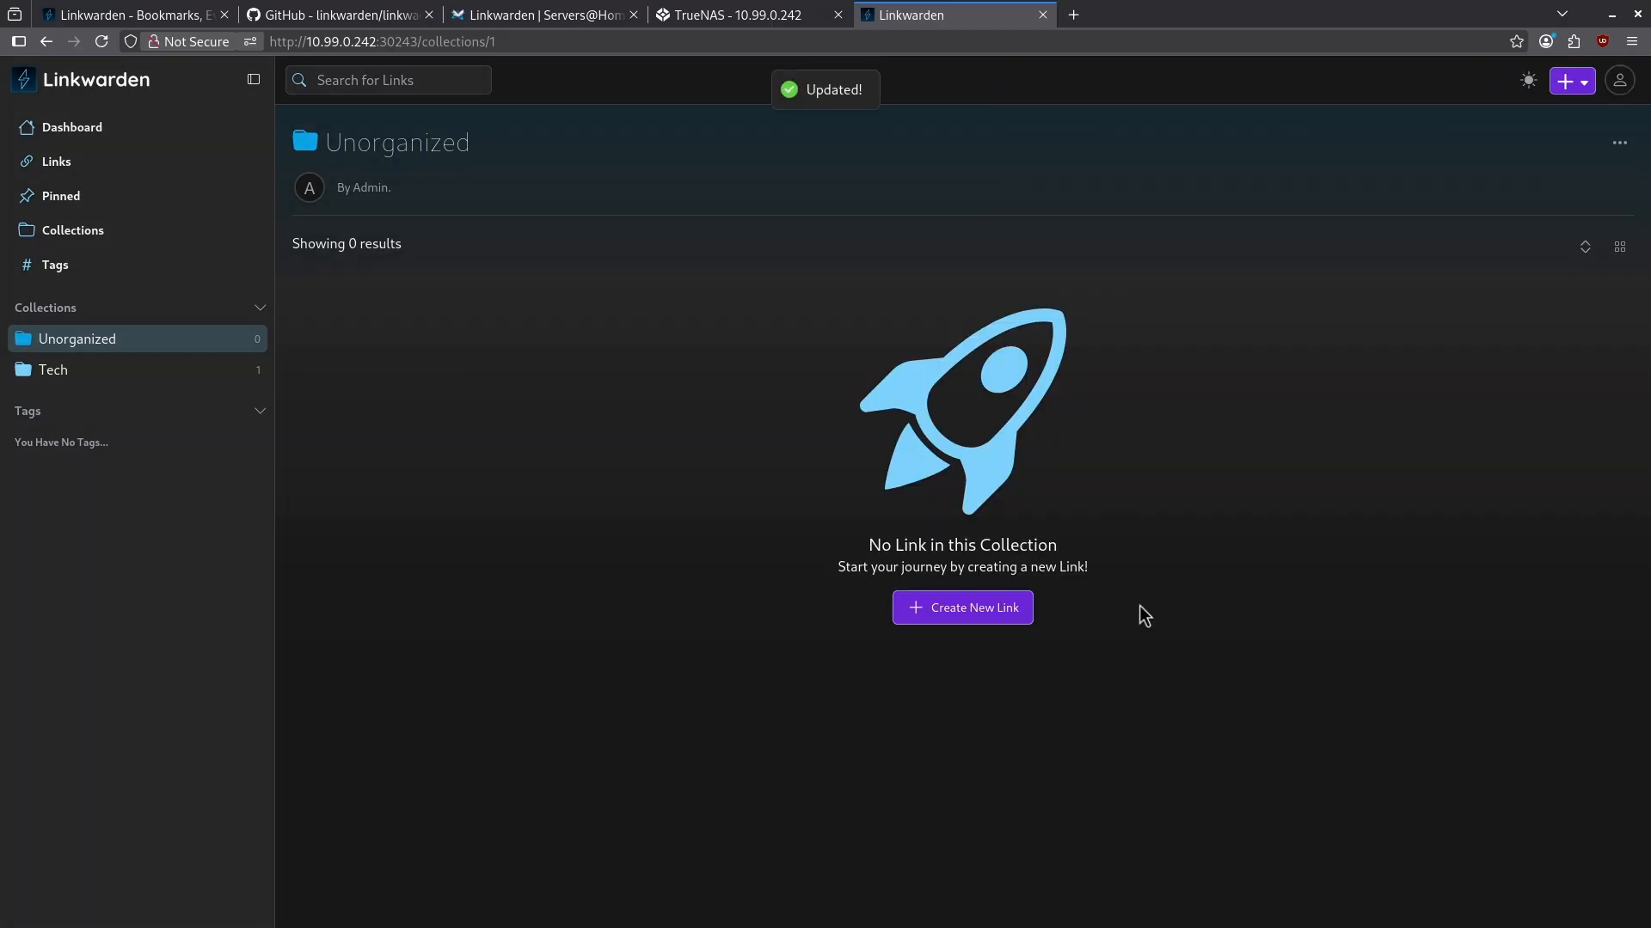
mouse_move(83, 370)
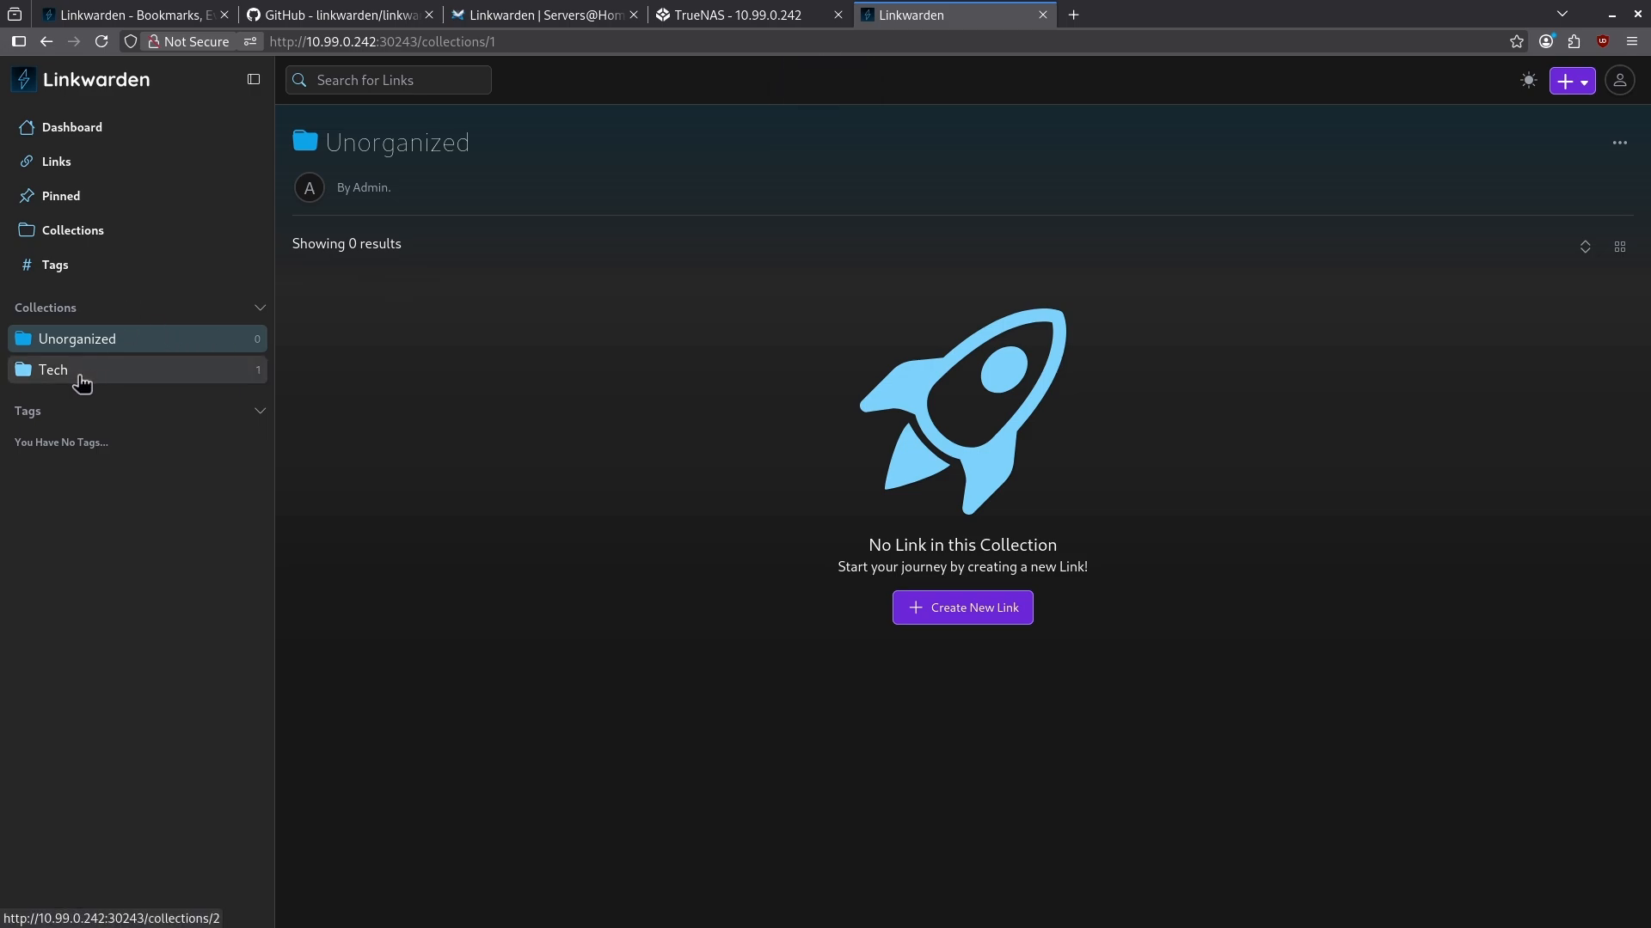
Step: Make the Tech collection public from its Share and Collaborate settings
left_click(53, 369)
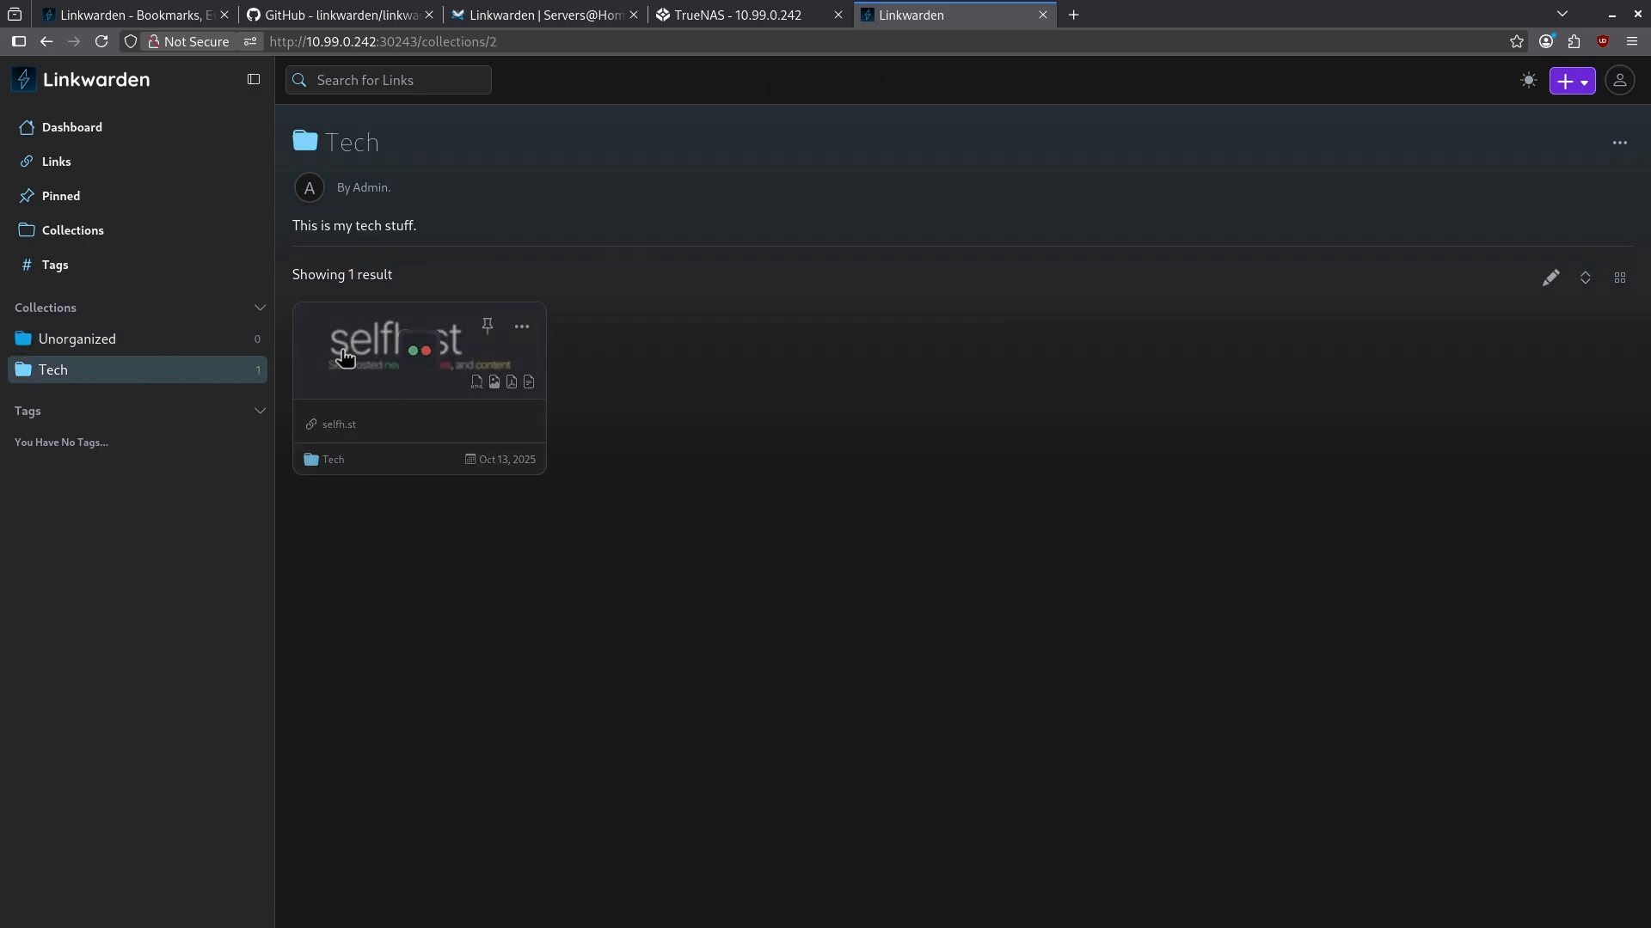
mouse_move(400, 163)
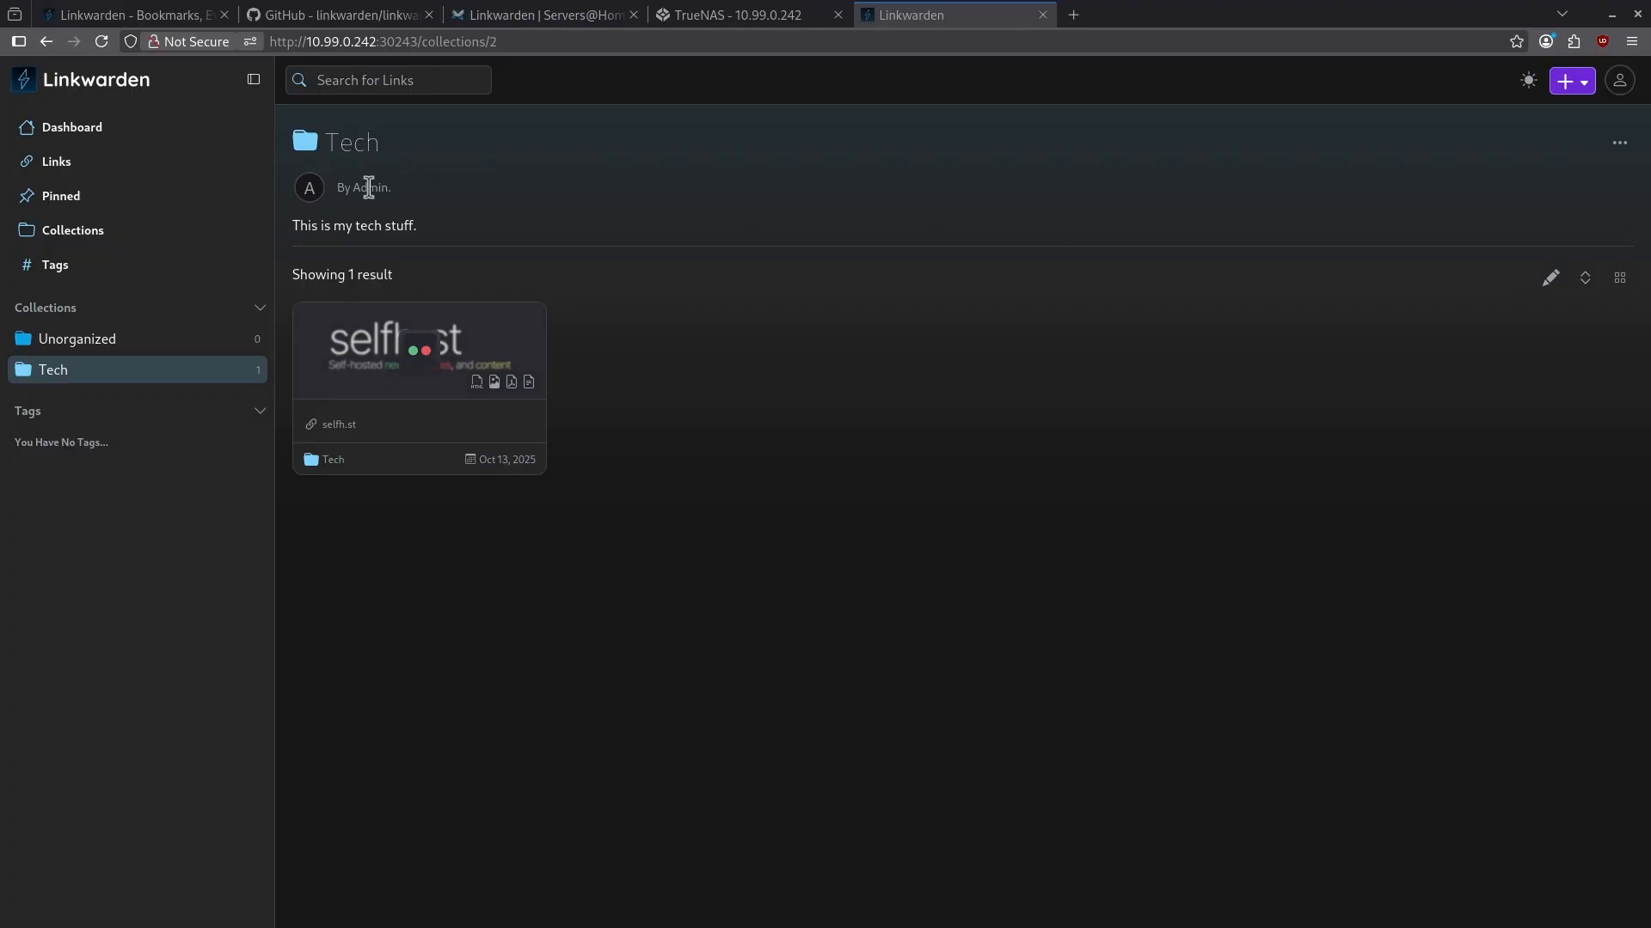
mouse_move(1475, 162)
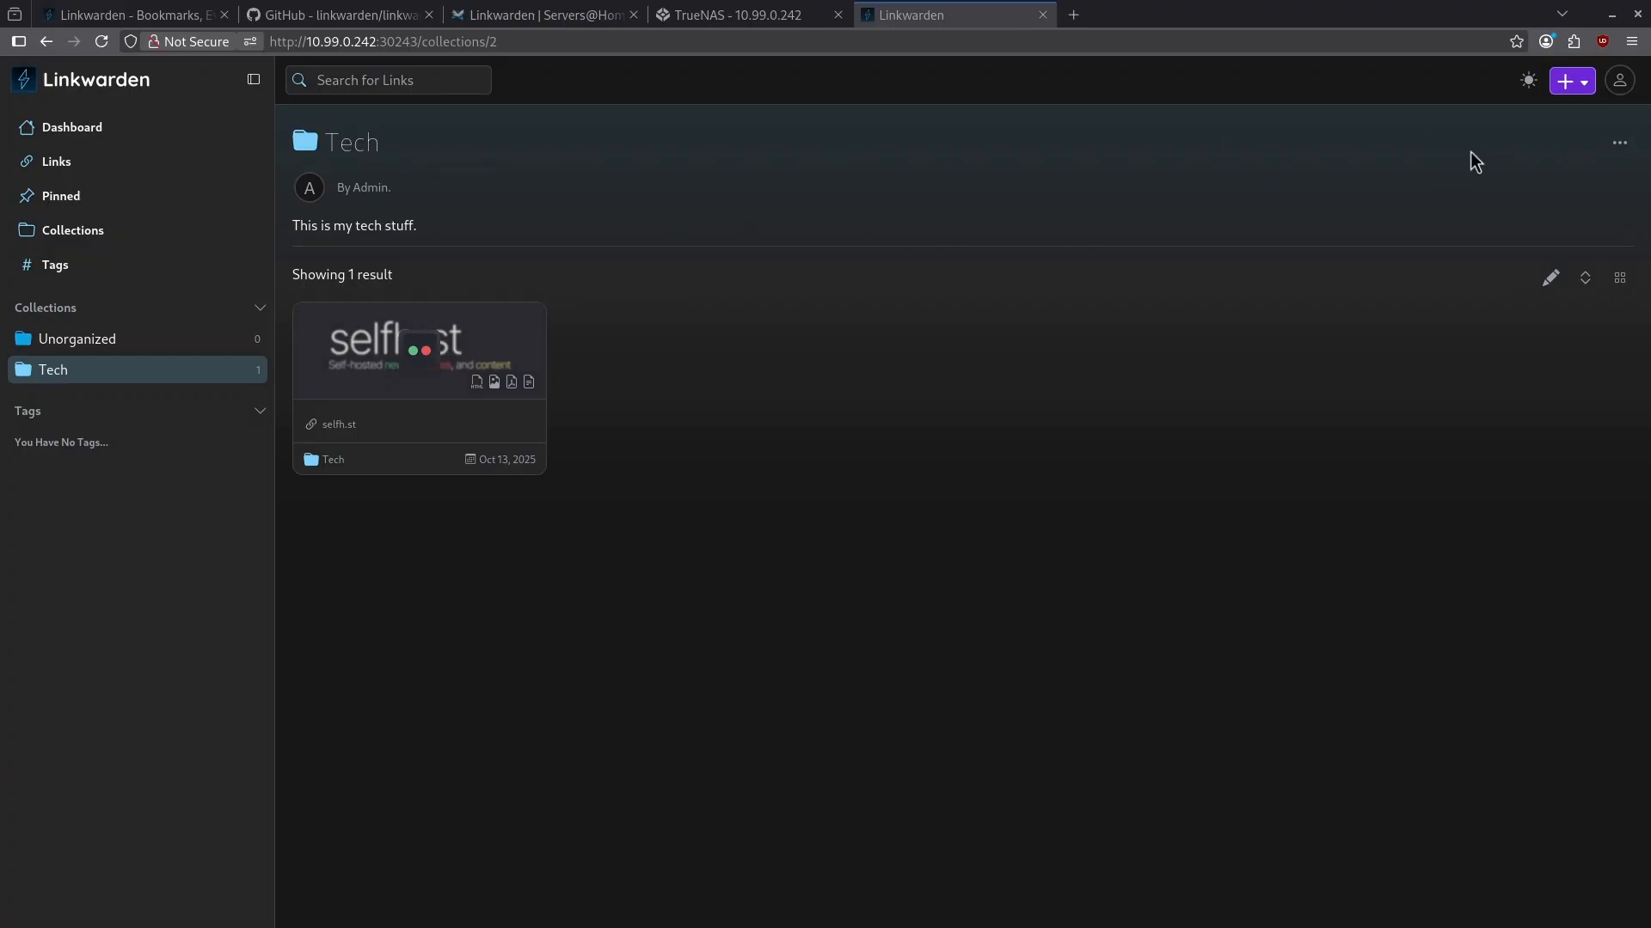
left_click(1620, 143)
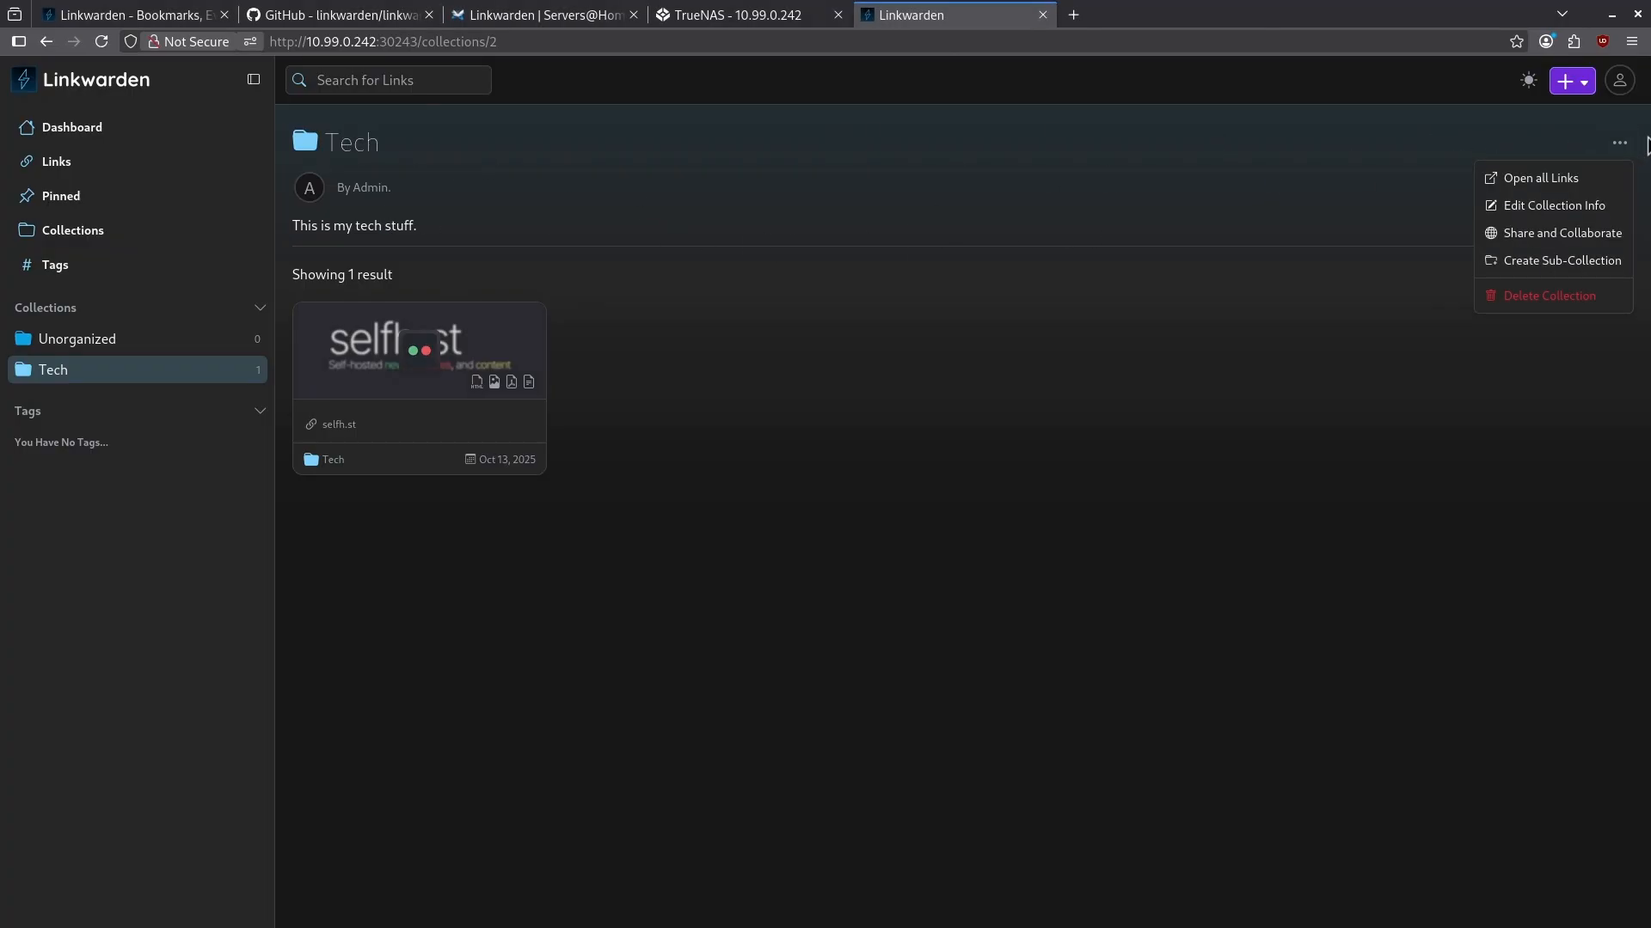
mouse_move(1553, 205)
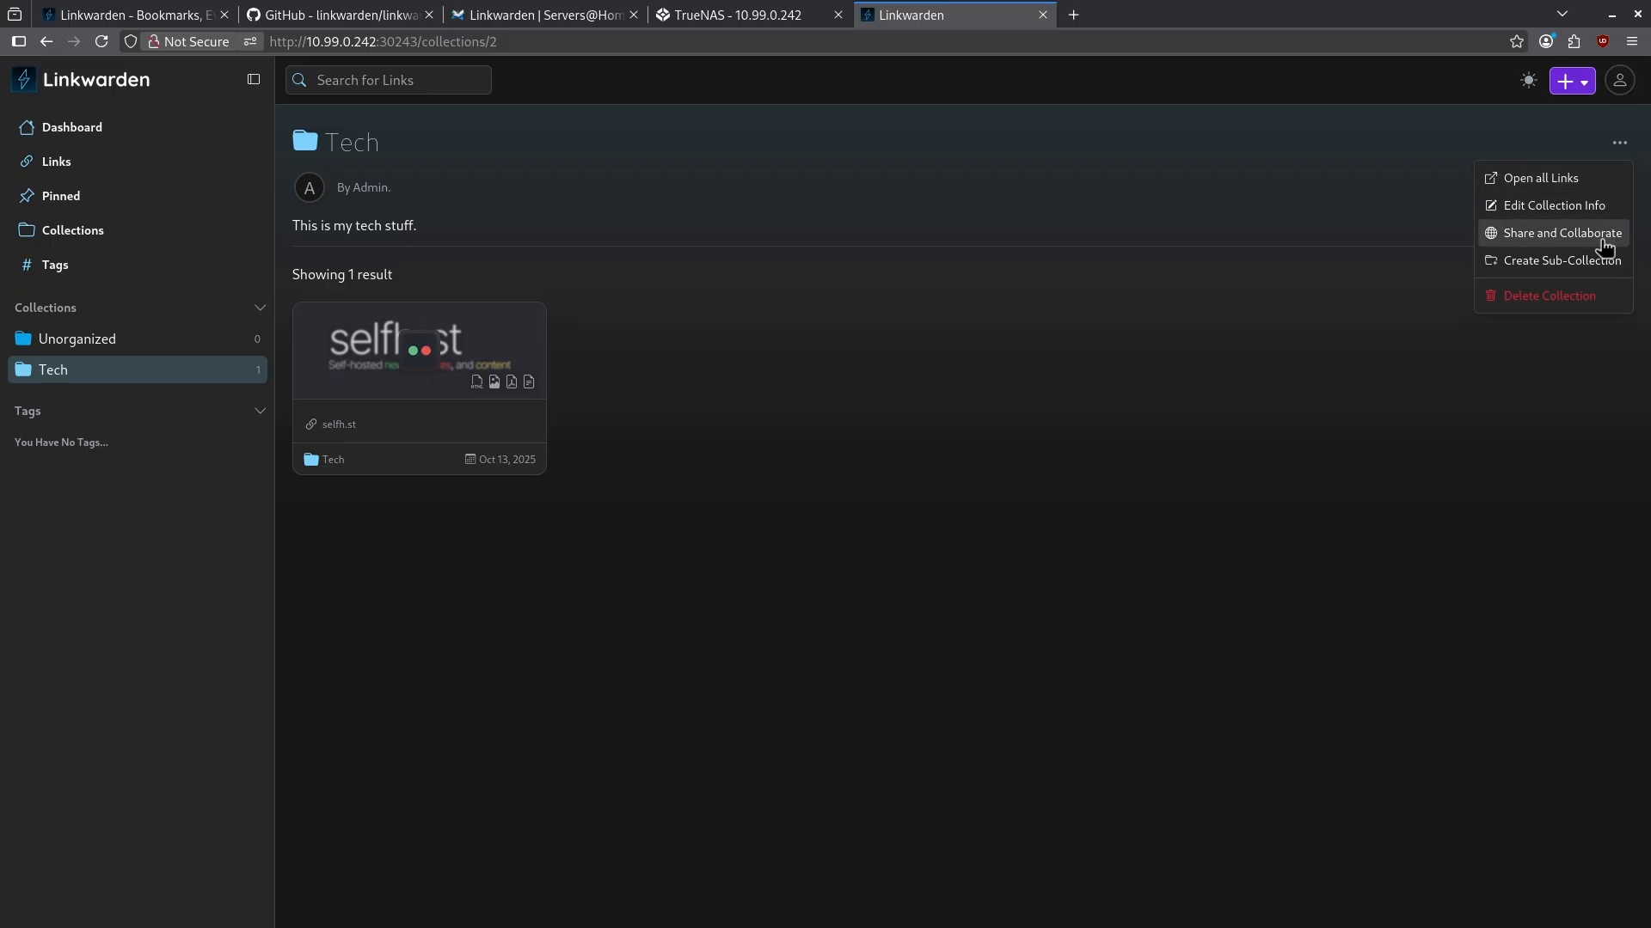
mouse_move(1569, 244)
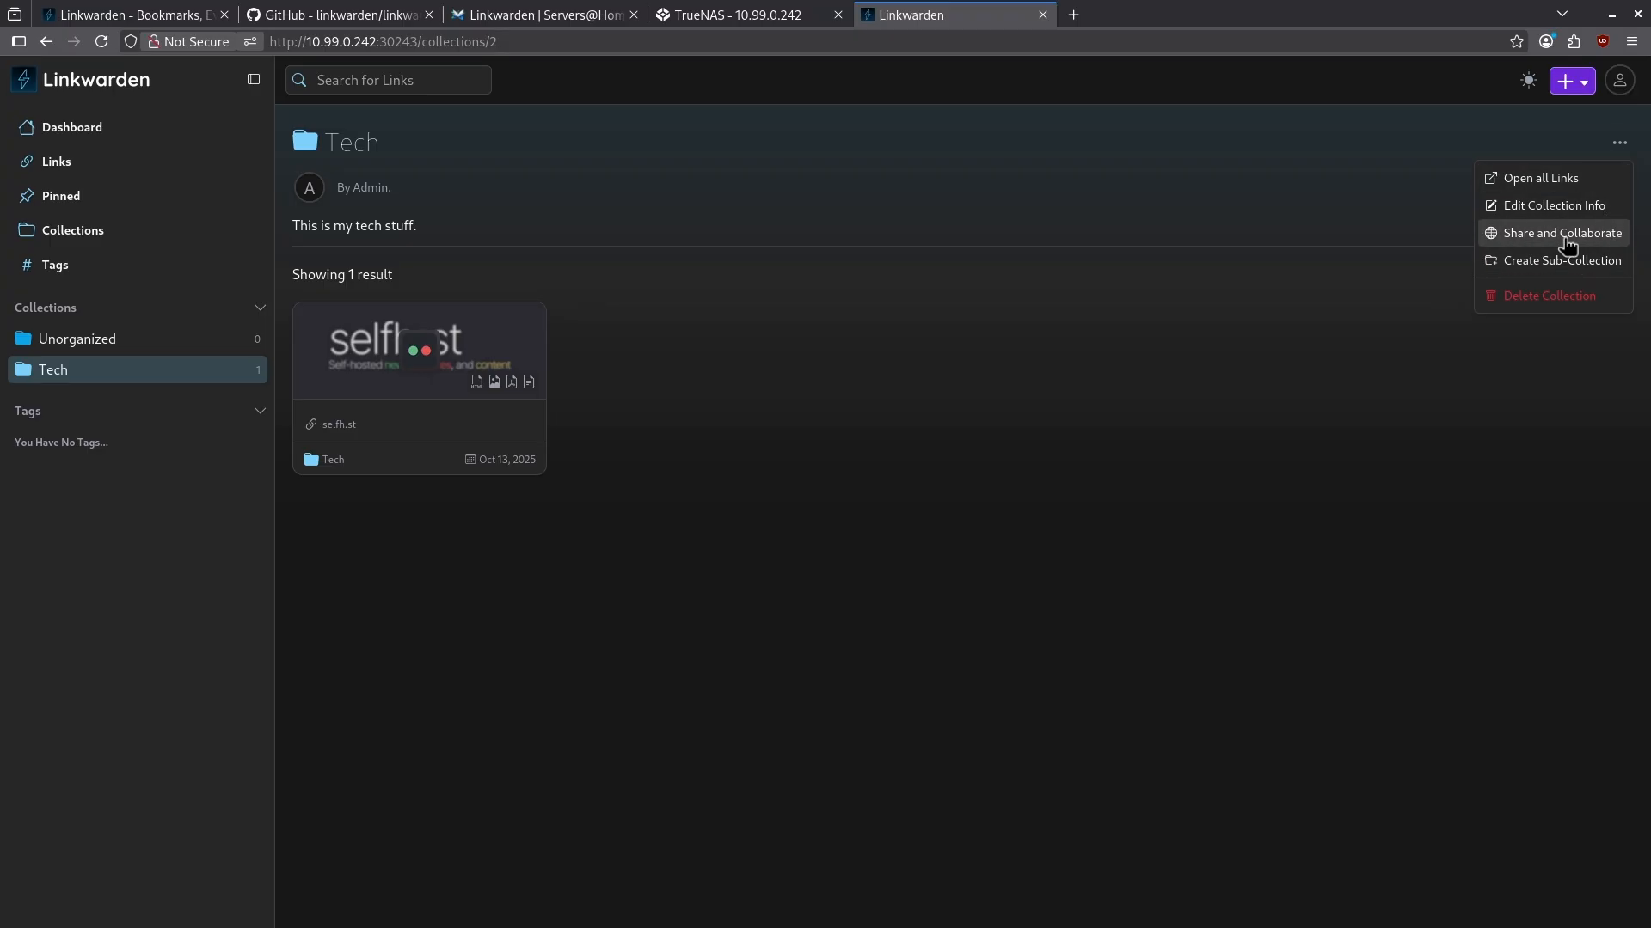
left_click(1559, 232)
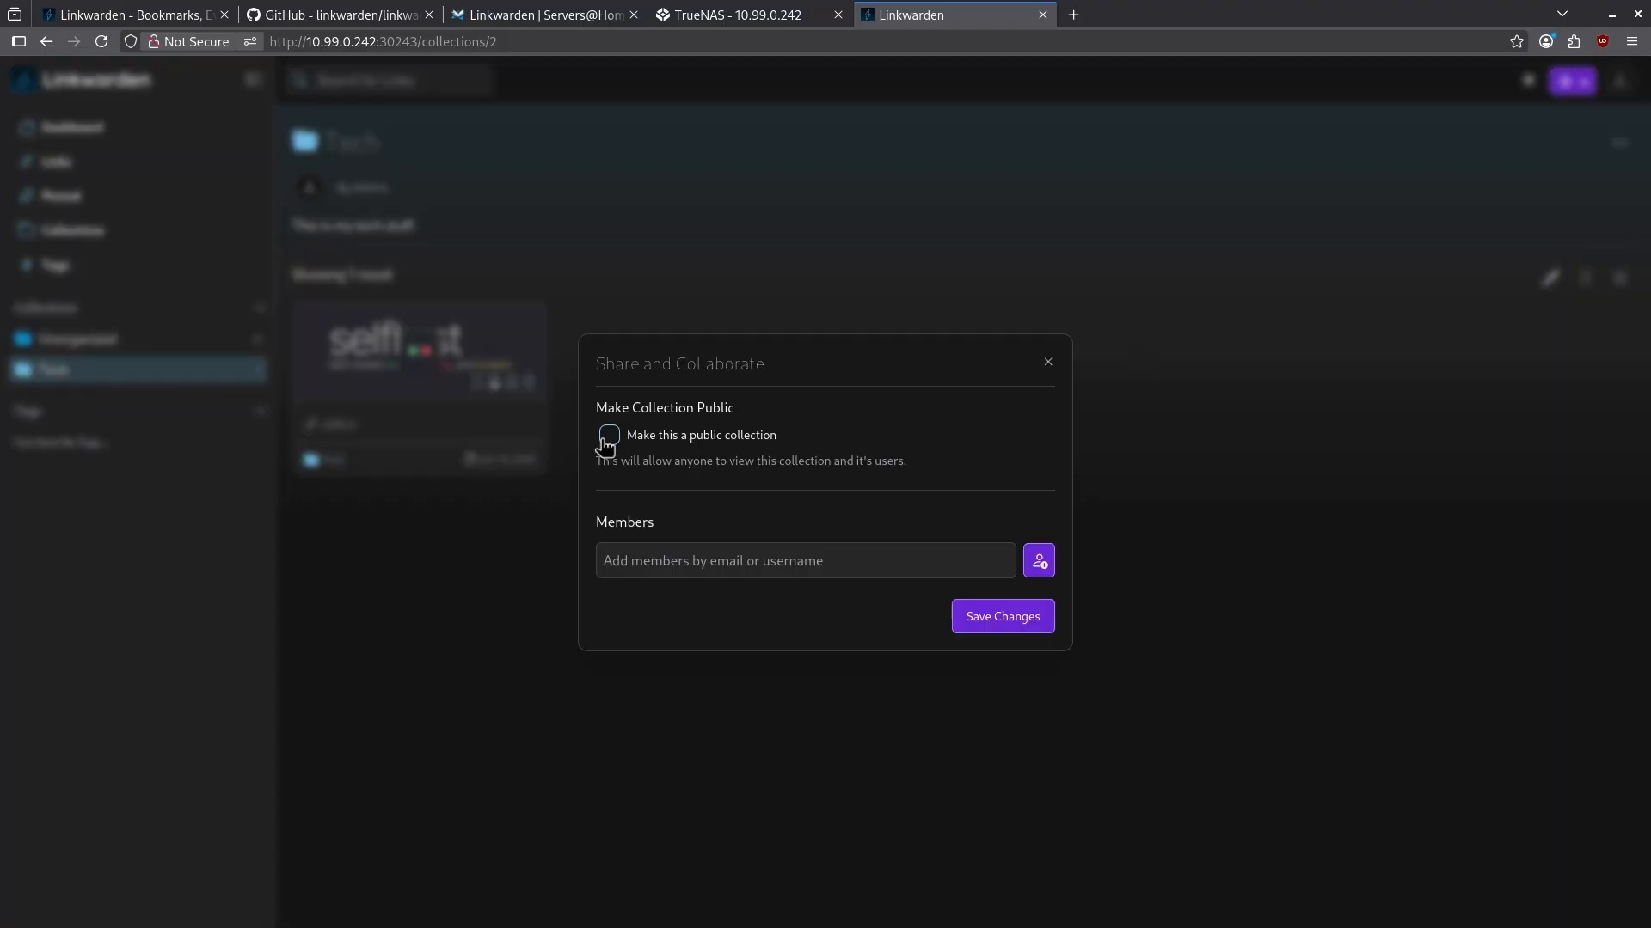
left_click(609, 435)
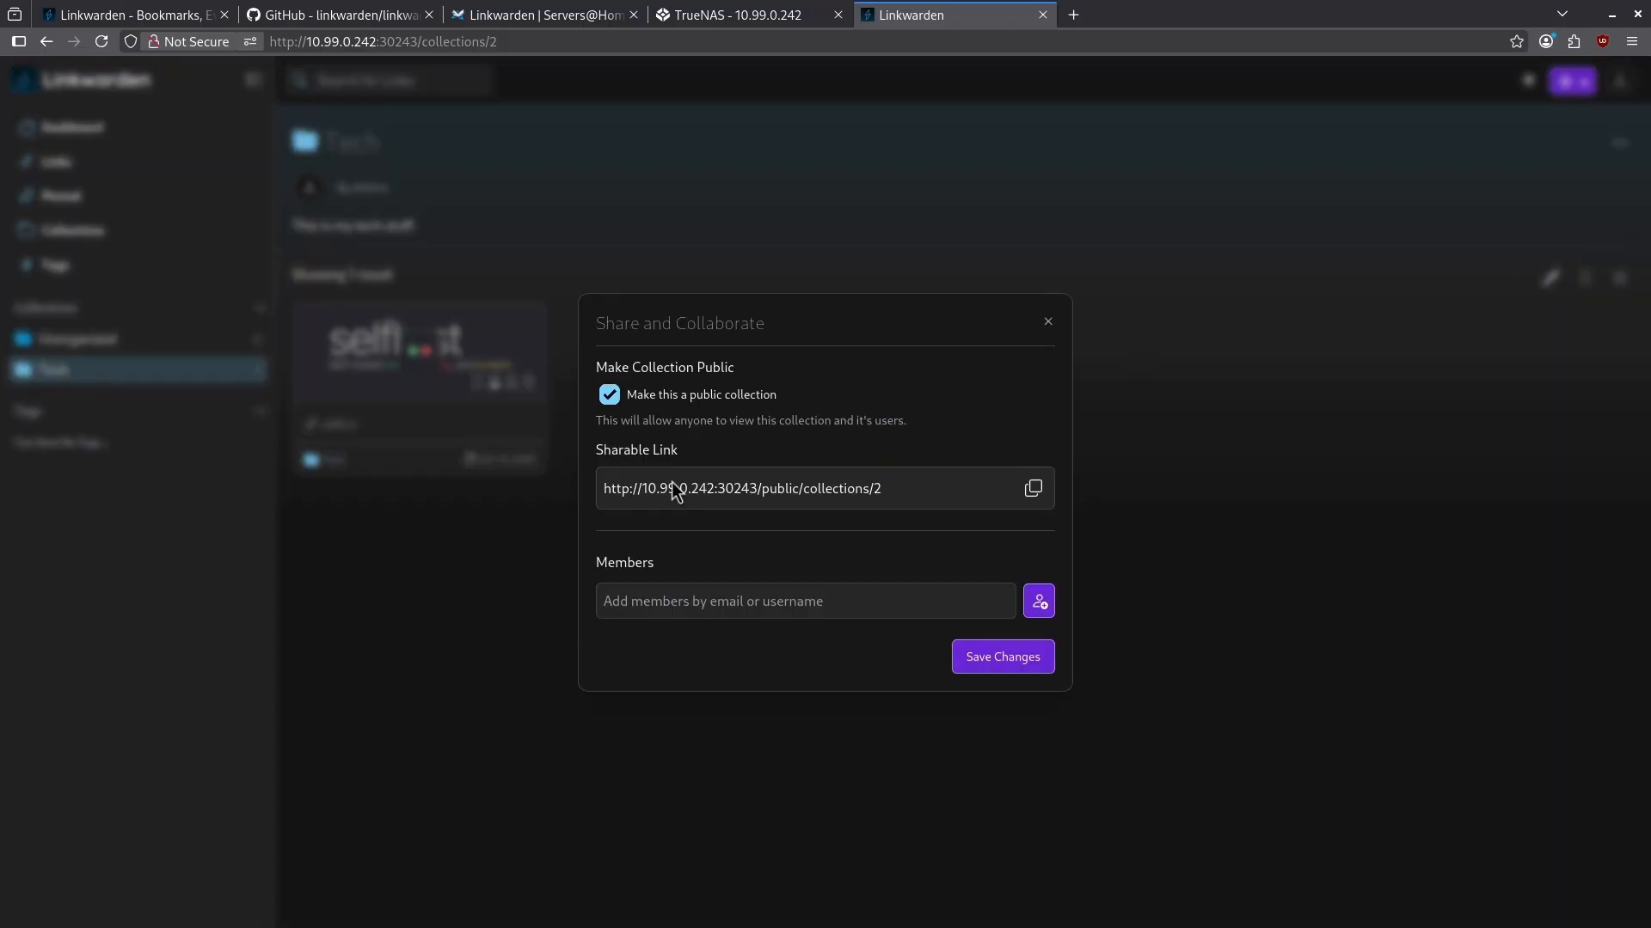
Step: Select the Tech collection's sharable link and return to the dashboard
left_click_drag(640, 489, 726, 488)
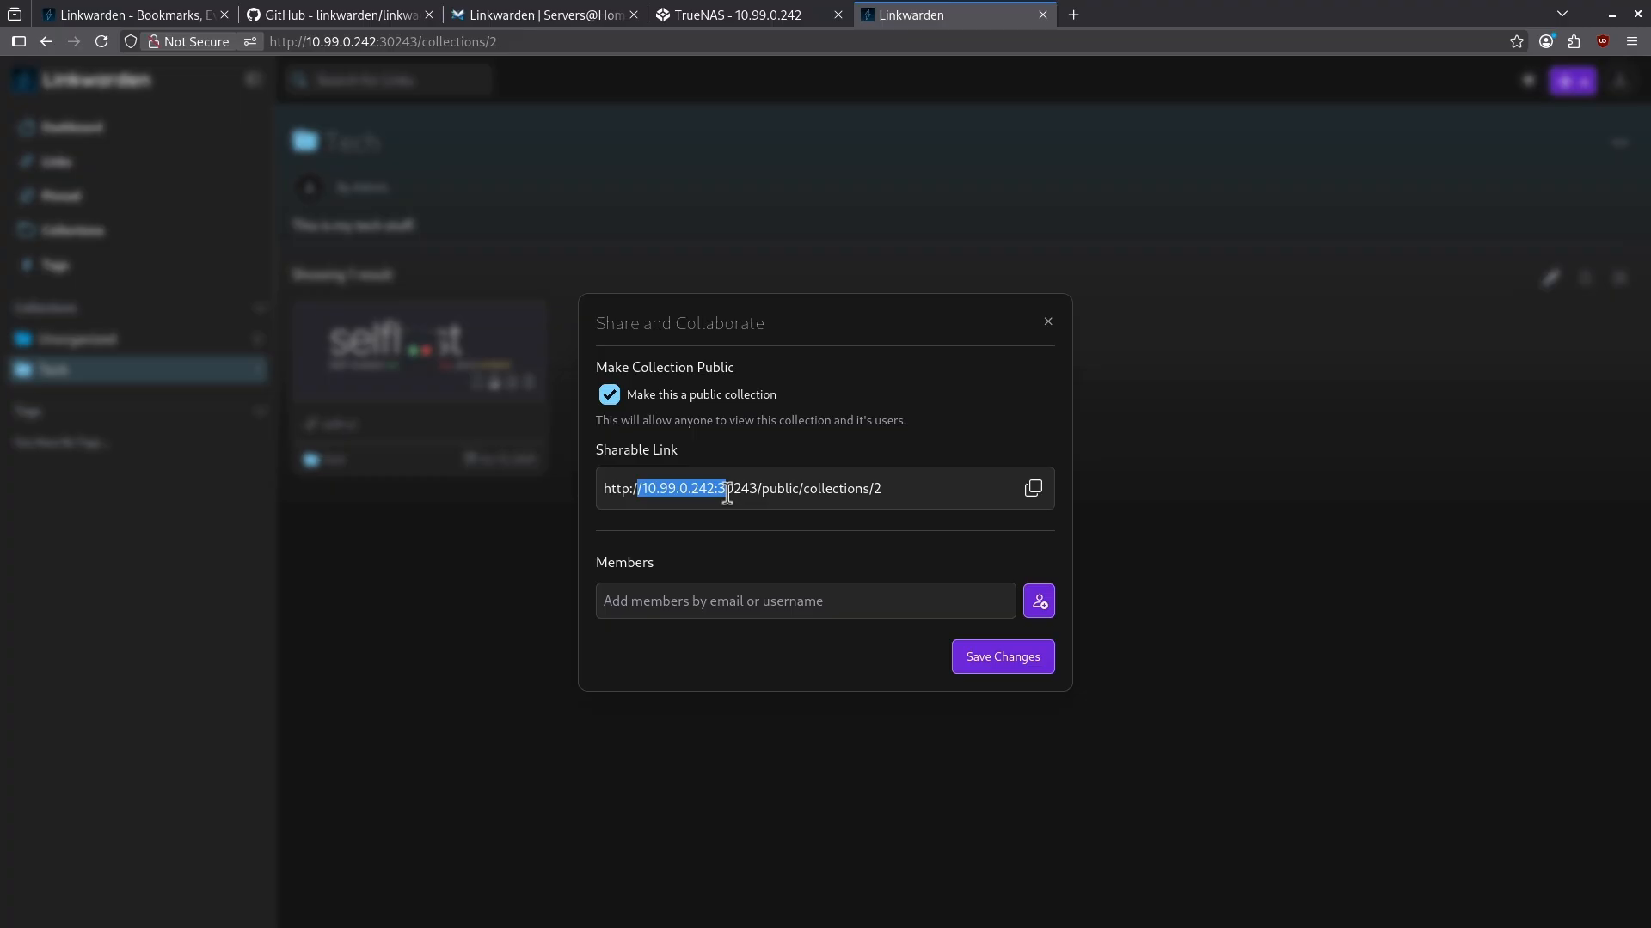
triple_click(739, 487)
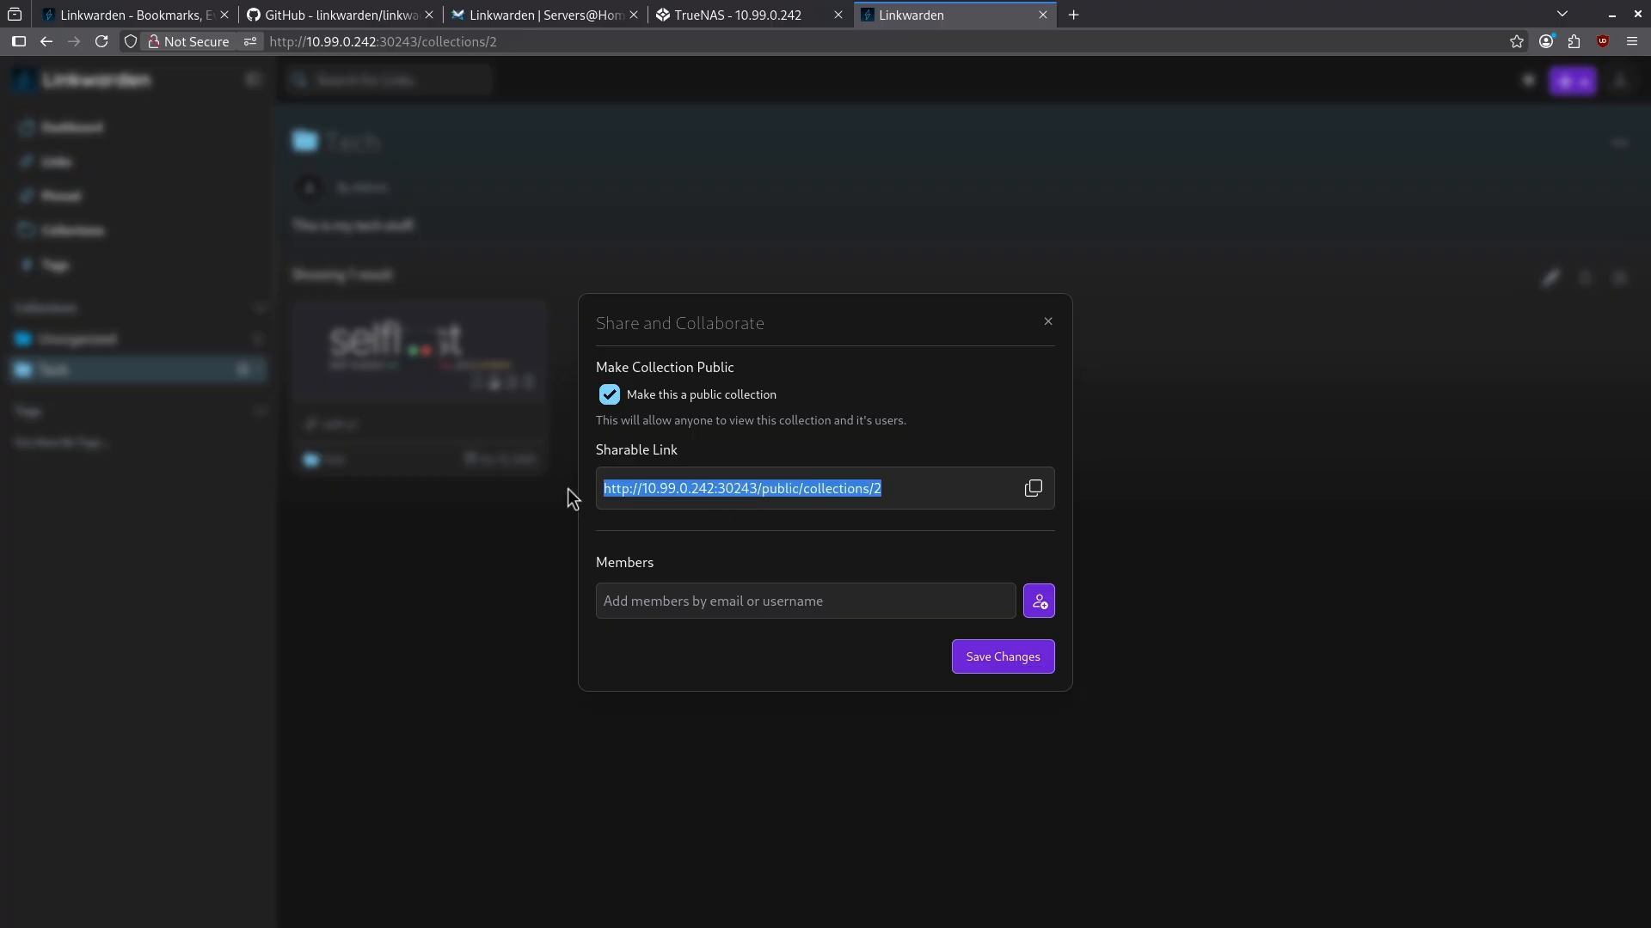
left_click(1001, 655)
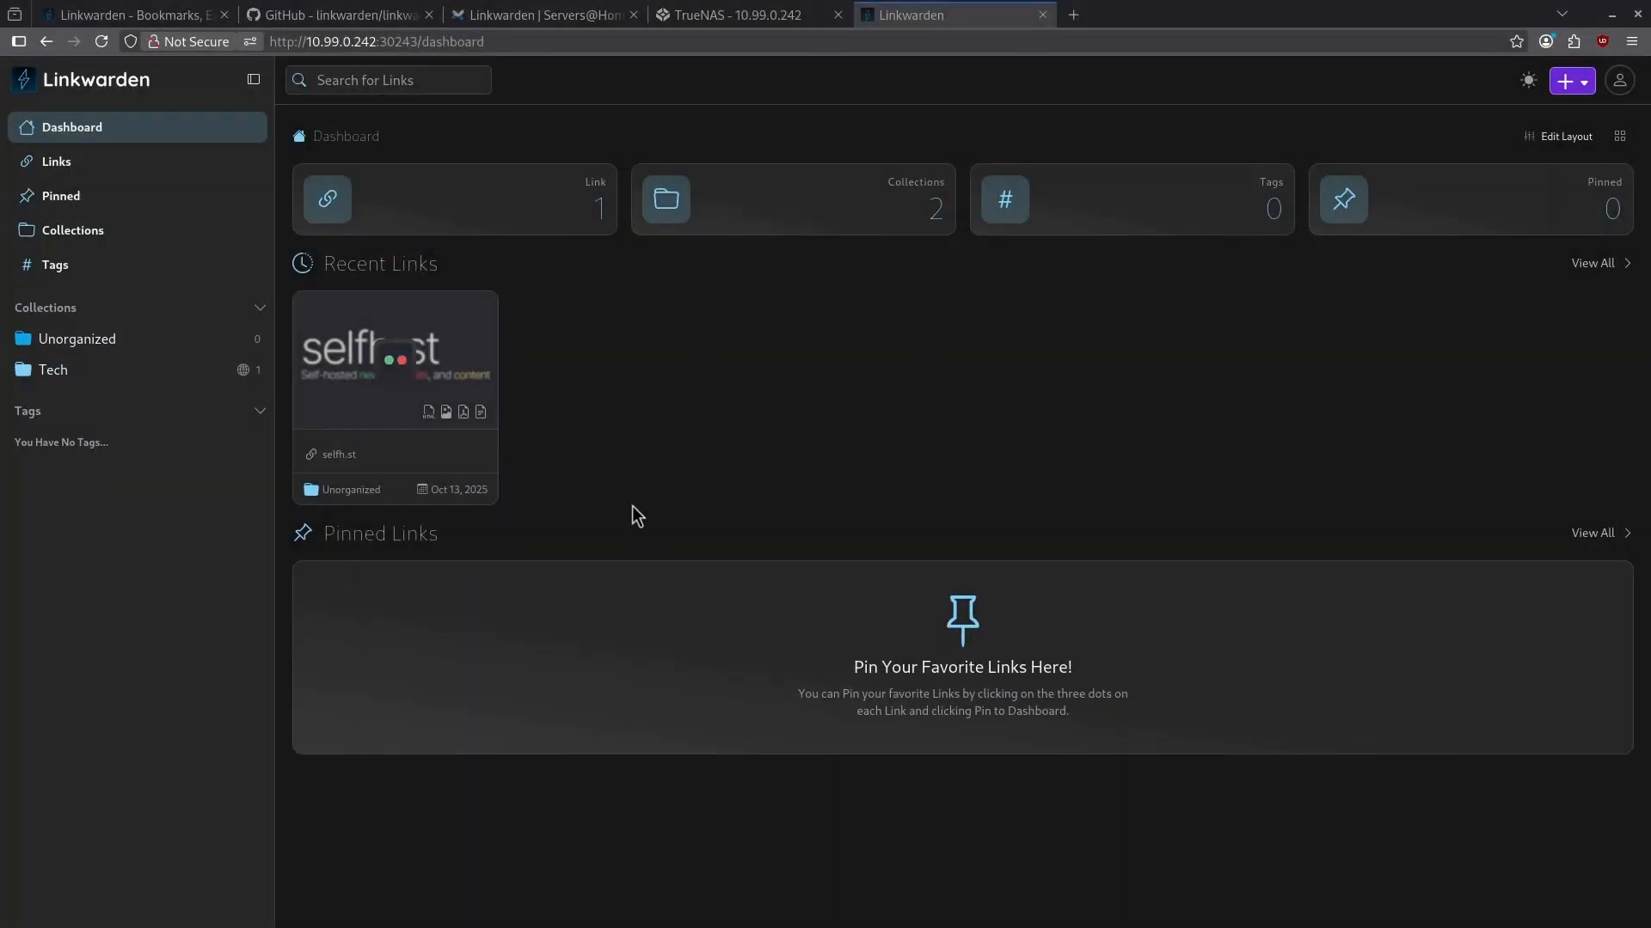
mouse_move(447, 321)
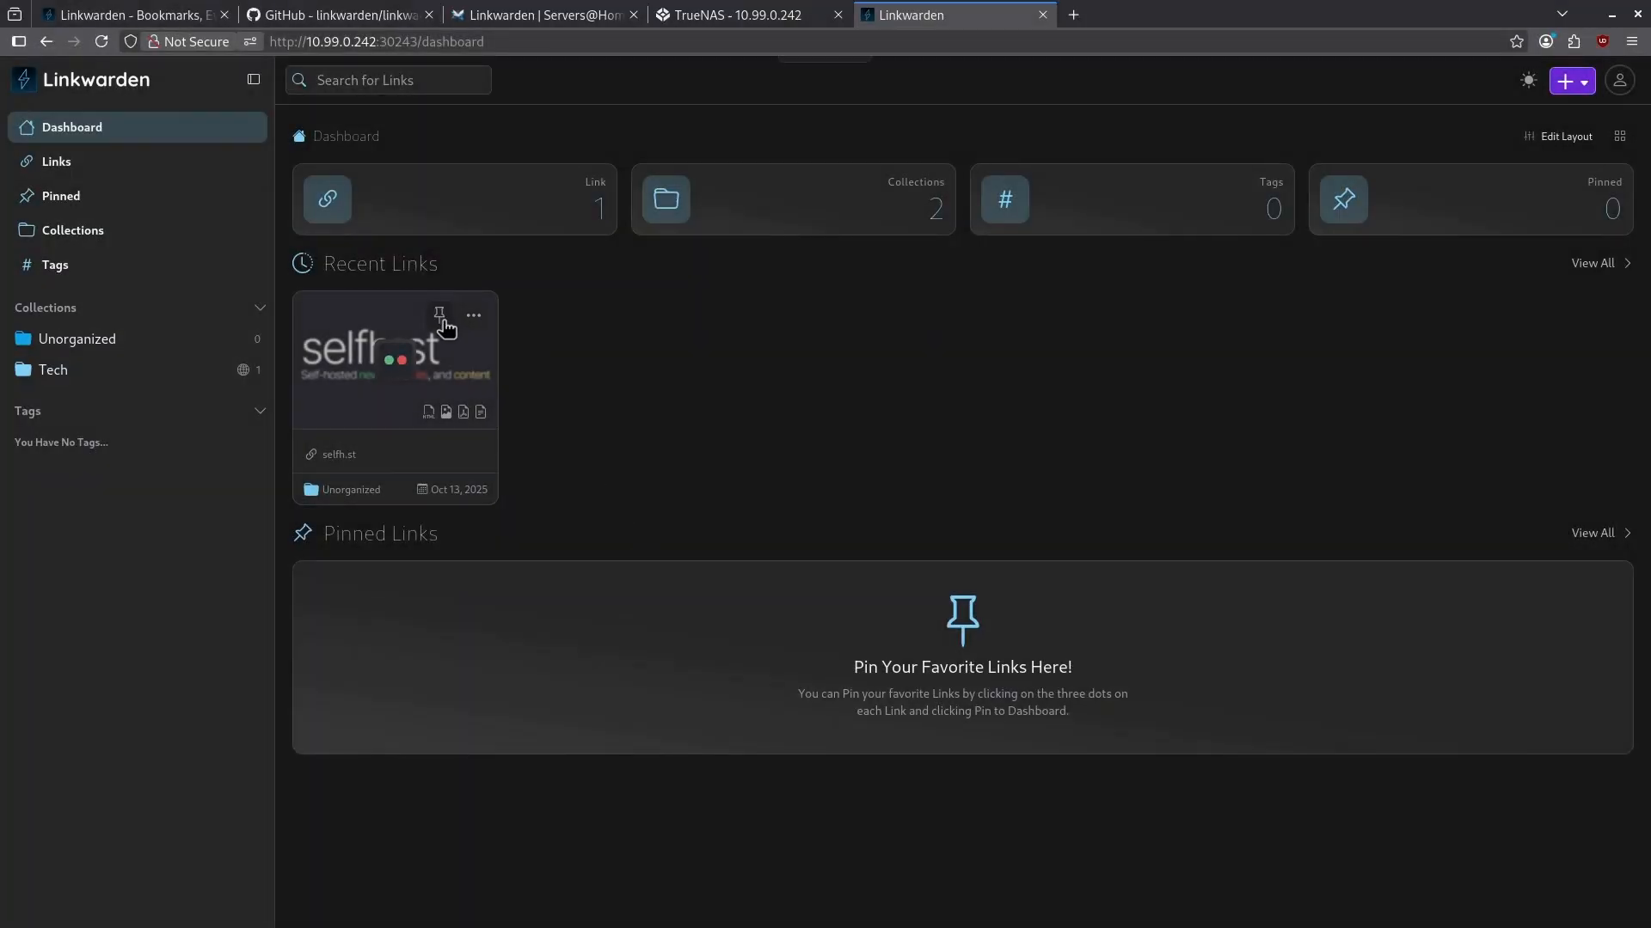
Step: Pin the selfh.st link and reorder the dashboard: stats, then Pinned Links above Recent Links
left_click(438, 315)
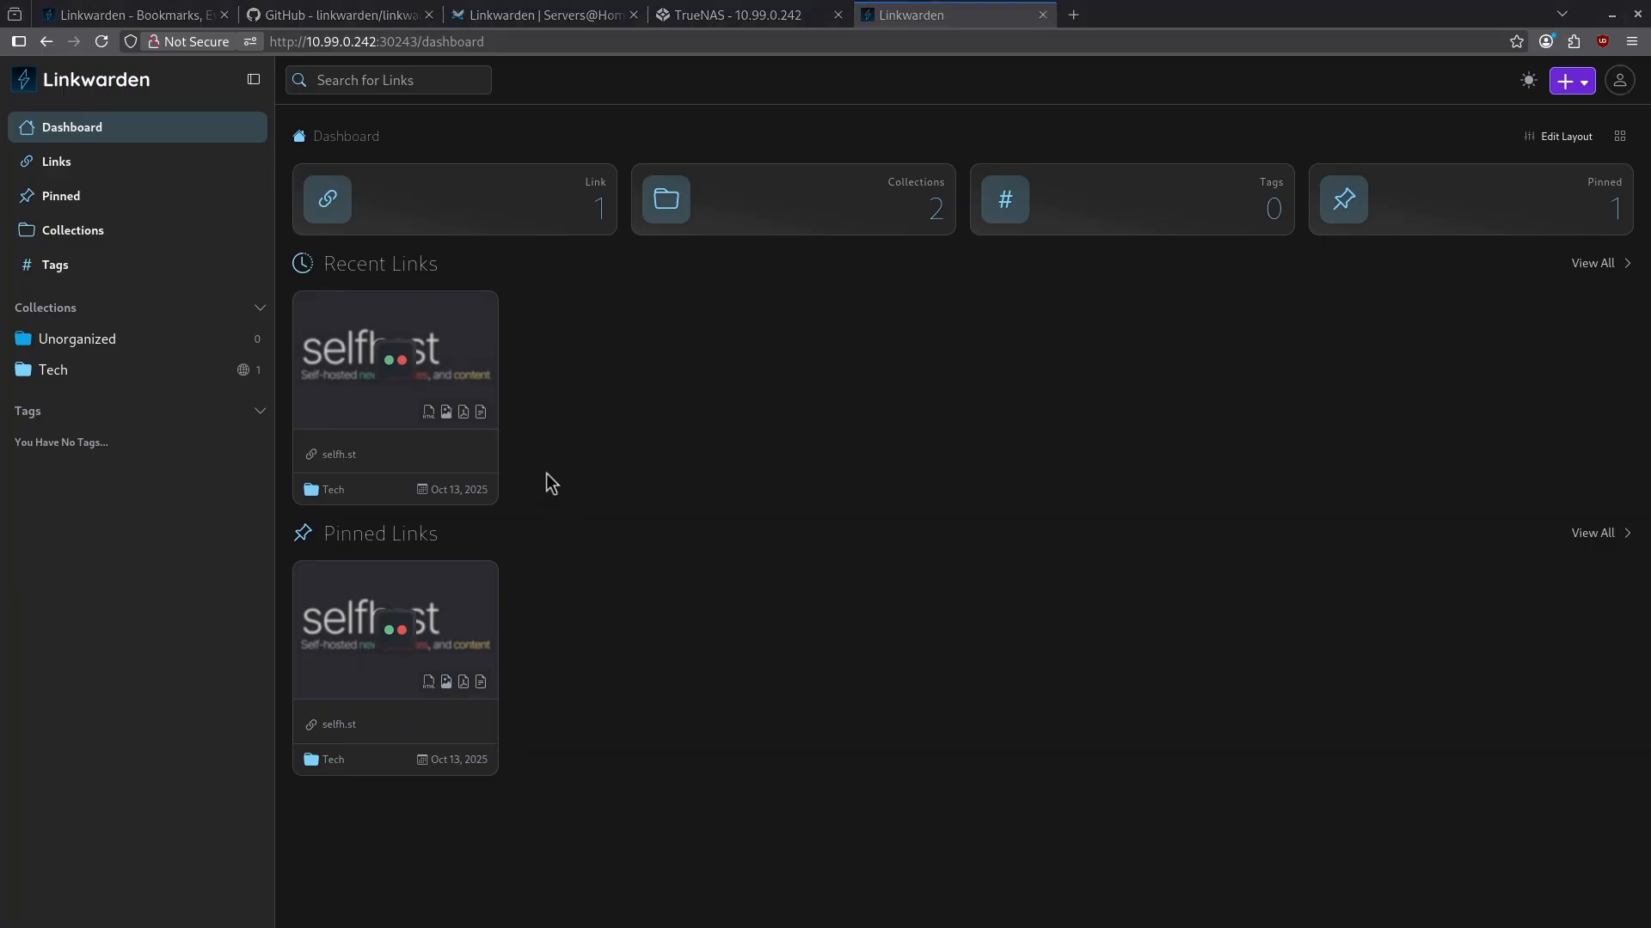
mouse_move(1565, 136)
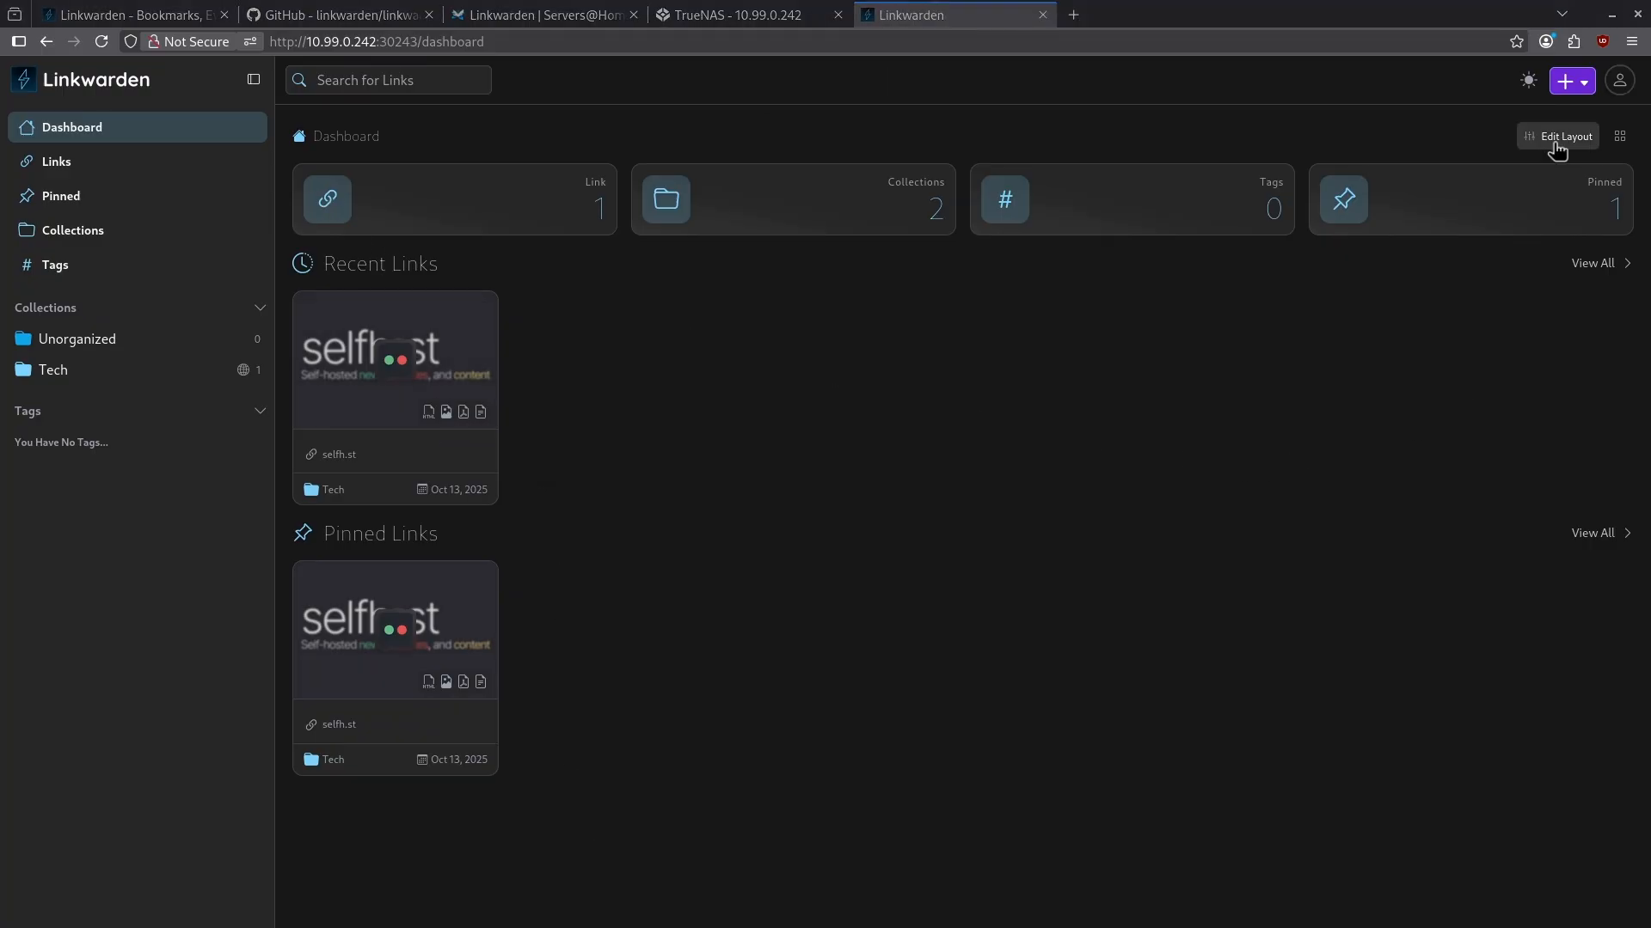
left_click(1563, 136)
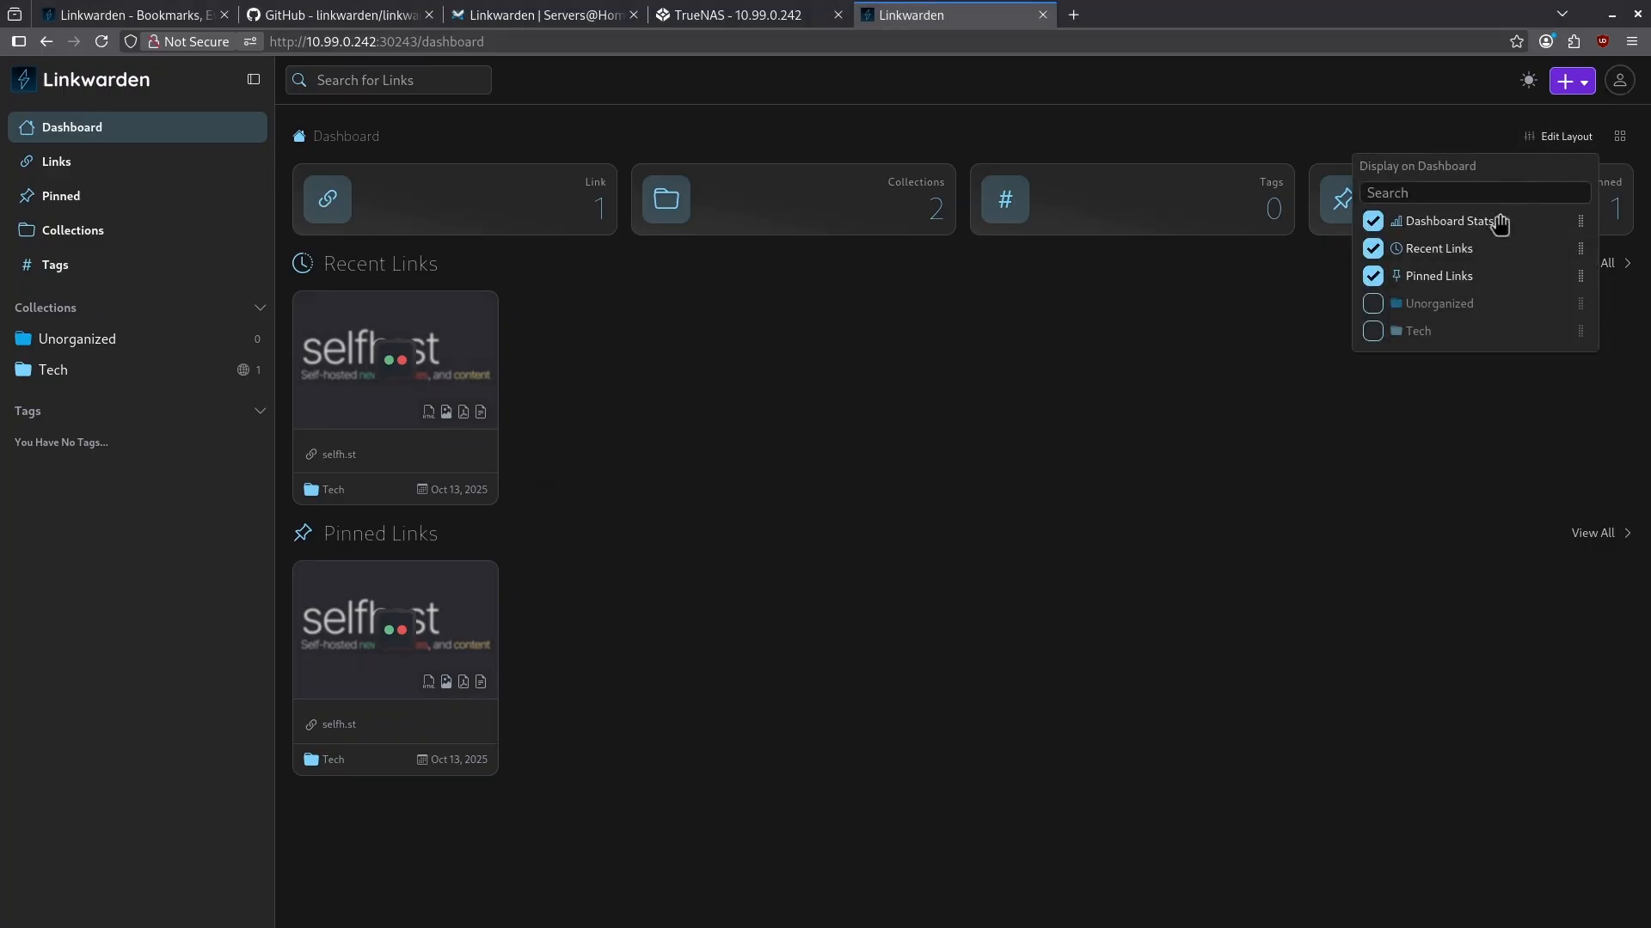
left_click(1373, 222)
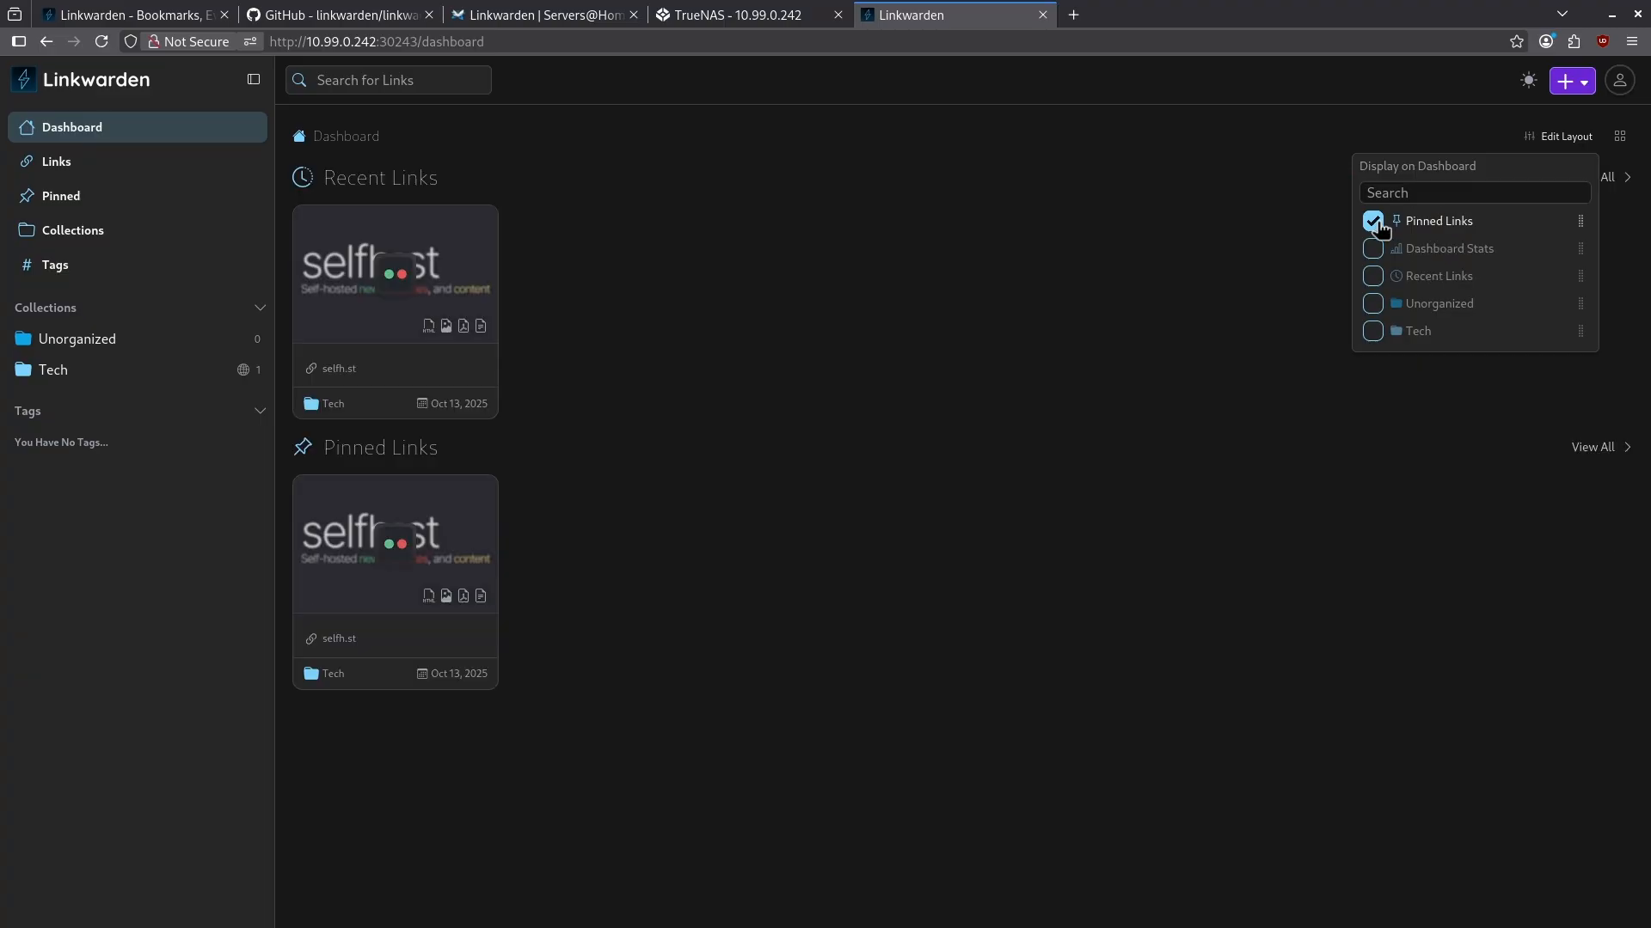
left_click(1372, 222)
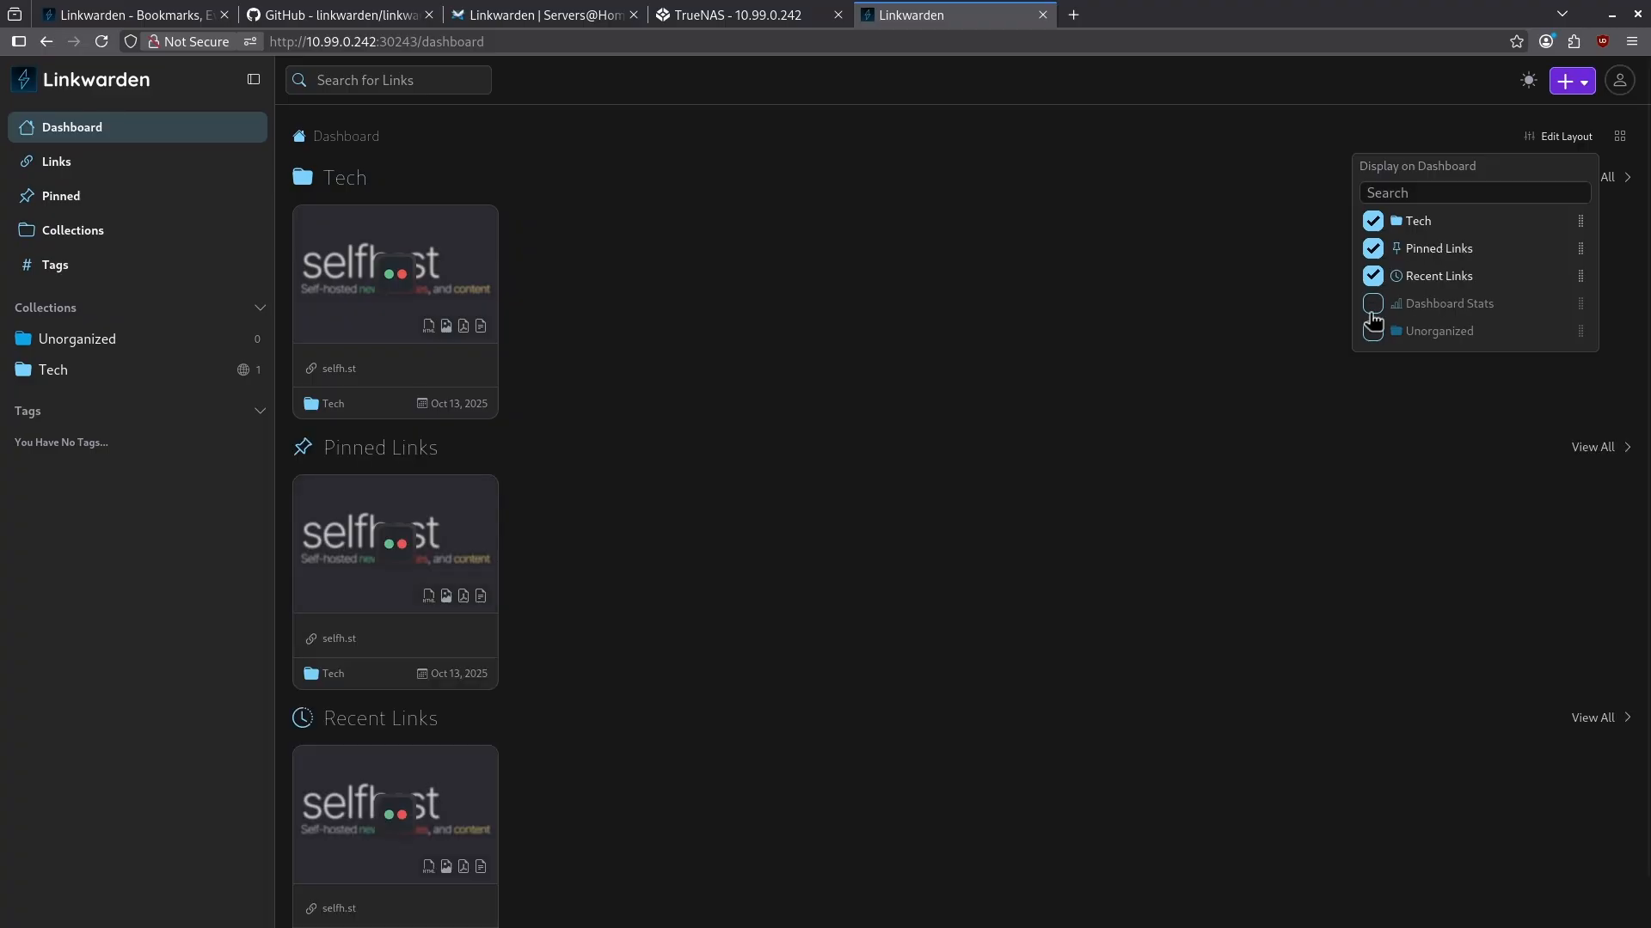
left_click(1372, 302)
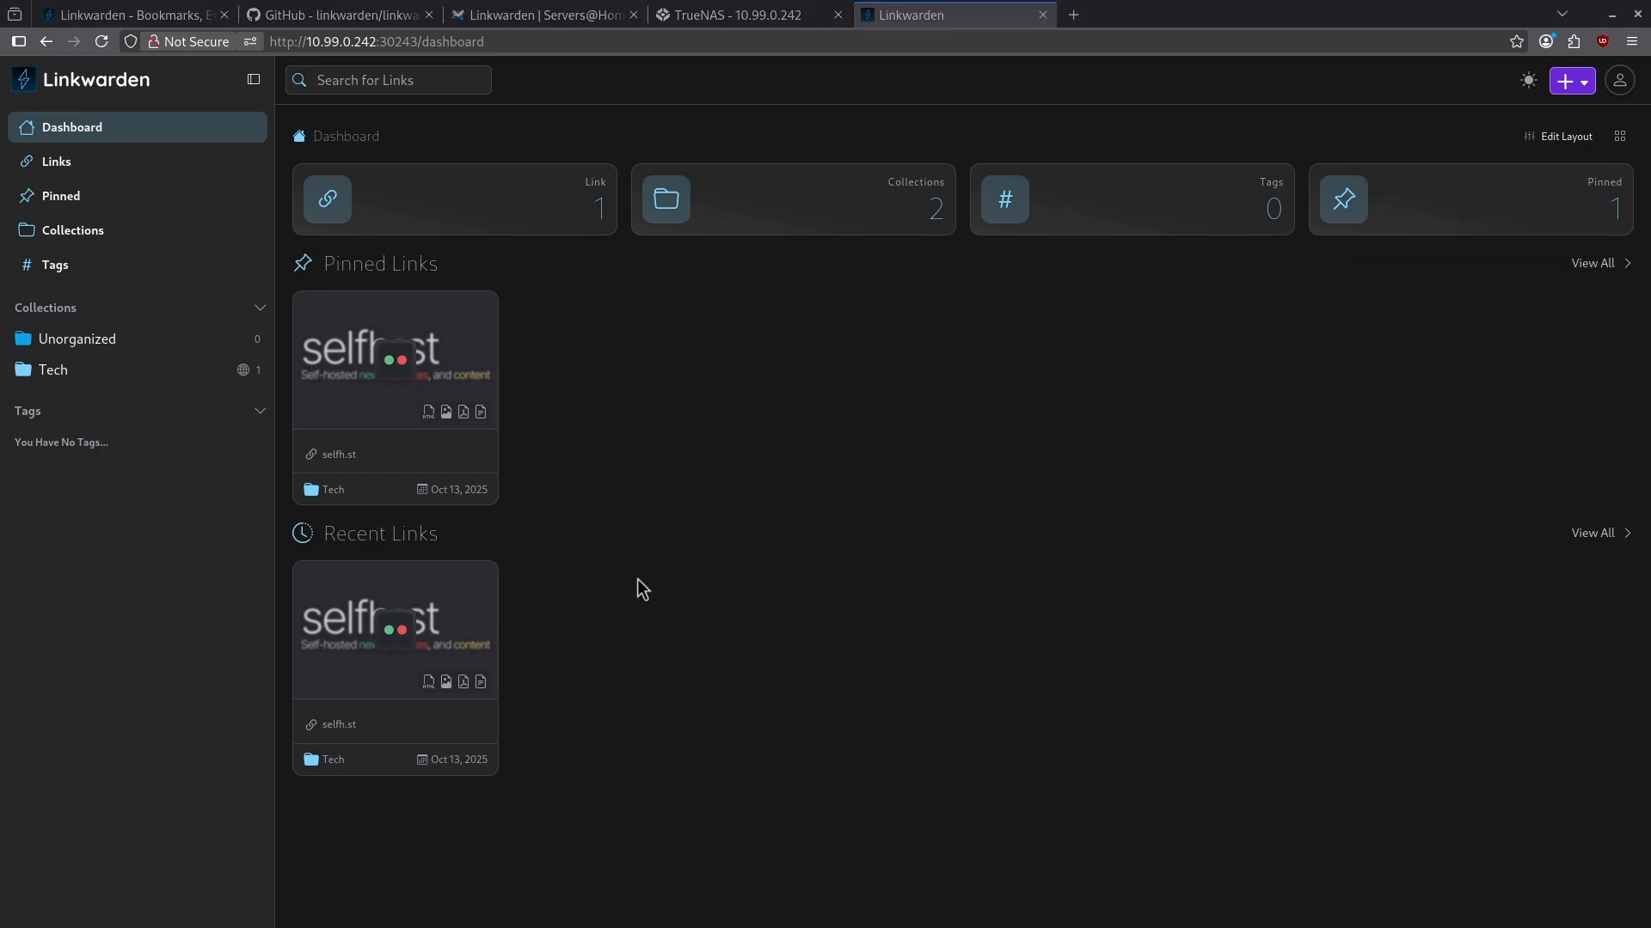
mouse_move(480, 534)
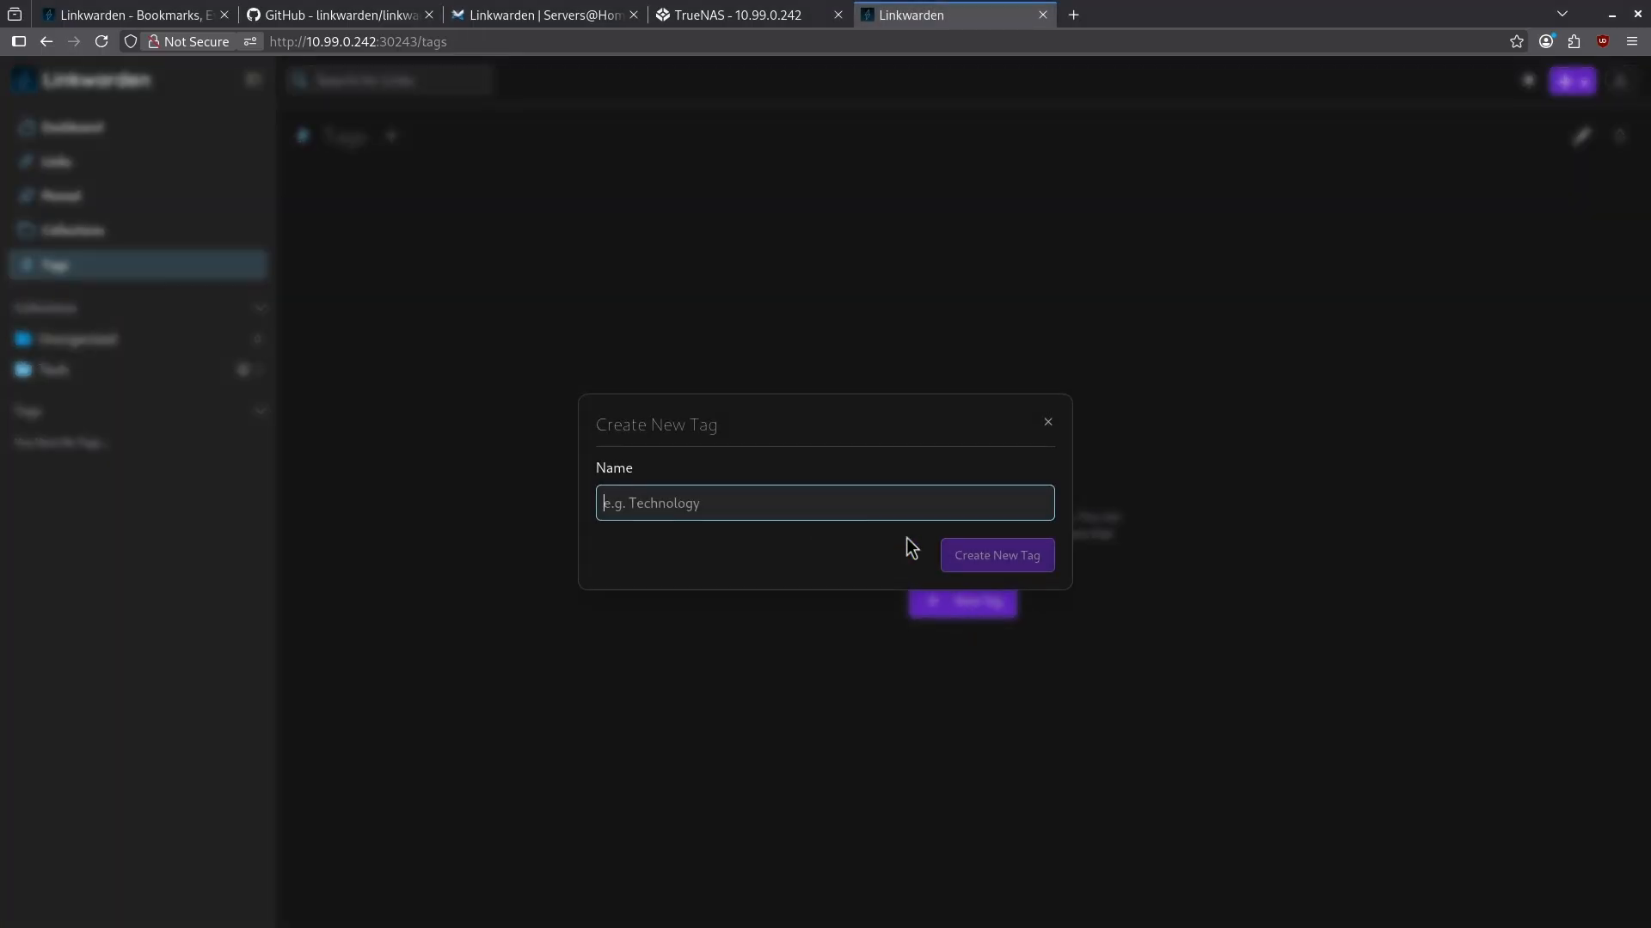
Step: Create a new tag named YouTube on the Tags page
type("YouTube")
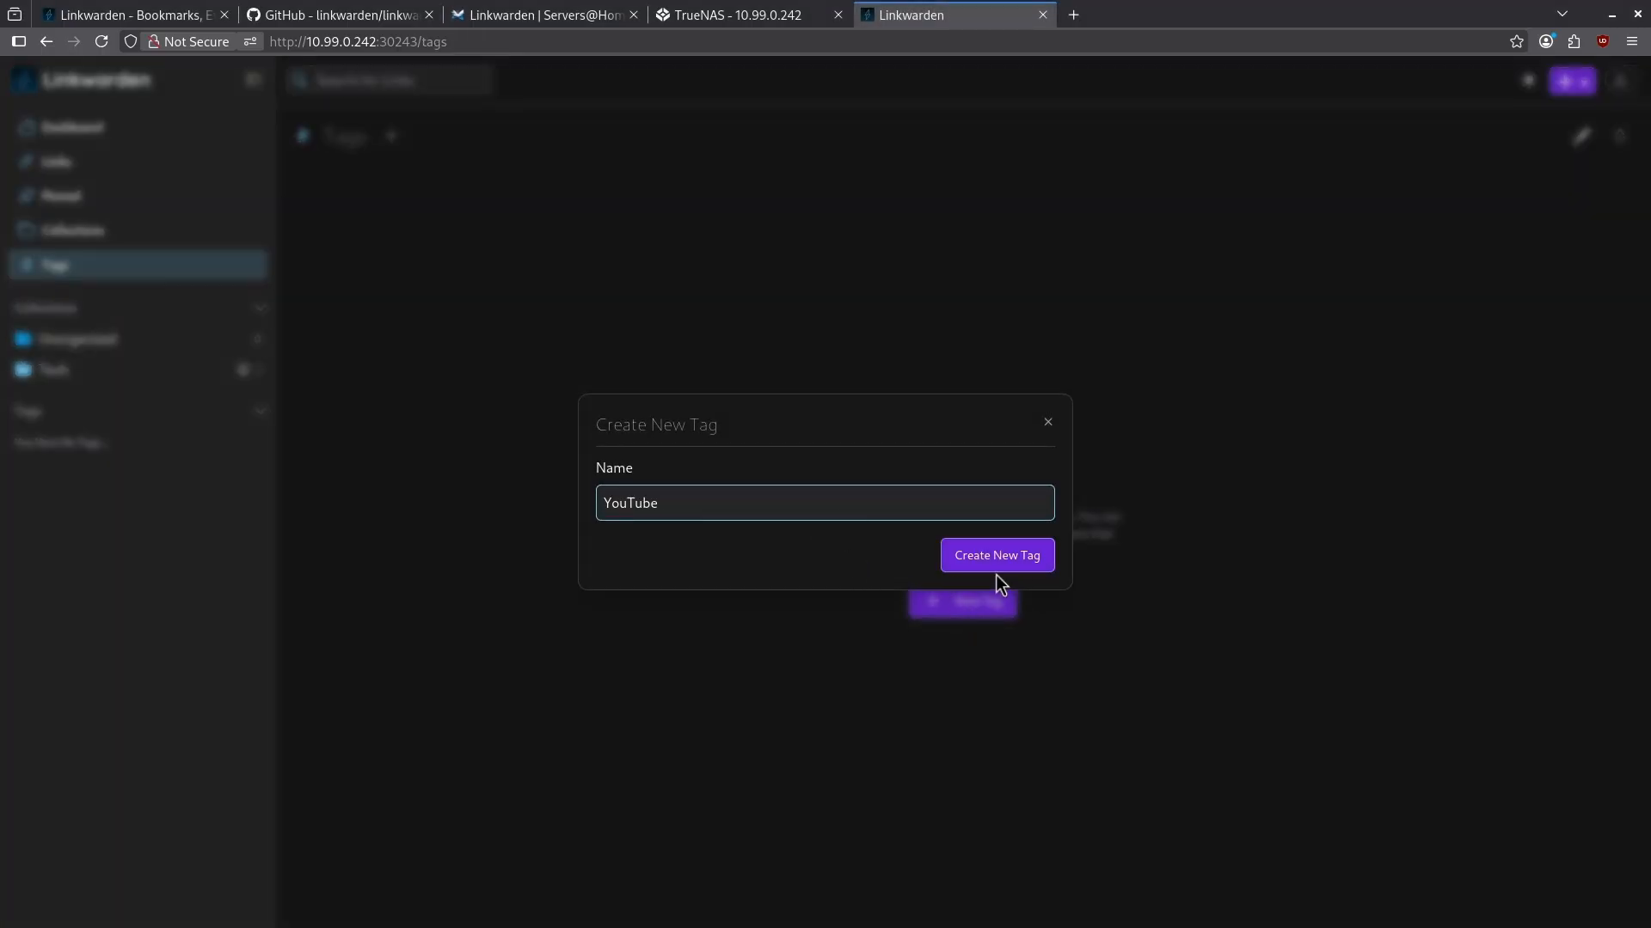
left_click(996, 555)
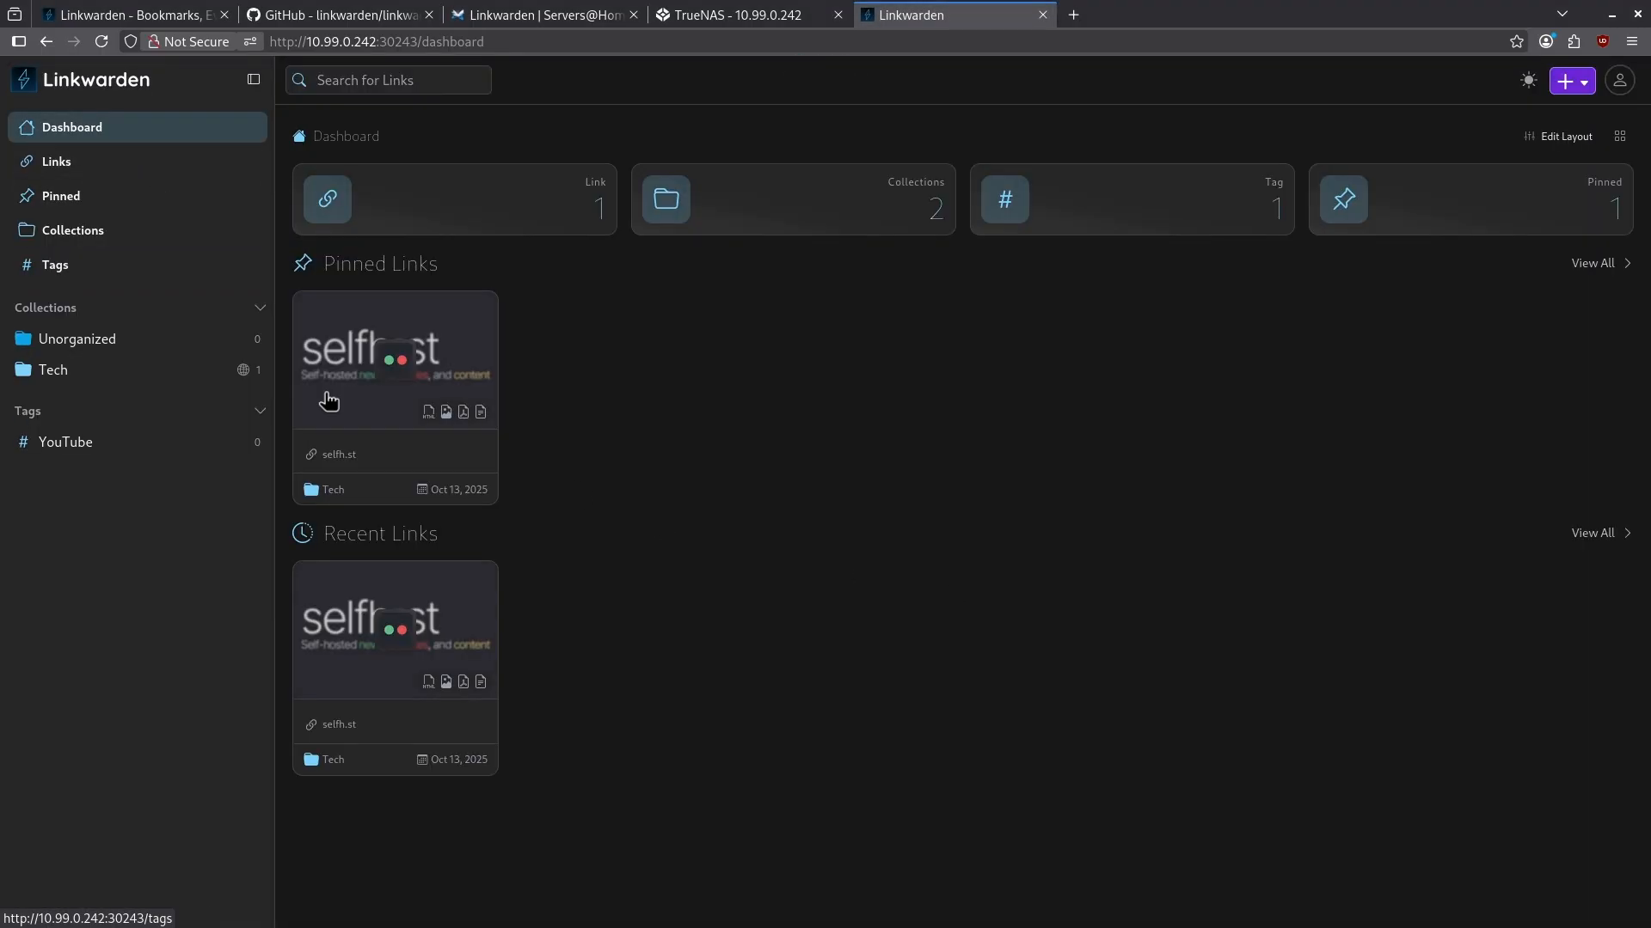
Step: Attach the YouTube tag to the pinned selfh.st link and view the YouTube tag page
left_click(478, 319)
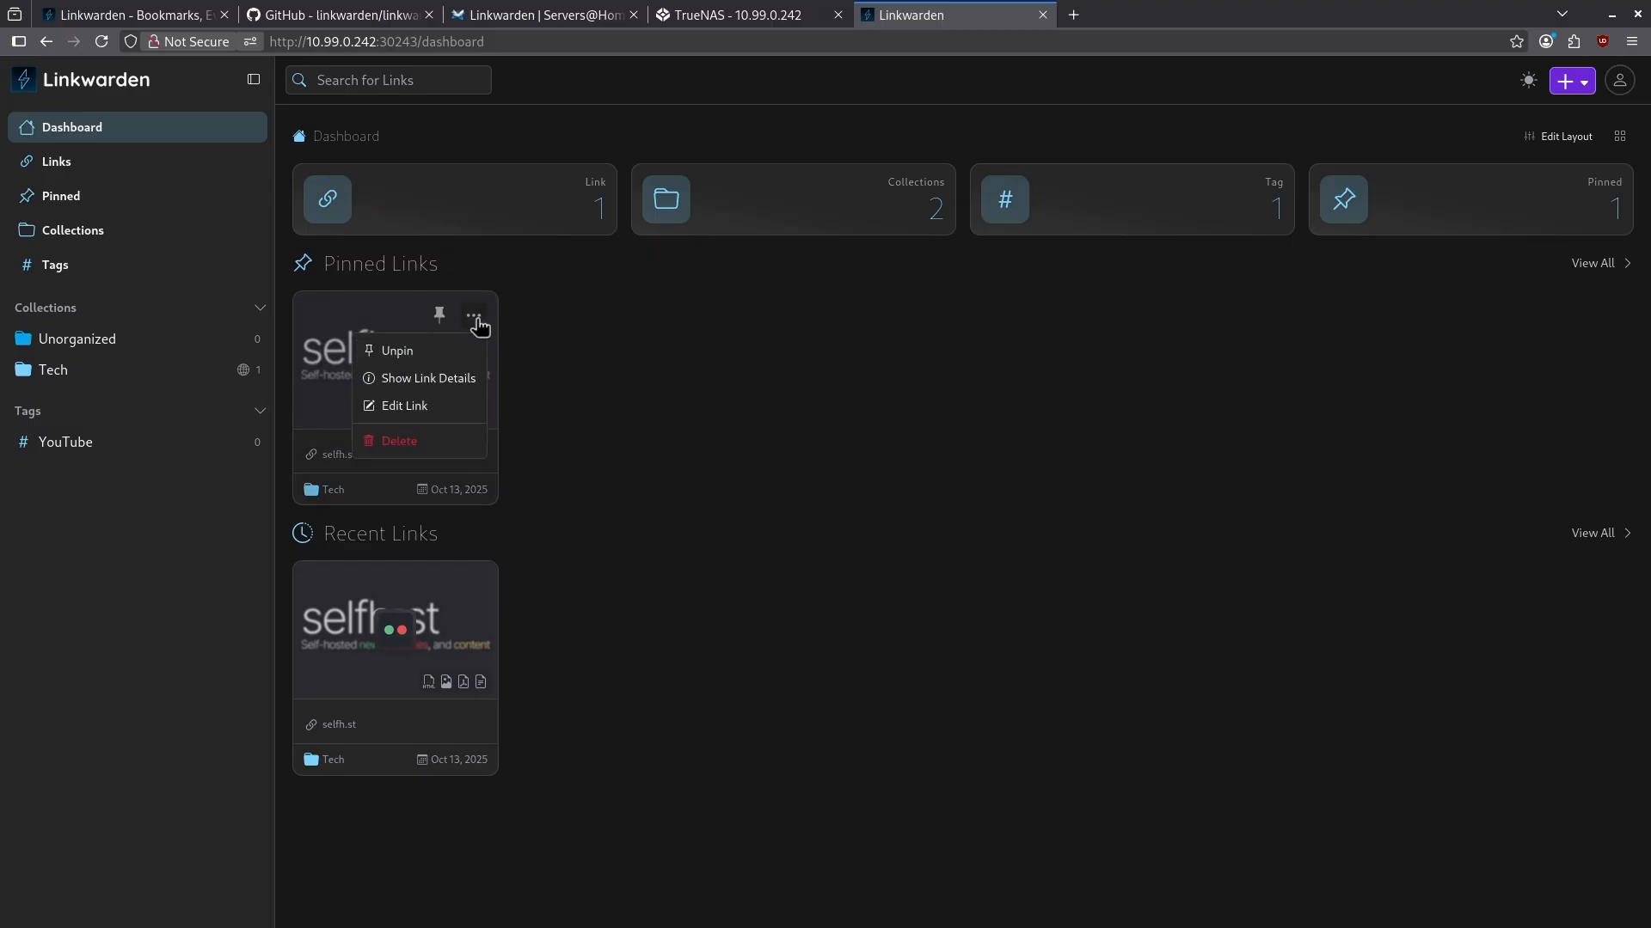
left_click(402, 406)
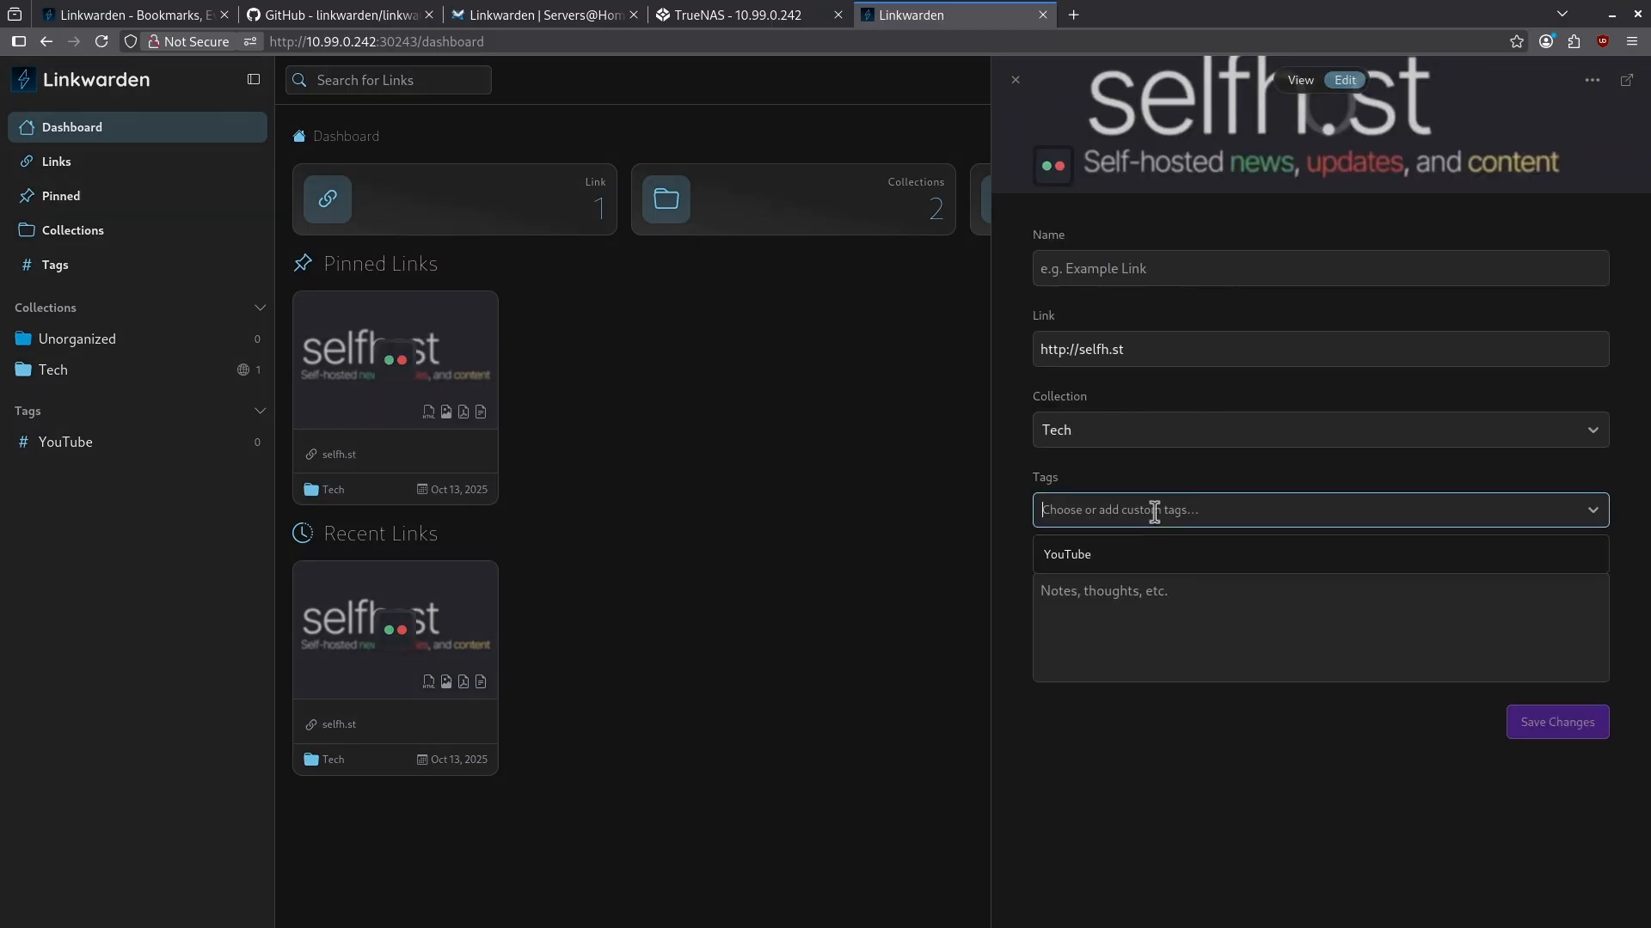
left_click(1066, 556)
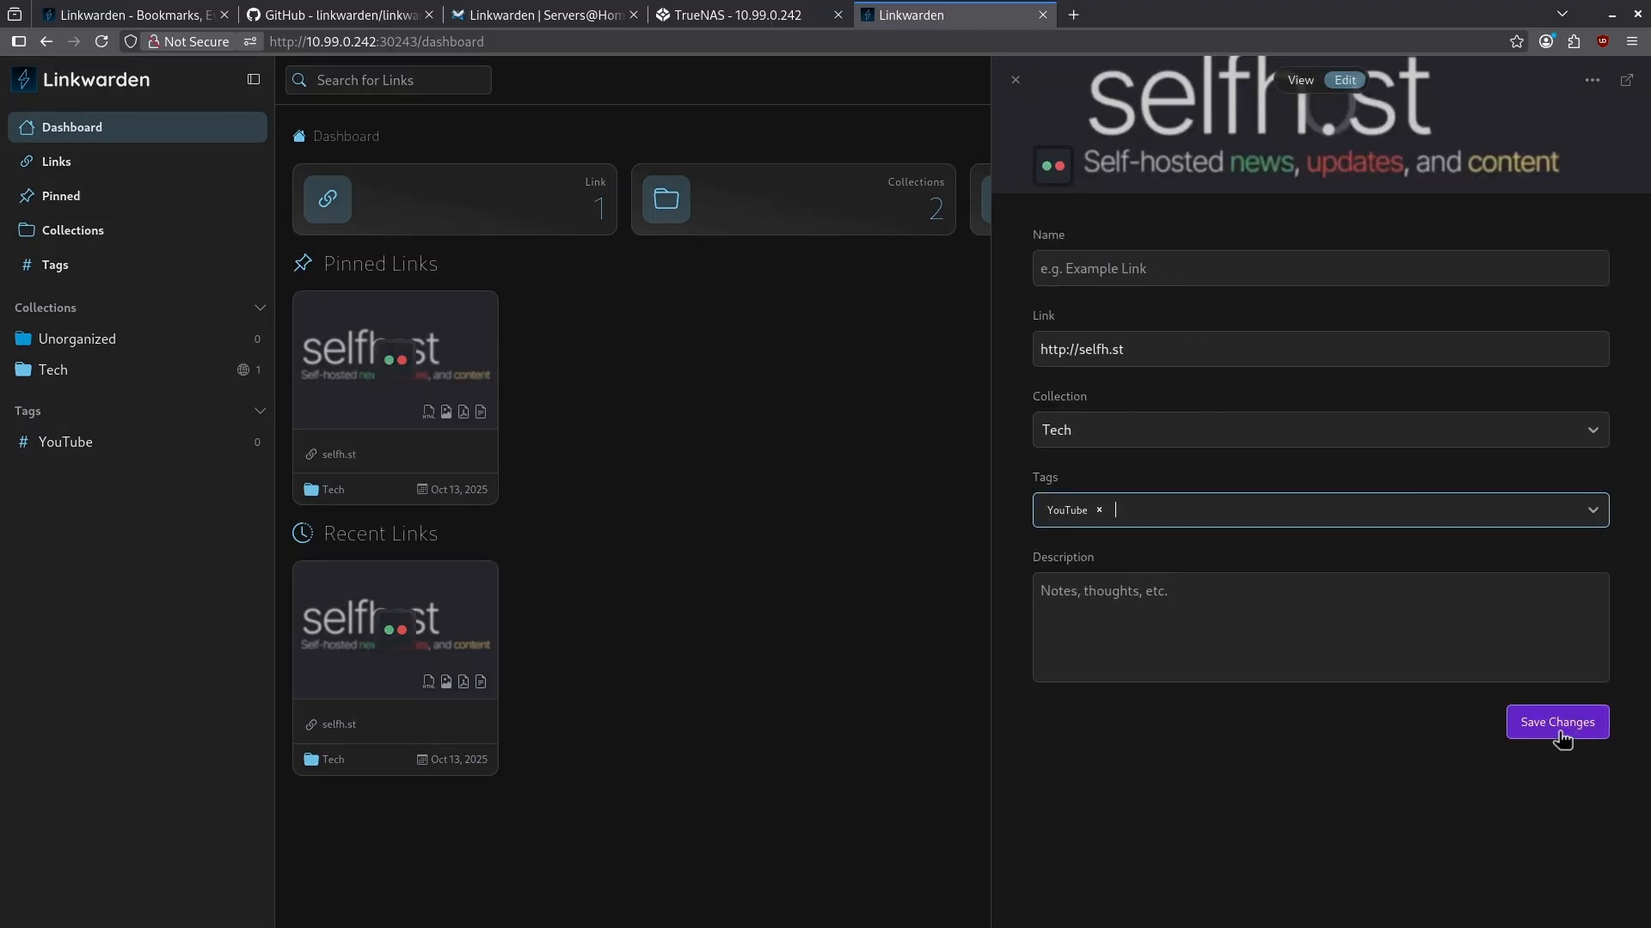
left_click(1556, 722)
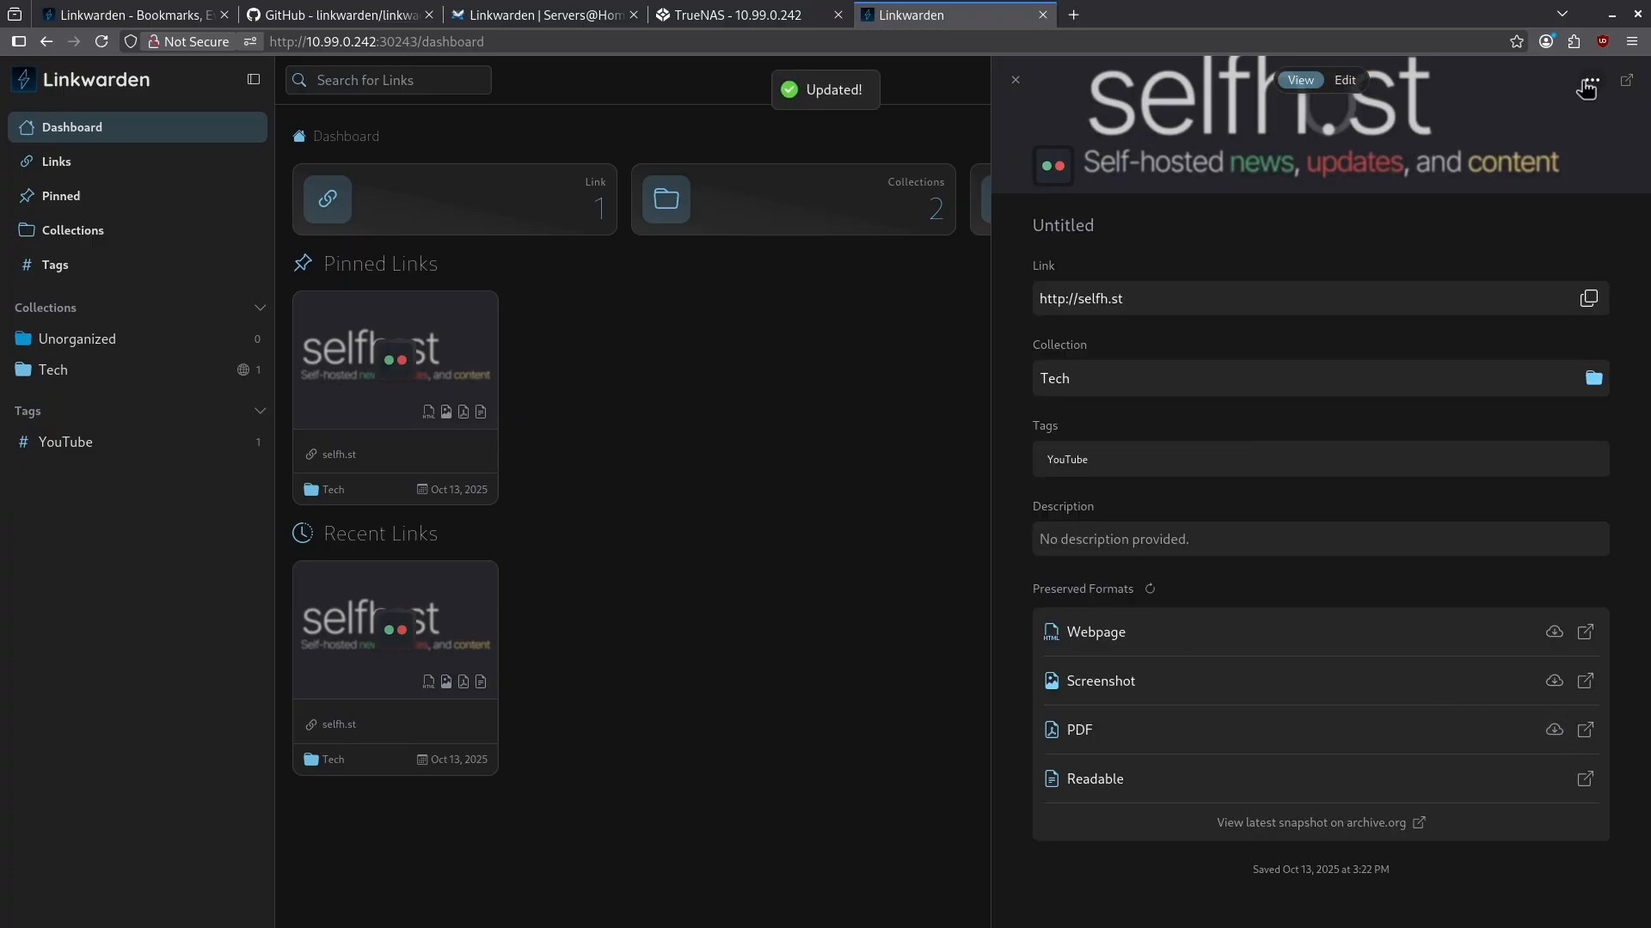
left_click(1015, 79)
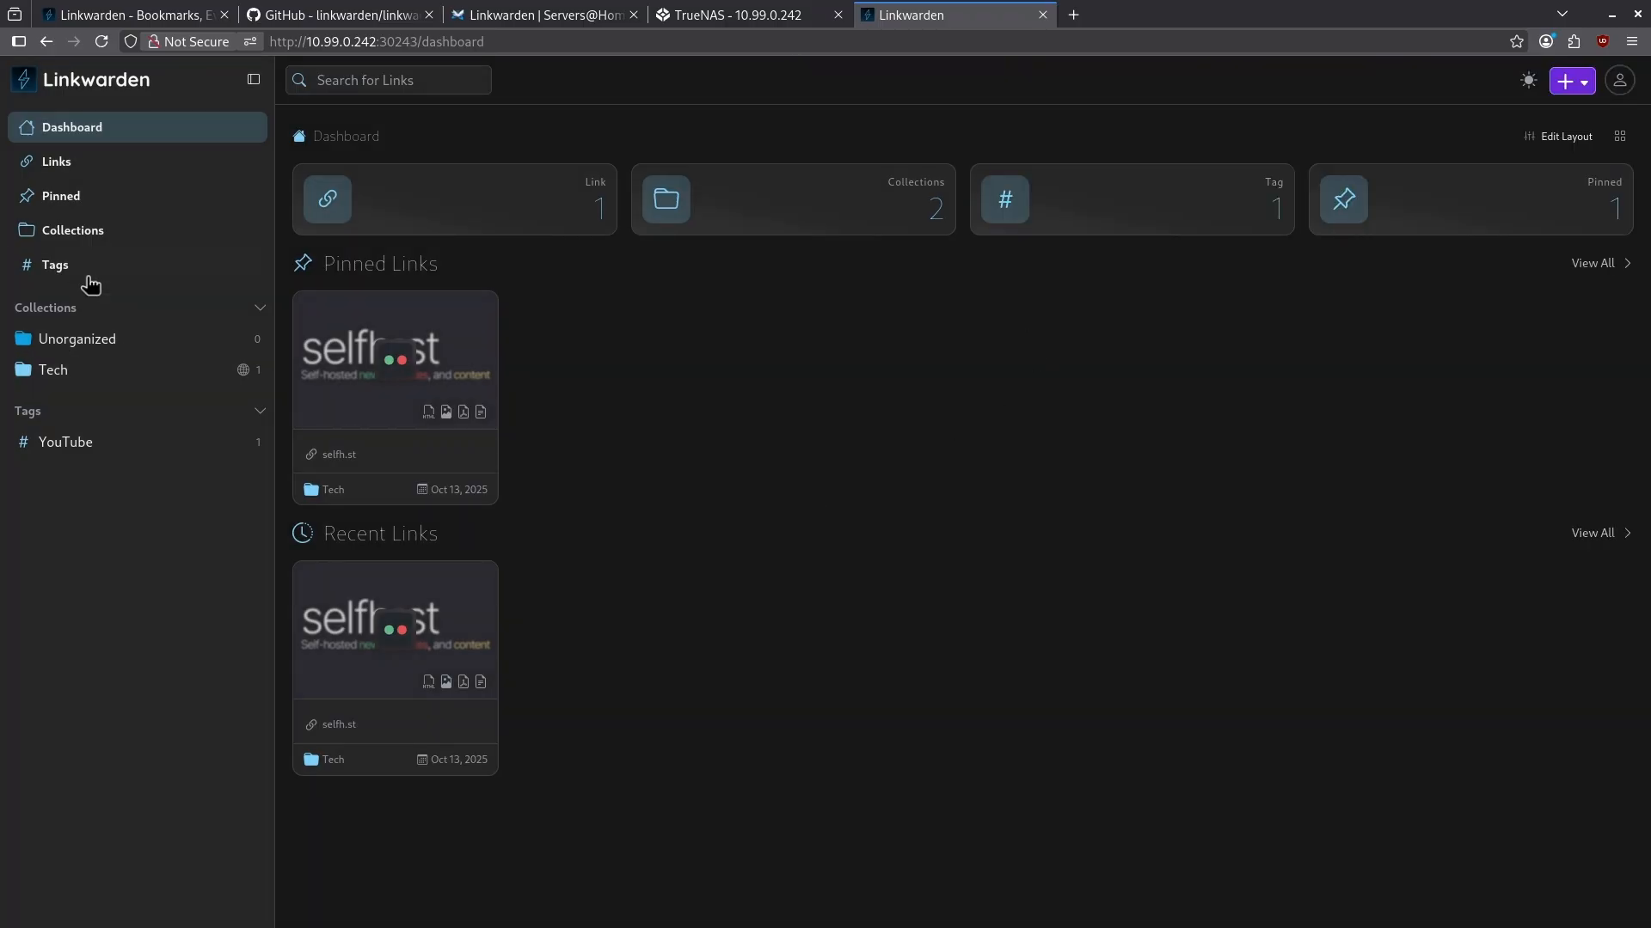
left_click(65, 441)
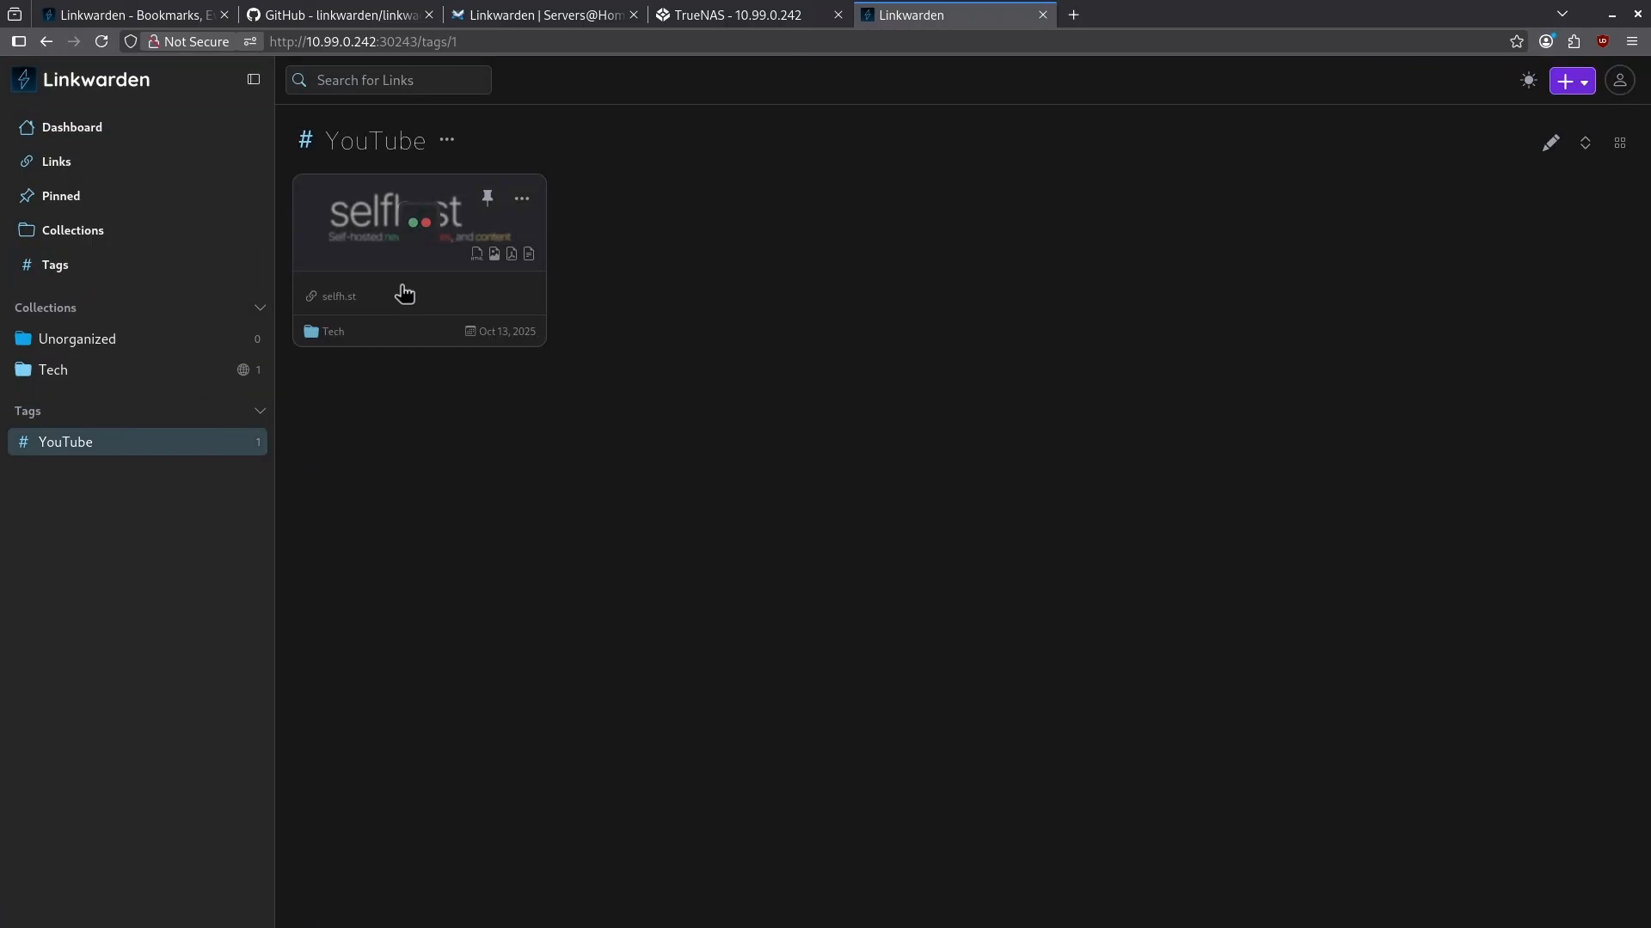